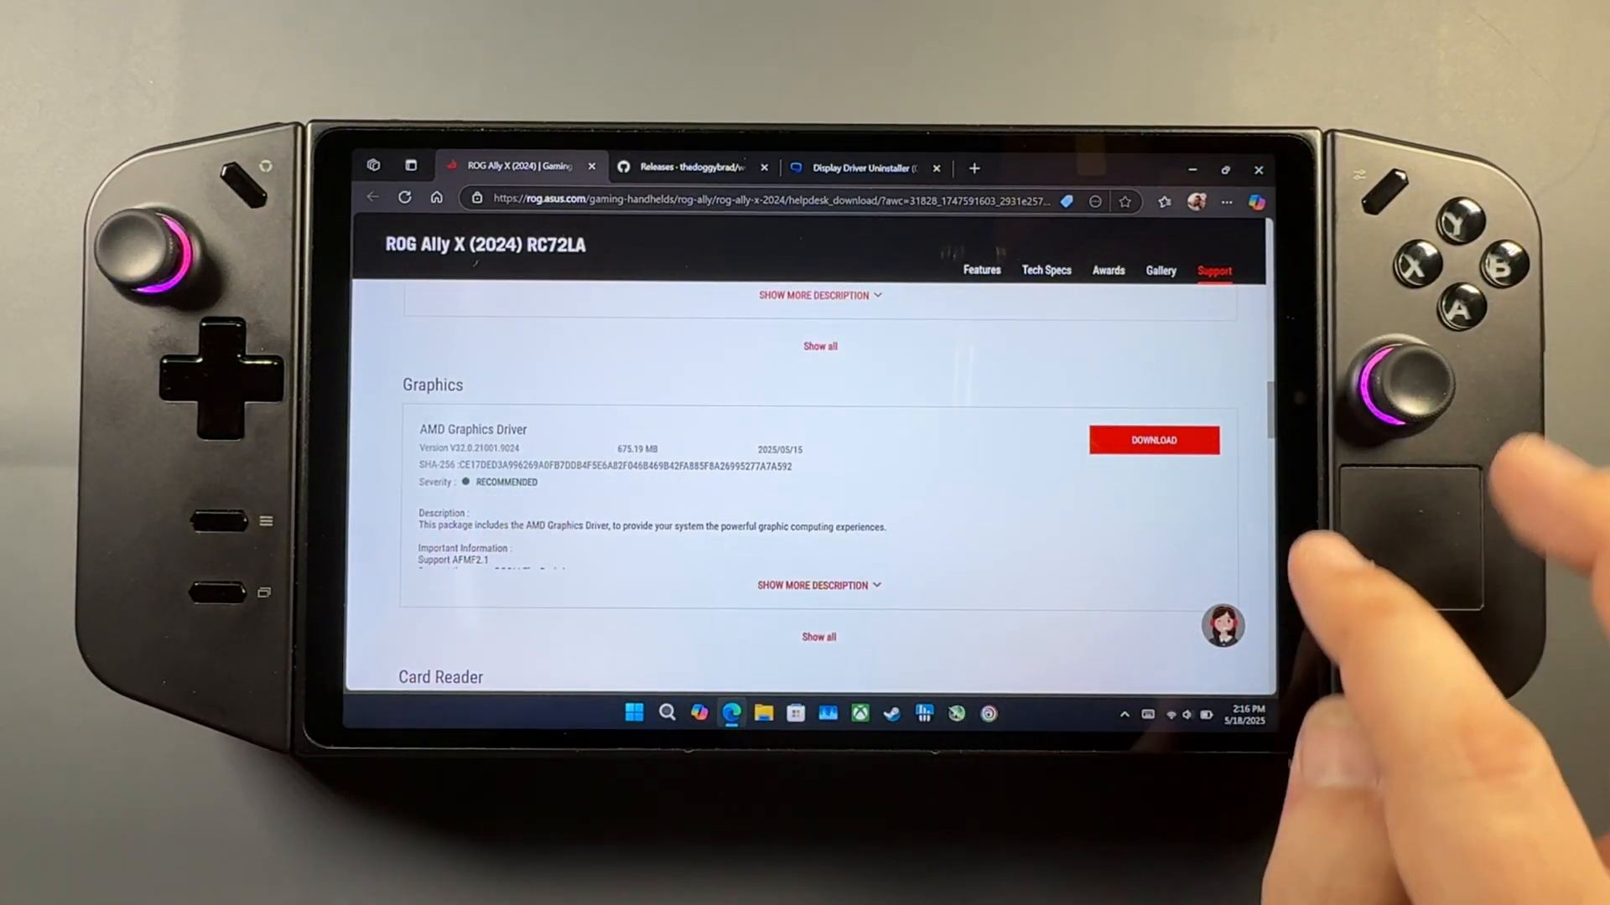
- Download the ROG Ally AMD graphics driver and the wushowhide.diagcab file from GitHub releases
click(1154, 439)
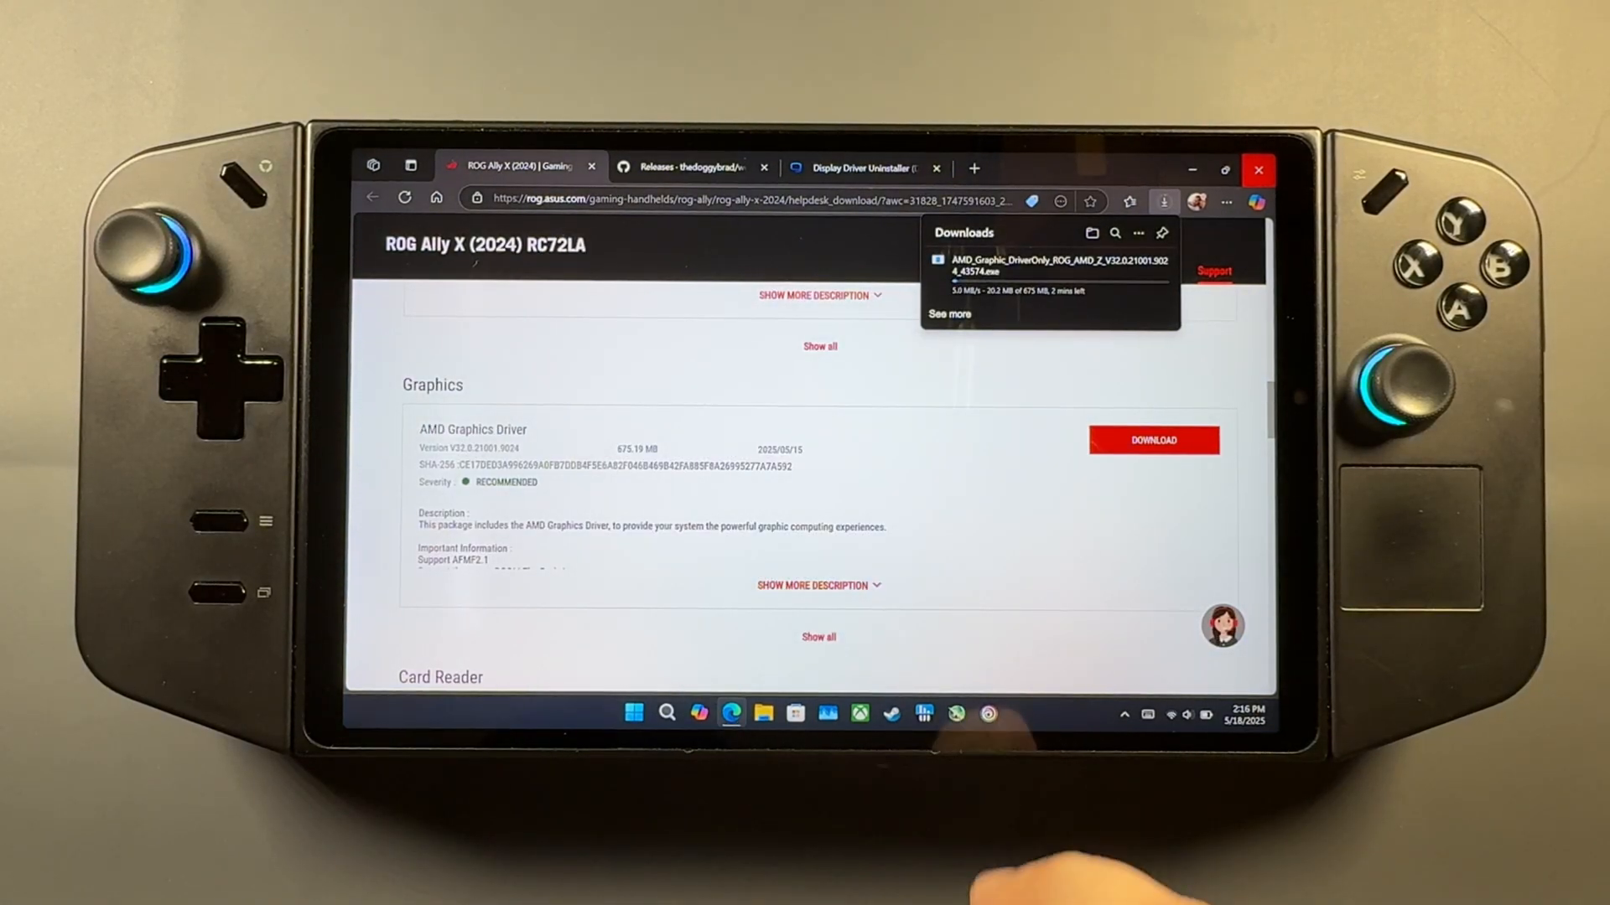
click(689, 166)
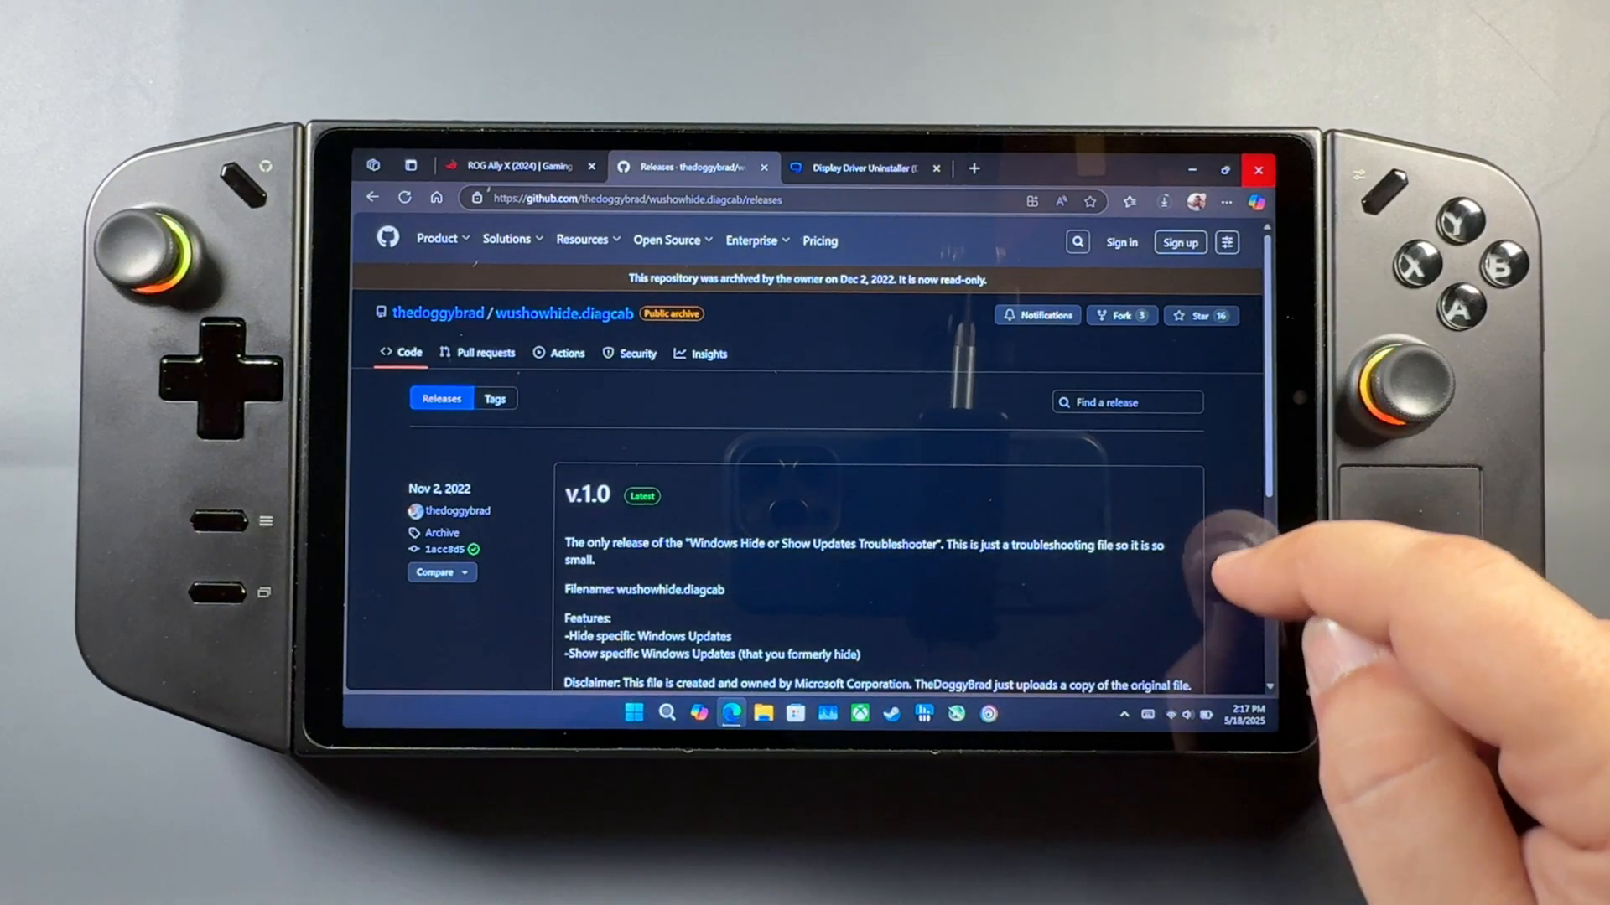
scroll(down, 3)
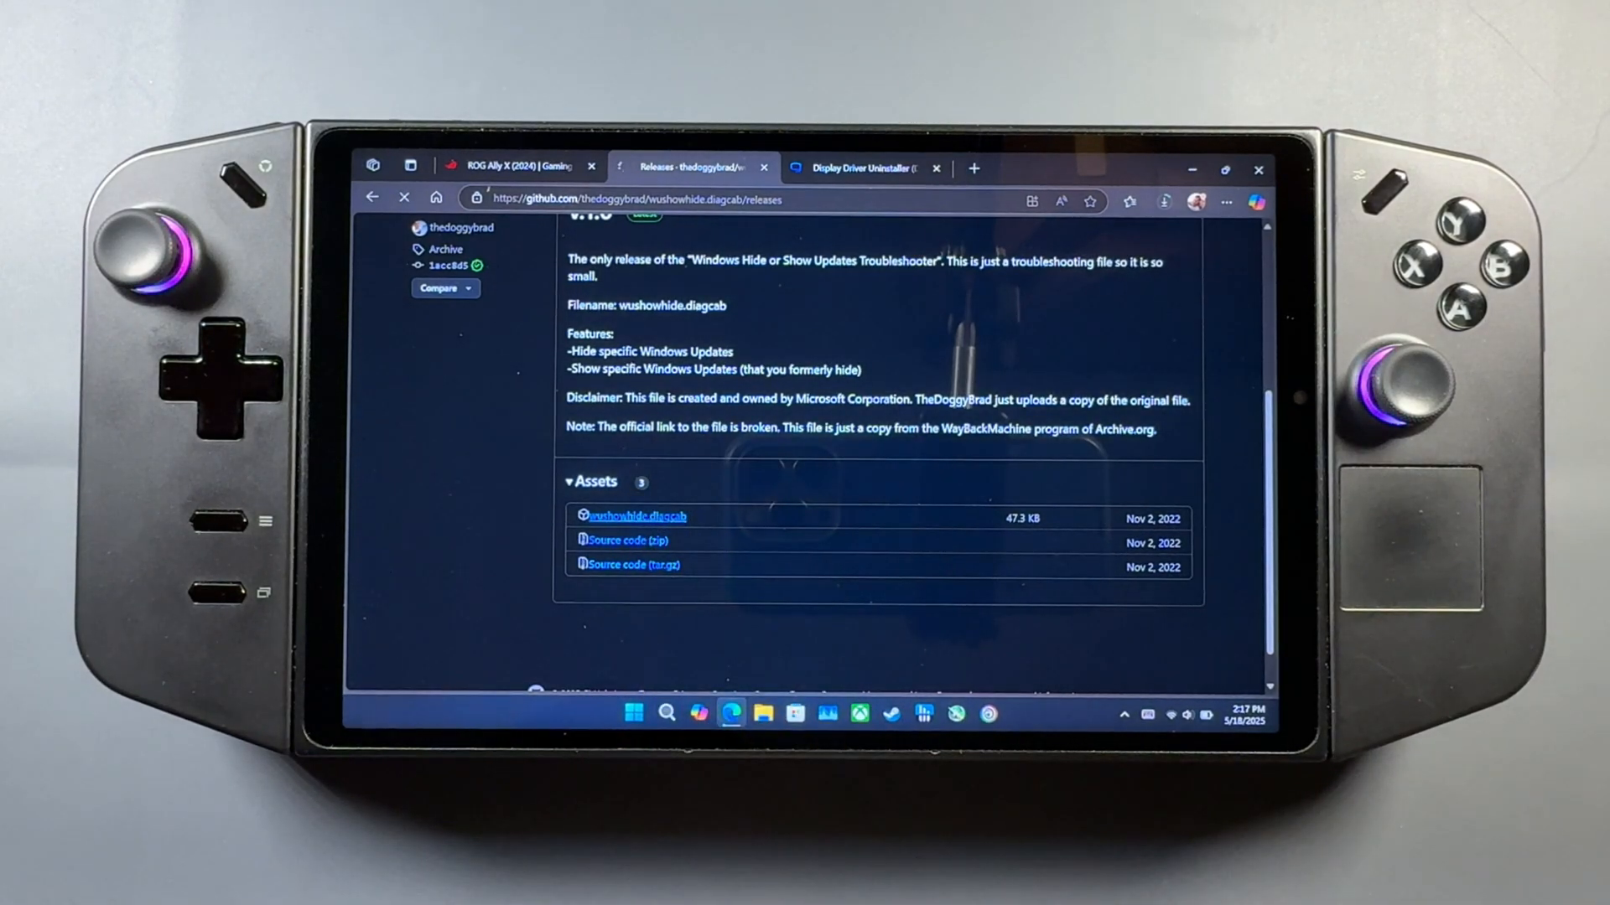
click(1164, 201)
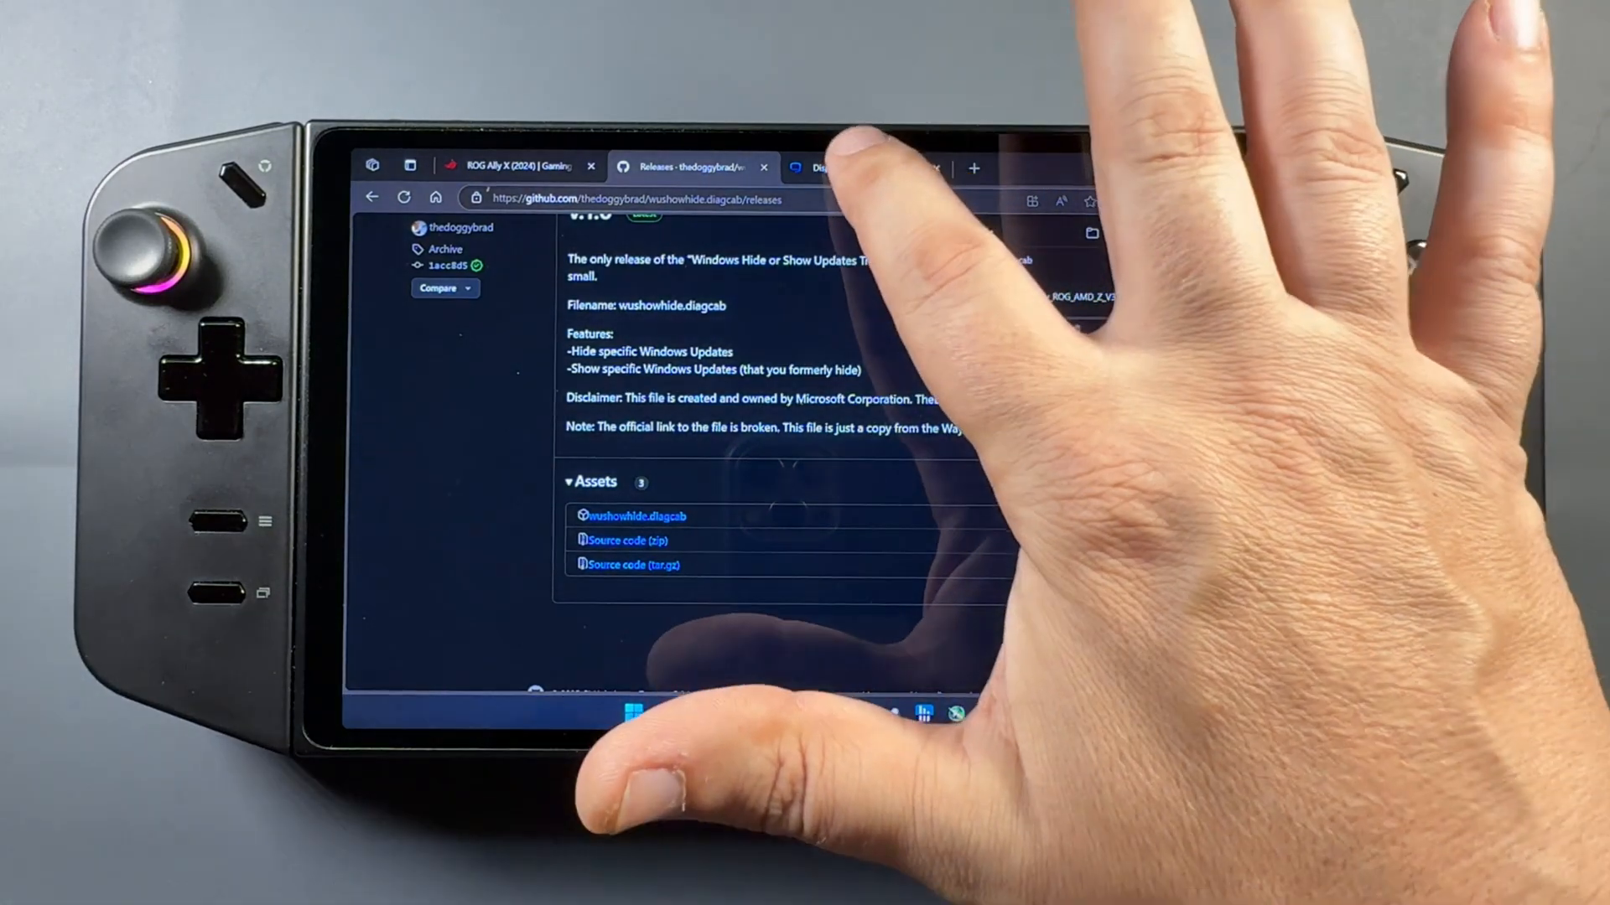
- Download Display Driver Uninstaller from Guru3D and check the downloads list
click(852, 166)
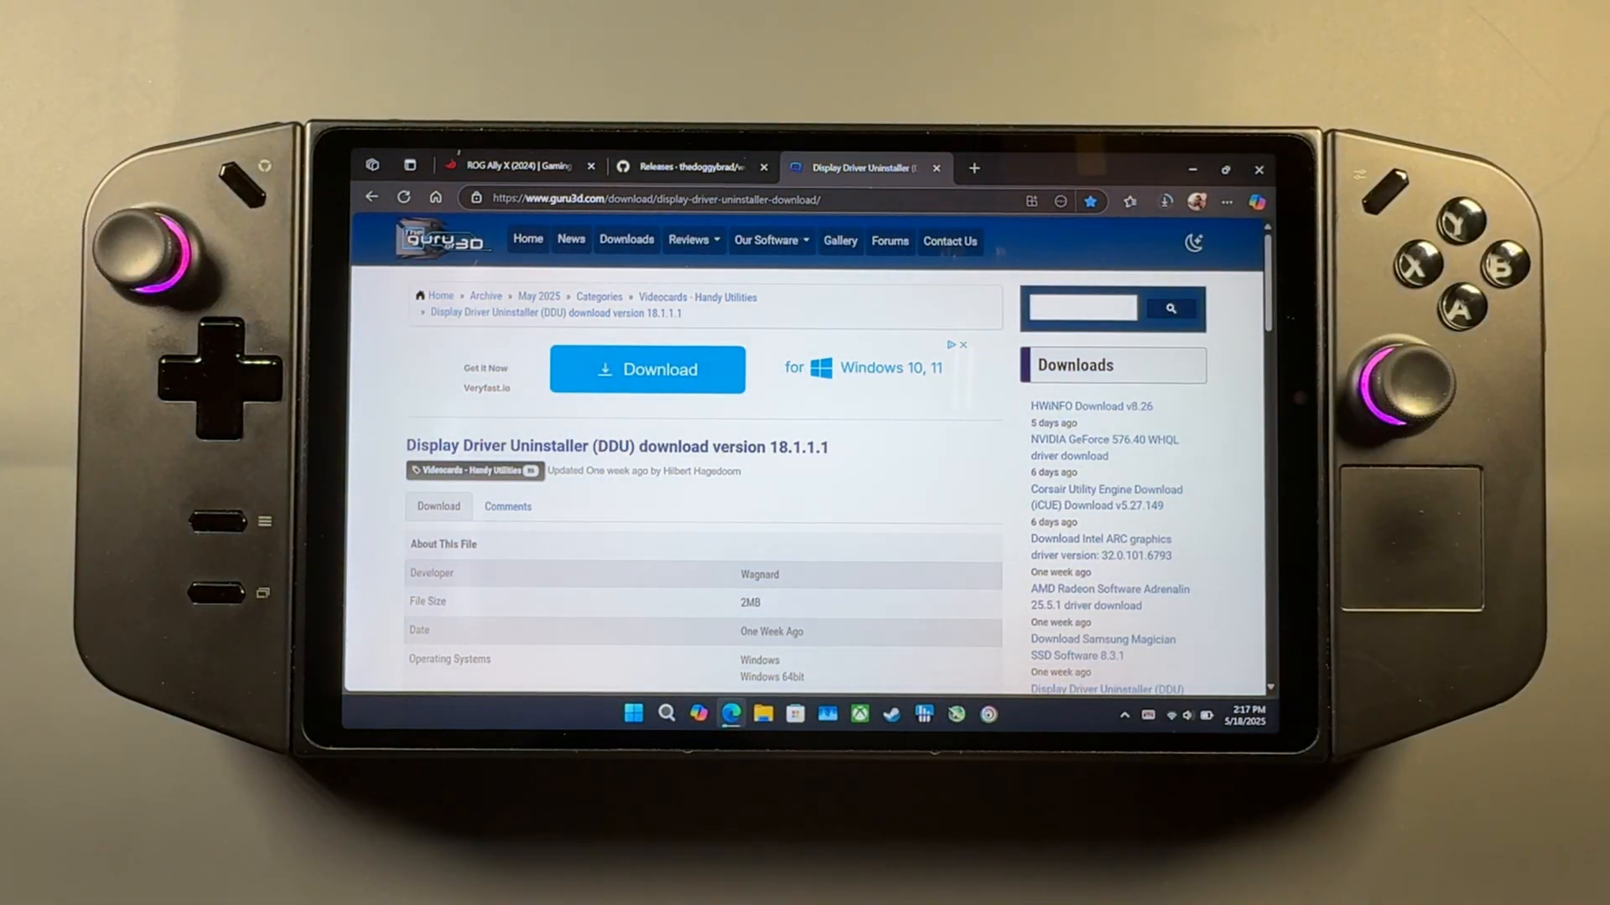
scroll(down, 3)
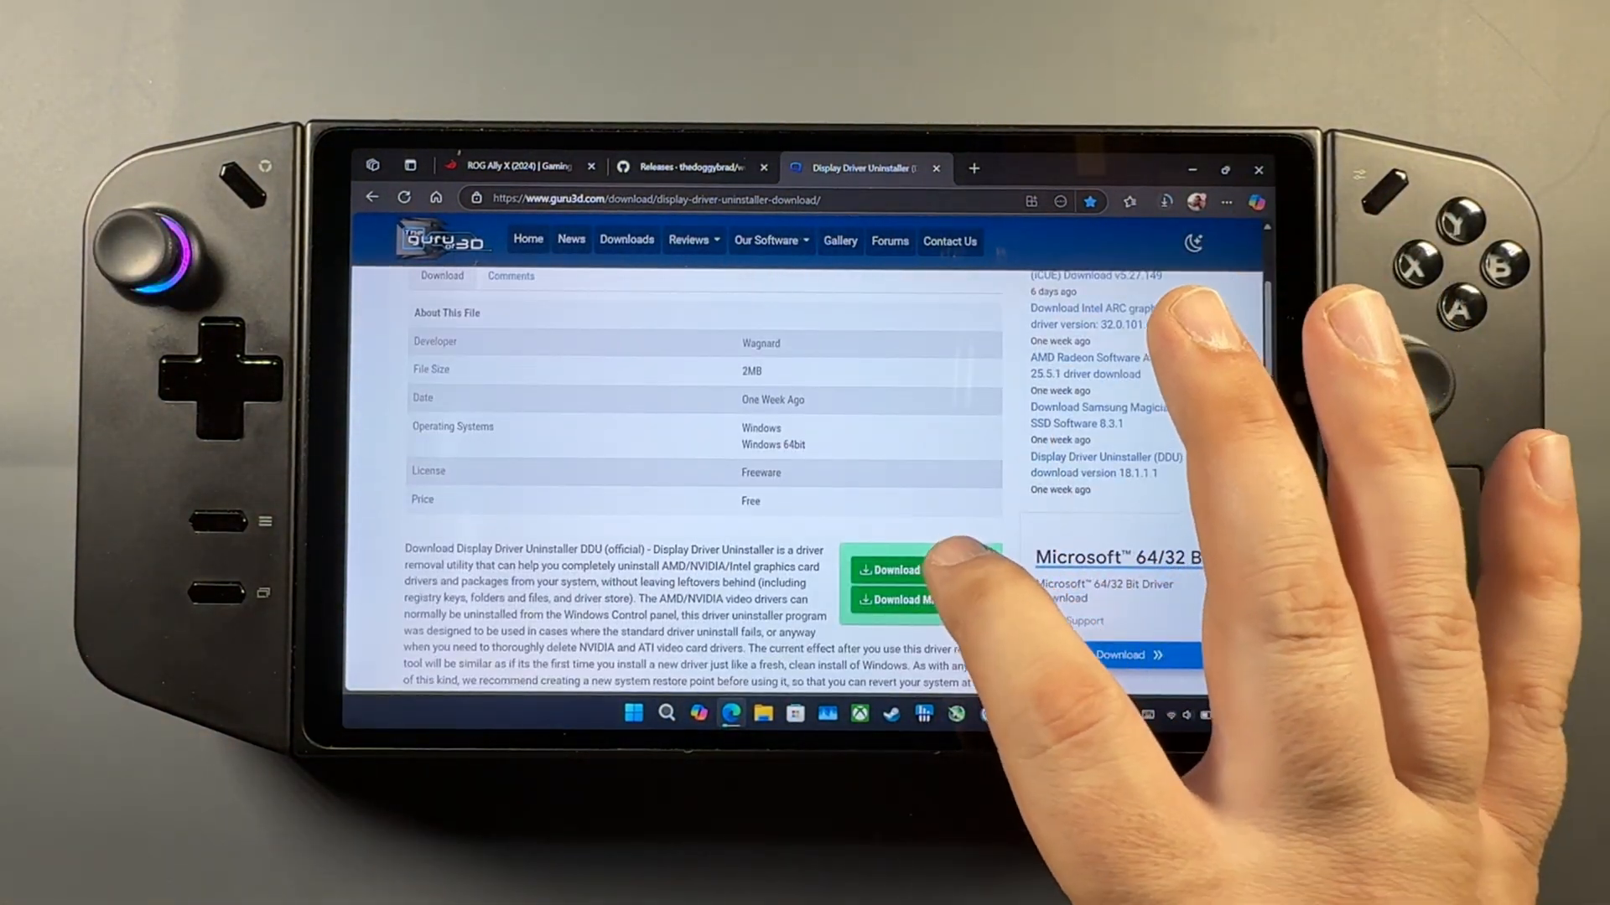
click(888, 570)
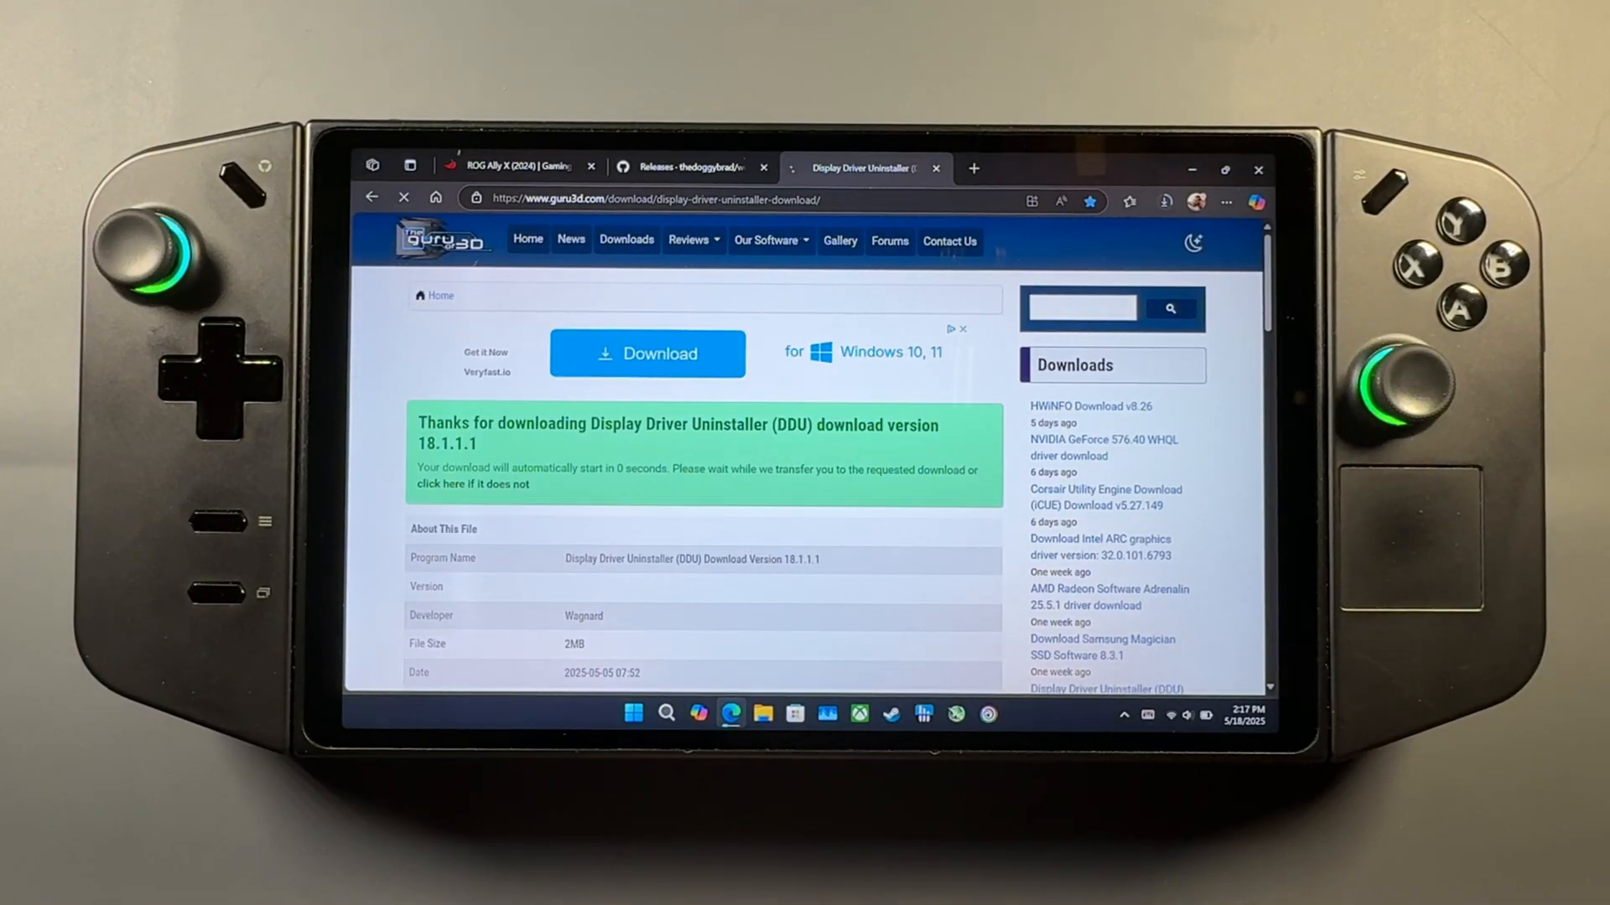
click(1164, 201)
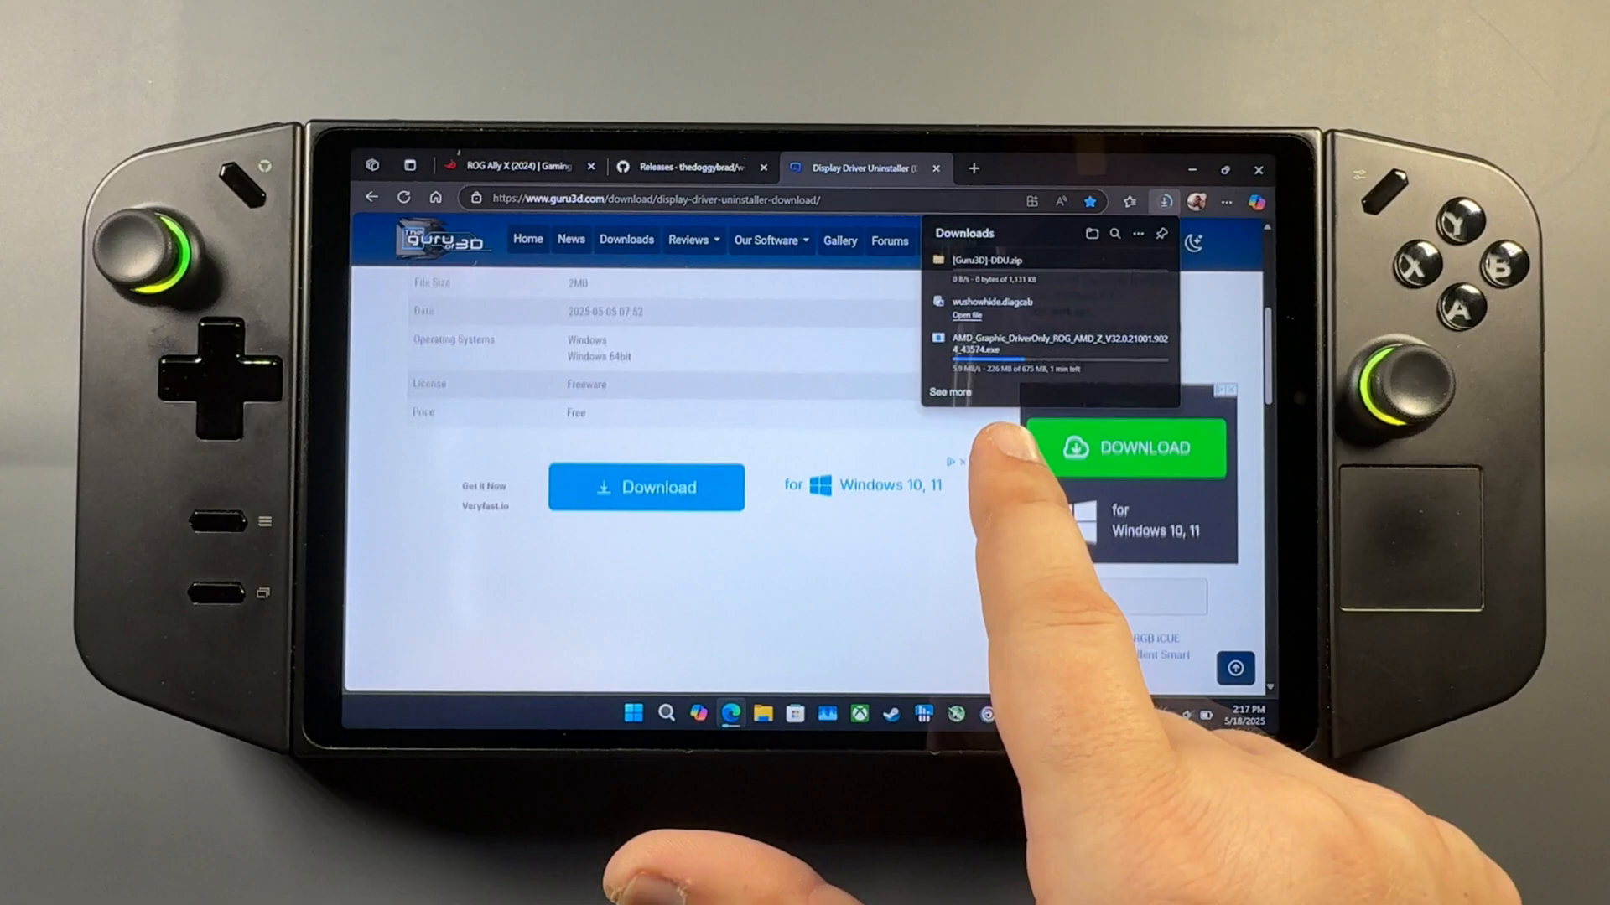
click(1133, 448)
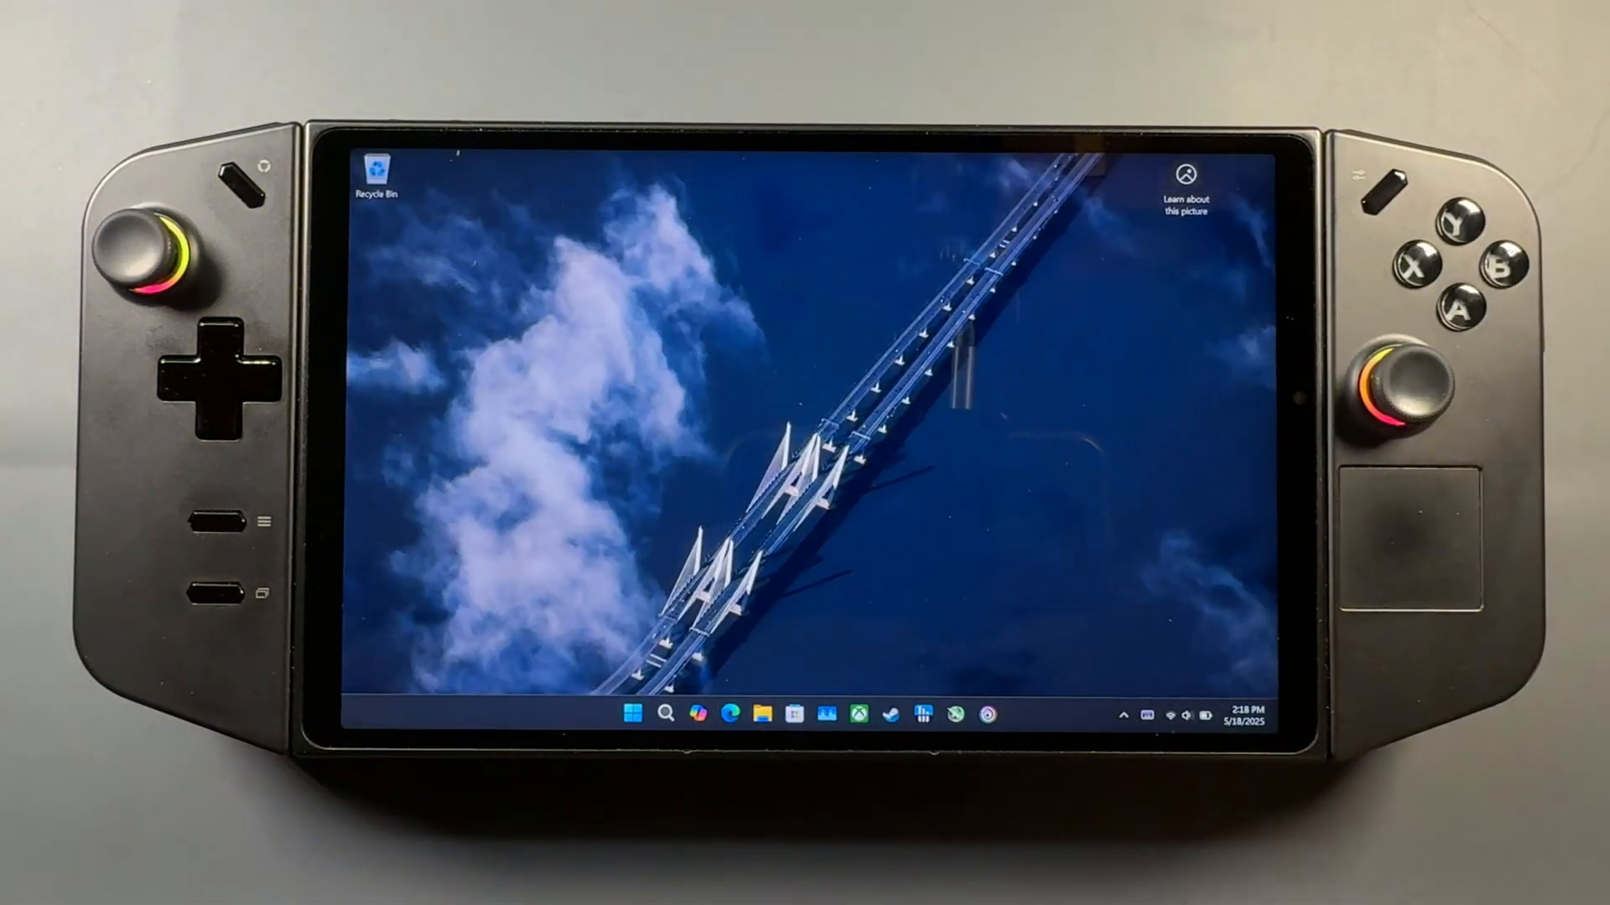
- Bring up File Explorer and the Windows Update settings page showing available updates
click(760, 716)
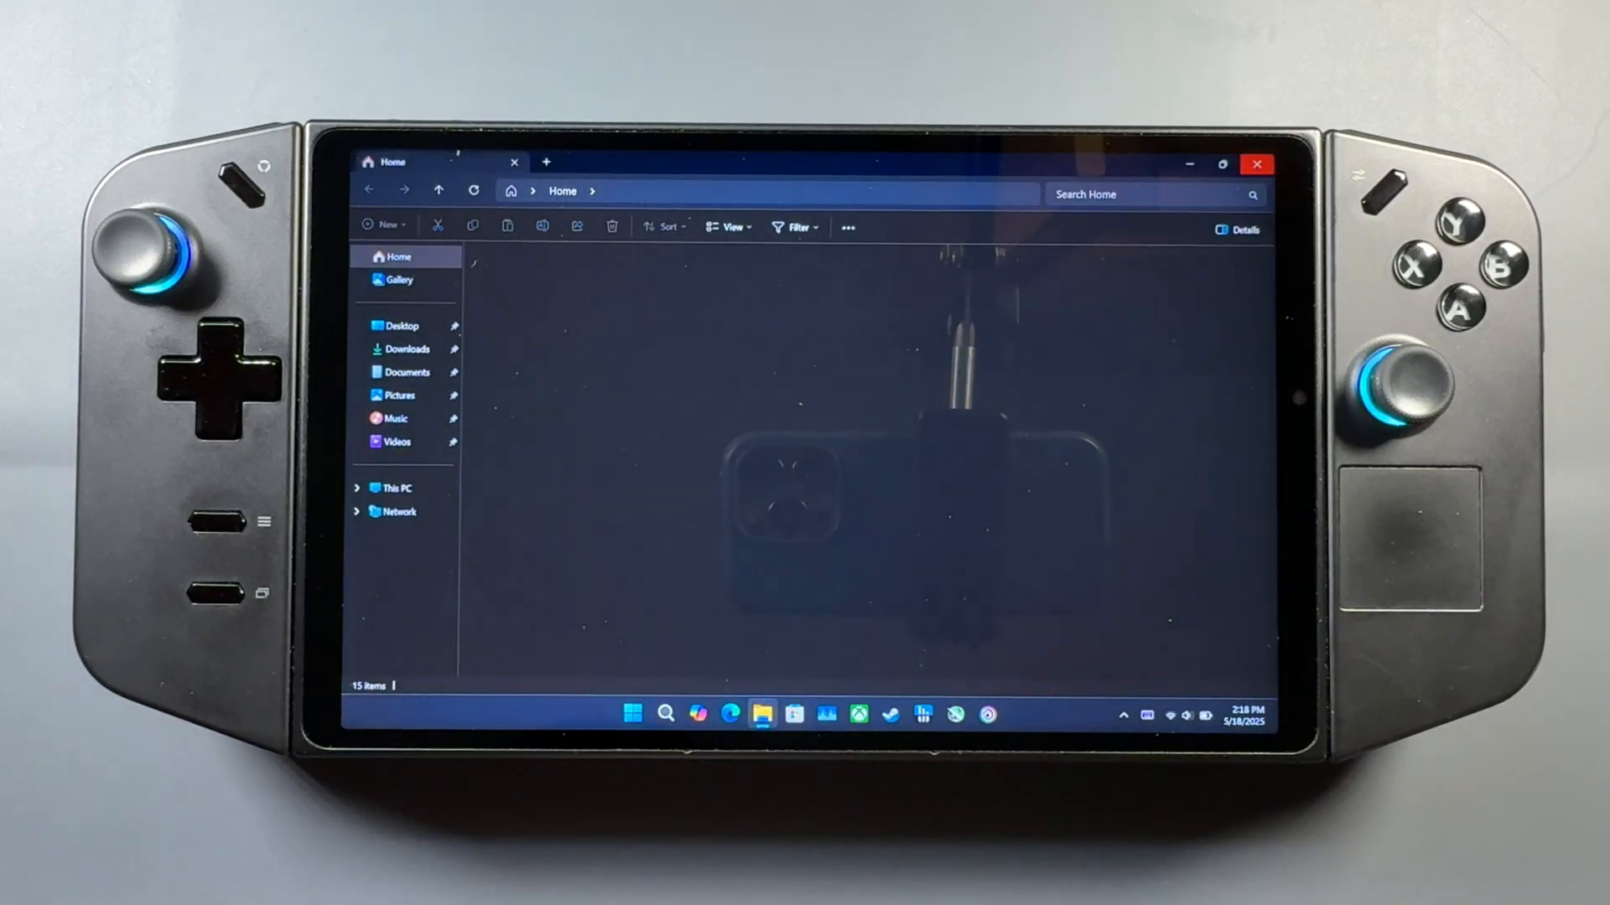
click(406, 349)
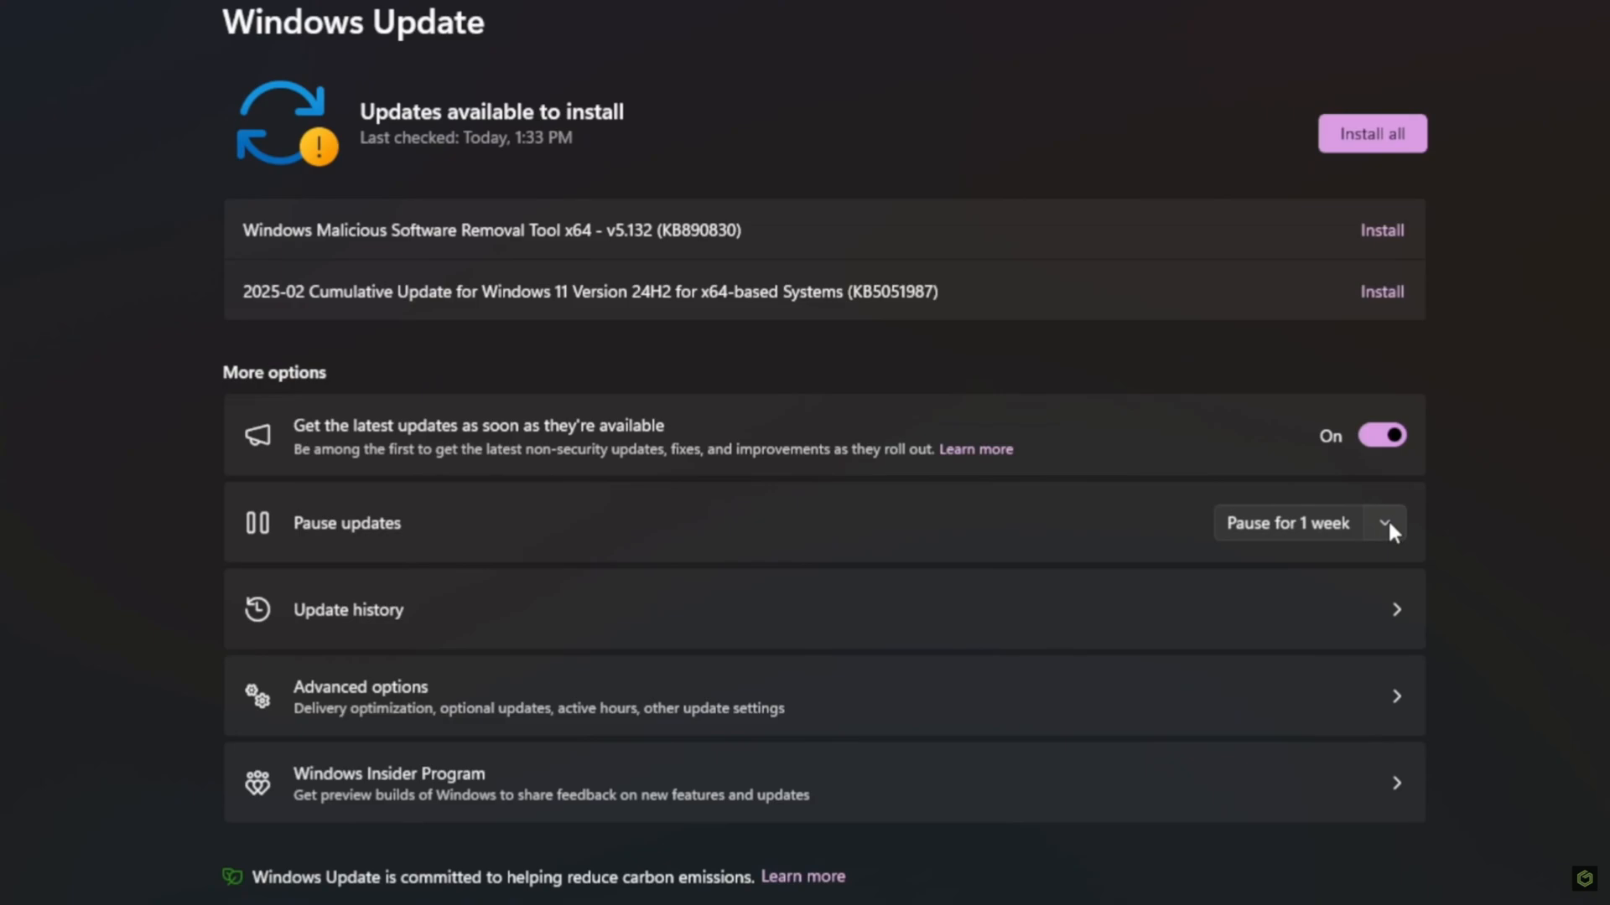
- View the Pause updates duration options without choosing, then bring up Windows search
click(1383, 523)
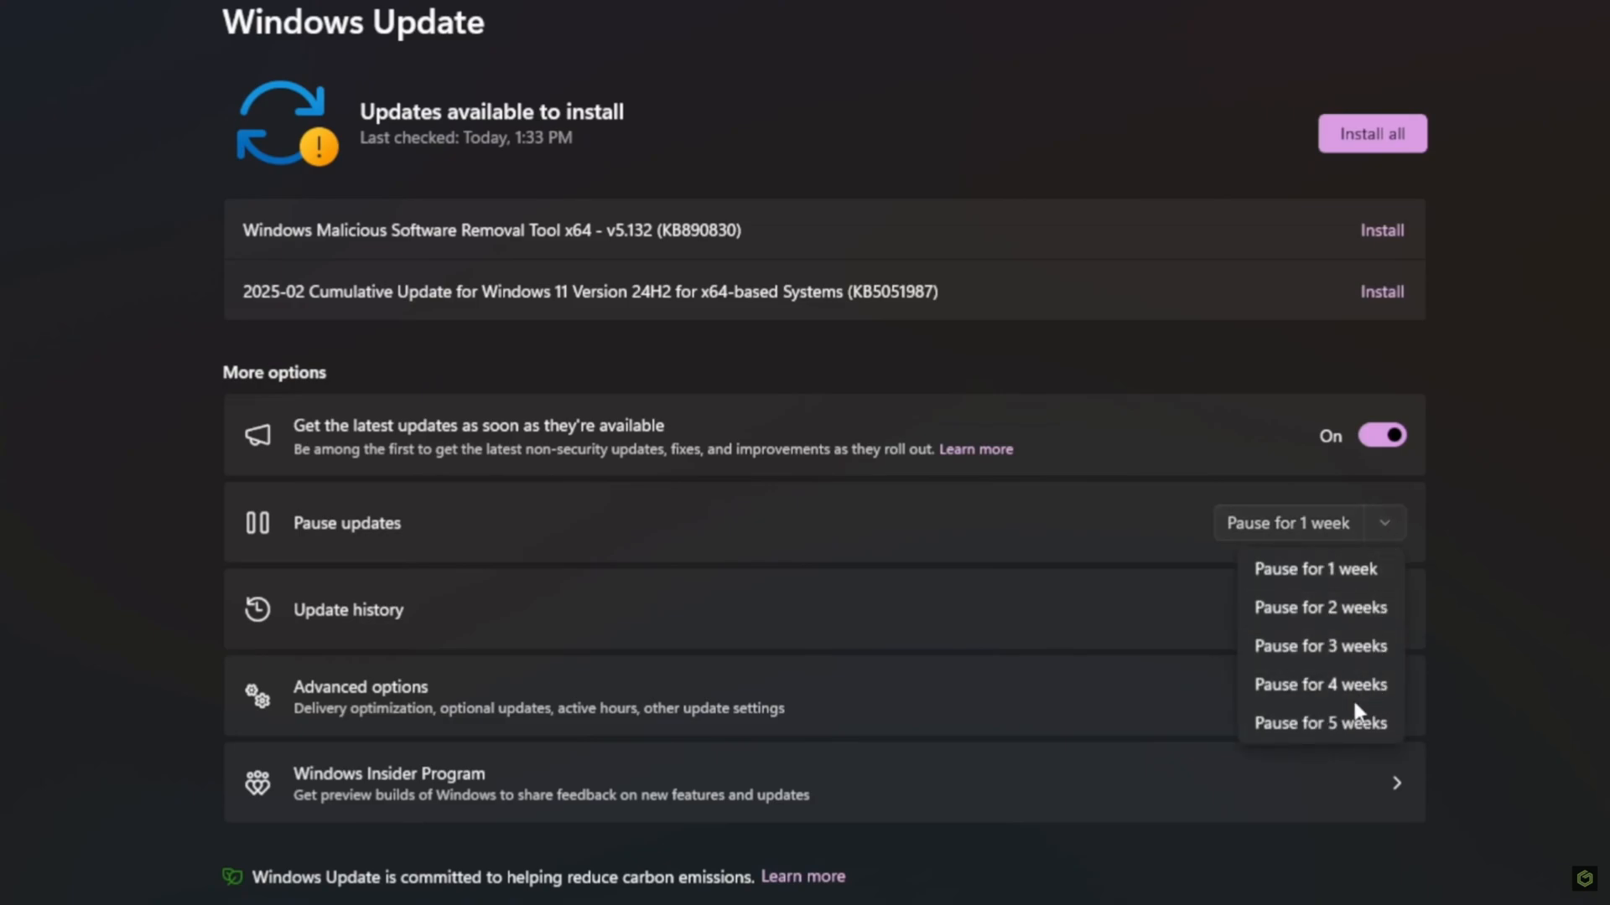
mouse_move(1378, 673)
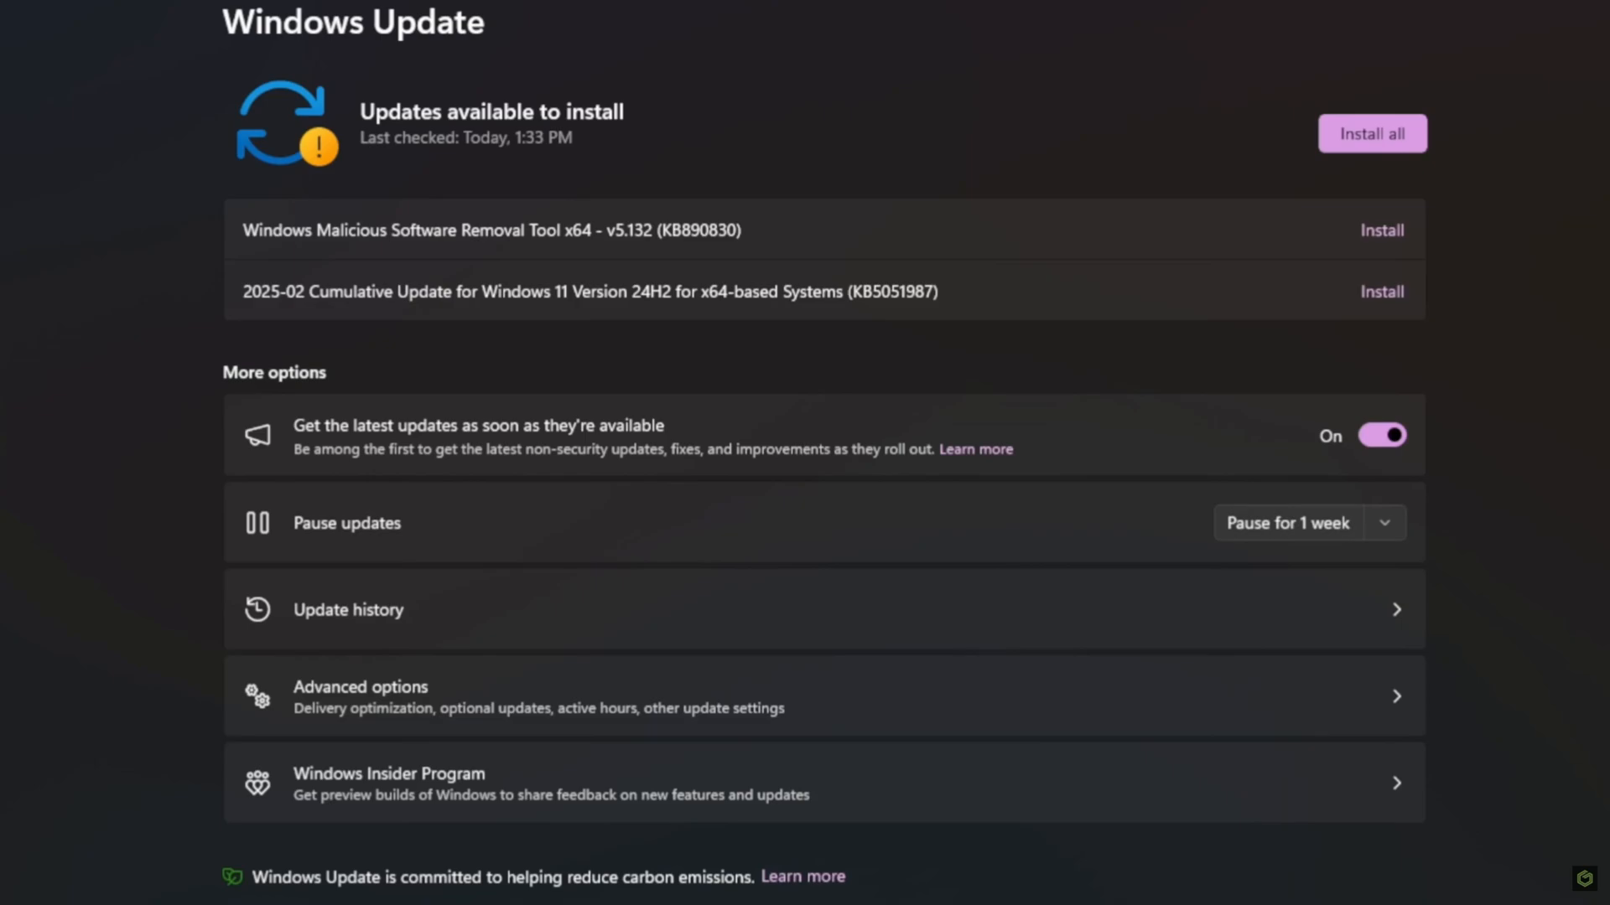
click(349, 892)
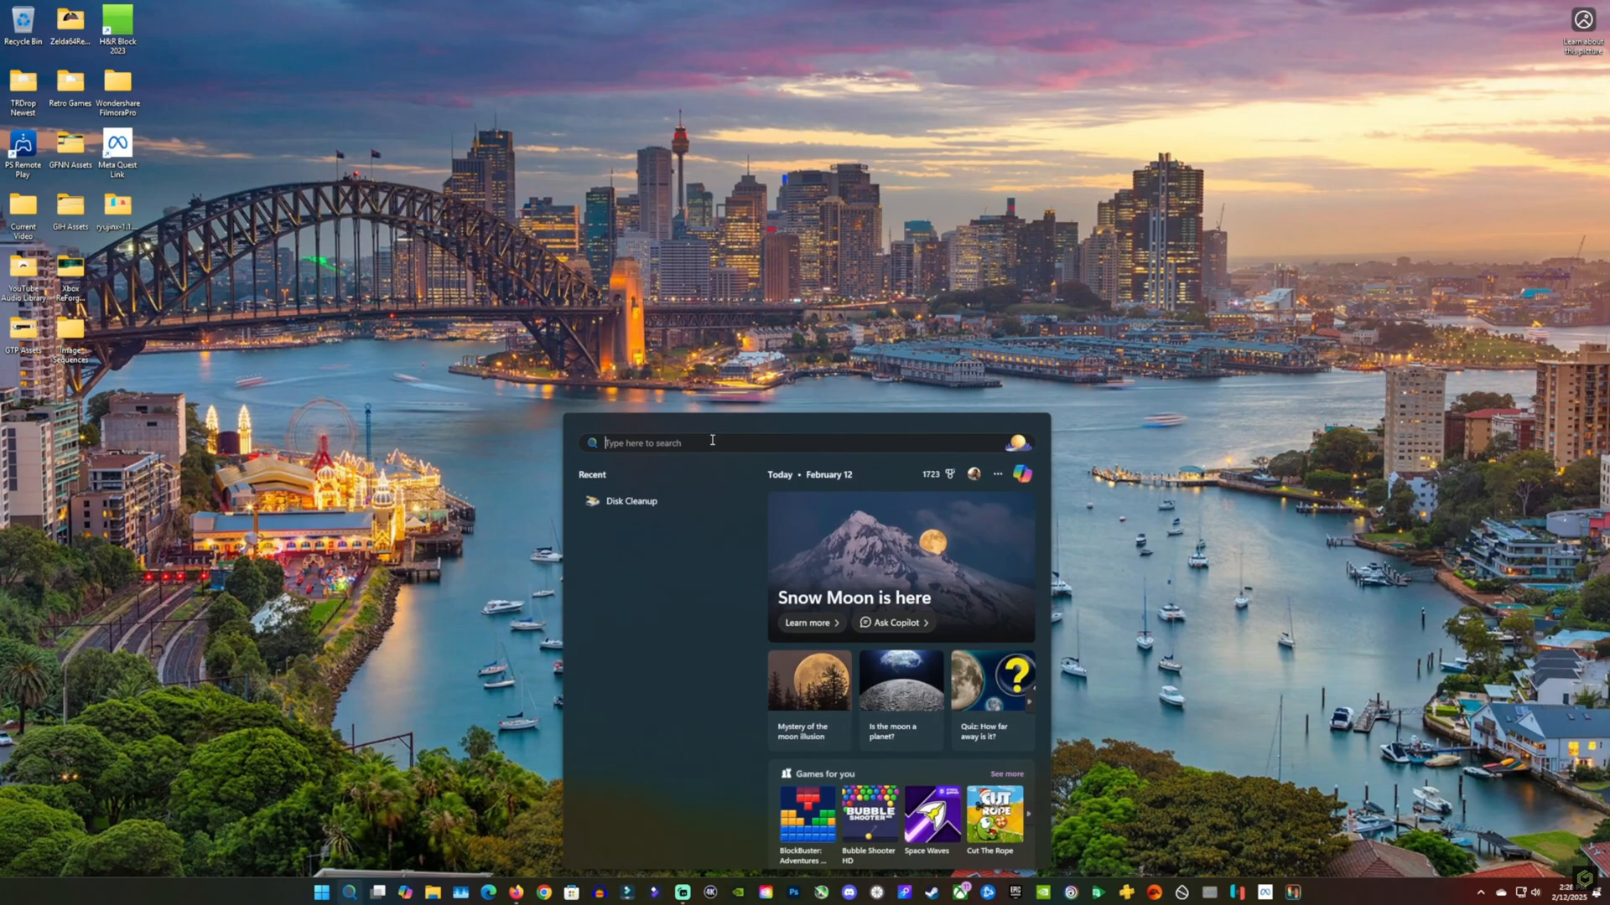
- Search 'services', find Windows Update in Services and set its startup type to Disabled
text(services)
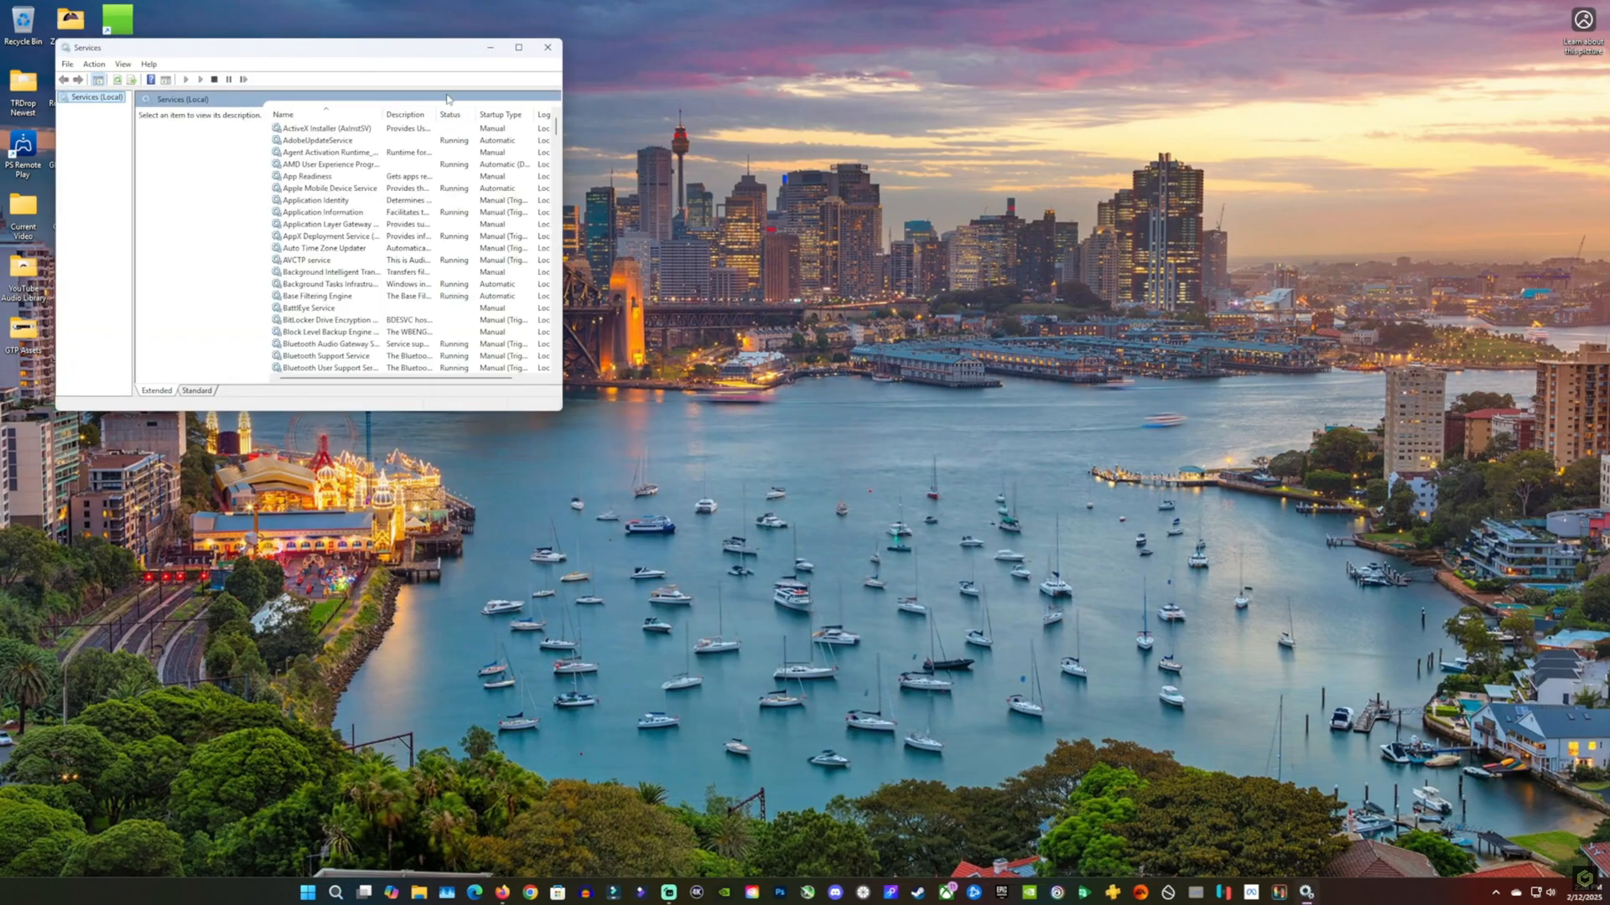
click(518, 47)
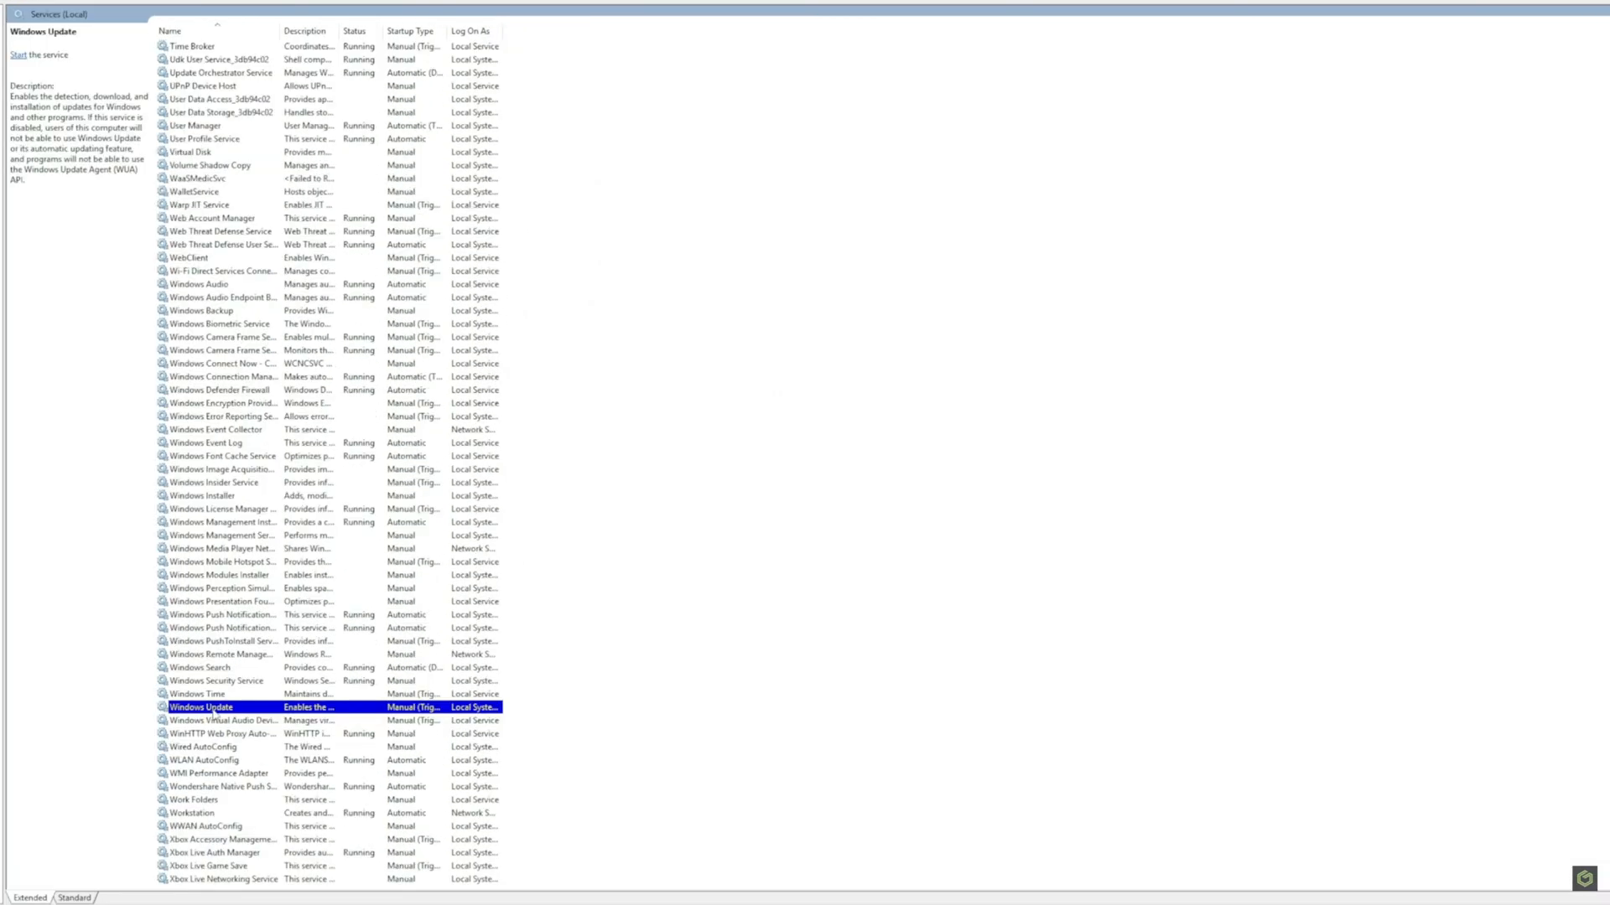
double_click(200, 706)
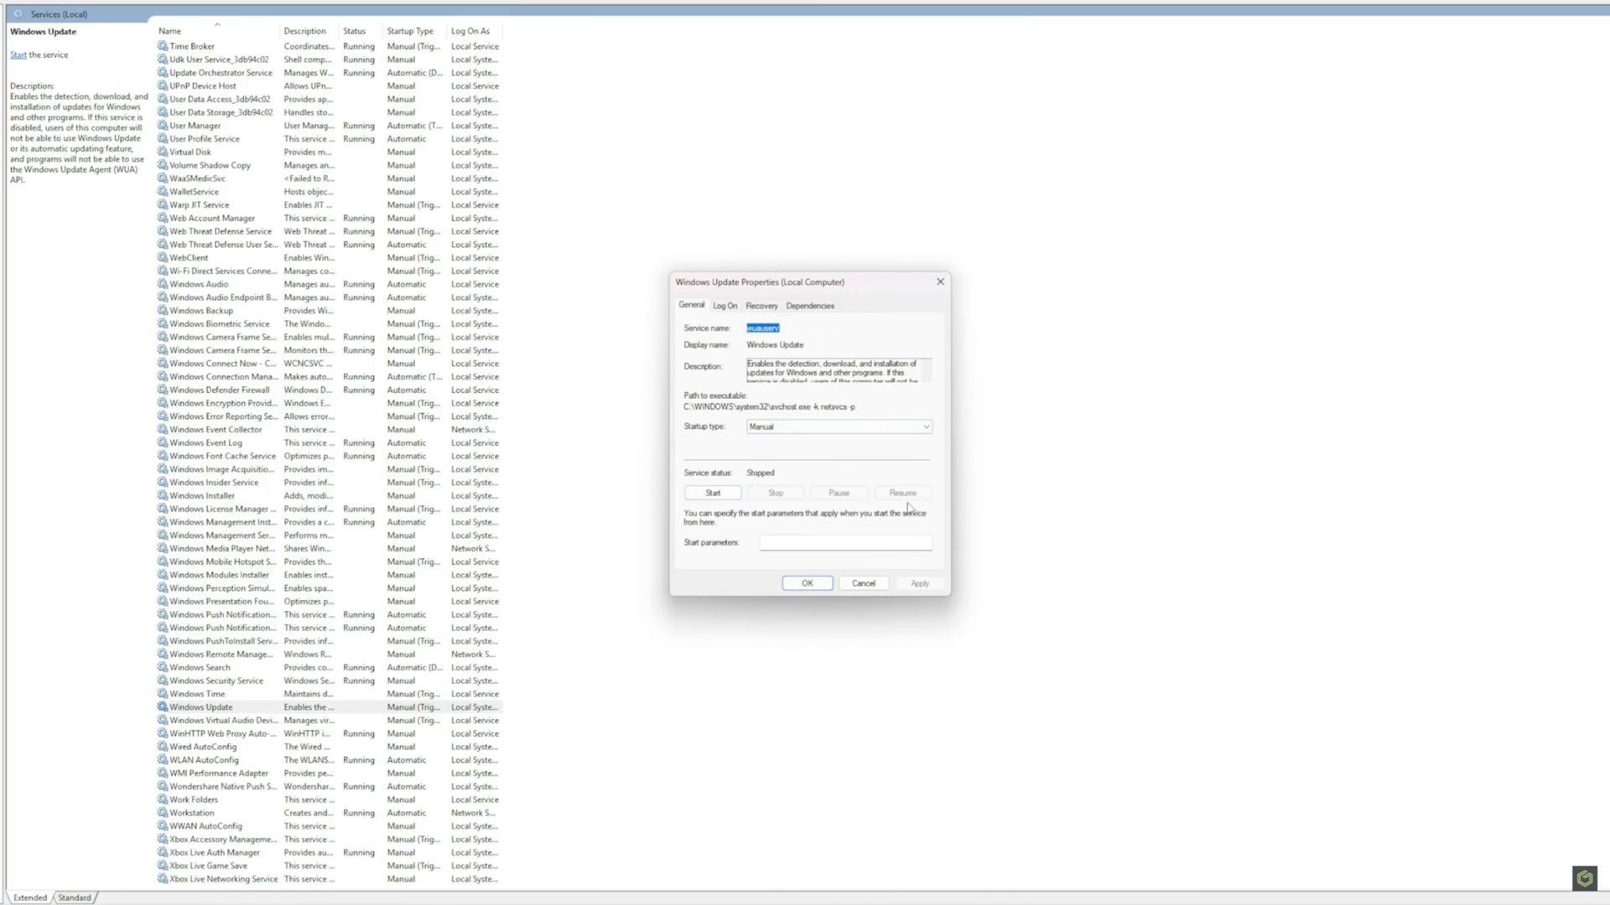
click(836, 426)
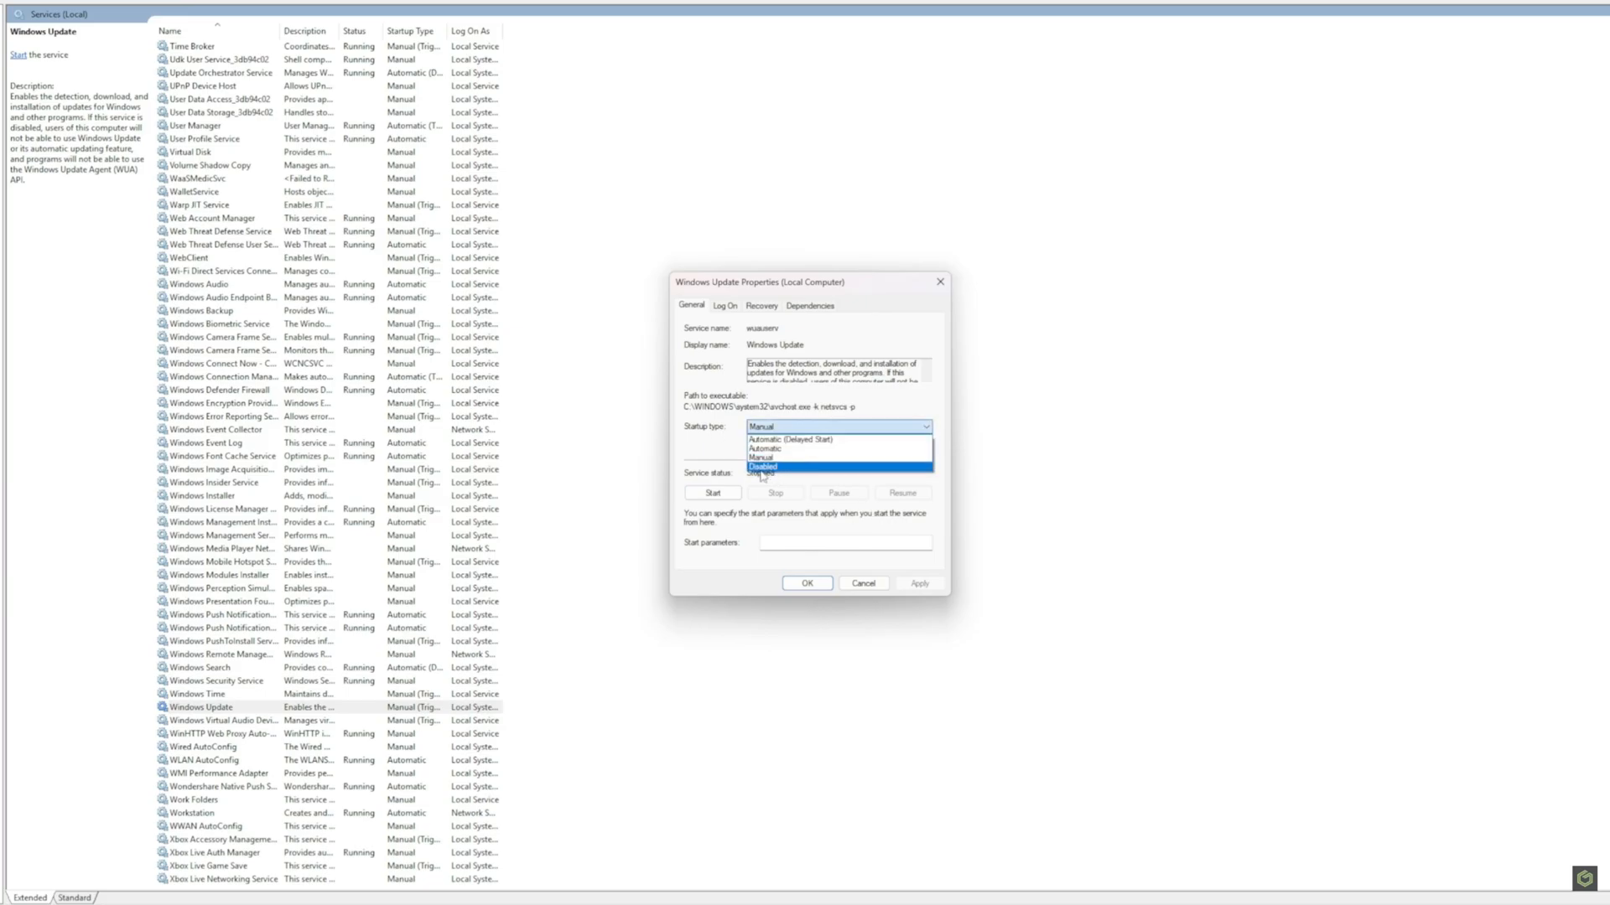
click(763, 468)
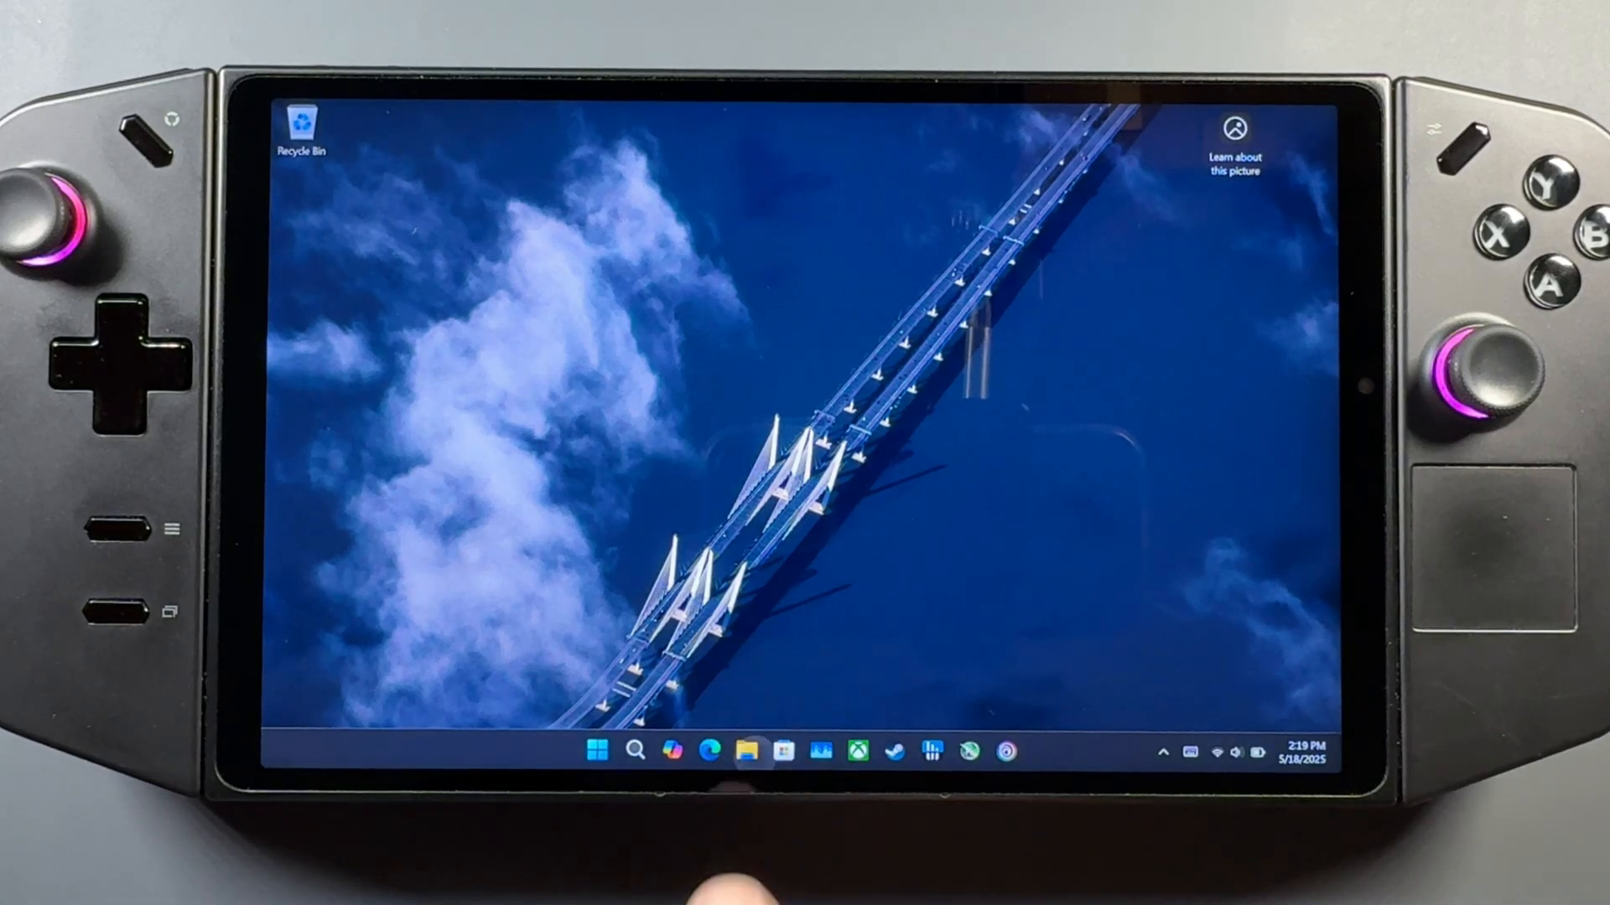
- Navigate File Explorer to Downloads listing the AMD driver, DDU archive and wushowhide
click(744, 752)
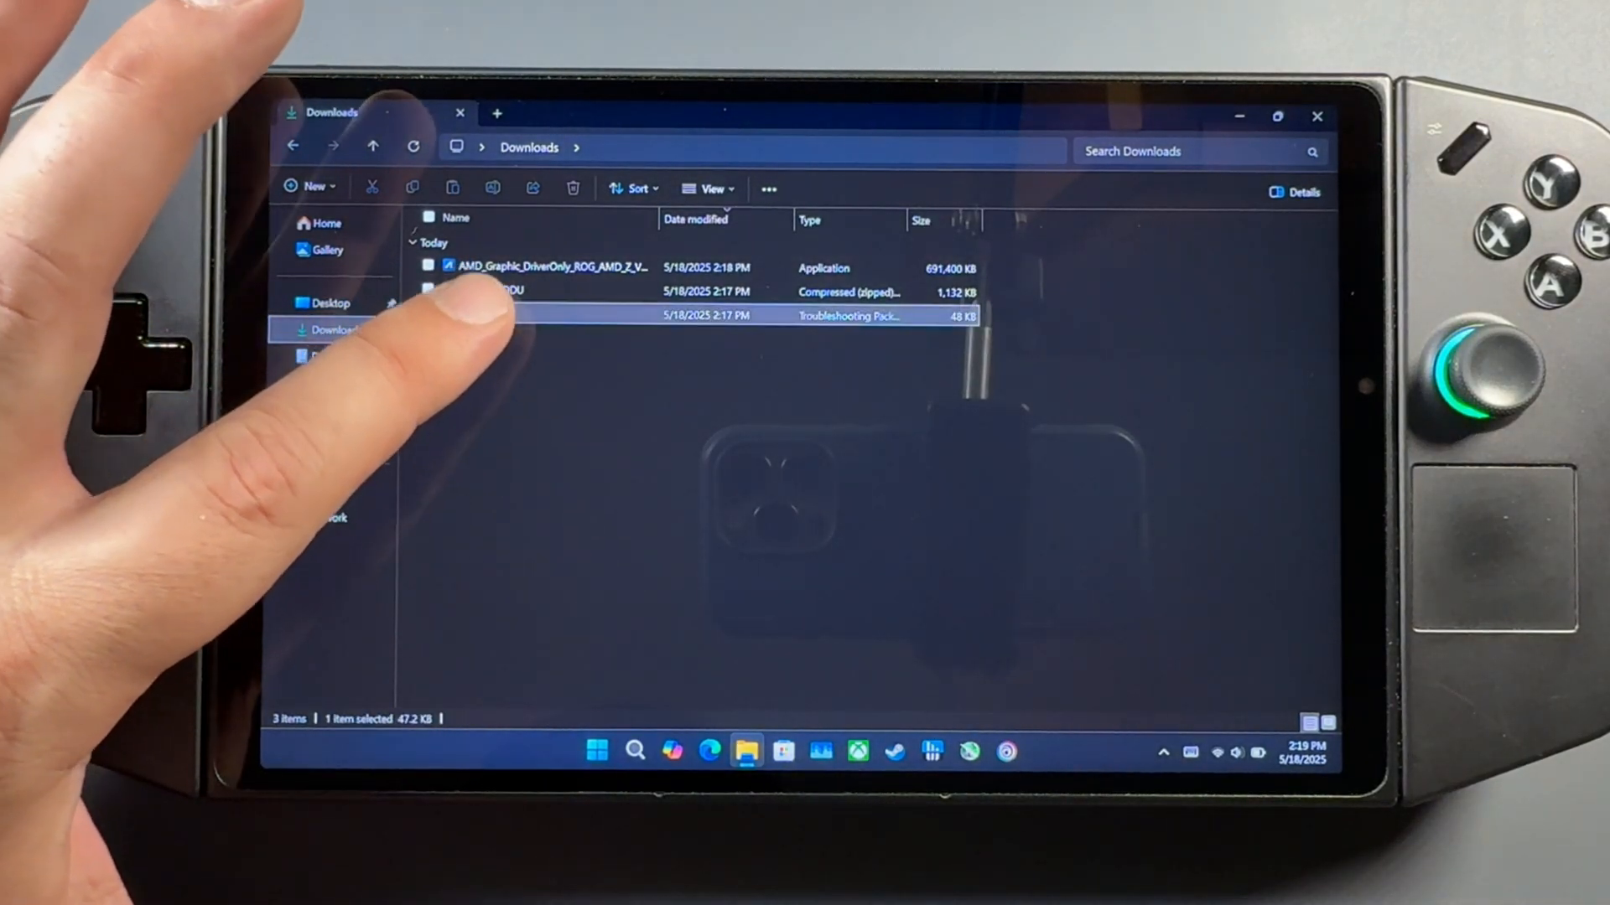
double_click(513, 315)
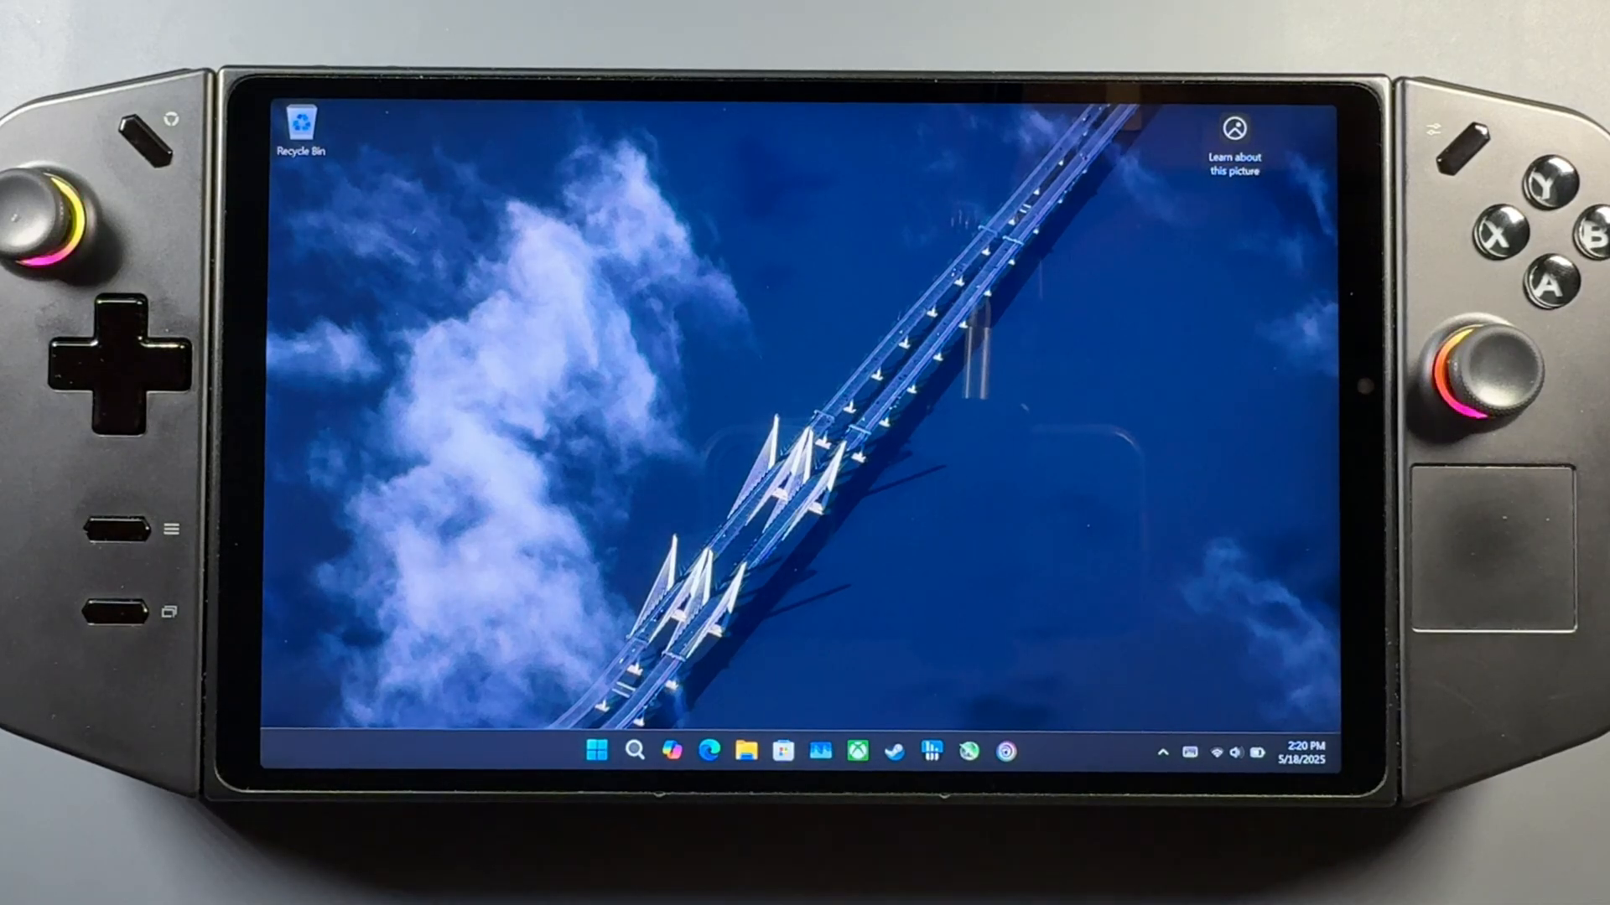
click(744, 751)
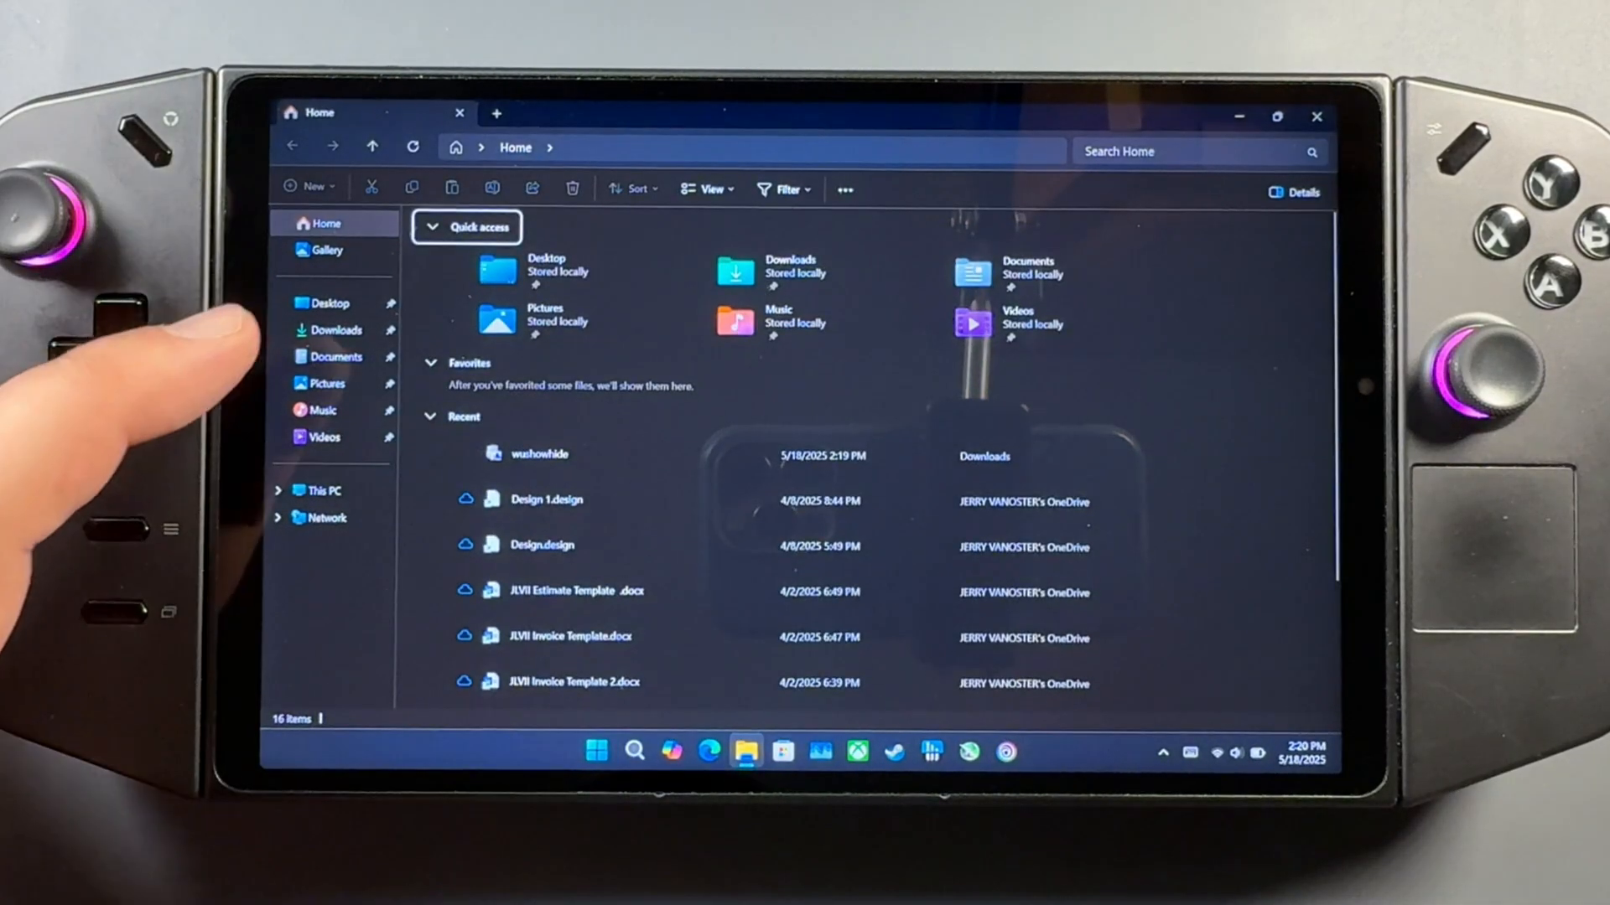
click(336, 330)
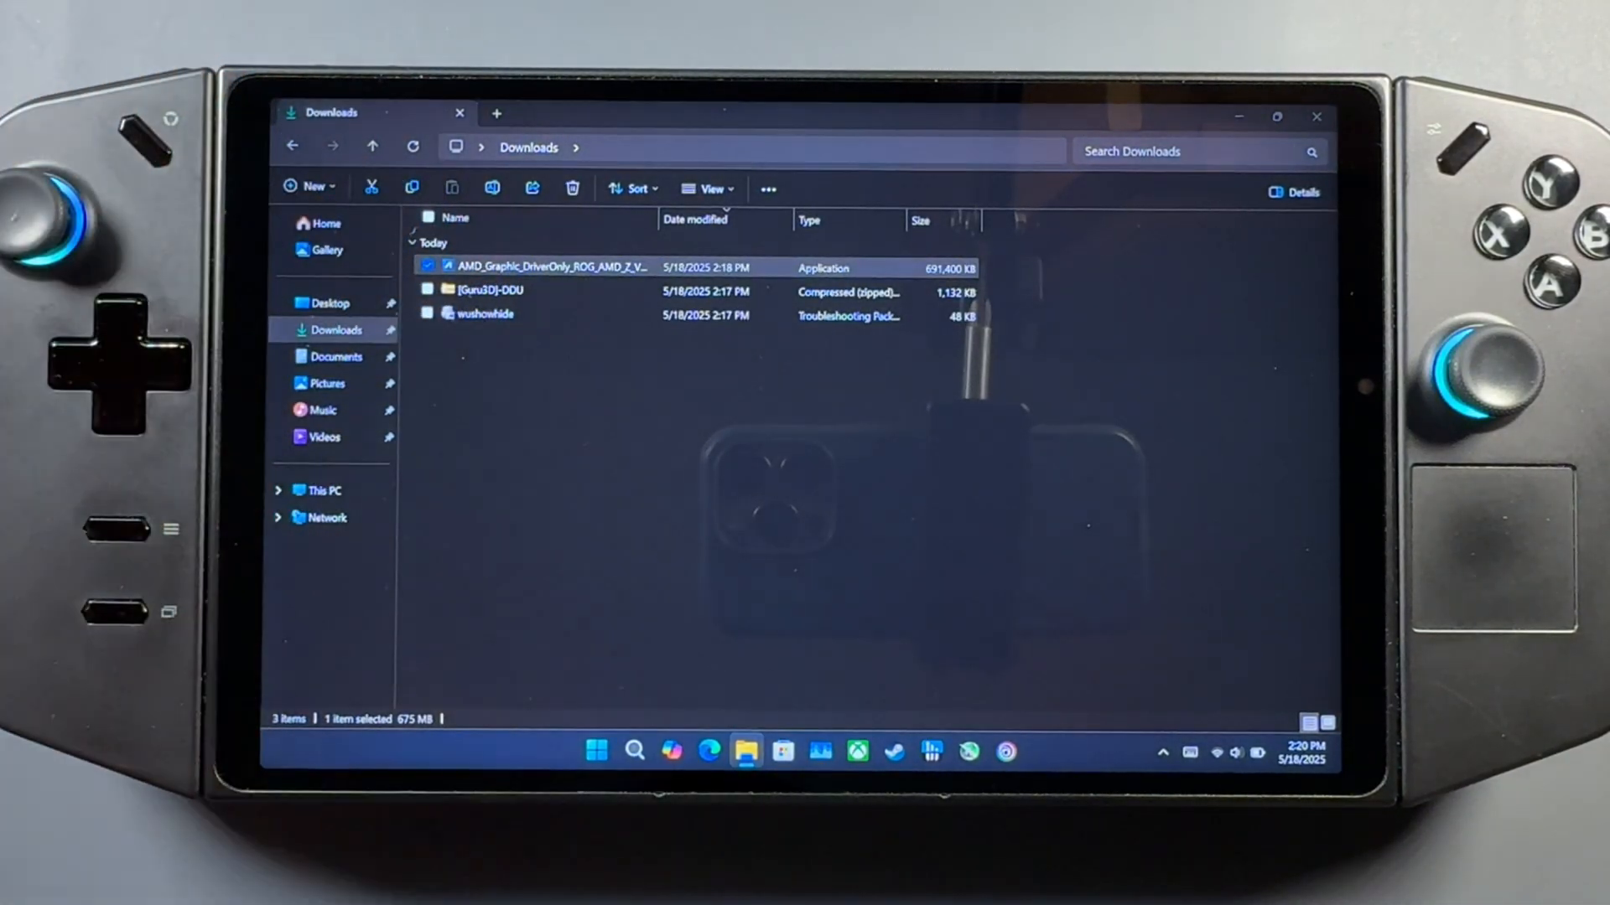
- Run the AMD driver installer, accept the licence and choose Extract instead of Install
double_click(543, 267)
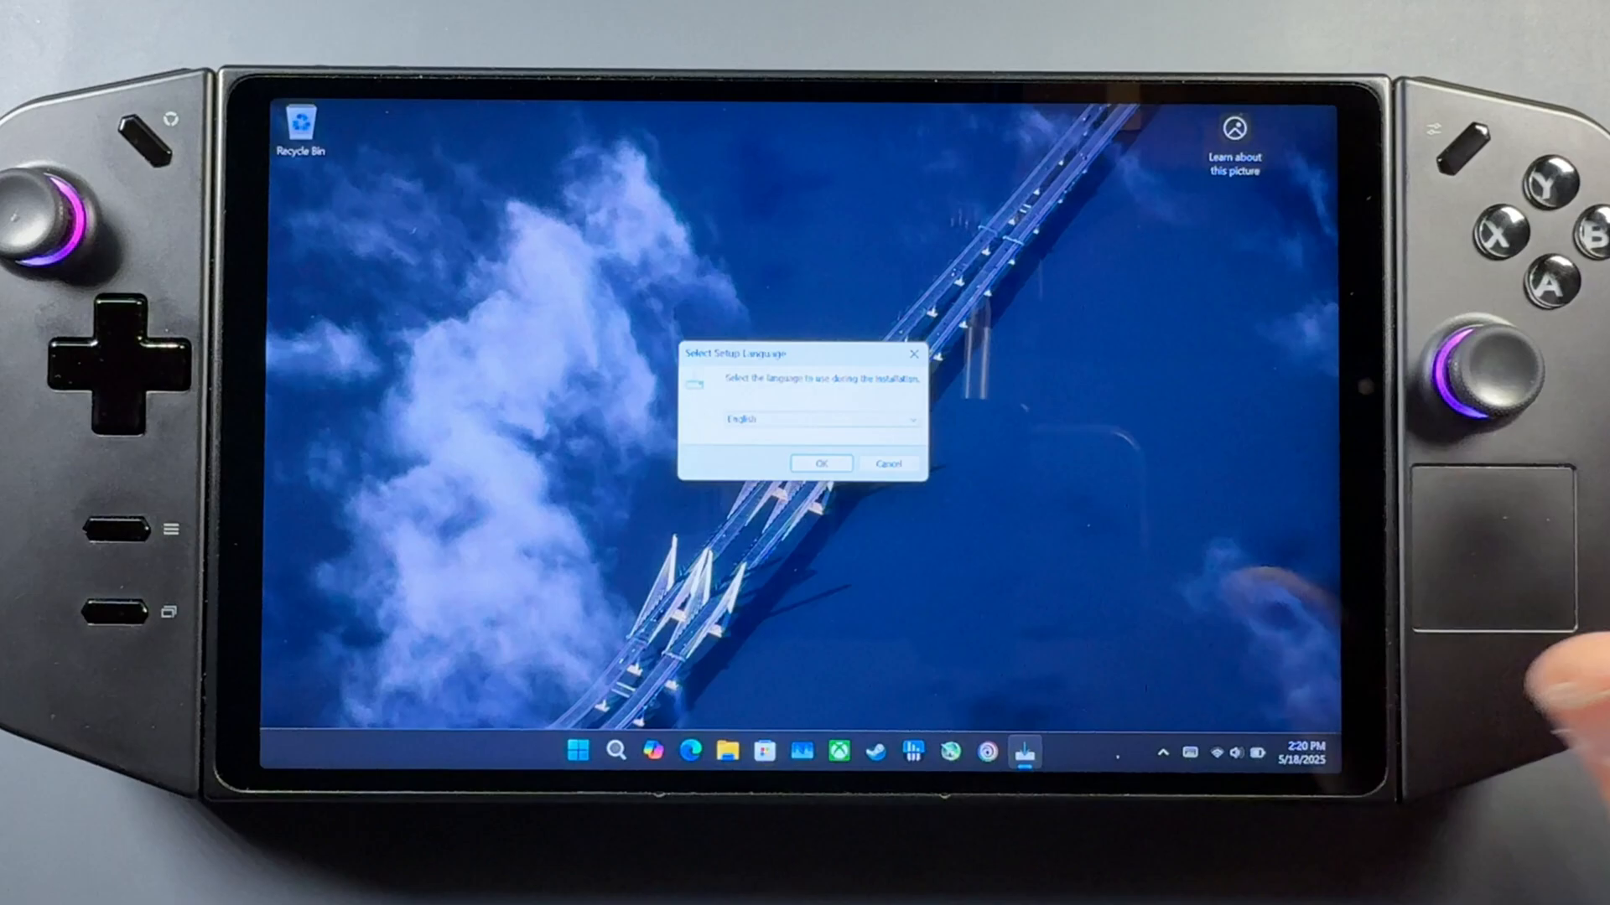
click(820, 463)
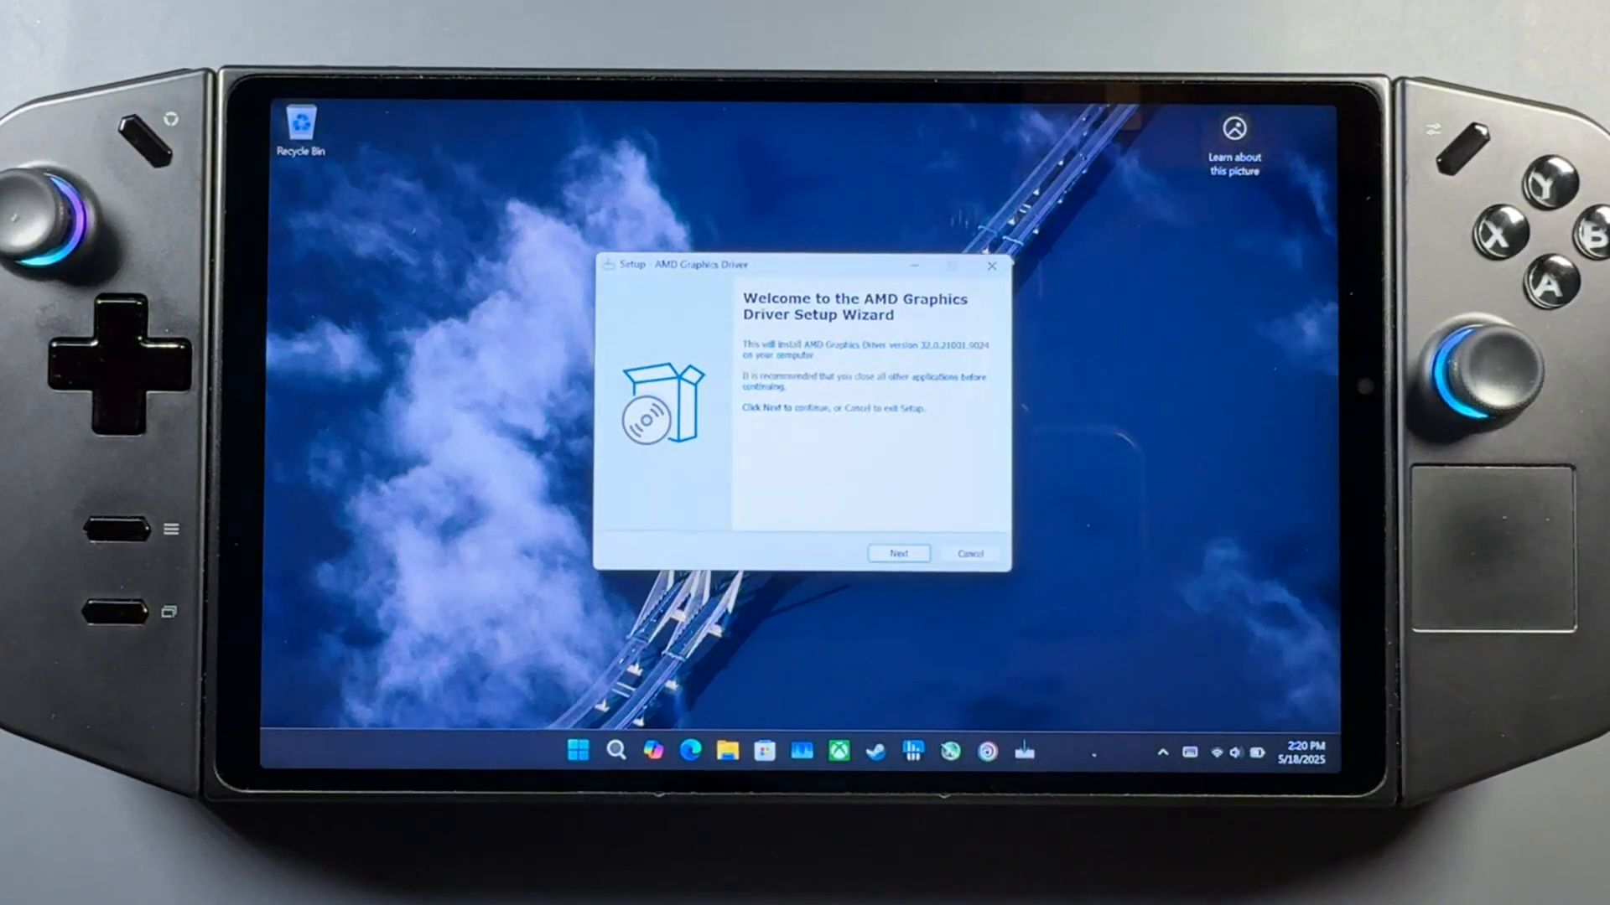
click(898, 551)
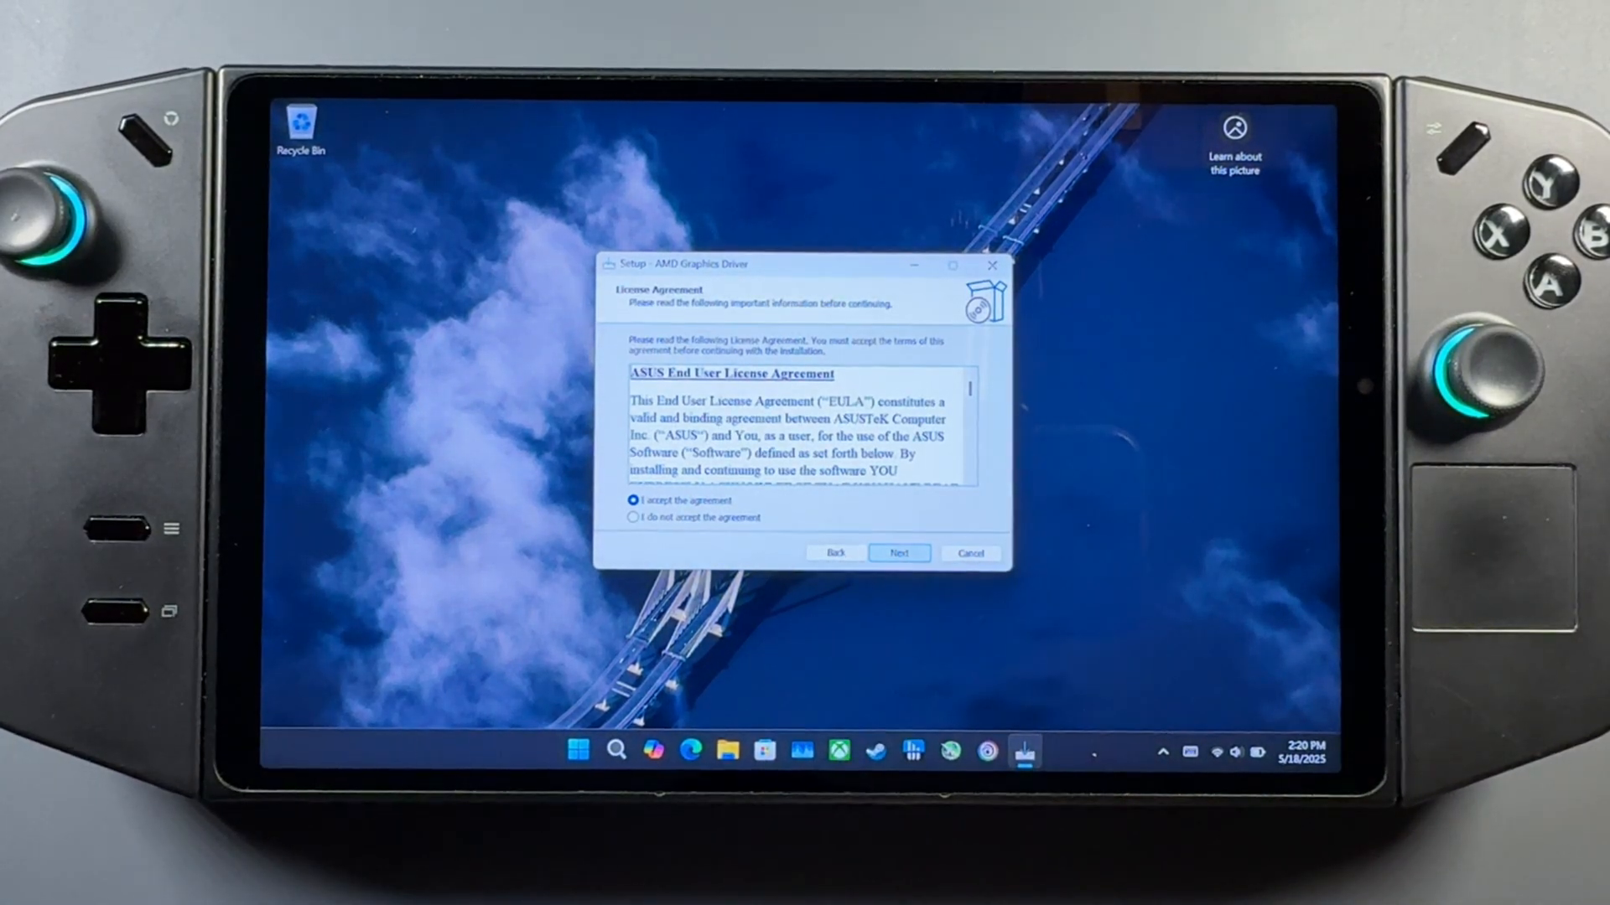
click(897, 551)
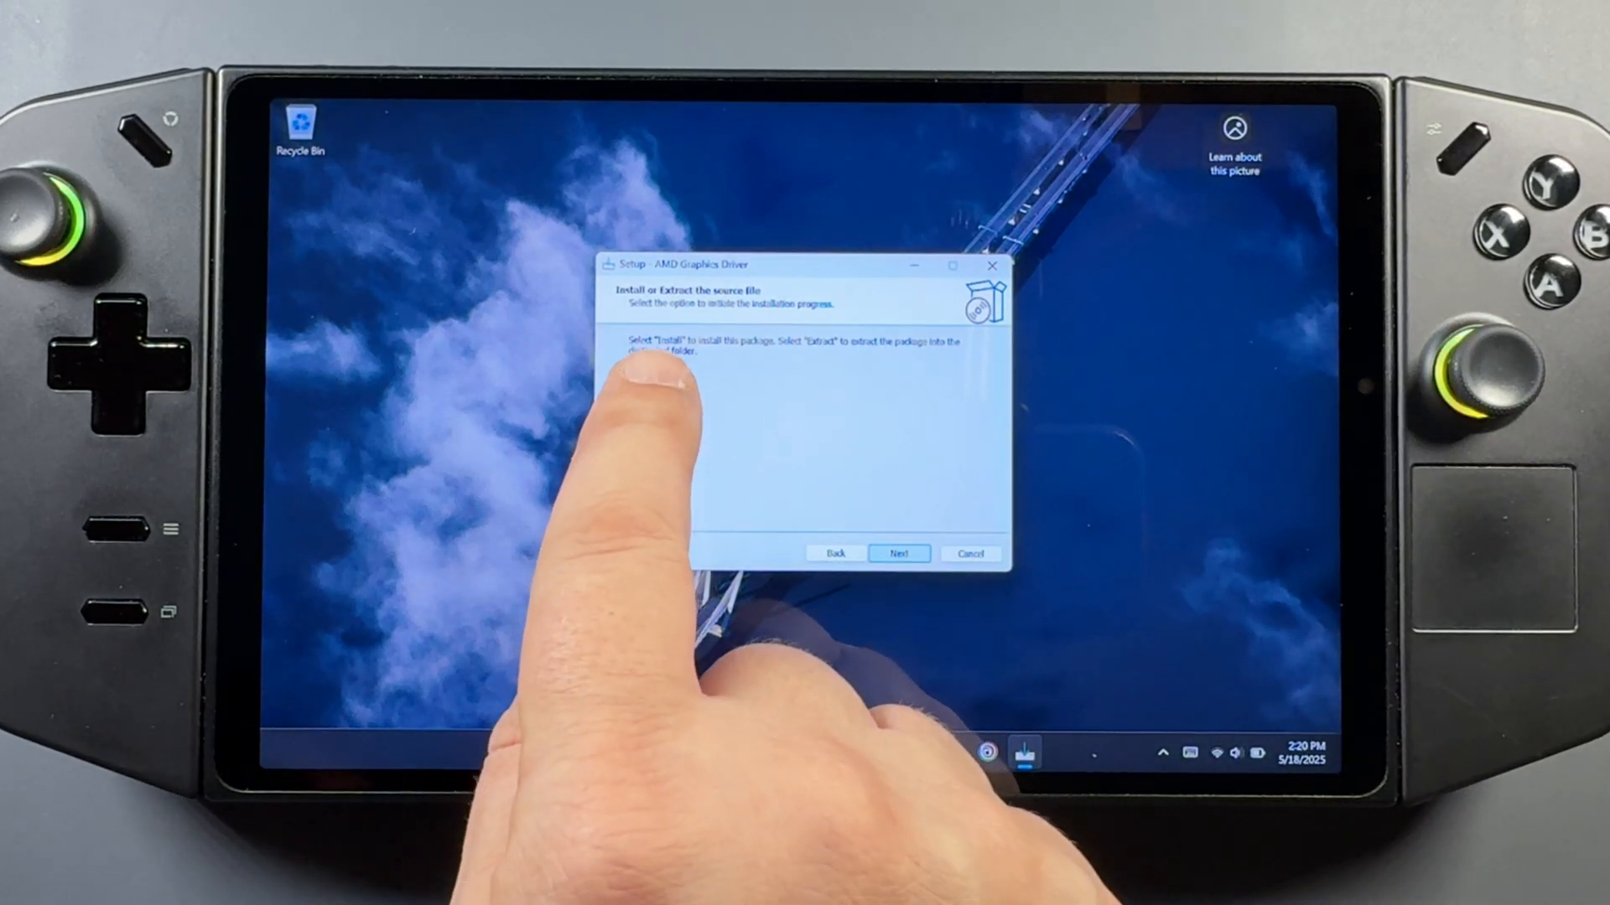
click(637, 391)
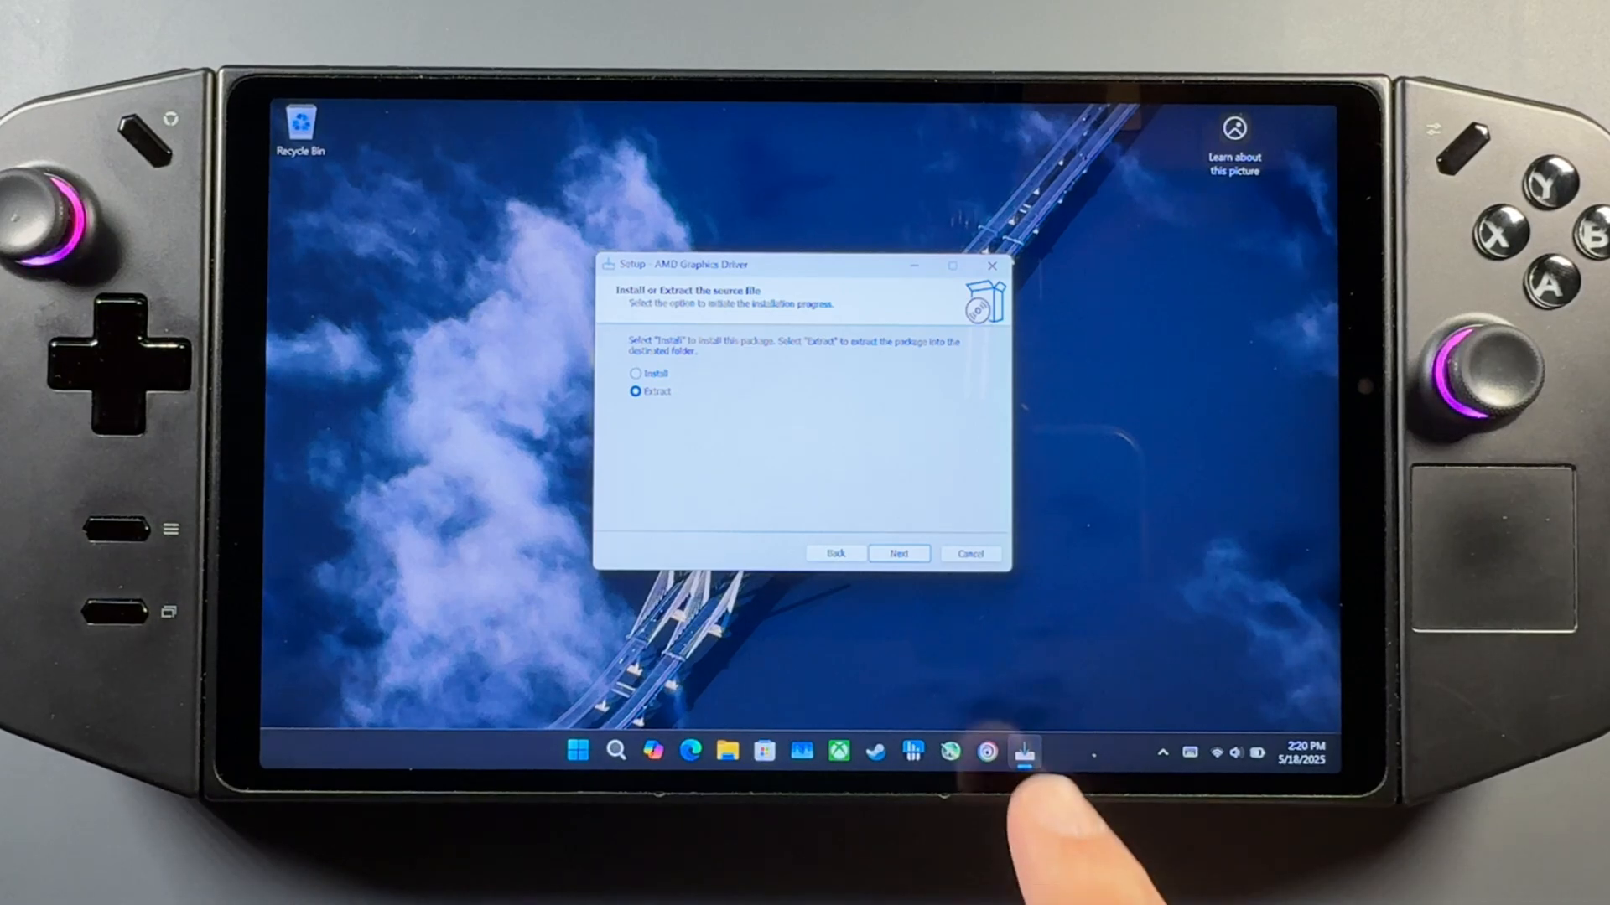
click(895, 554)
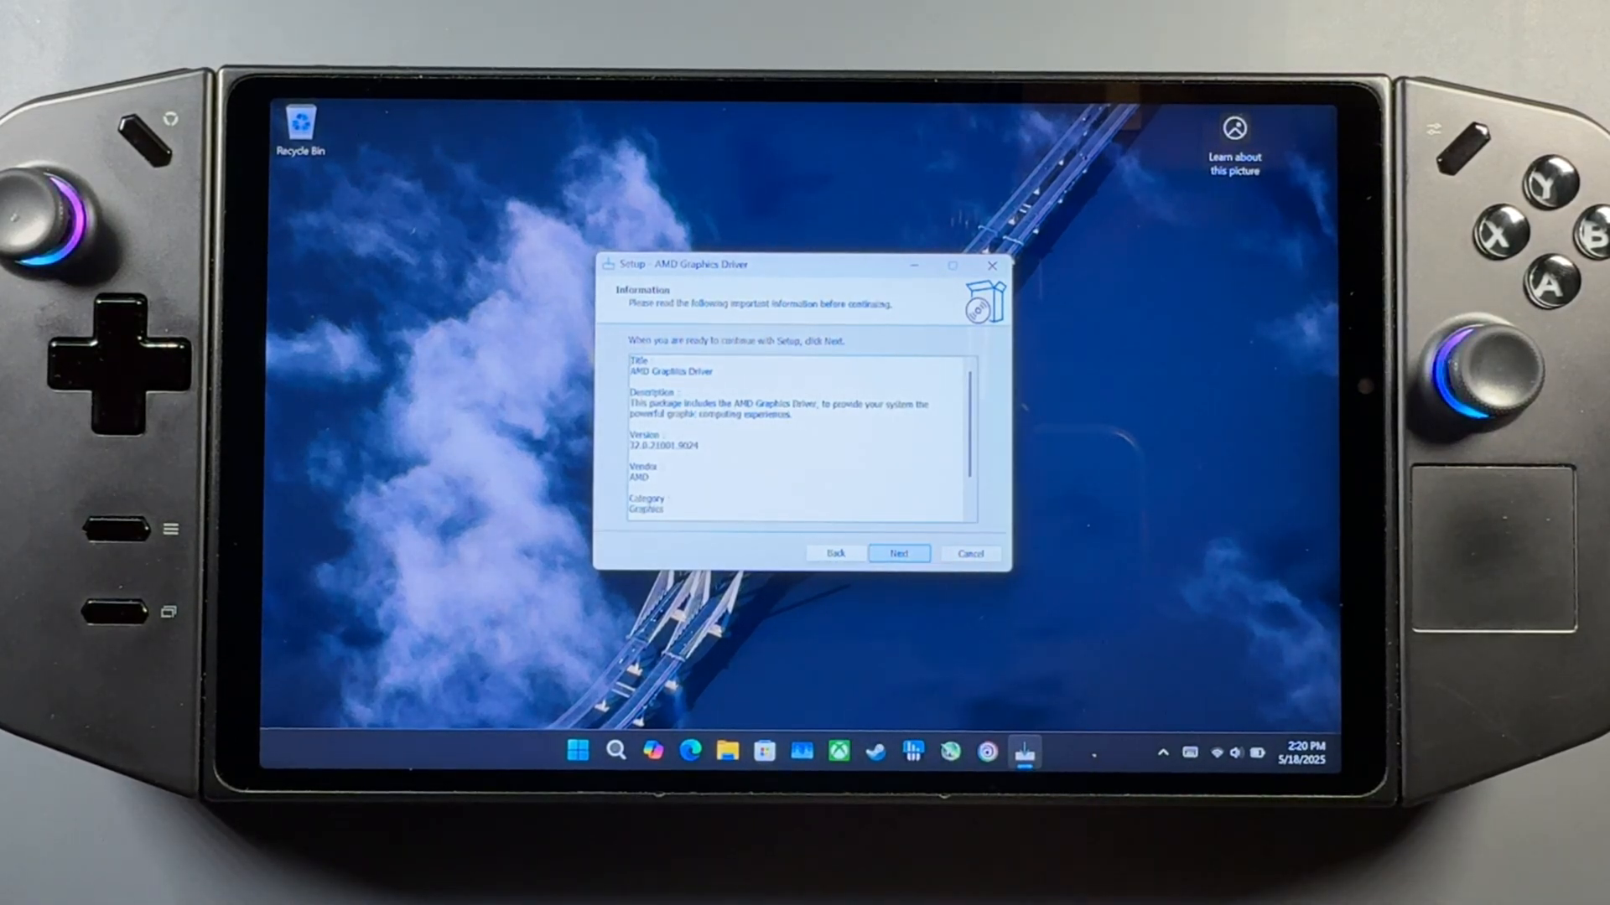
- Extract the package to the default C: drivers folder, finish and close the extracted folder
click(897, 551)
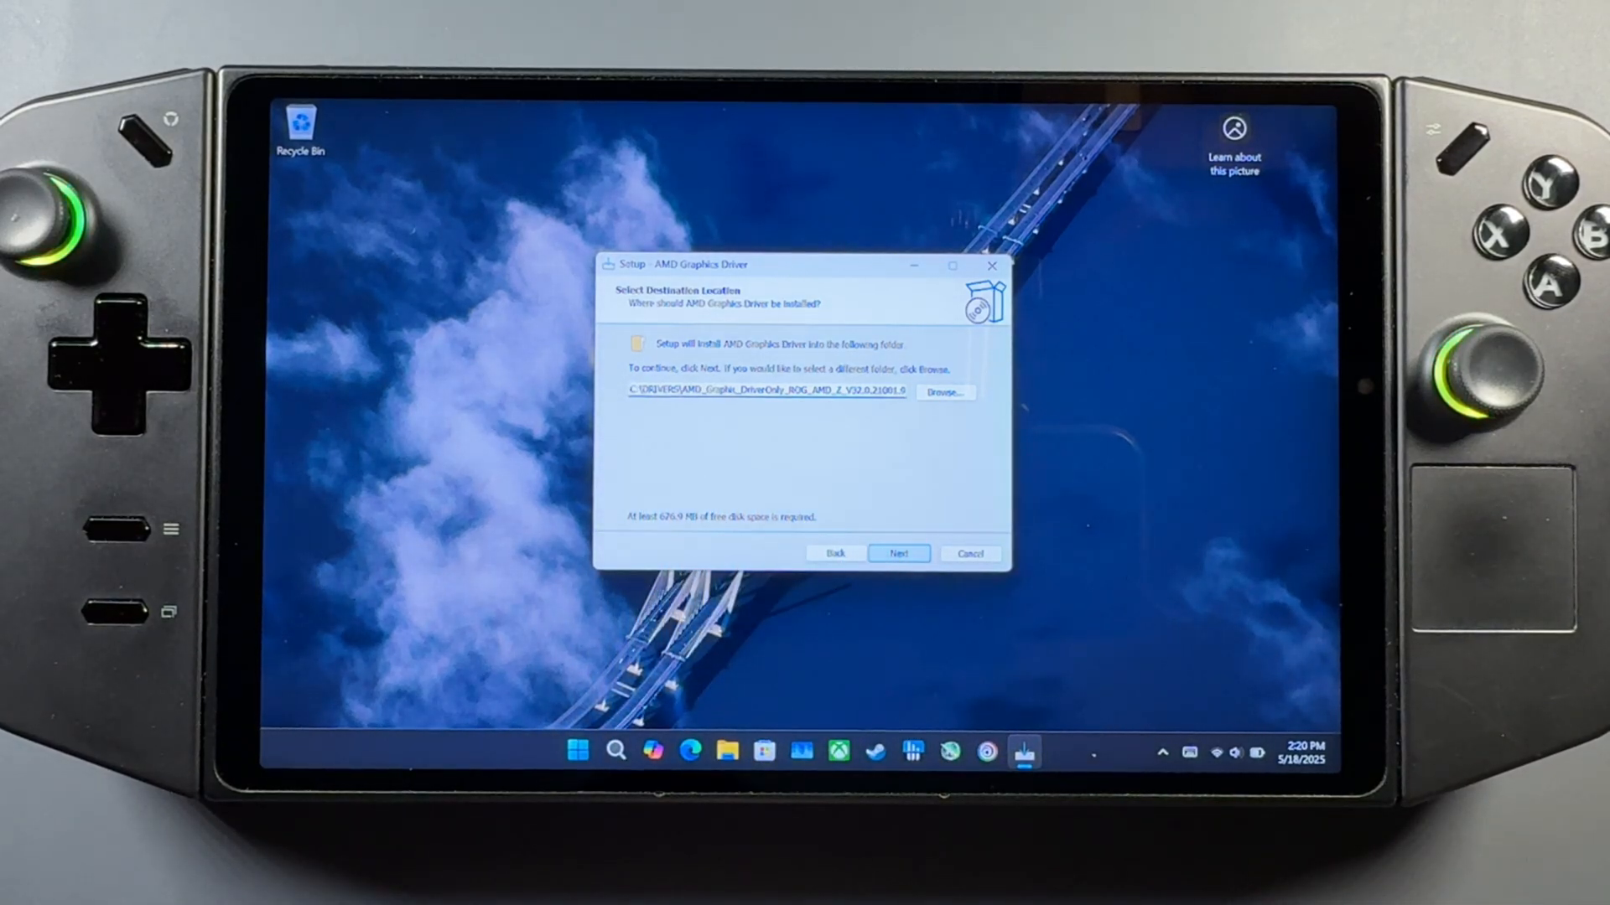
click(897, 553)
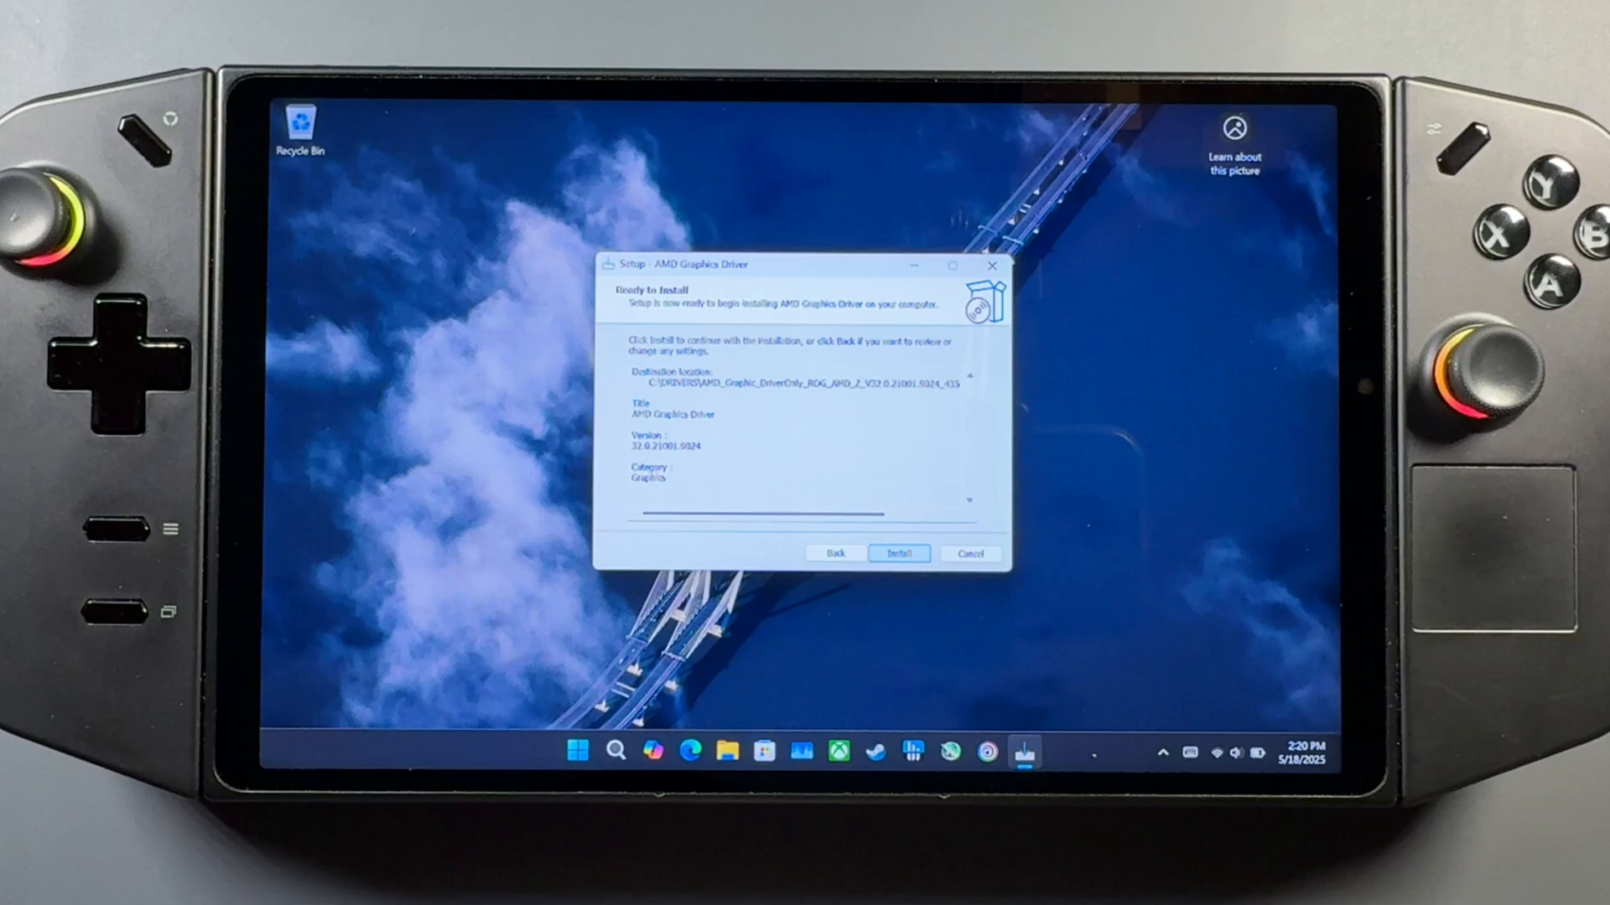
click(897, 552)
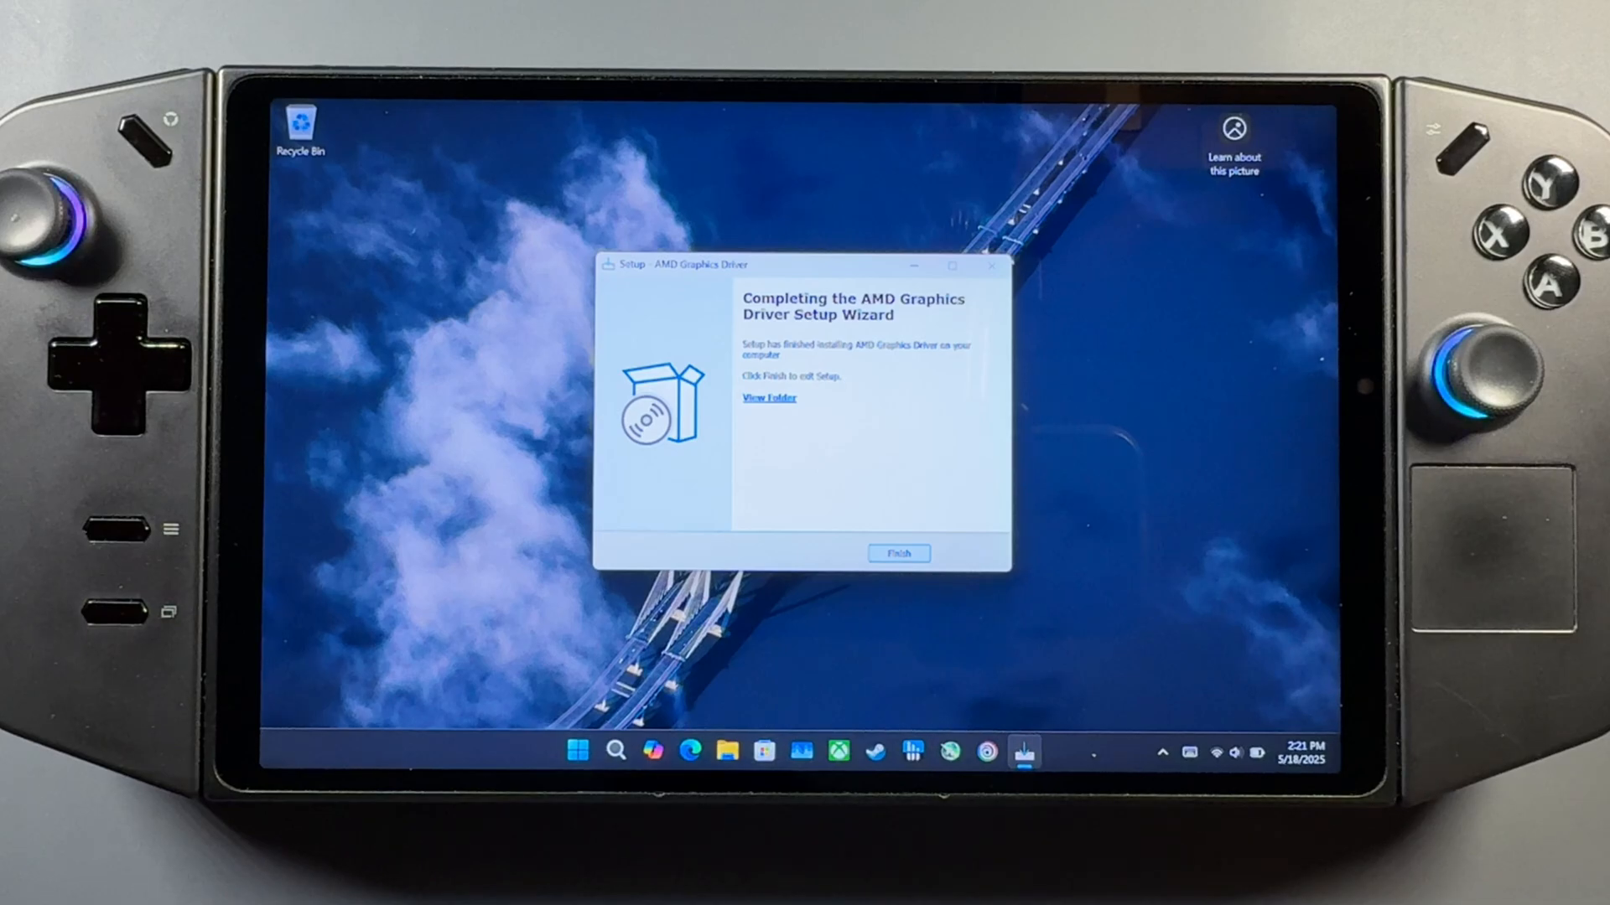
click(895, 552)
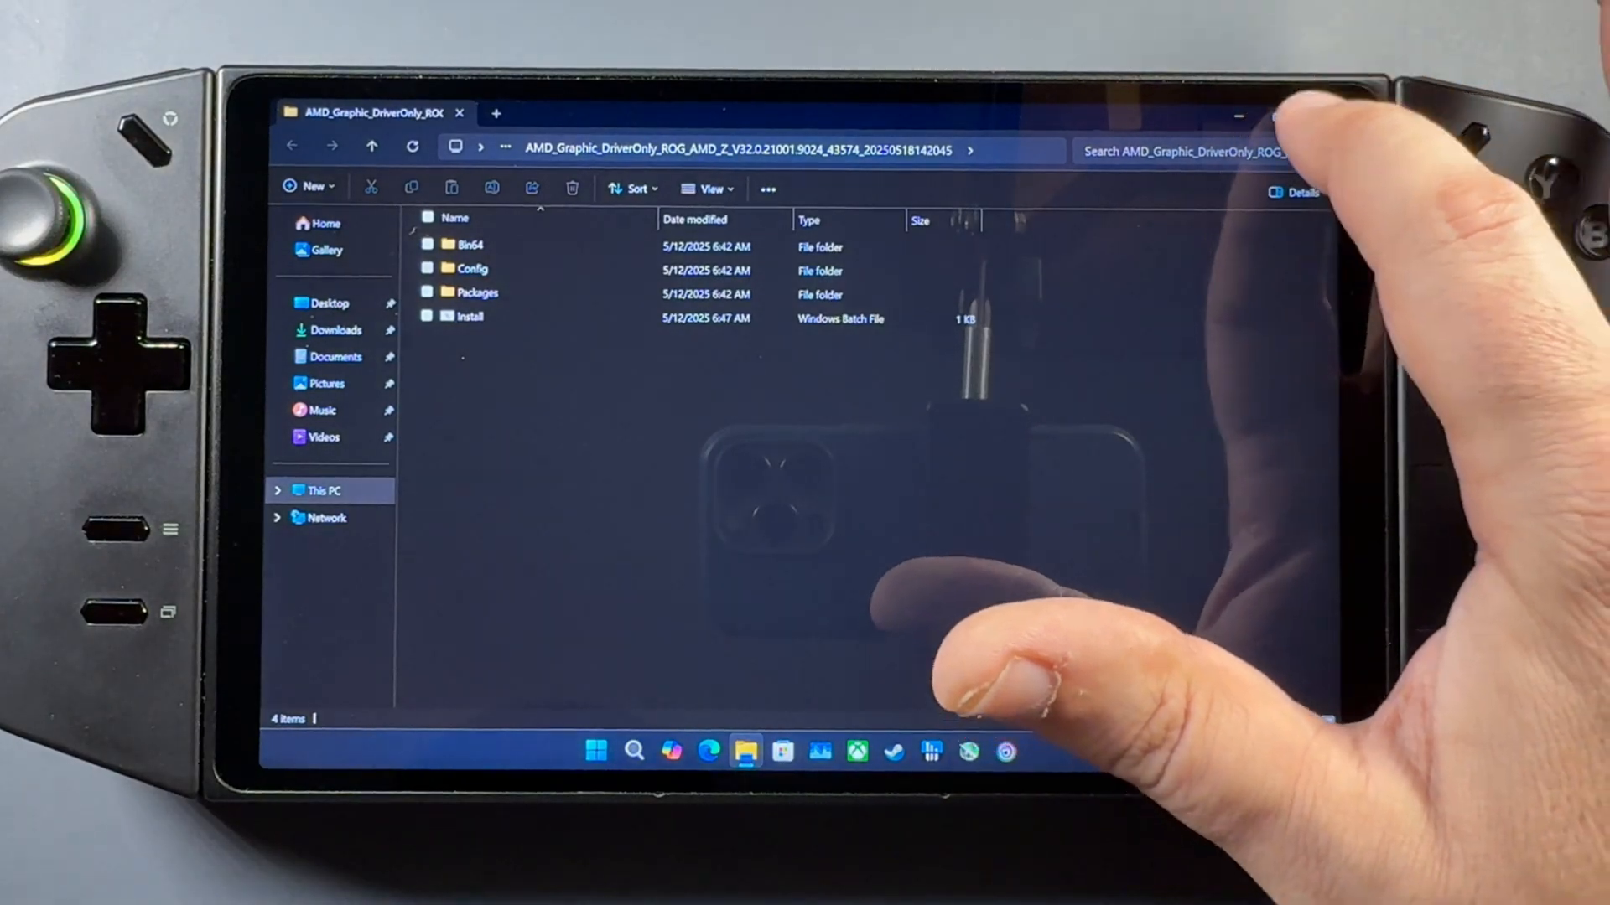
click(1274, 116)
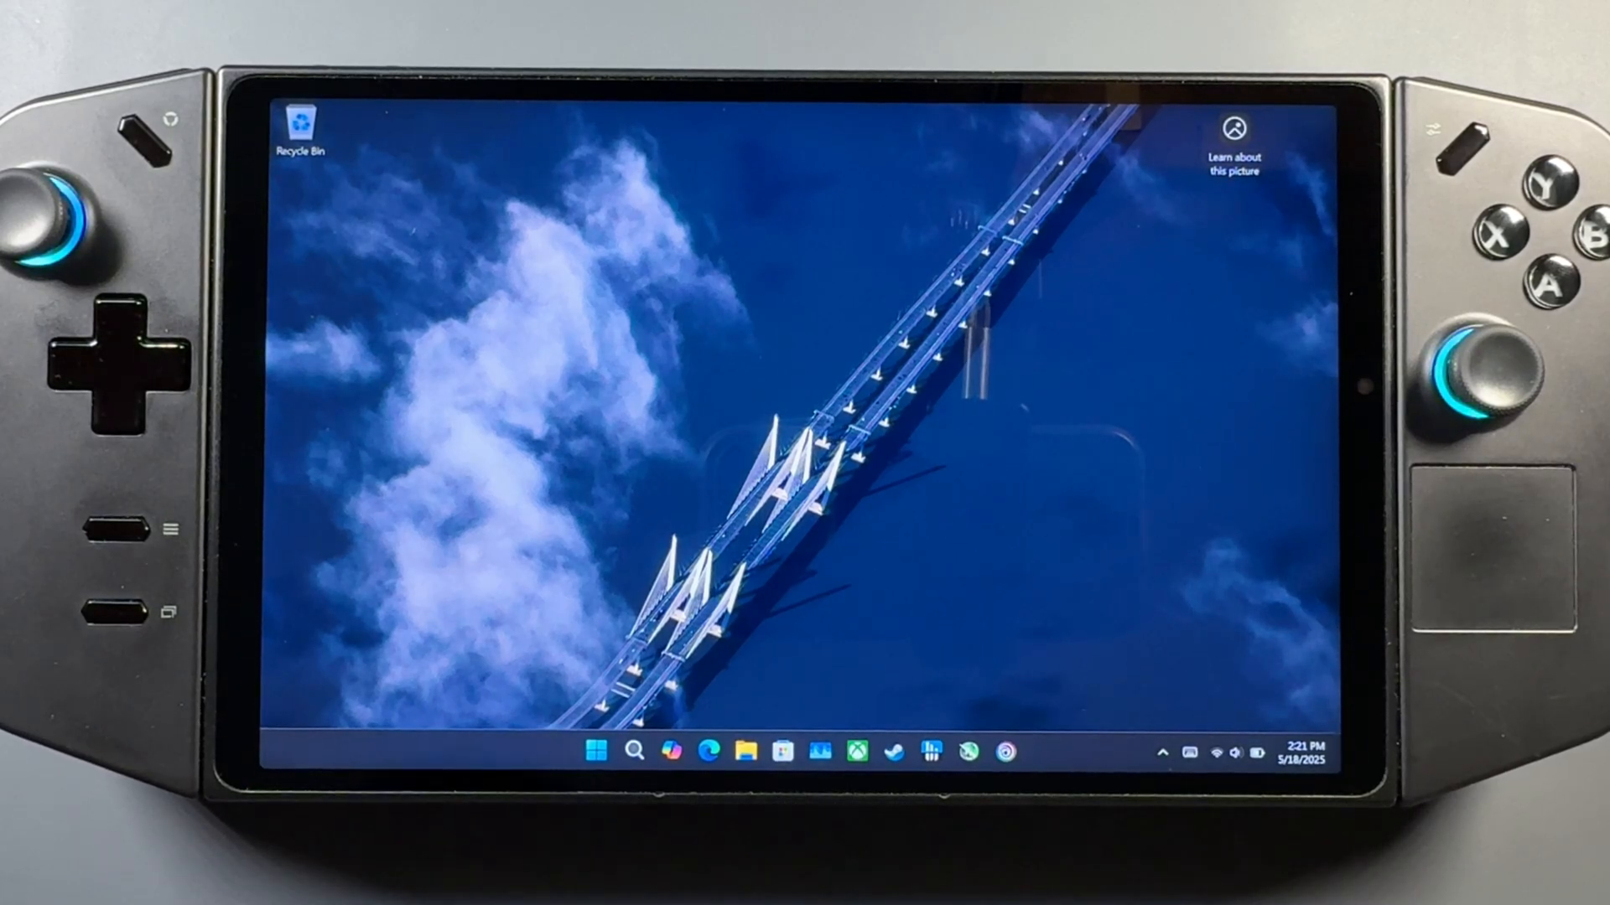
- Extract the downloaded DDU zip in Downloads to its default folder
click(744, 751)
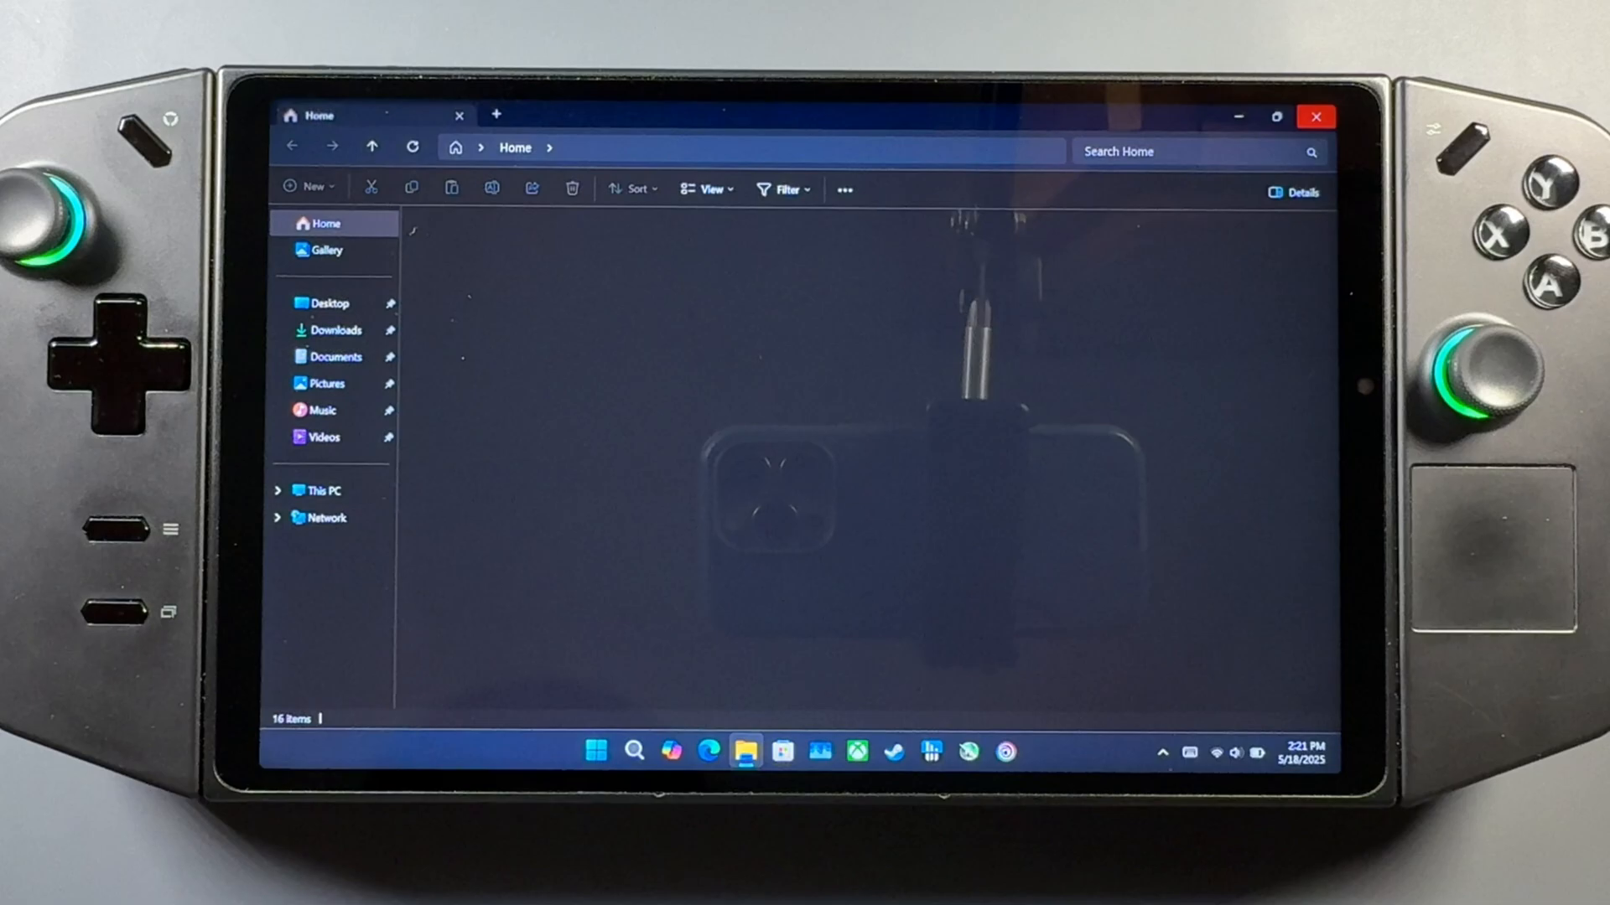
click(333, 330)
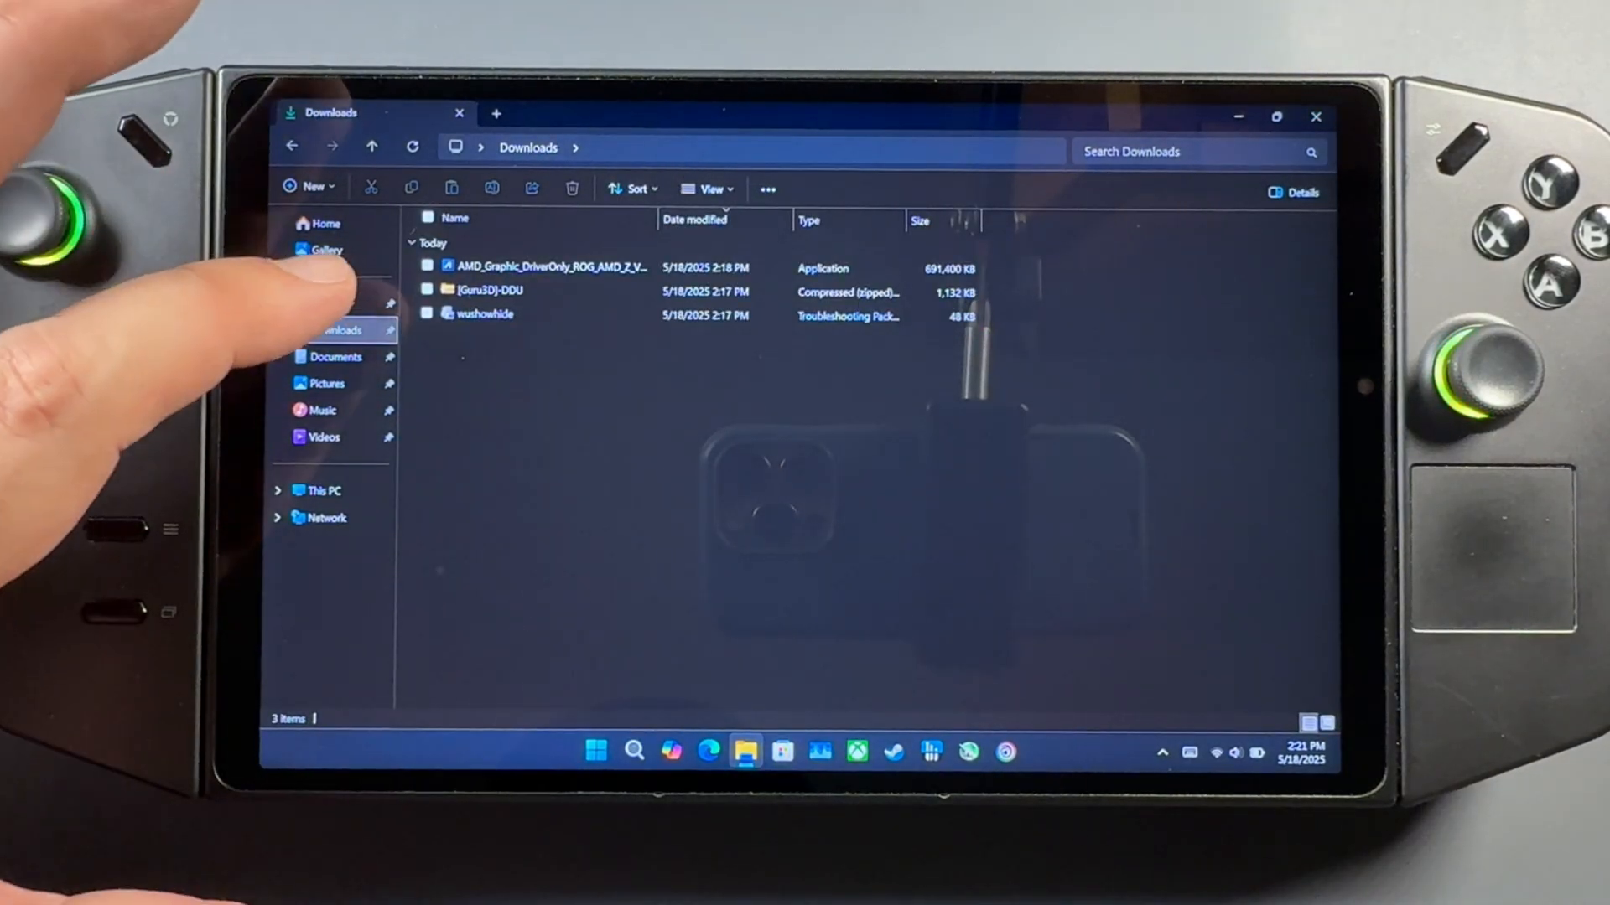
click(493, 292)
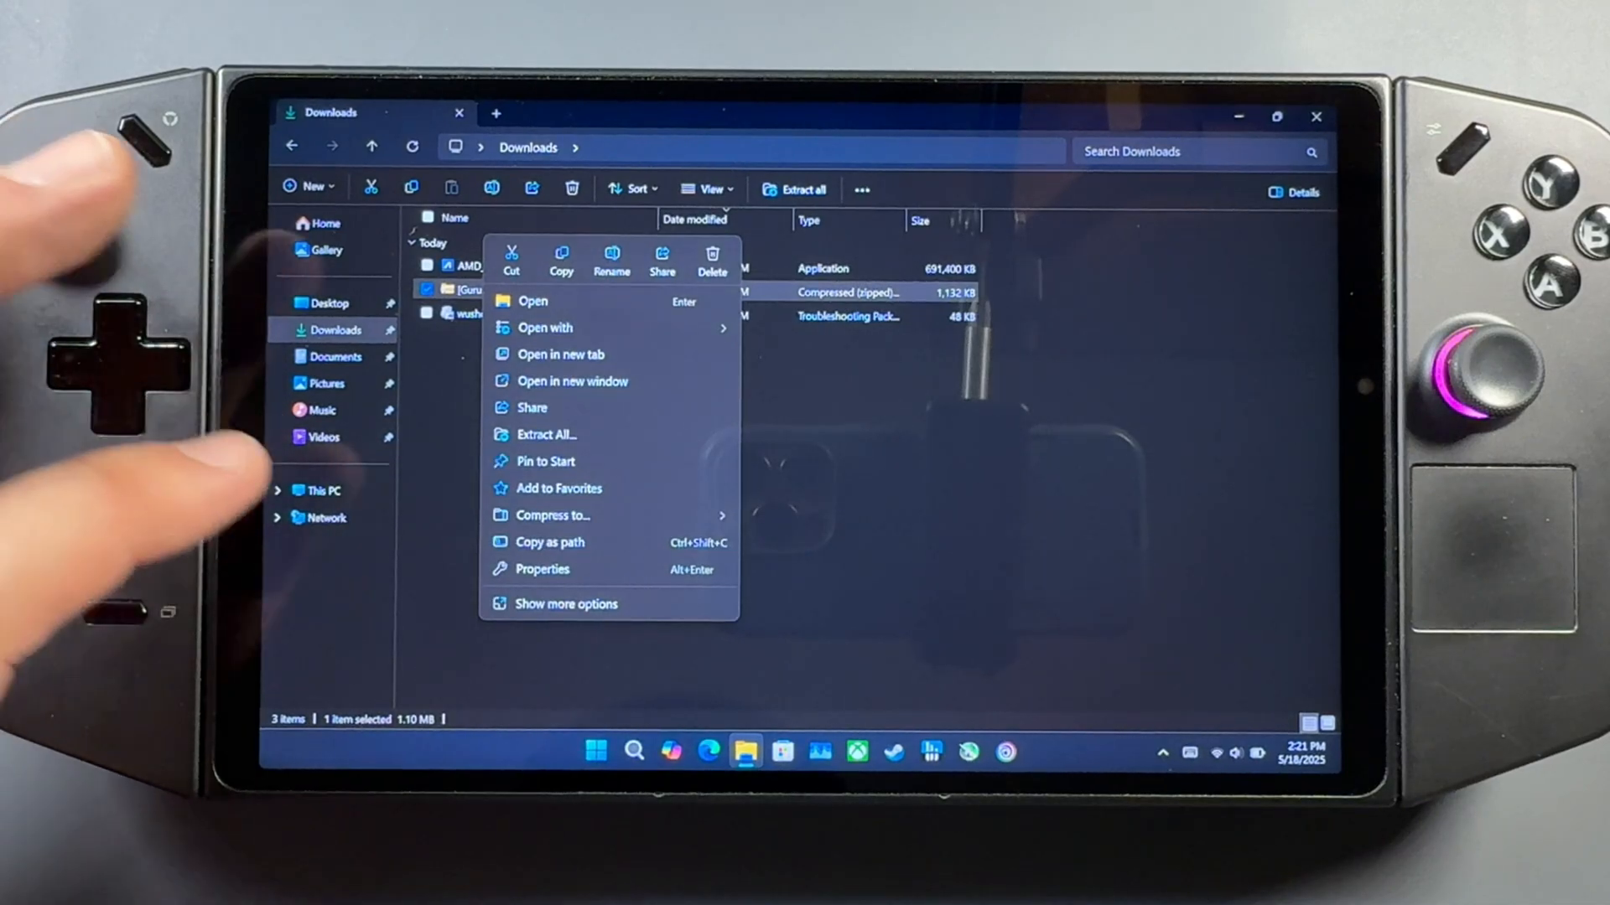
click(545, 432)
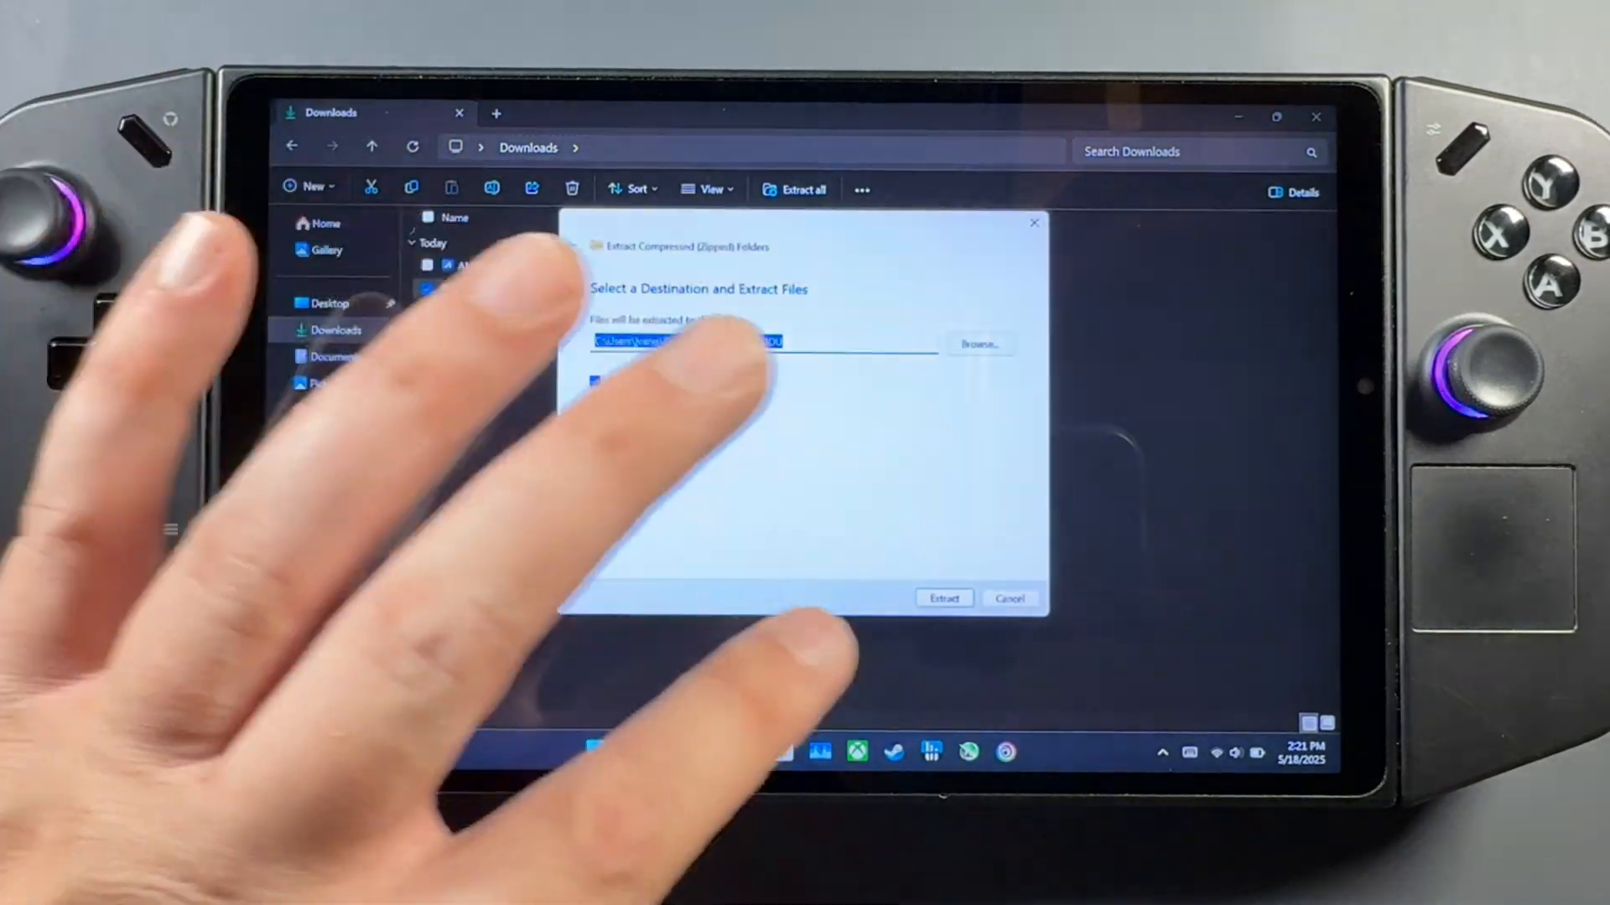
click(942, 599)
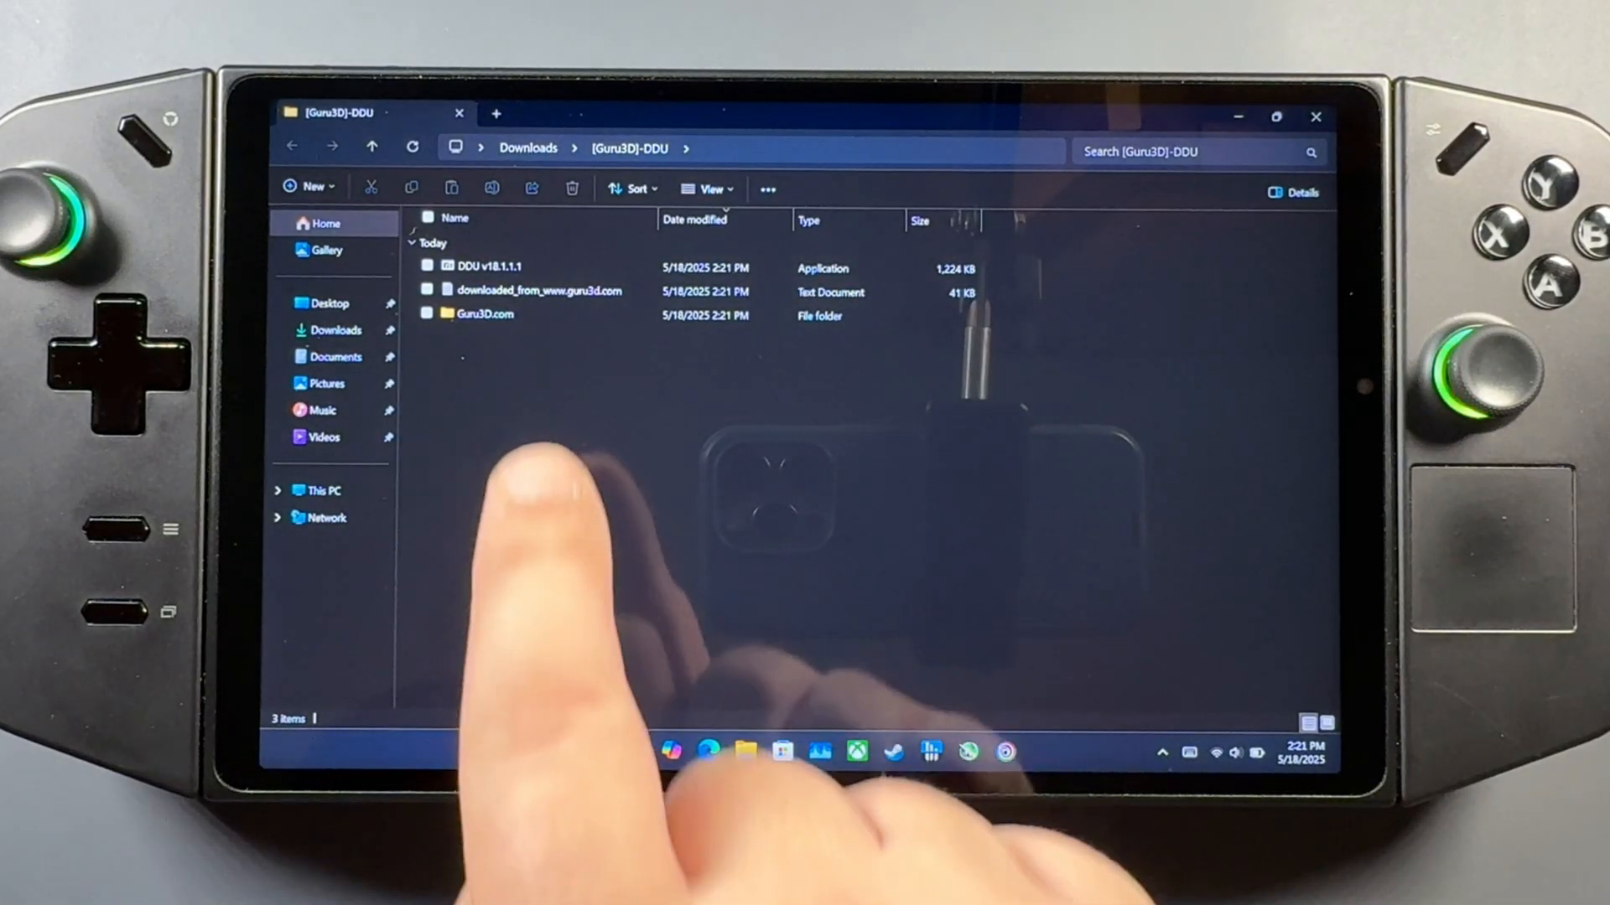
- Run the DDU v18.1.1.1 self-extractor and launch Display Driver Uninstaller from the new folder
click(488, 268)
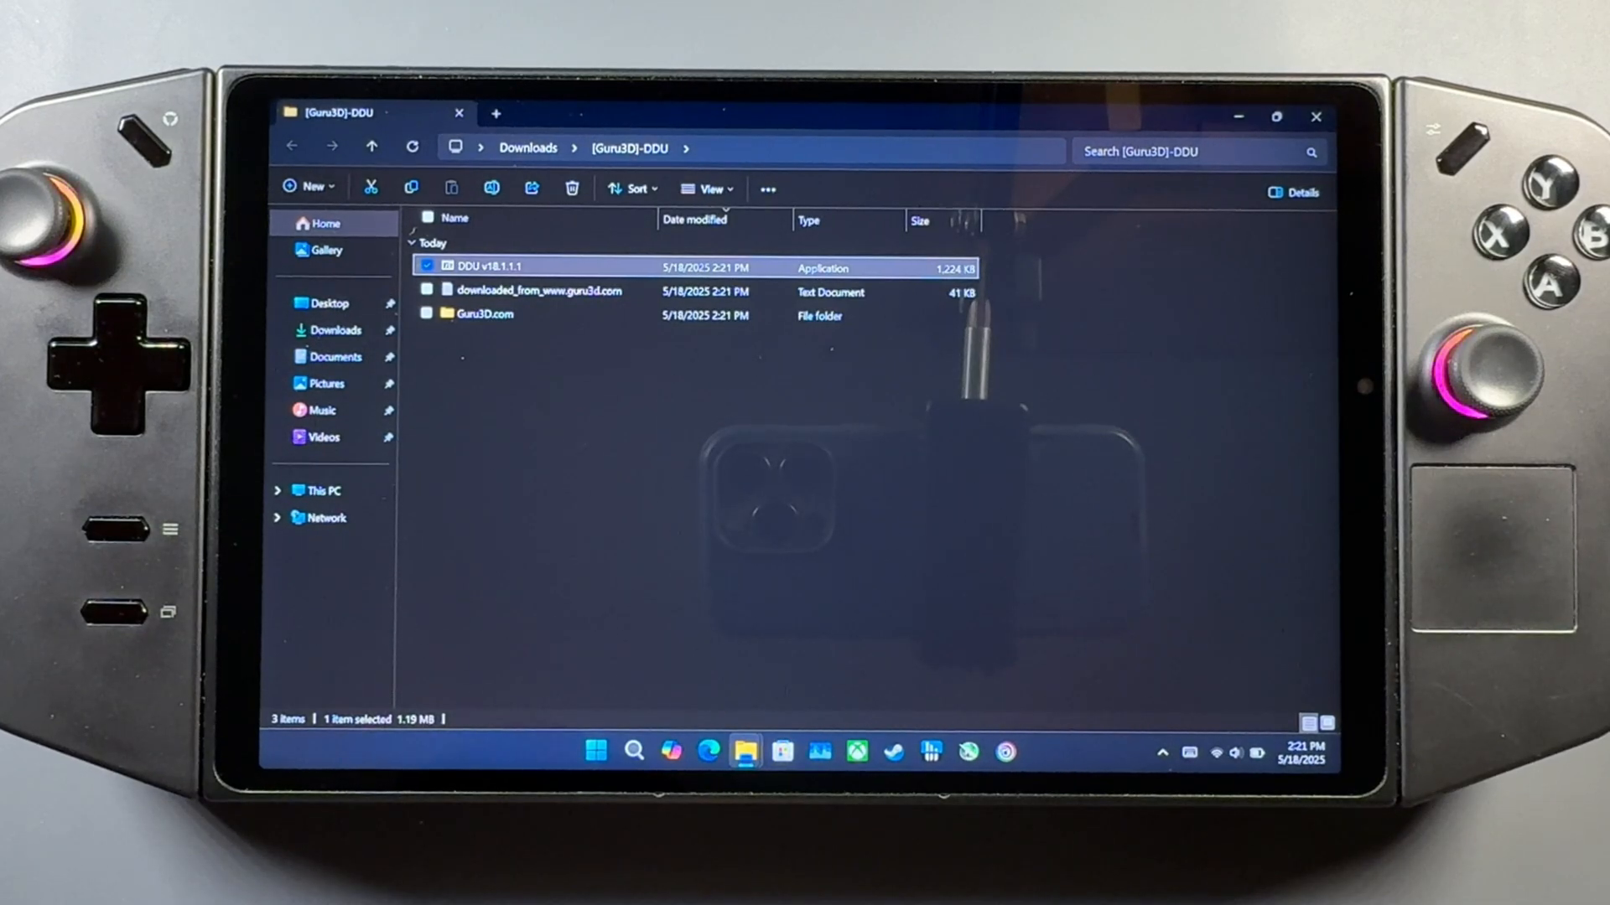
double_click(496, 265)
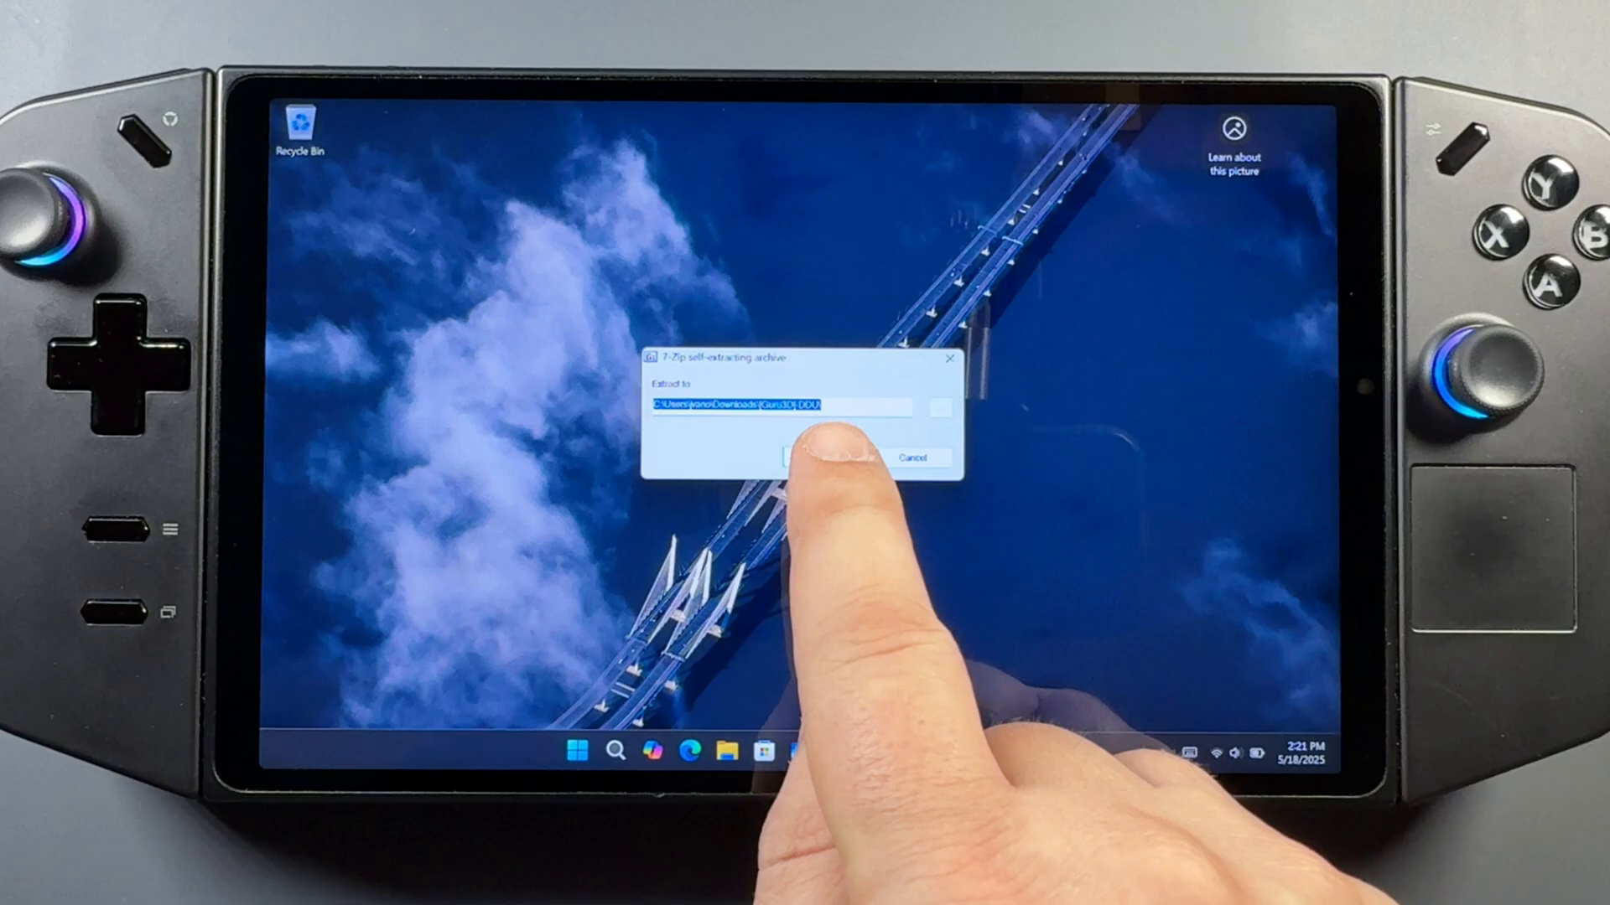
click(831, 456)
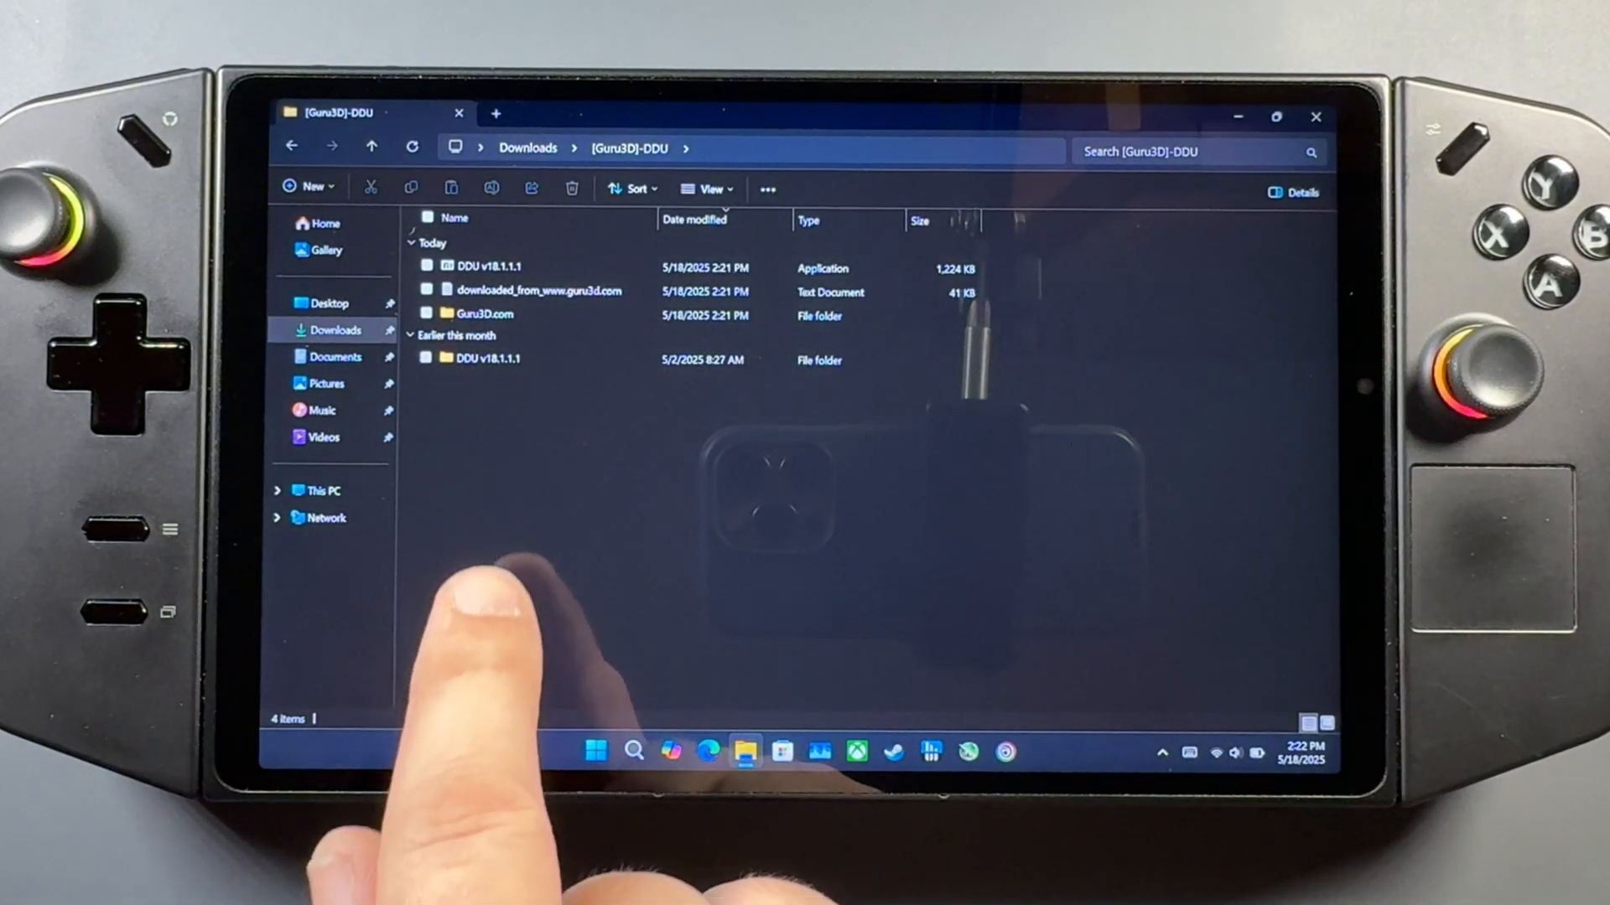
double_click(488, 358)
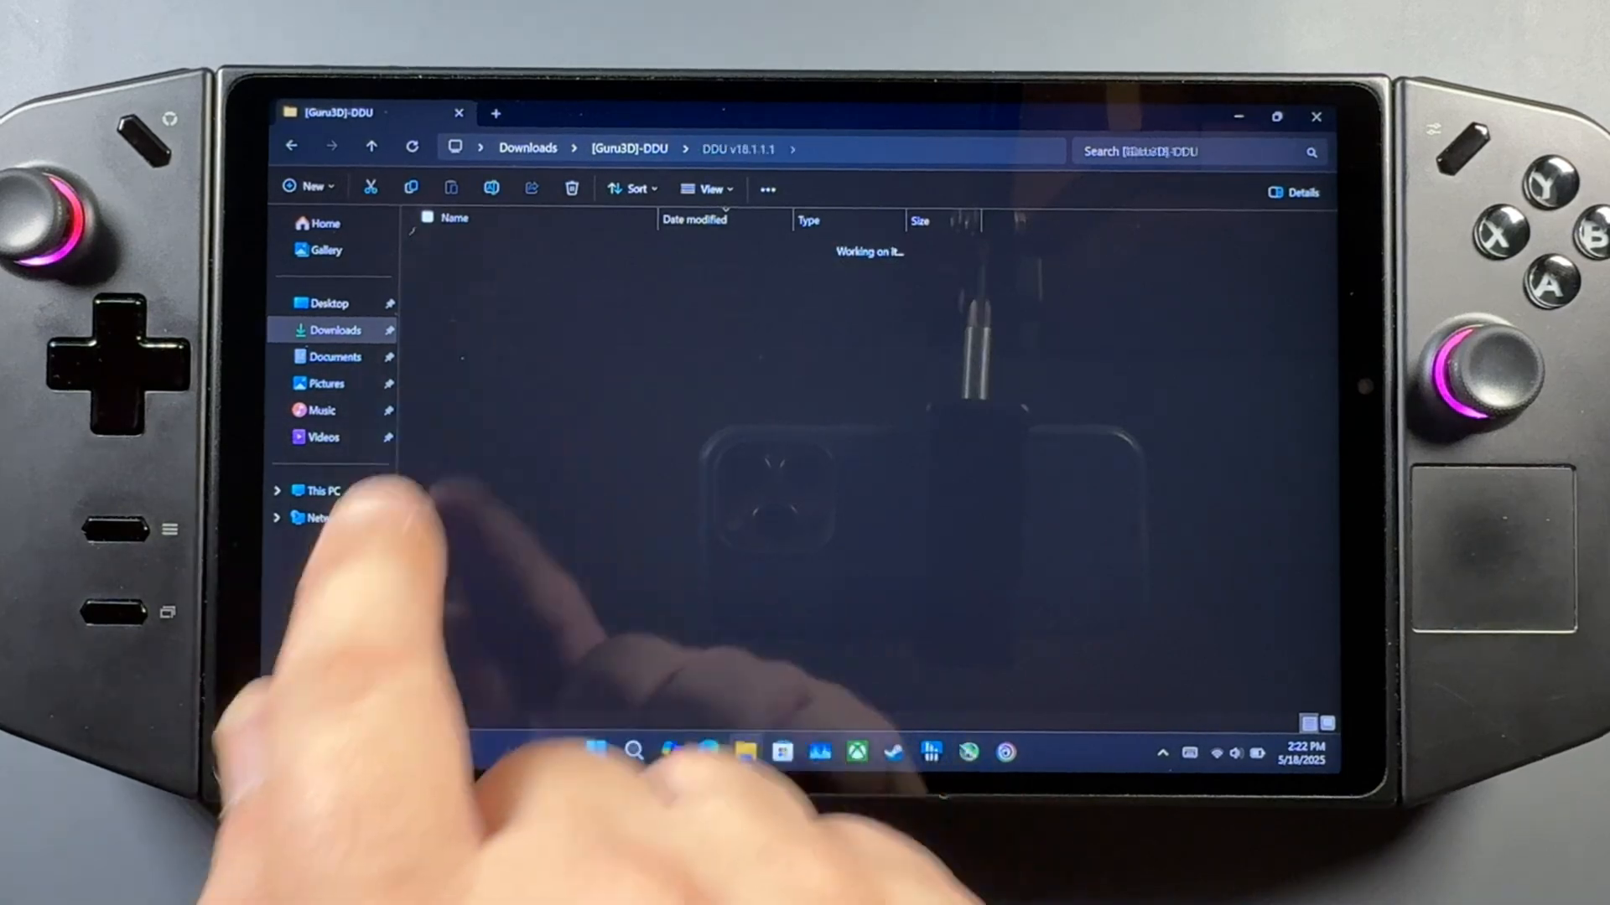
click(473, 333)
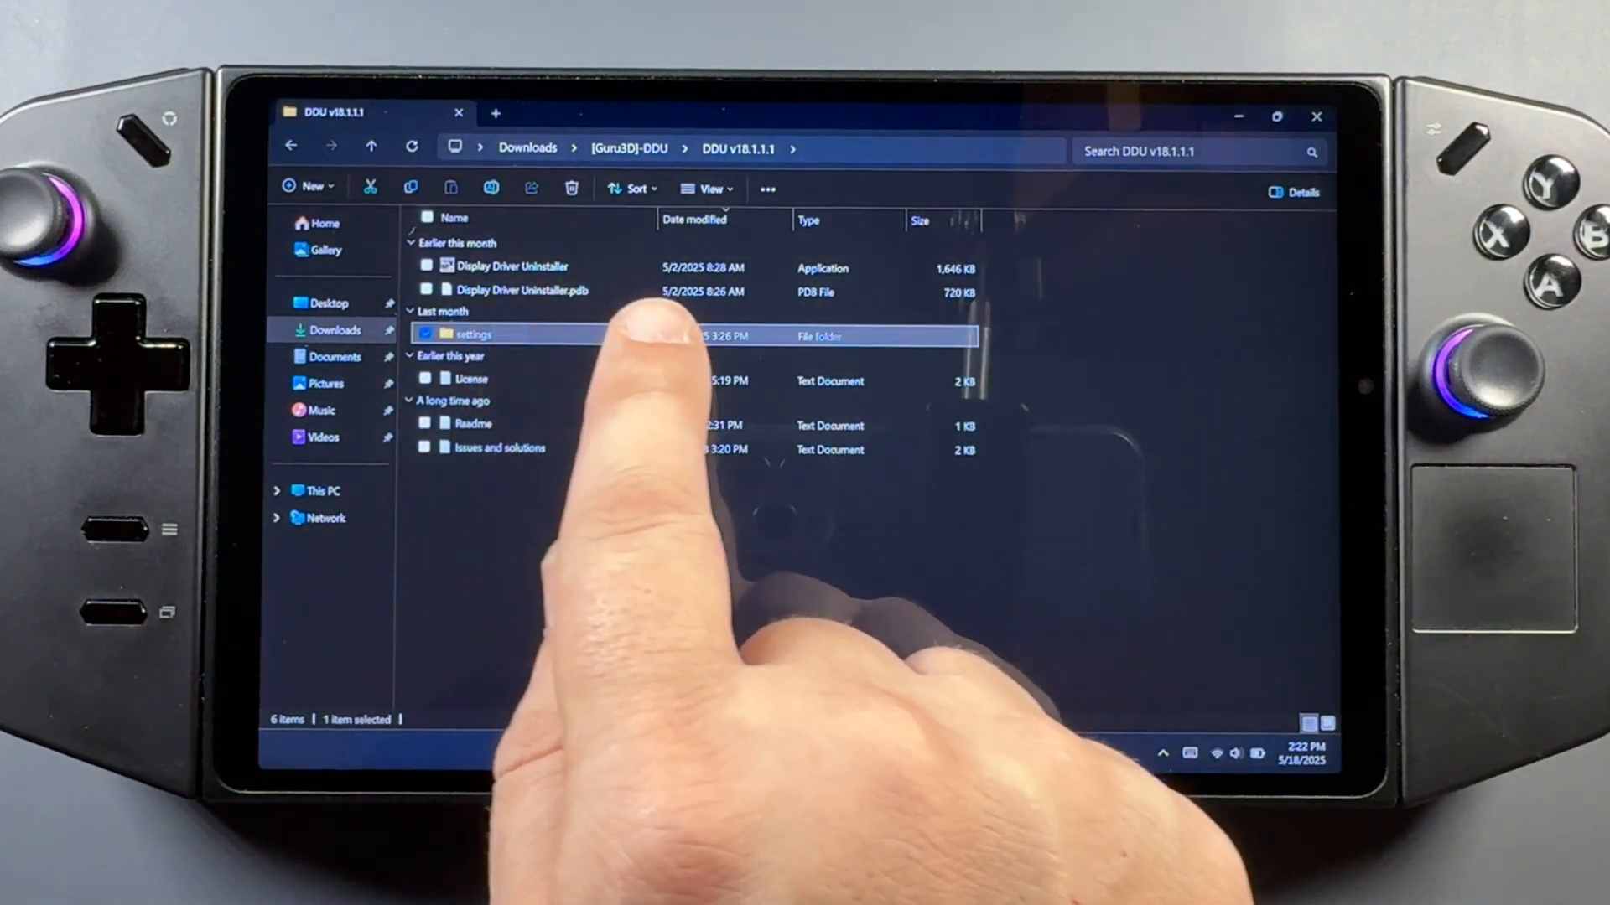
click(508, 266)
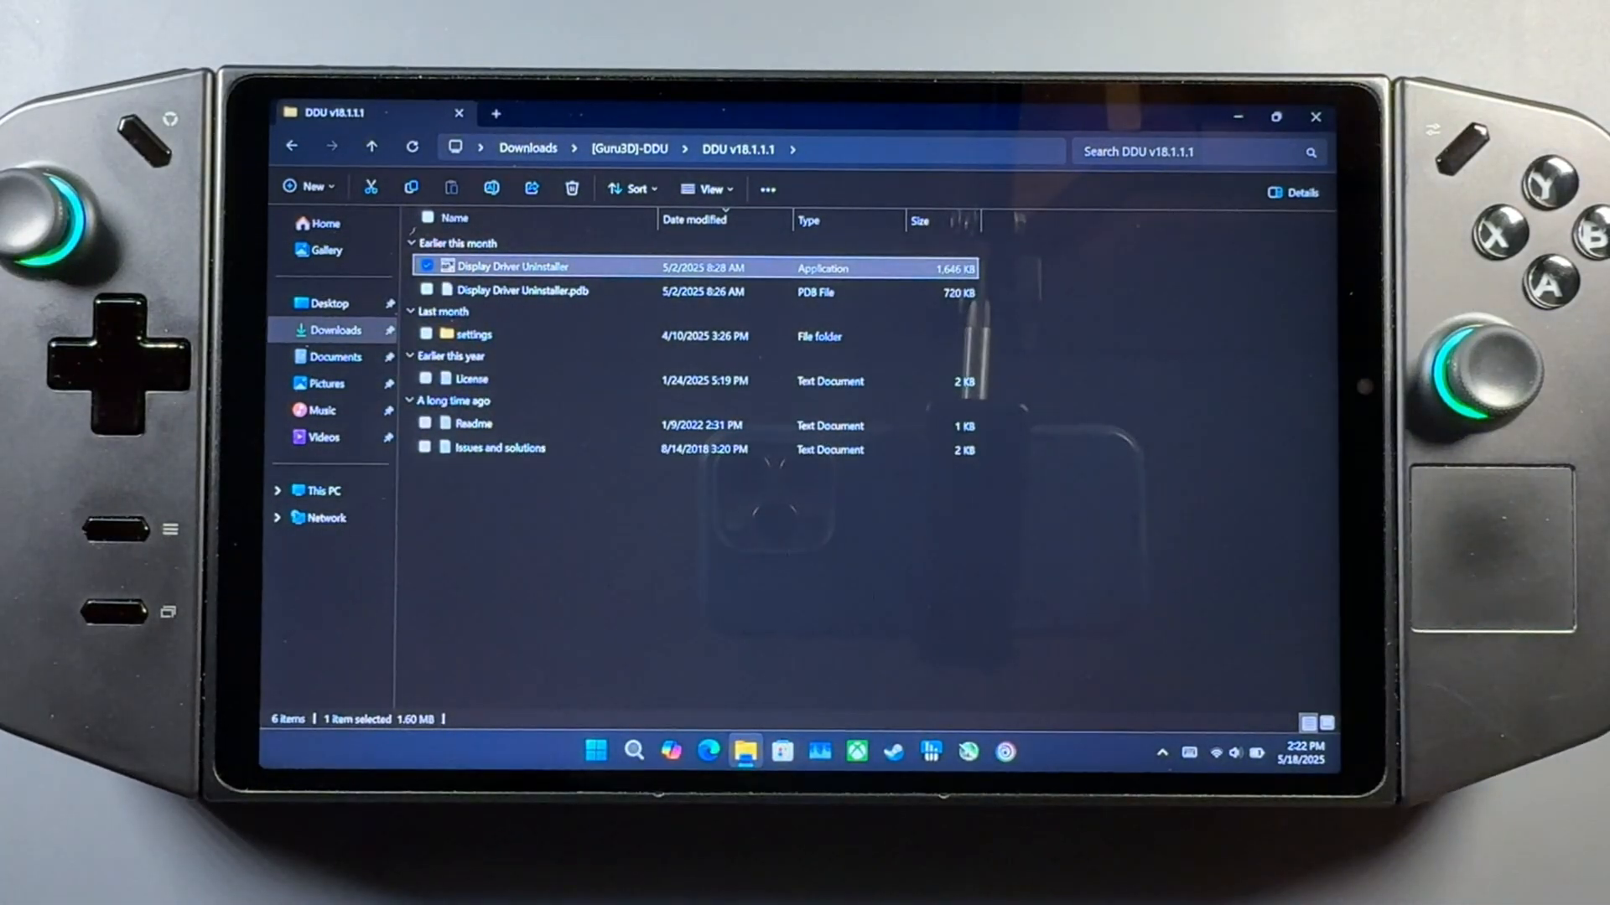
double_click(507, 267)
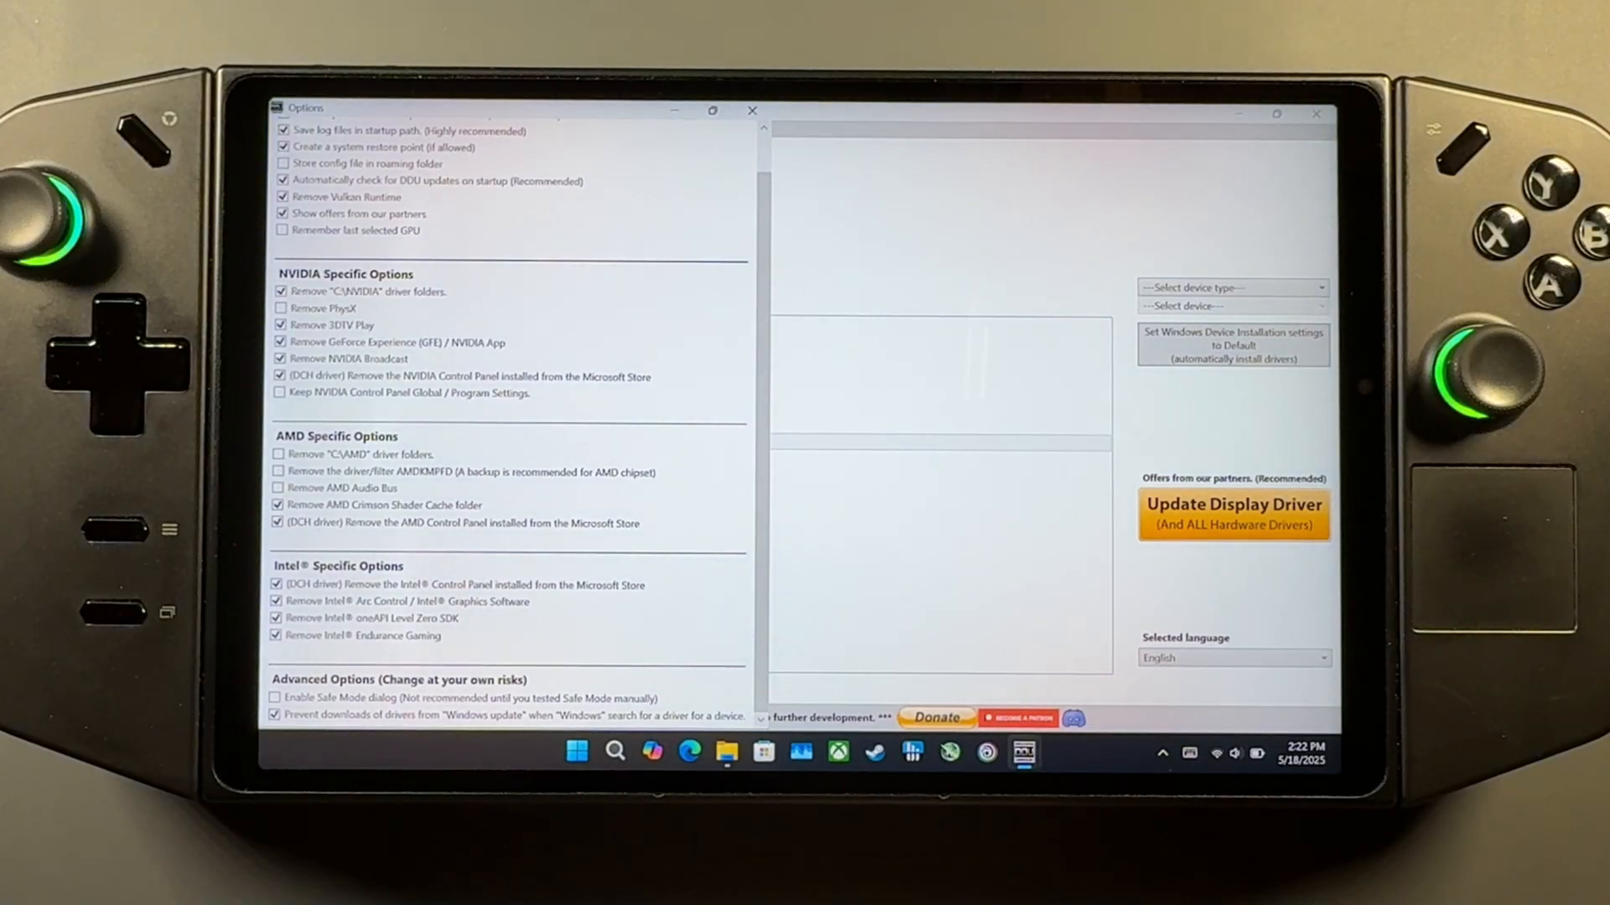
- Dismiss DDU's startup options and select GPU with AMD as the device to clean
click(751, 110)
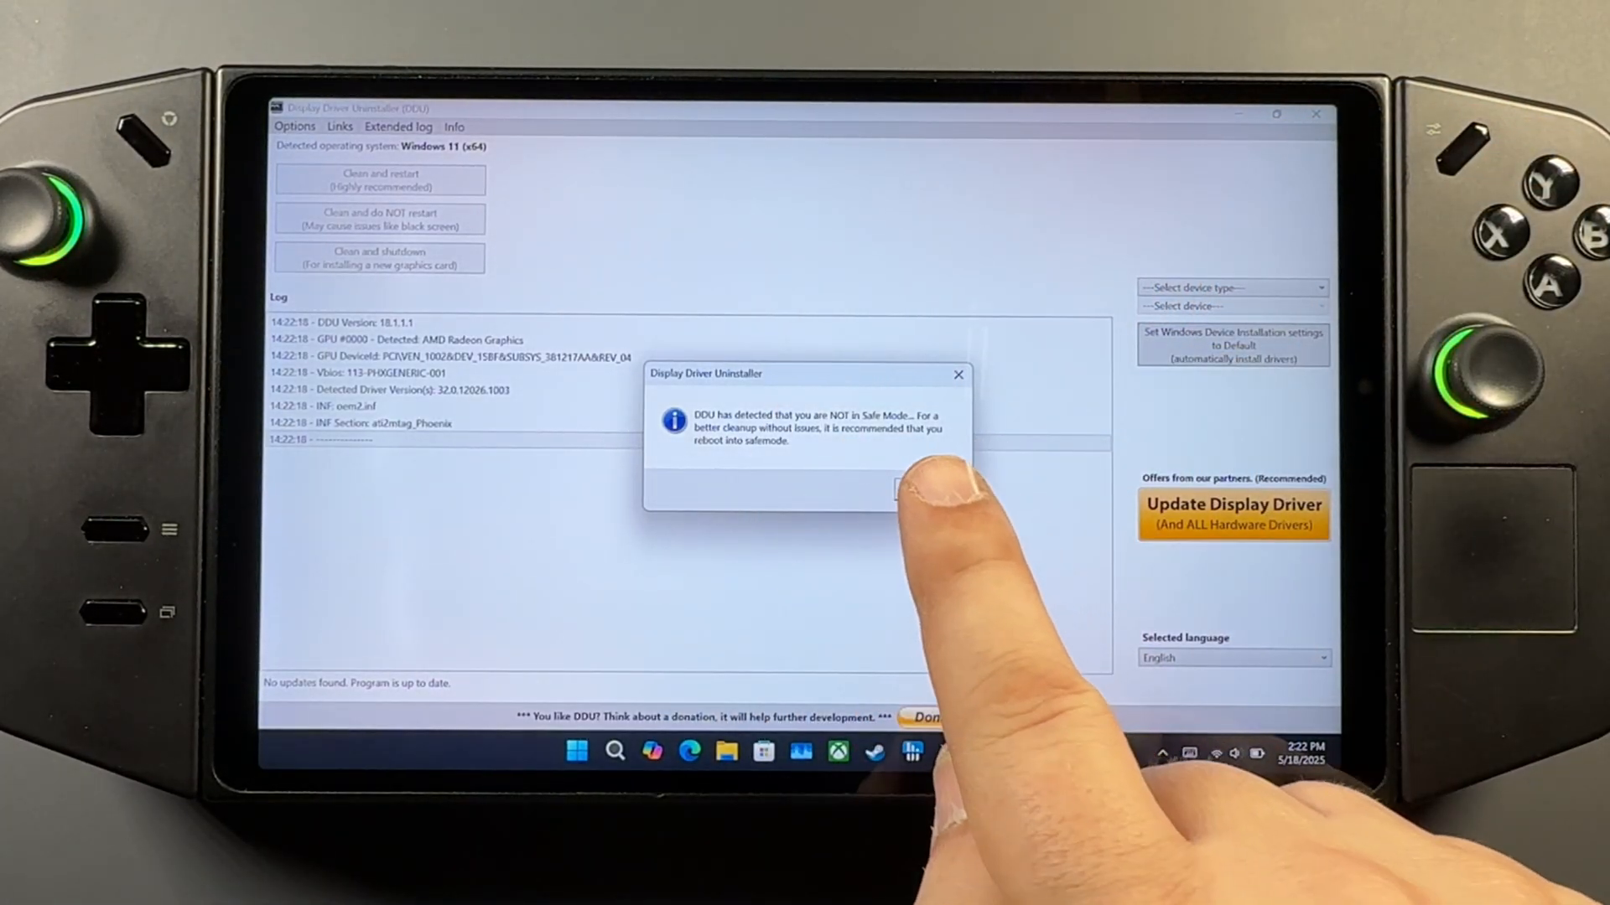
click(935, 490)
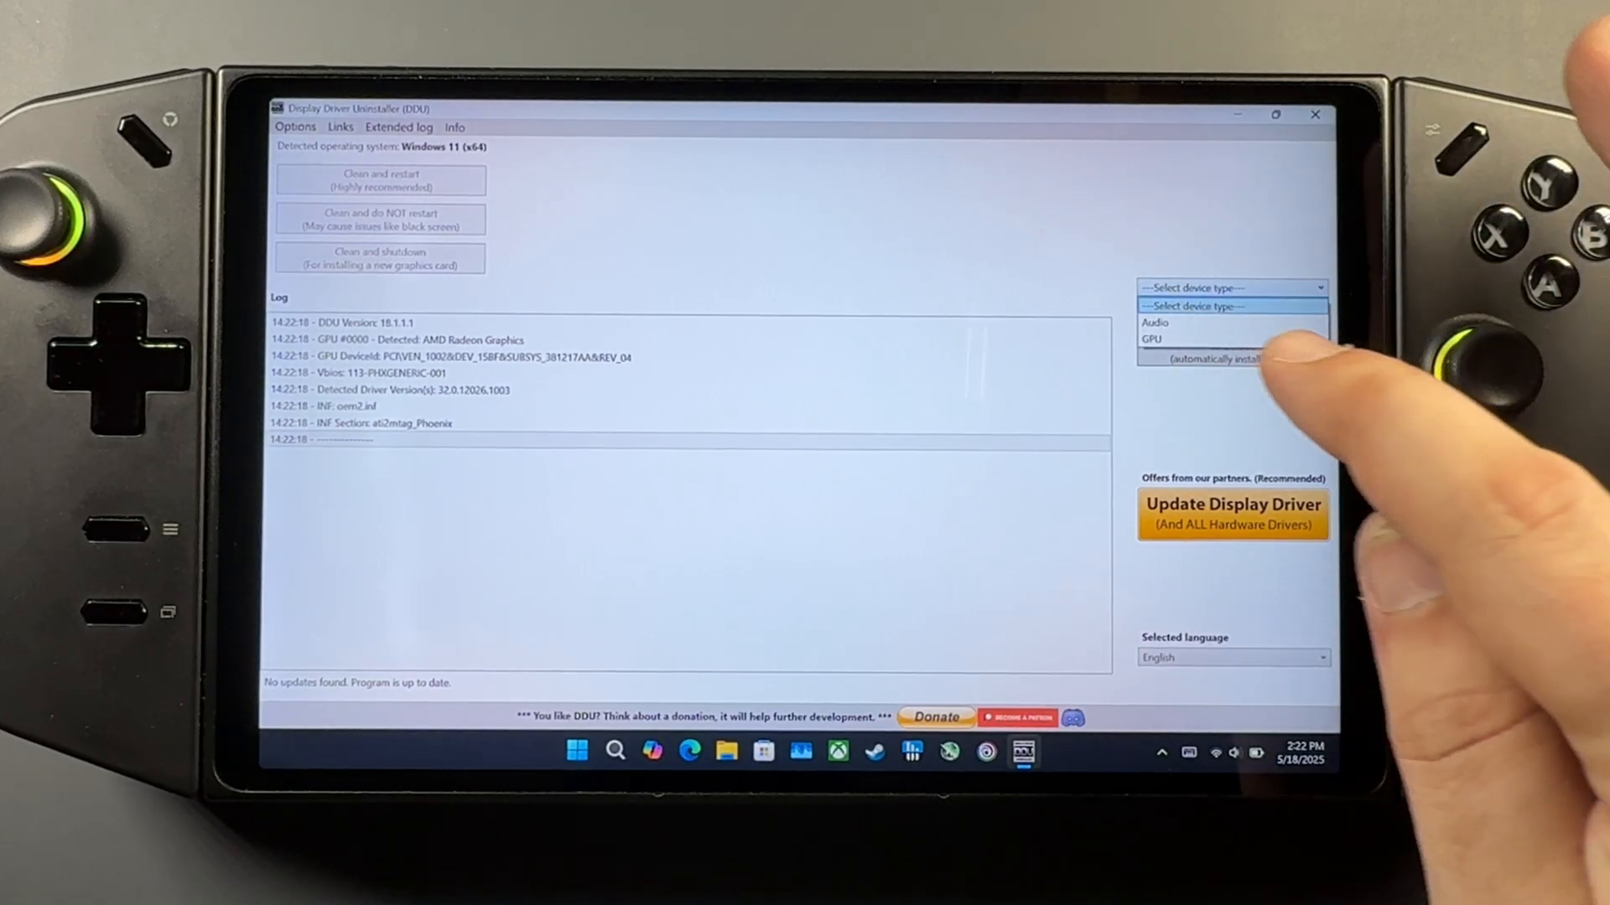
click(1151, 339)
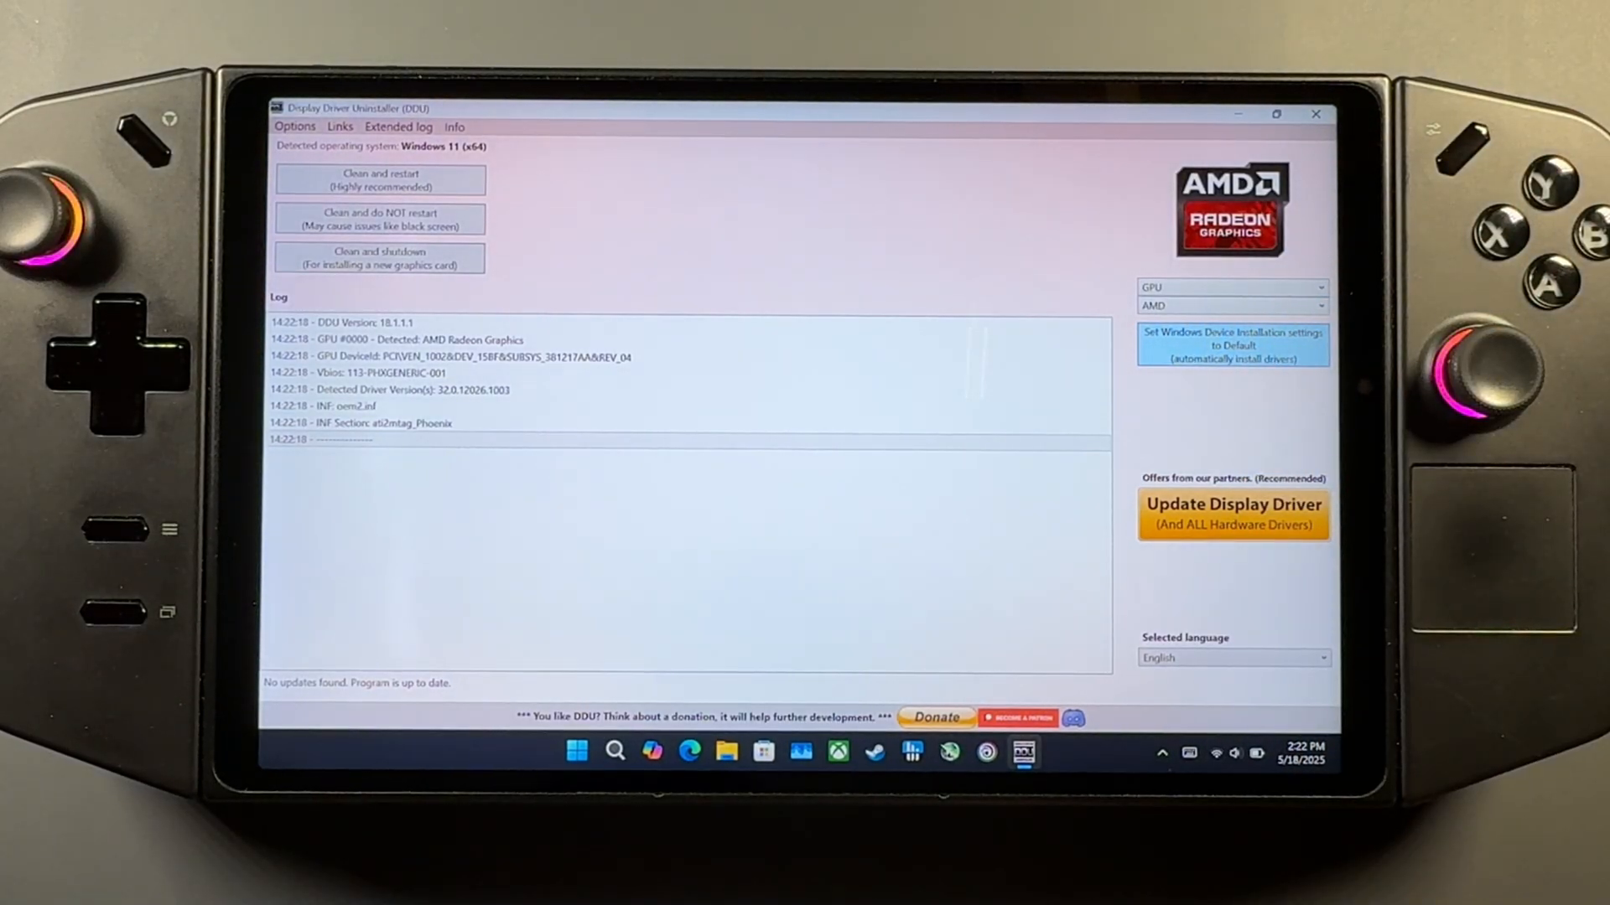
click(379, 180)
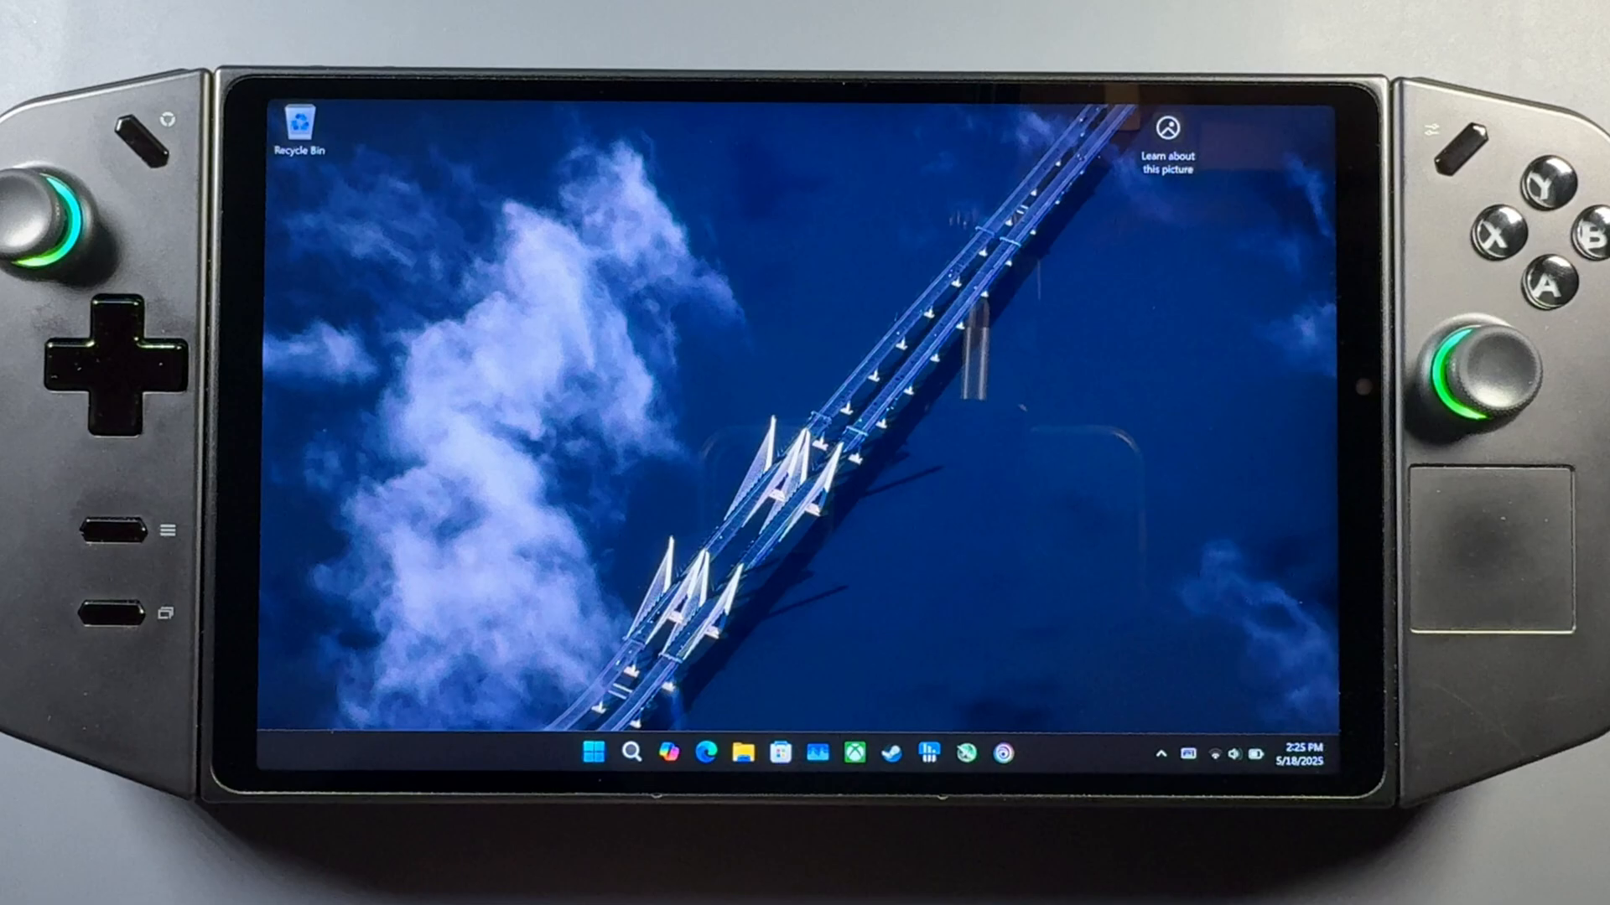
- Scroll through the Installed apps list in Settings before moving to Device Manager
click(590, 752)
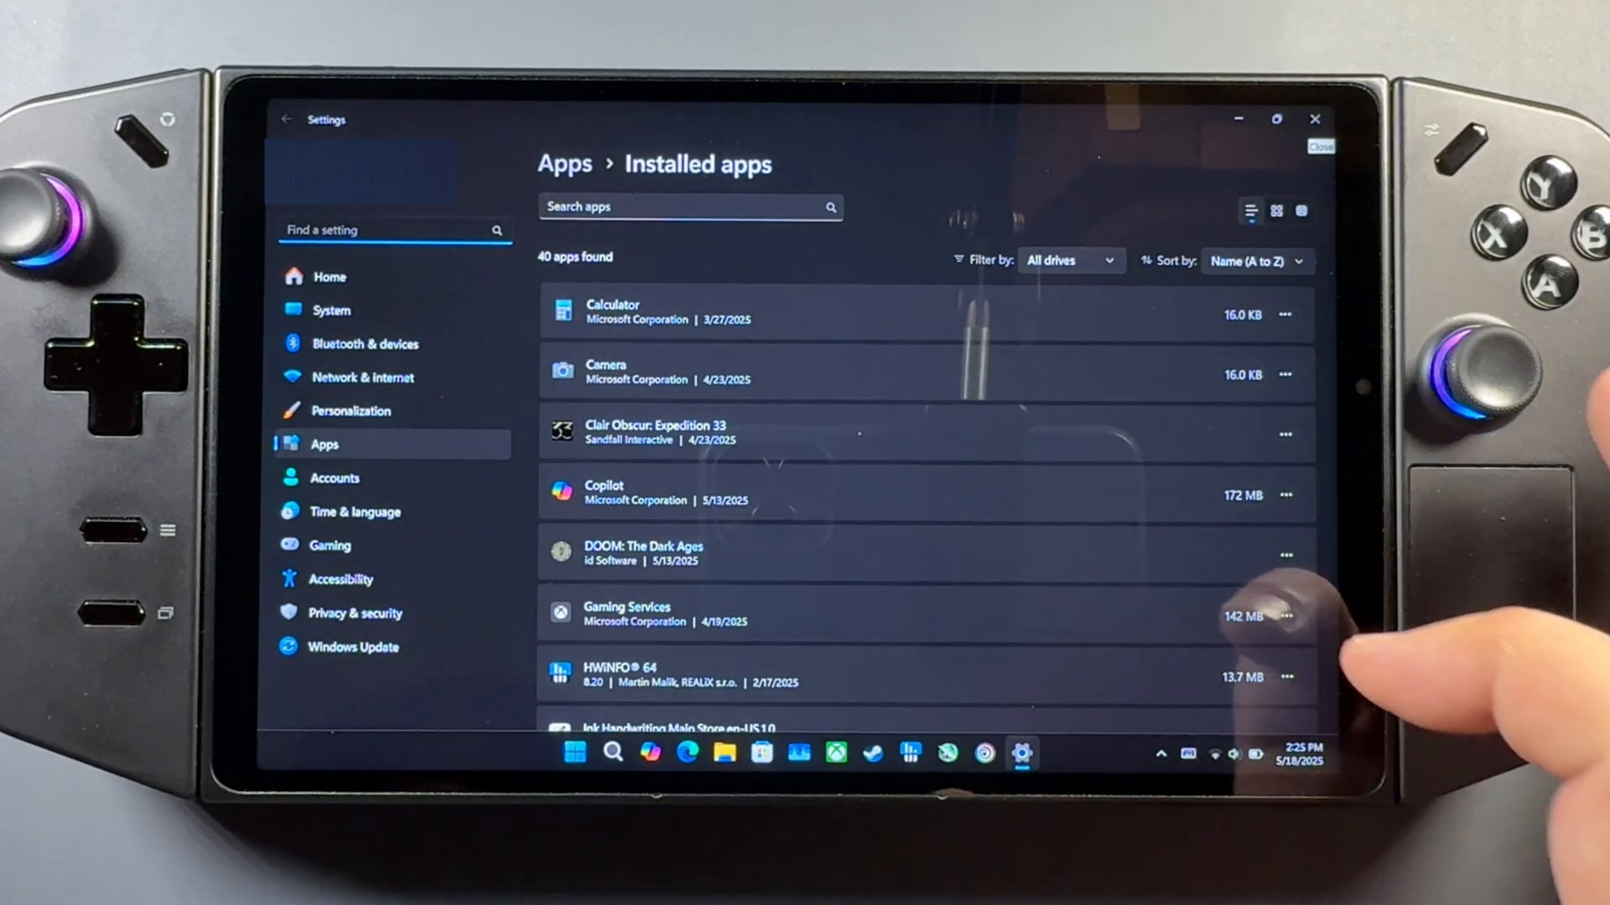
scroll(down, 3)
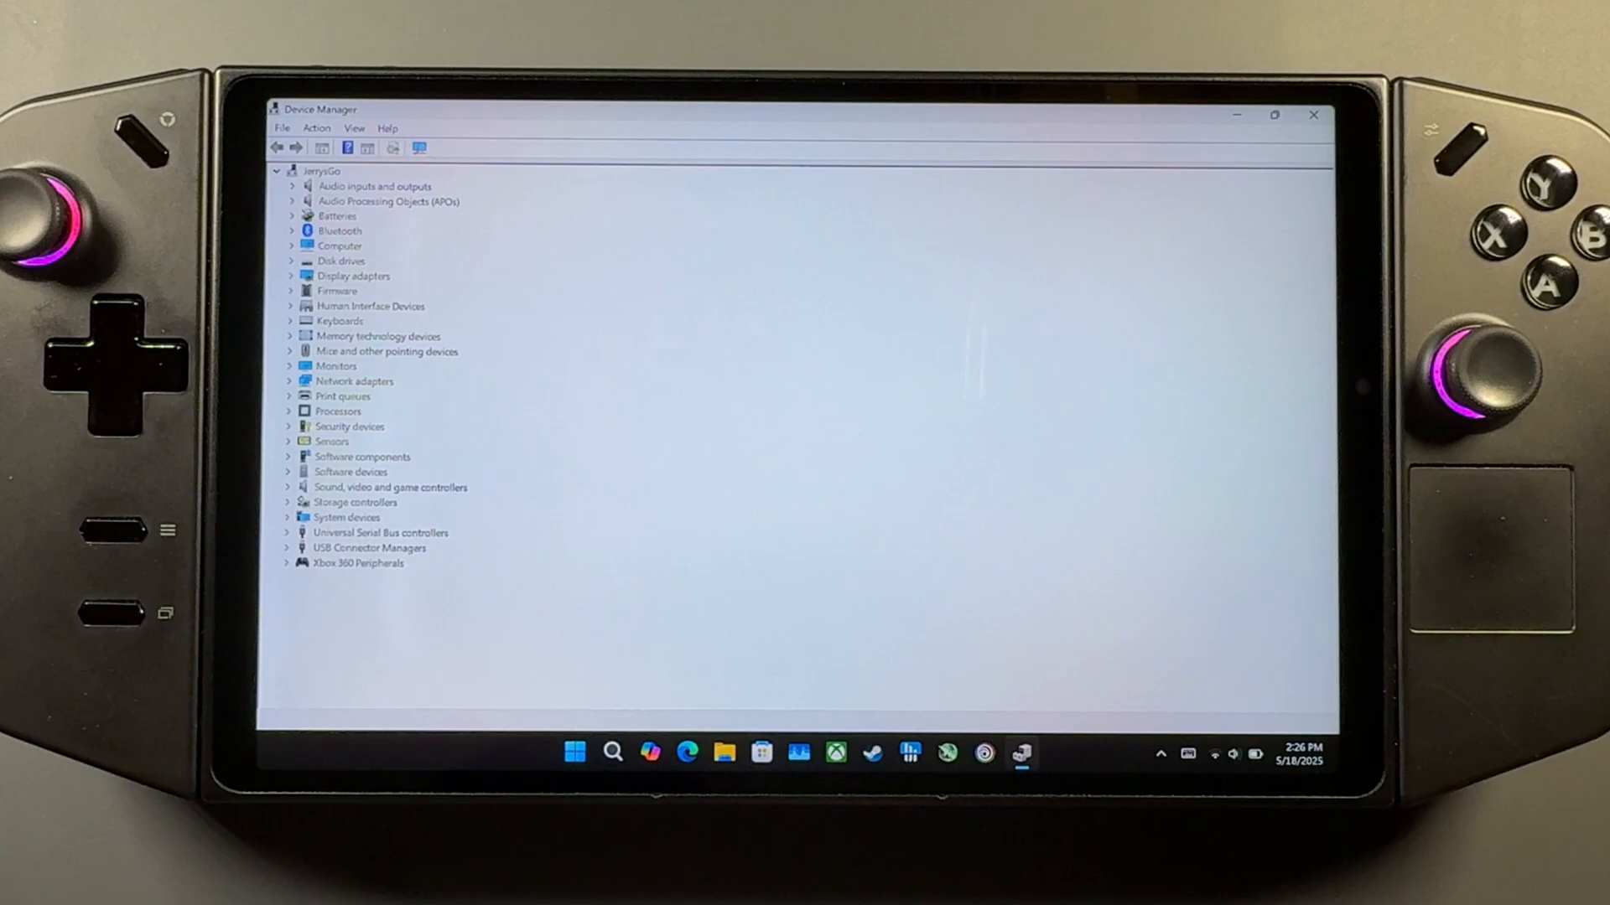
mouse_move(1312, 114)
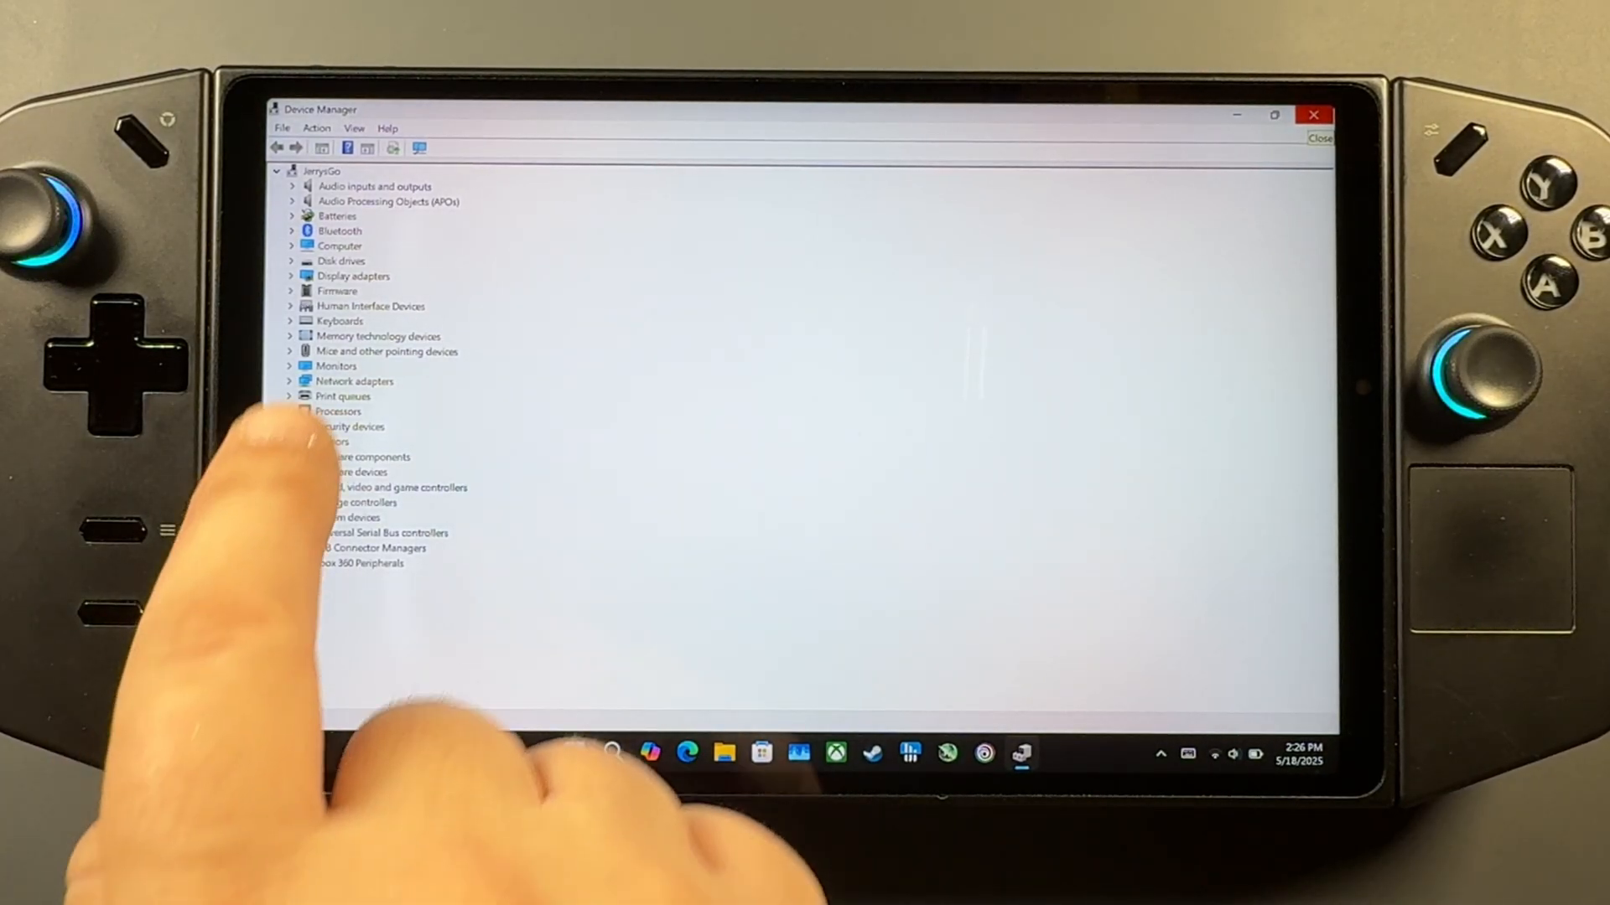
- Expand Display adapters and view the Microsoft Basic Display Adapter's Driver details
click(290, 275)
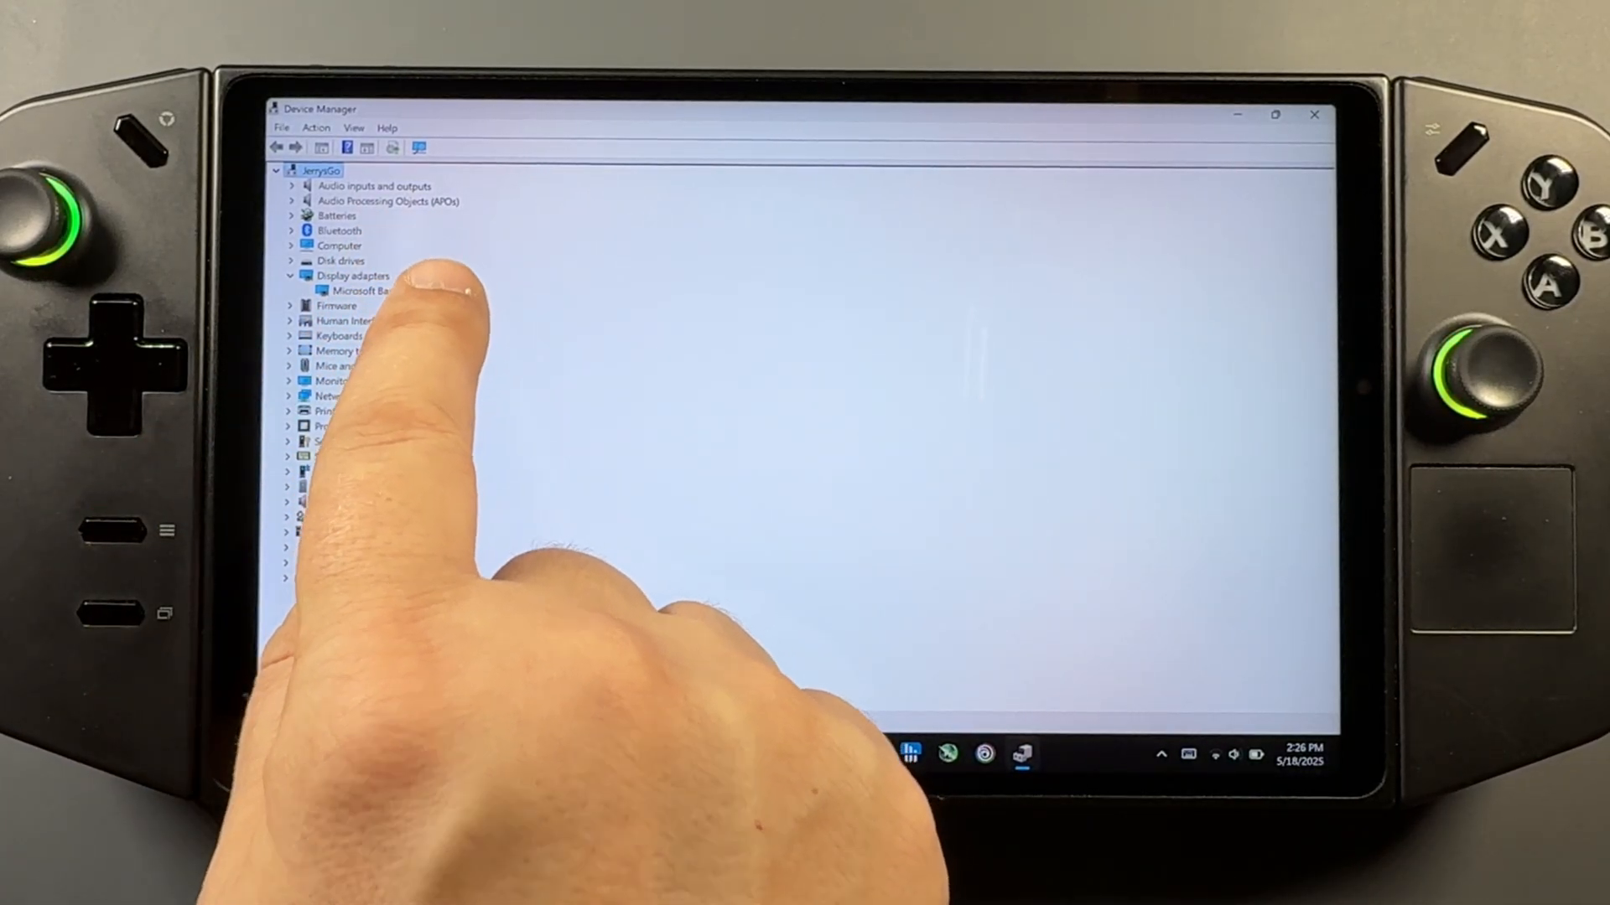
click(354, 290)
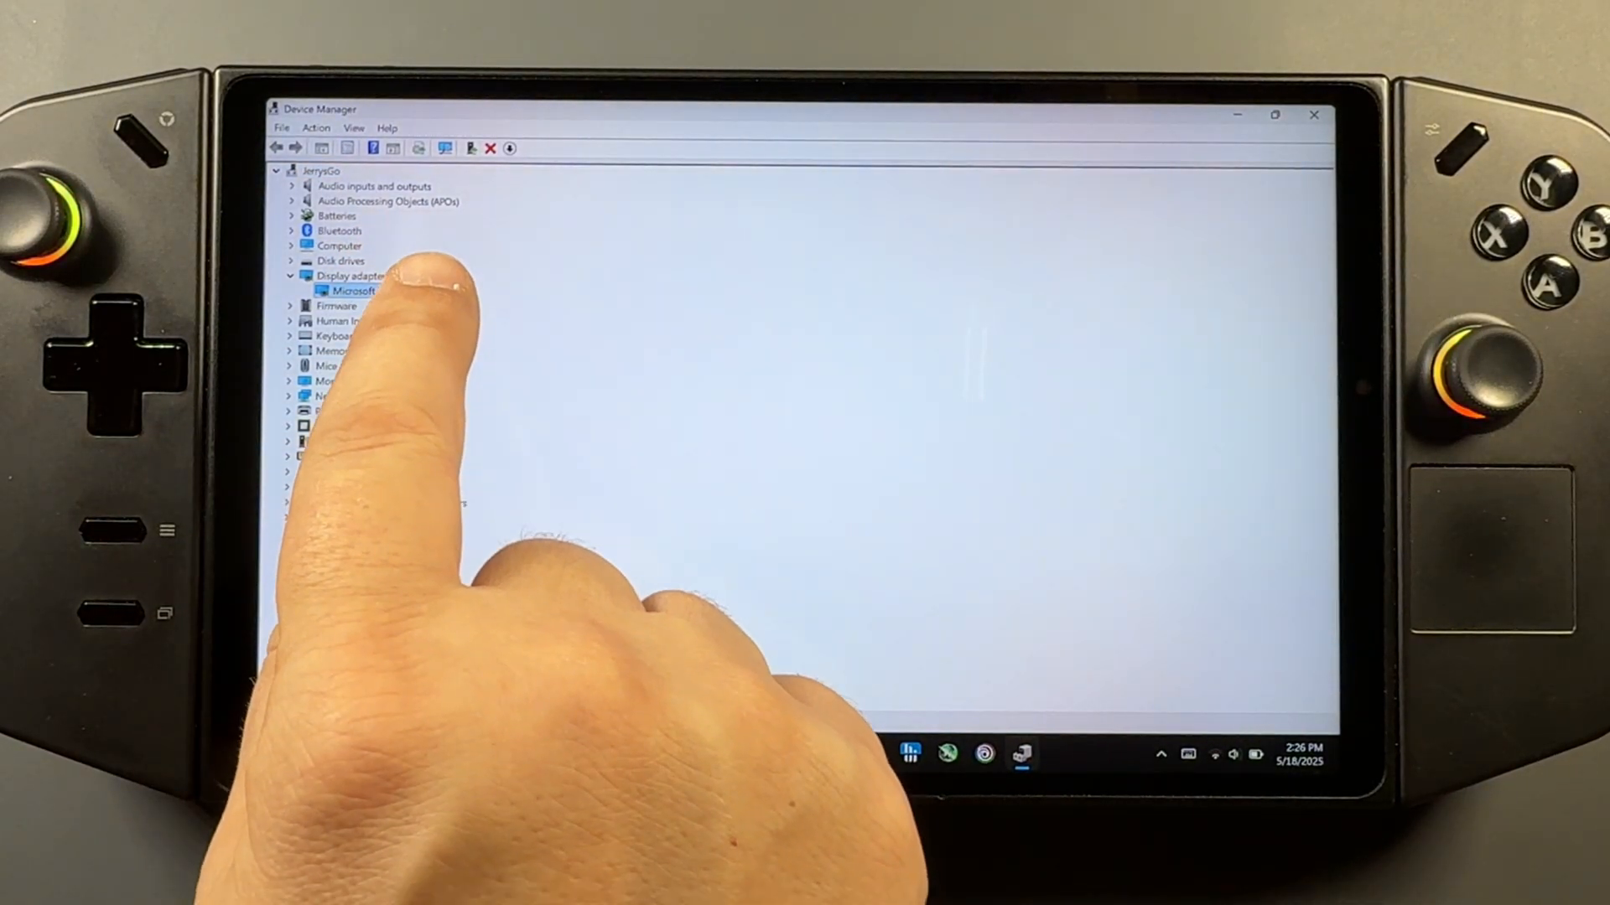
double_click(354, 290)
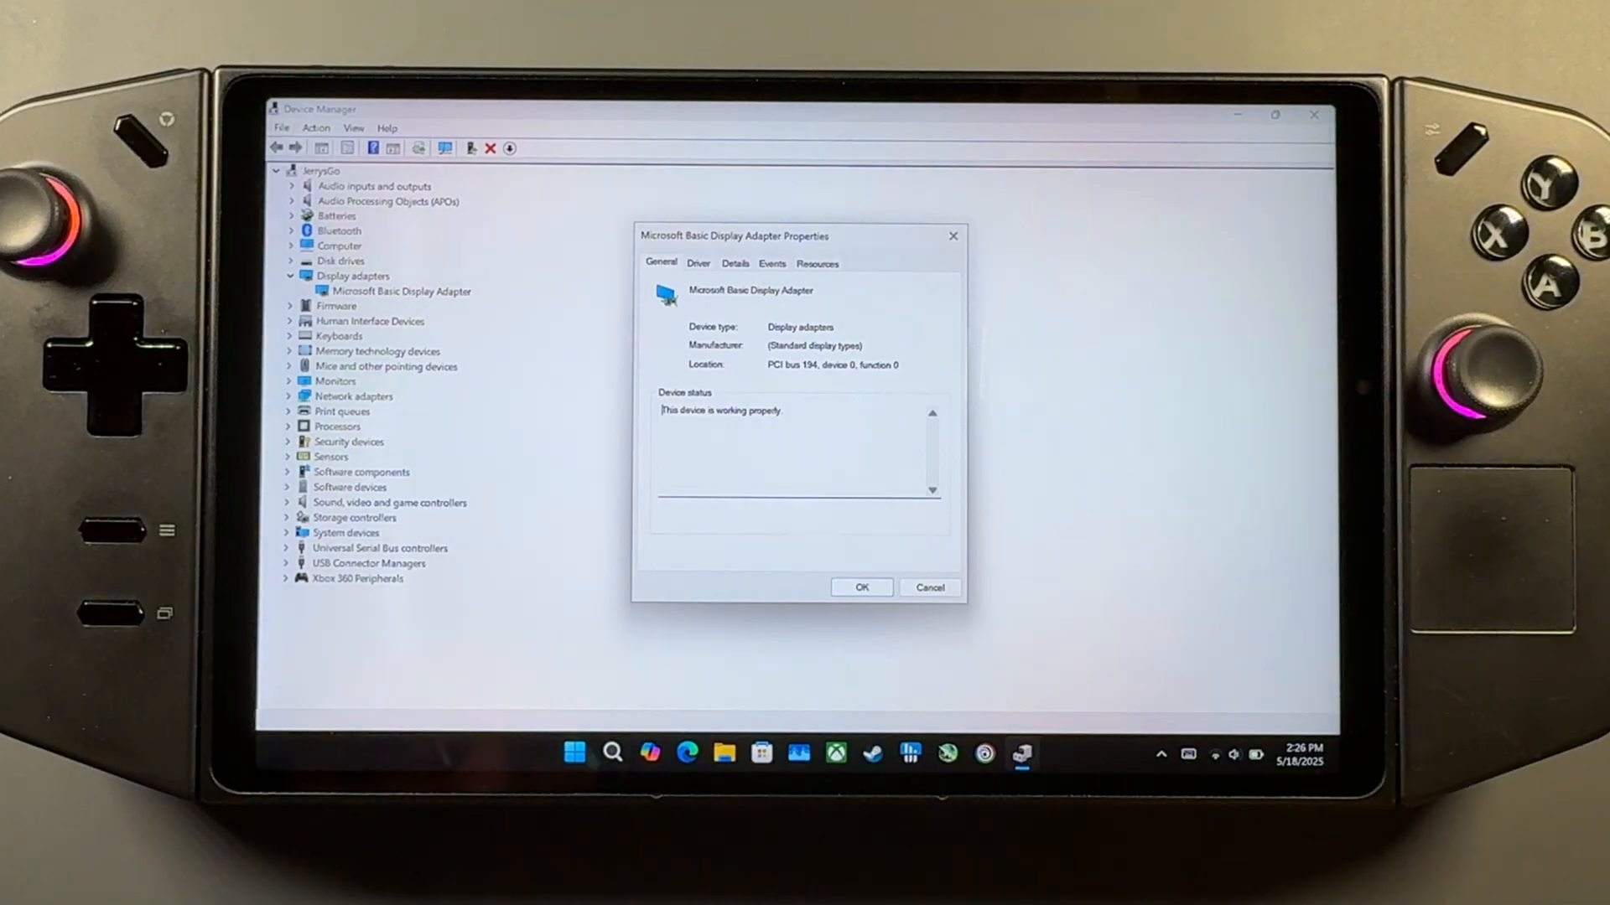
click(698, 263)
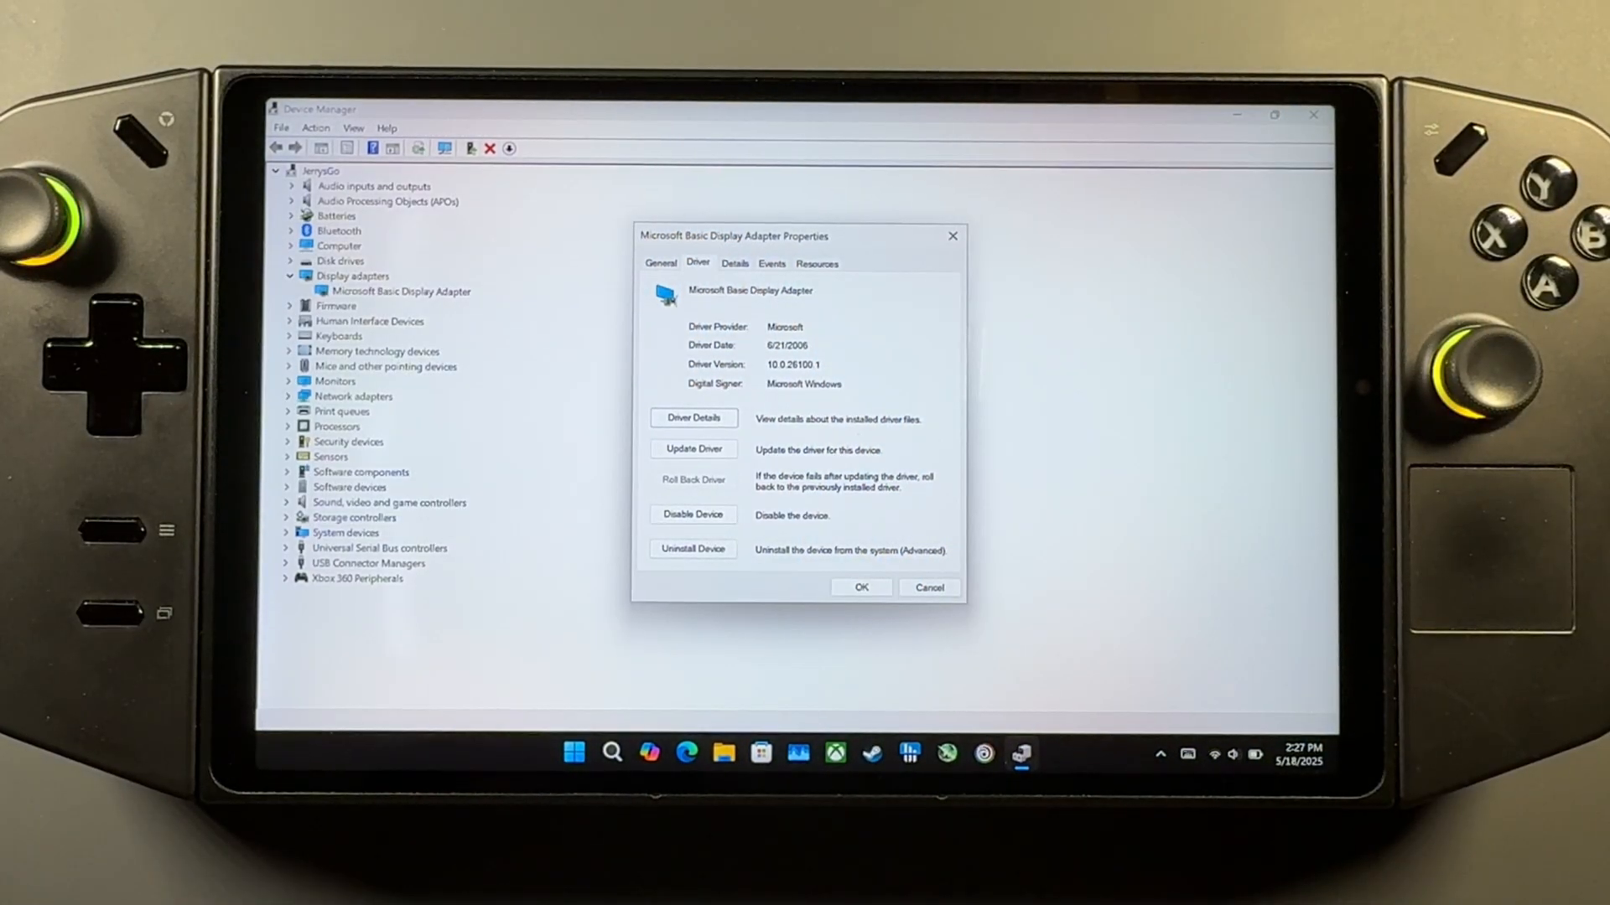
- Start Update Driver via Browse my computer, pick from a list and supply from disk
click(693, 450)
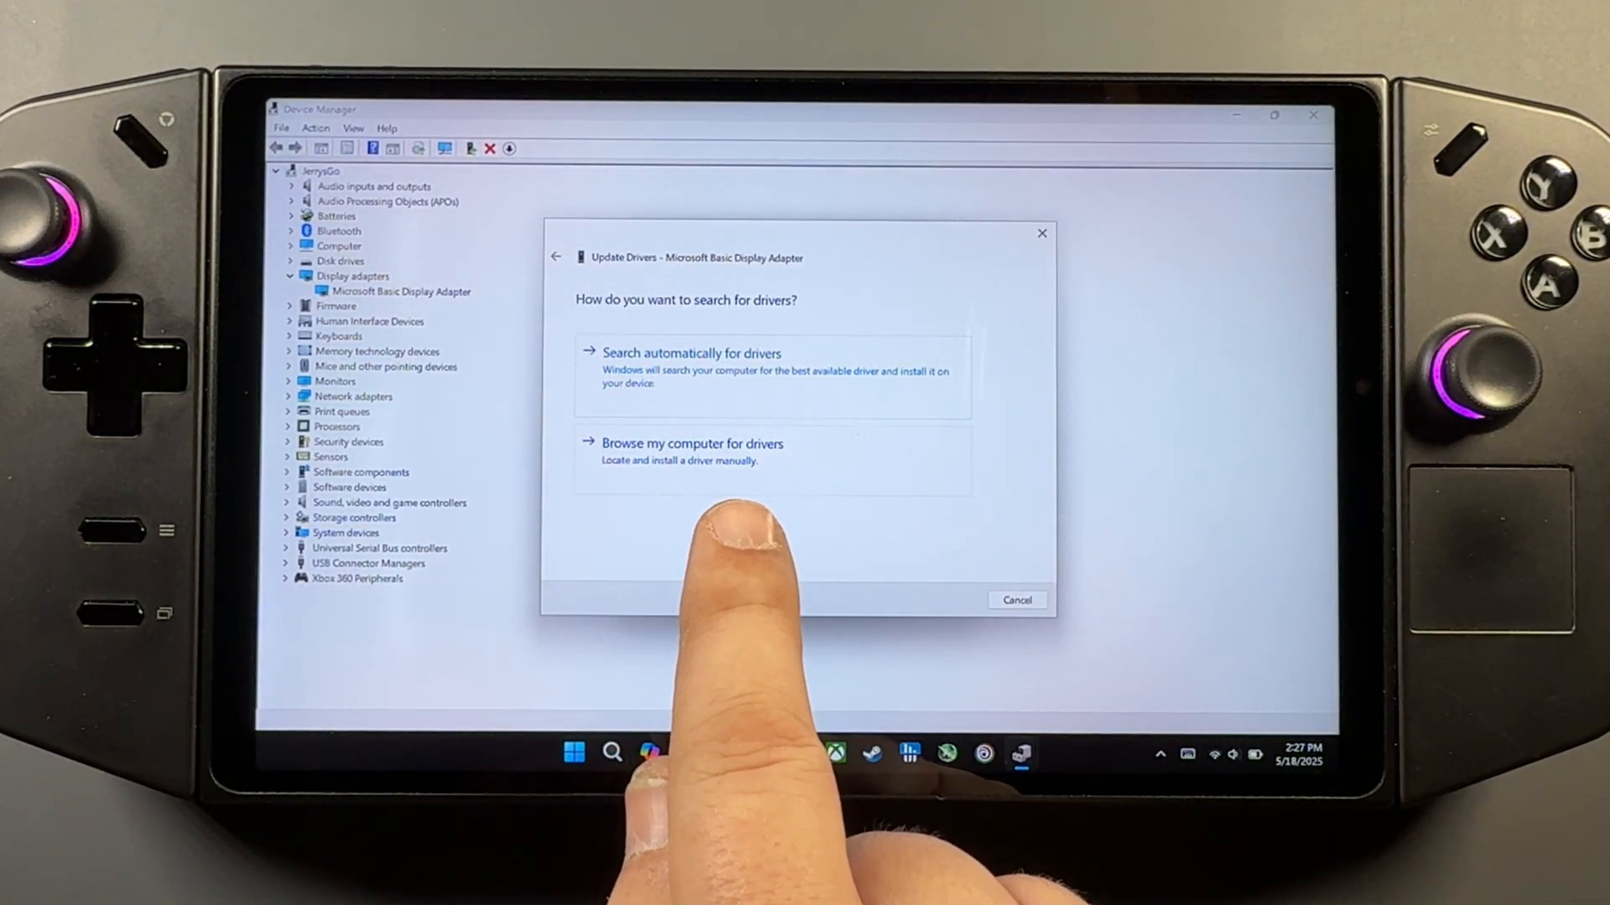
click(693, 443)
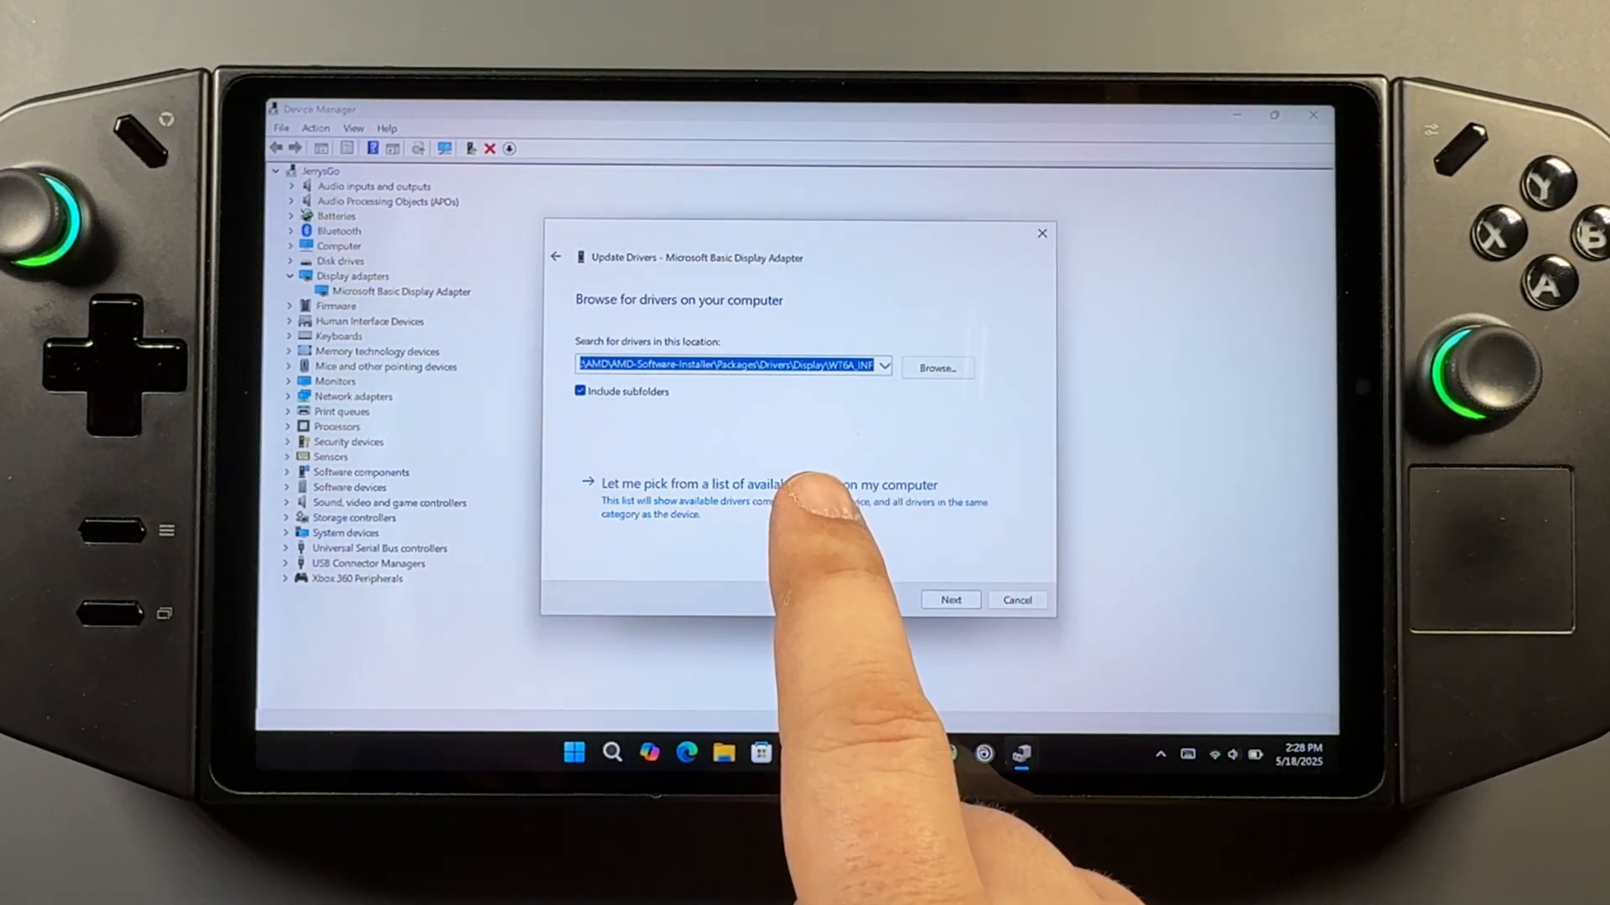
click(740, 482)
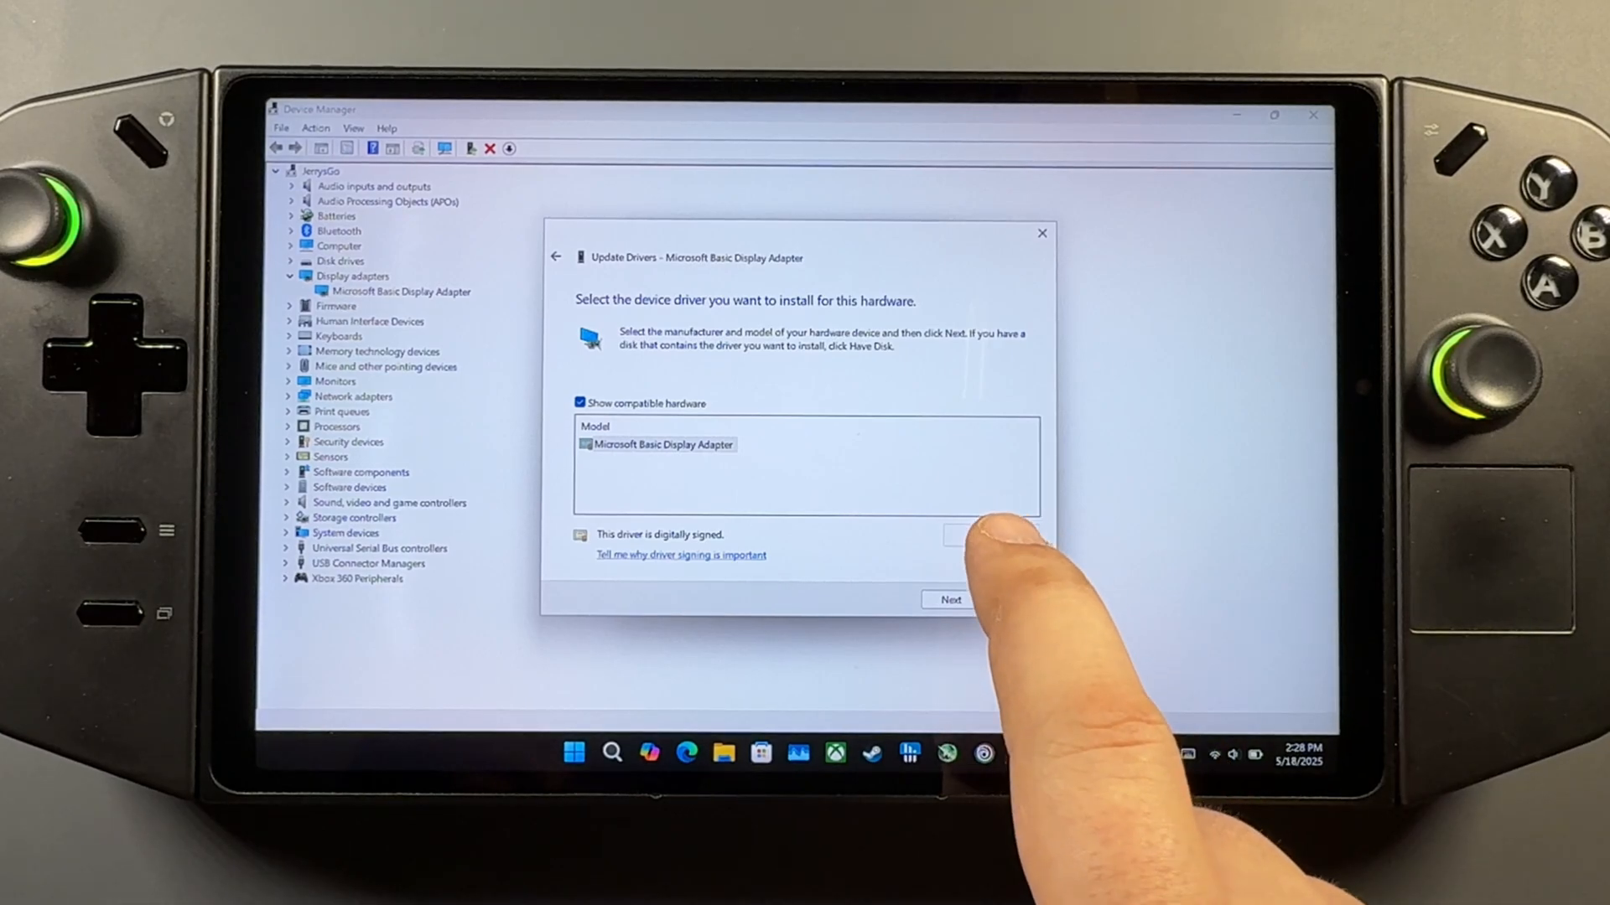
click(984, 536)
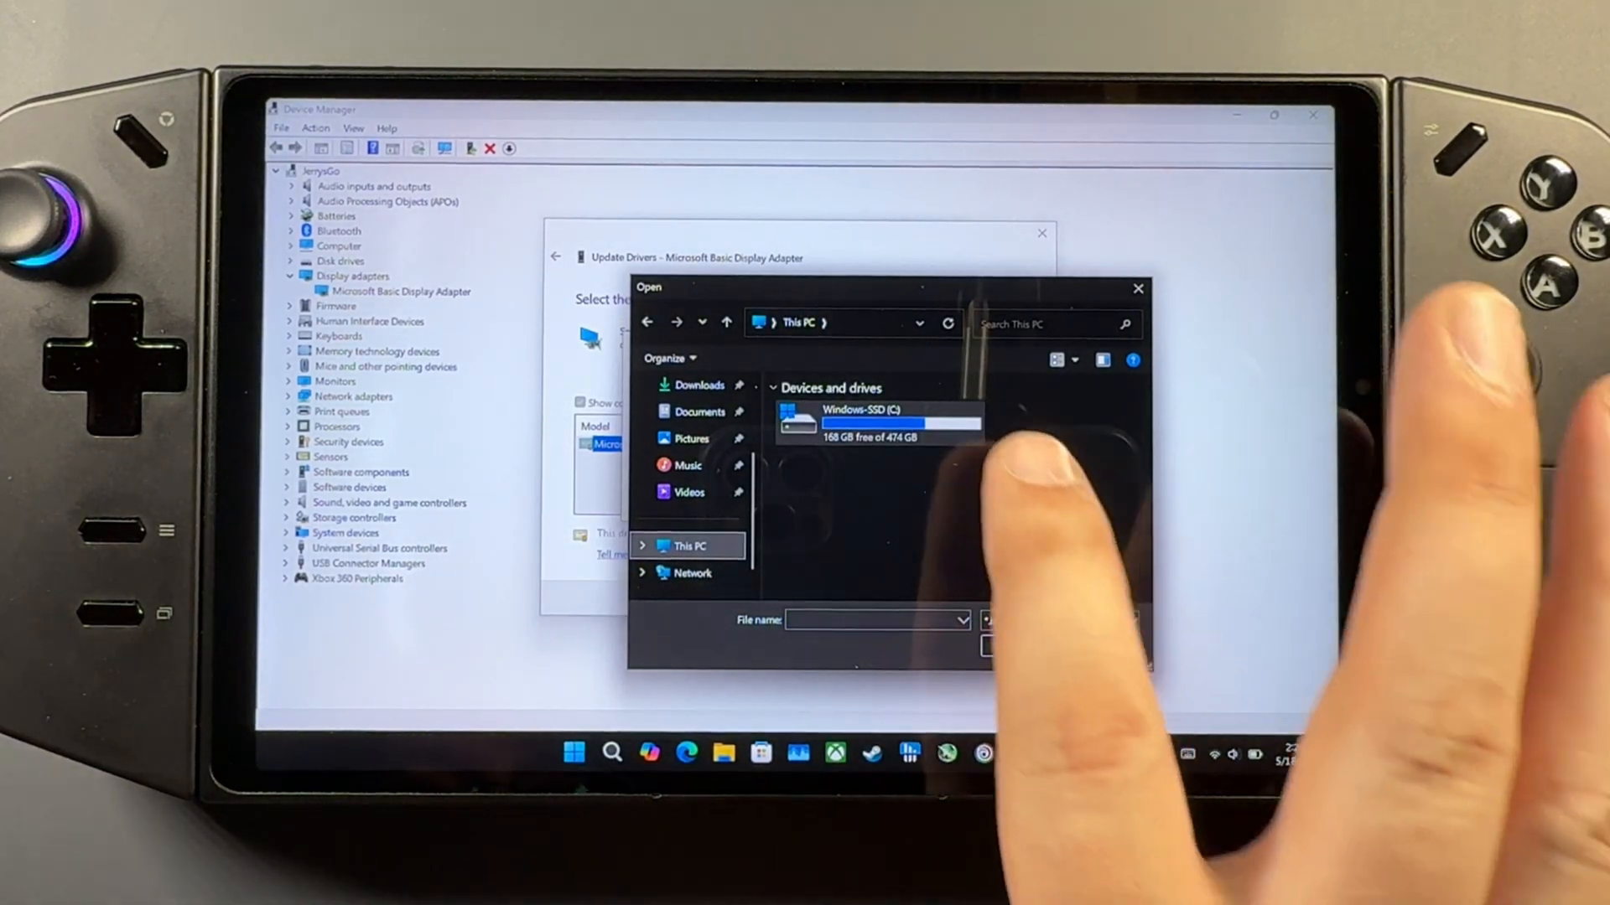
- Browse Have Disk to the extracted package's WT6A_INF folder and choose the u0415200 inf
double_click(899, 416)
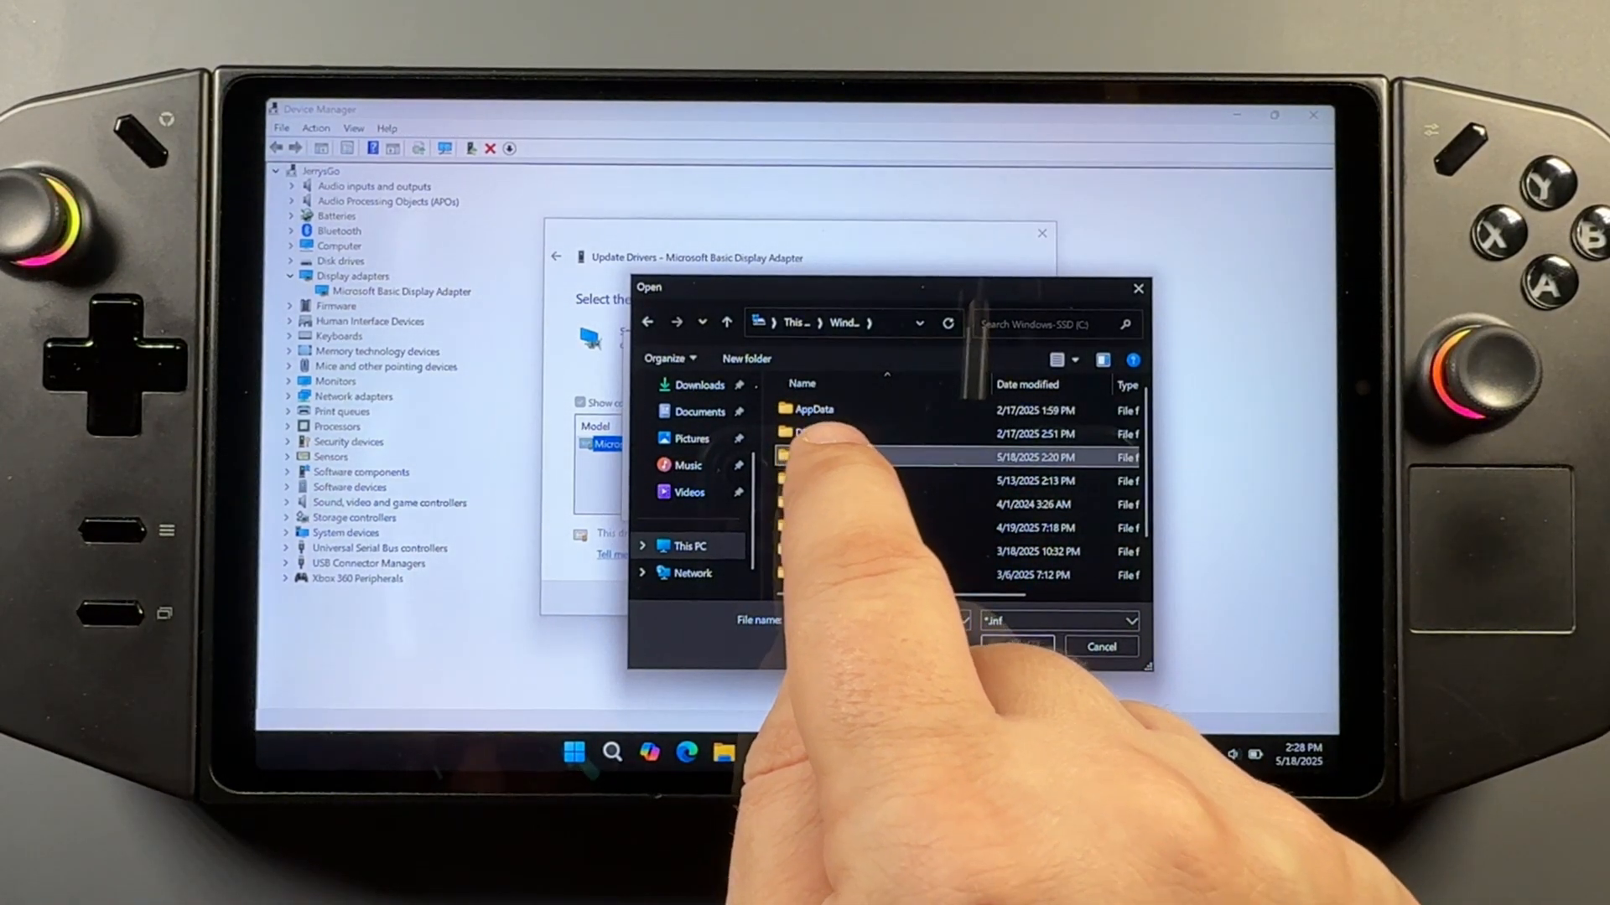
double_click(811, 456)
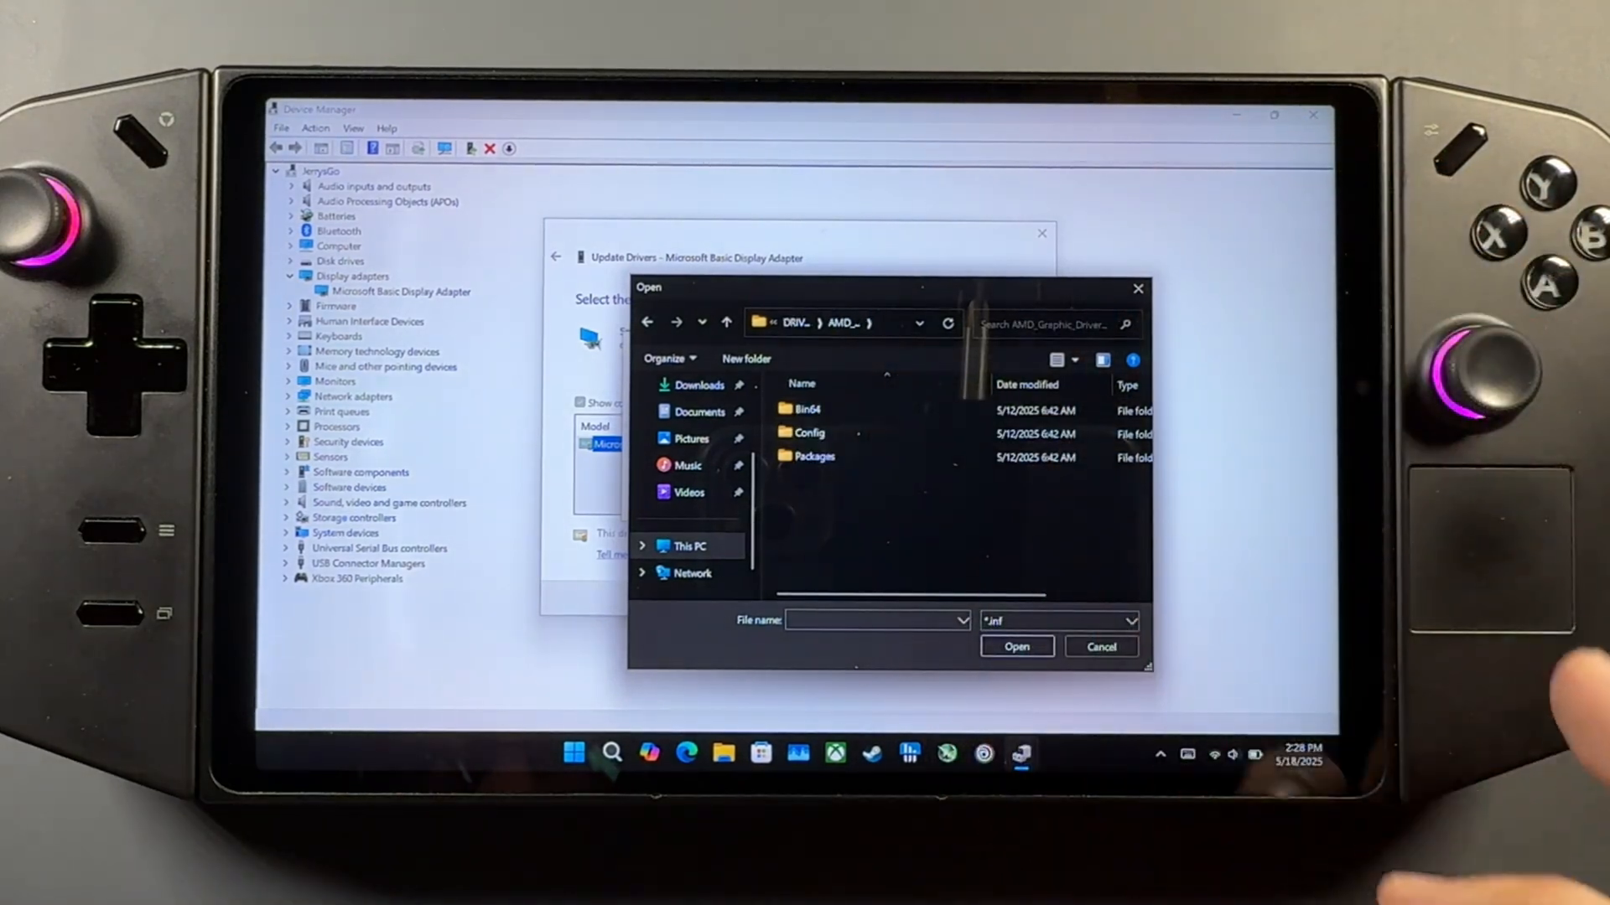
double_click(815, 456)
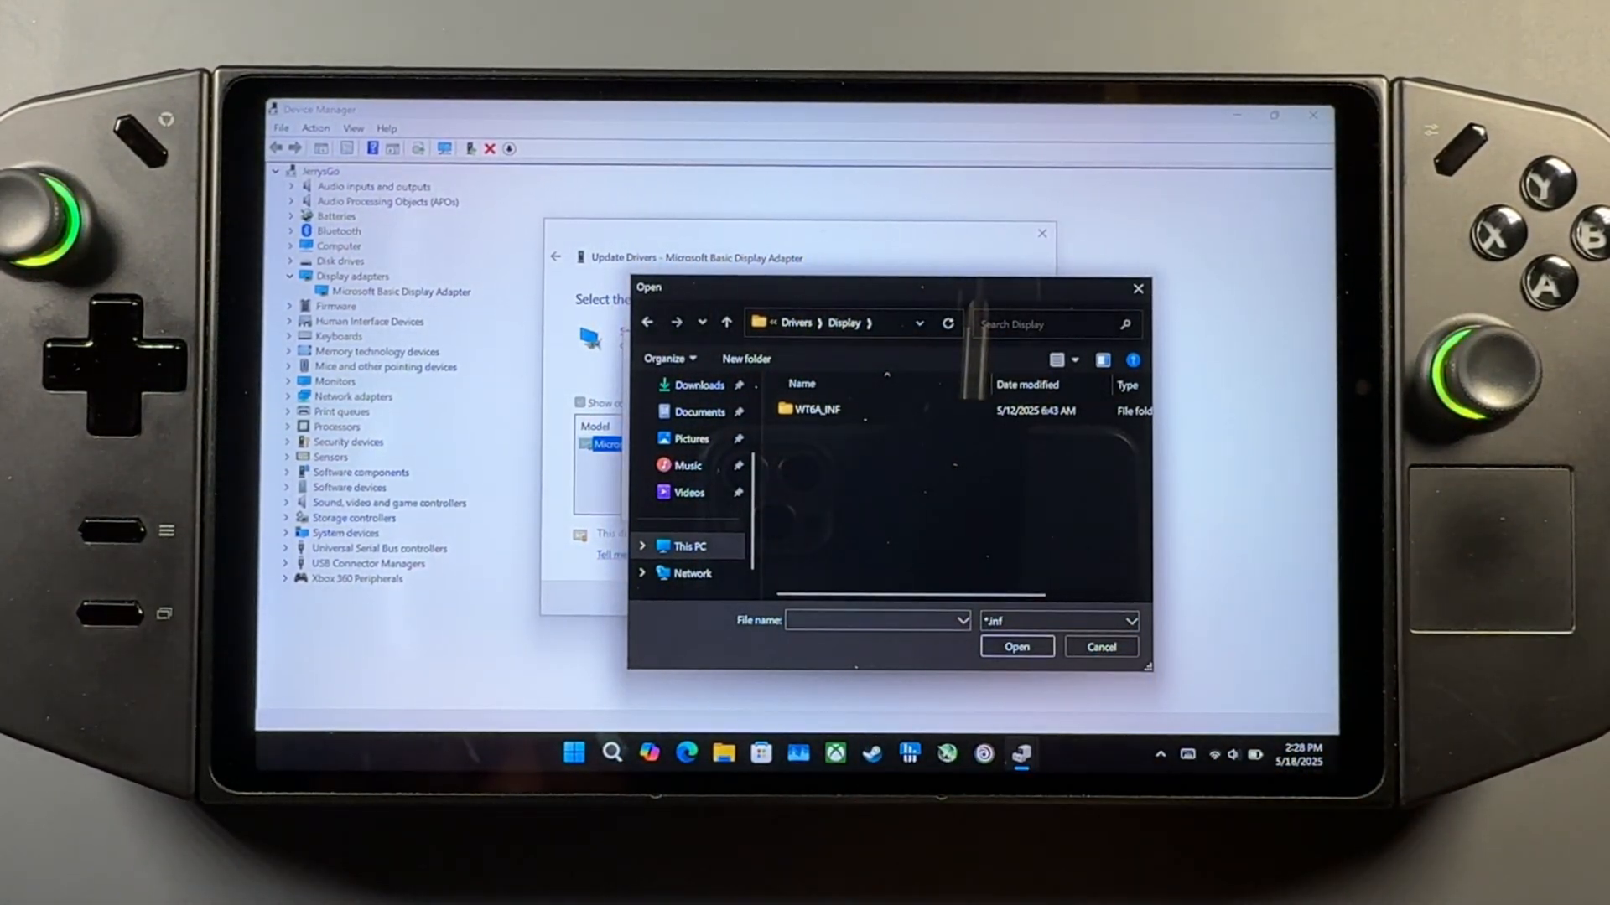
double_click(815, 409)
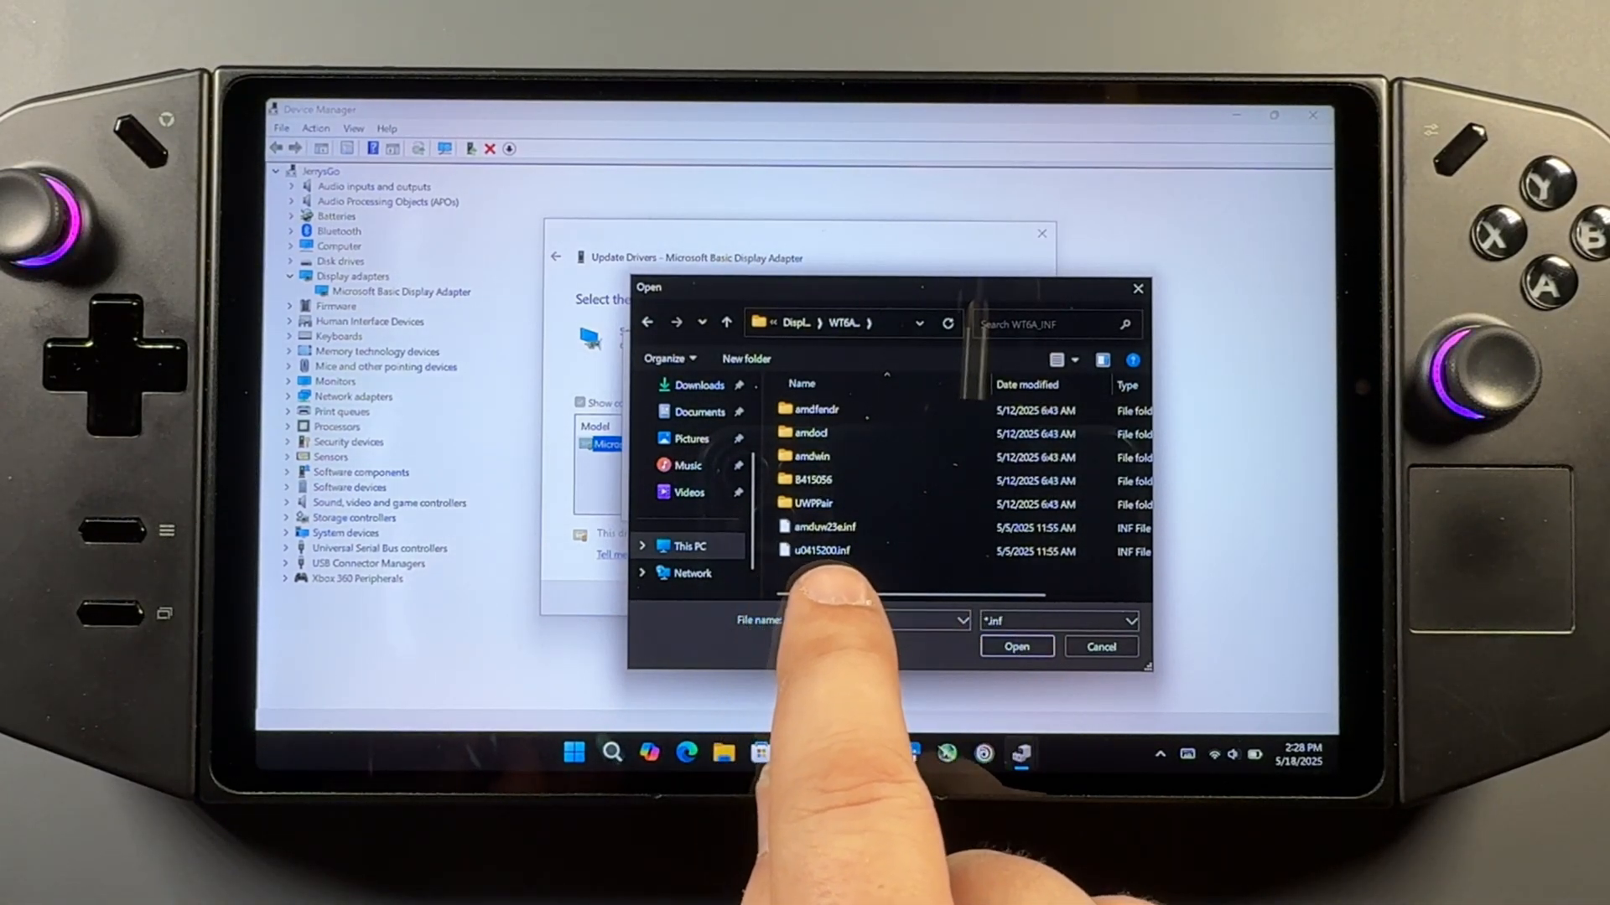
click(819, 552)
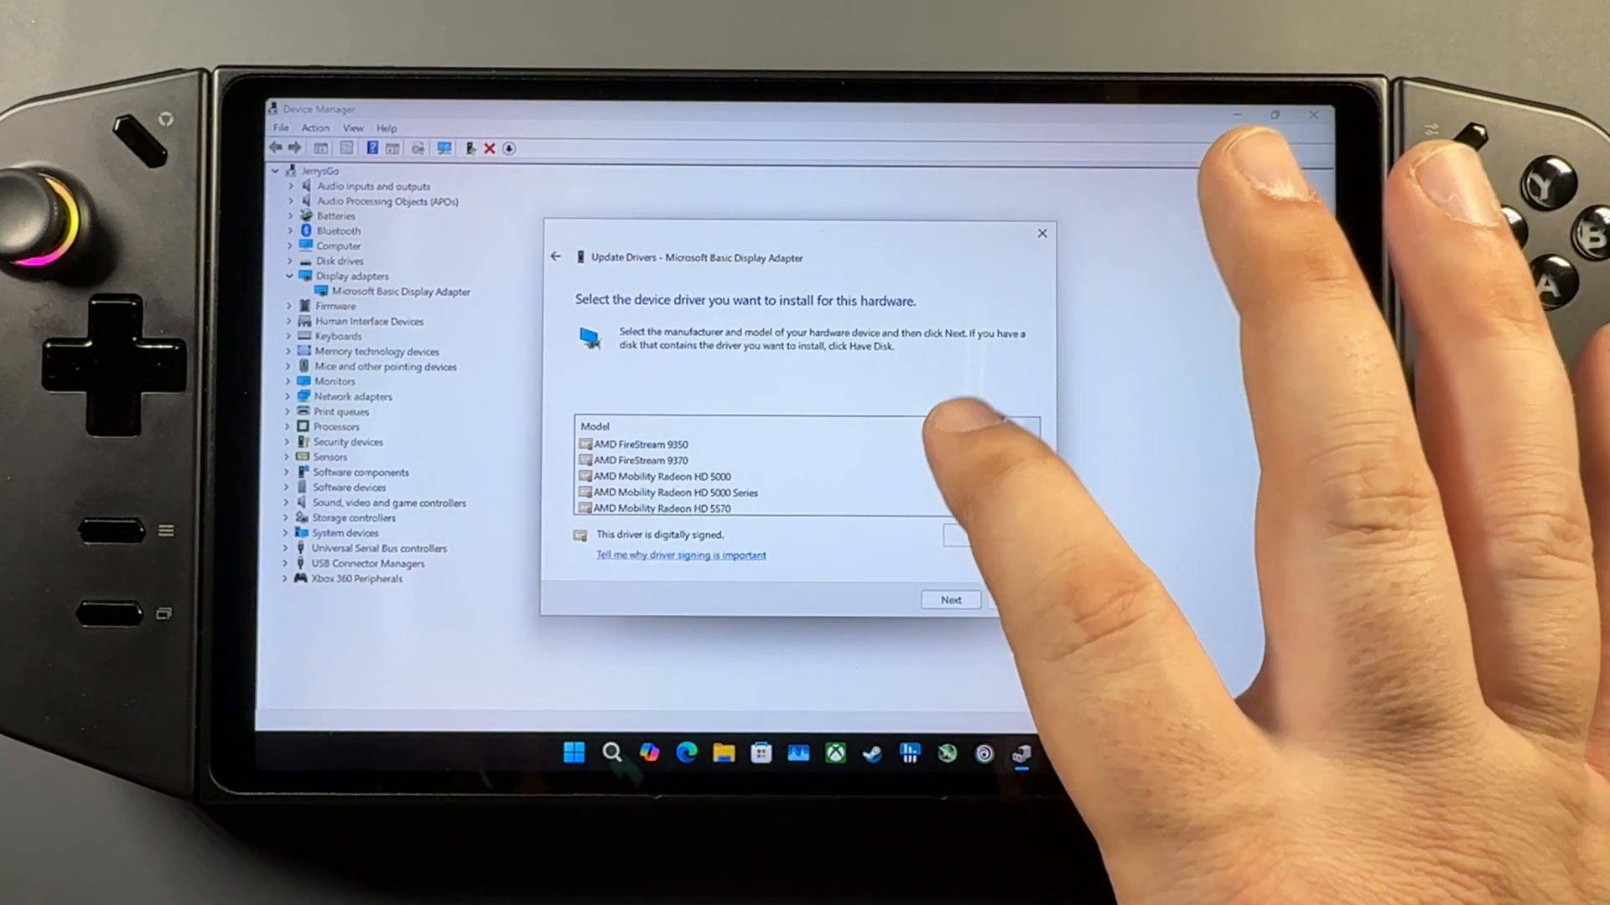
- Select AMD Radeon Graphics as the model, finish the install and dismiss the success message
scroll(down, 3)
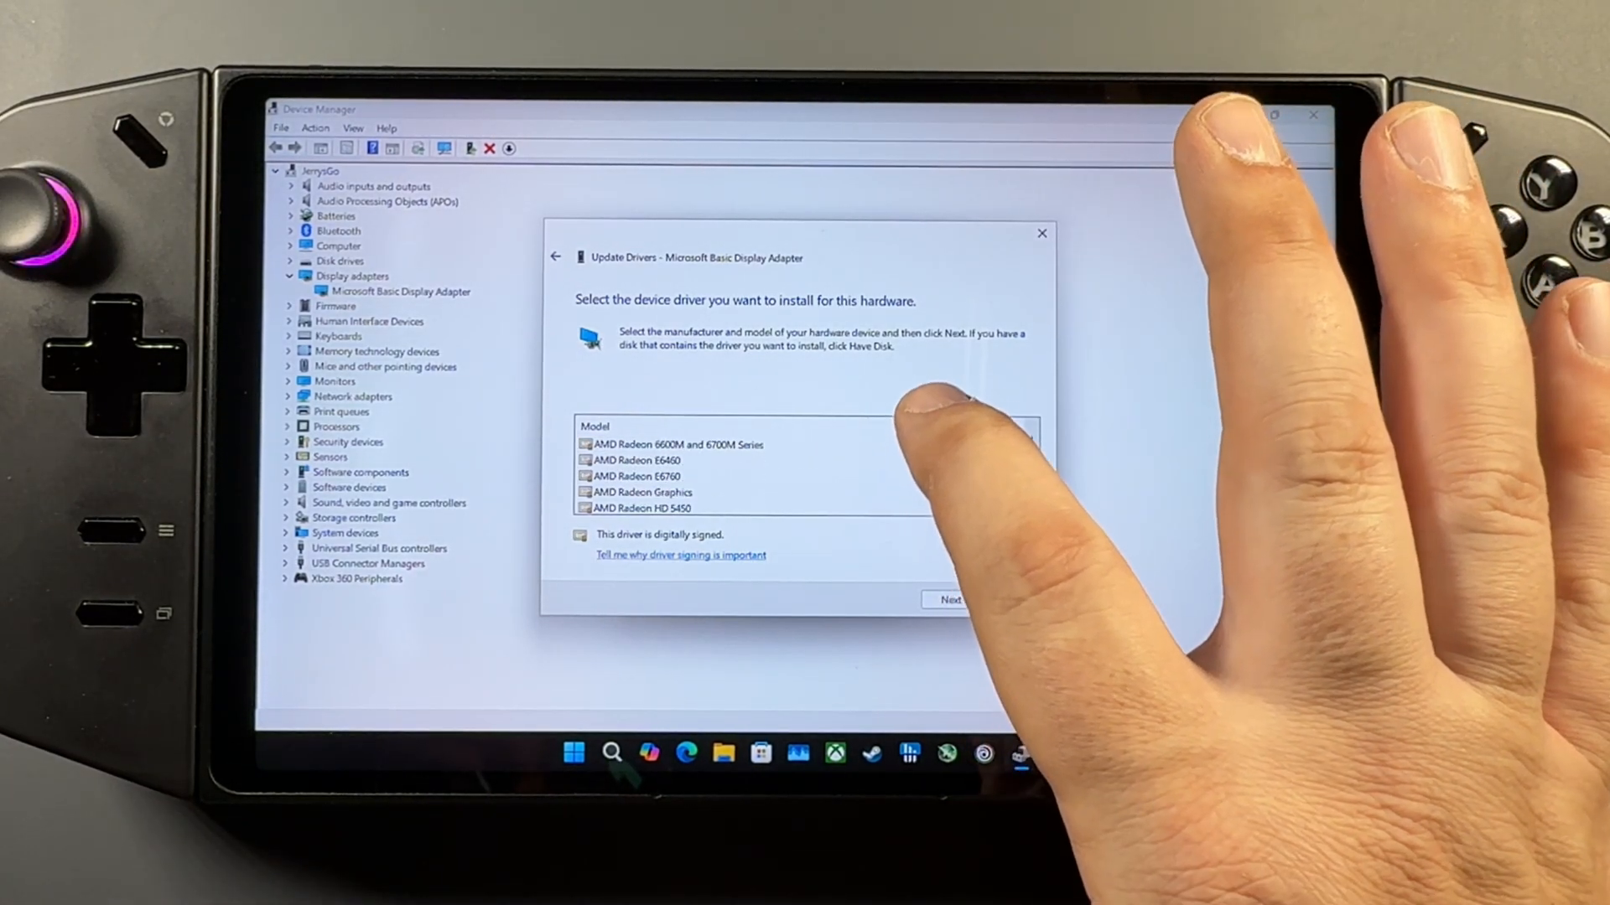
click(642, 475)
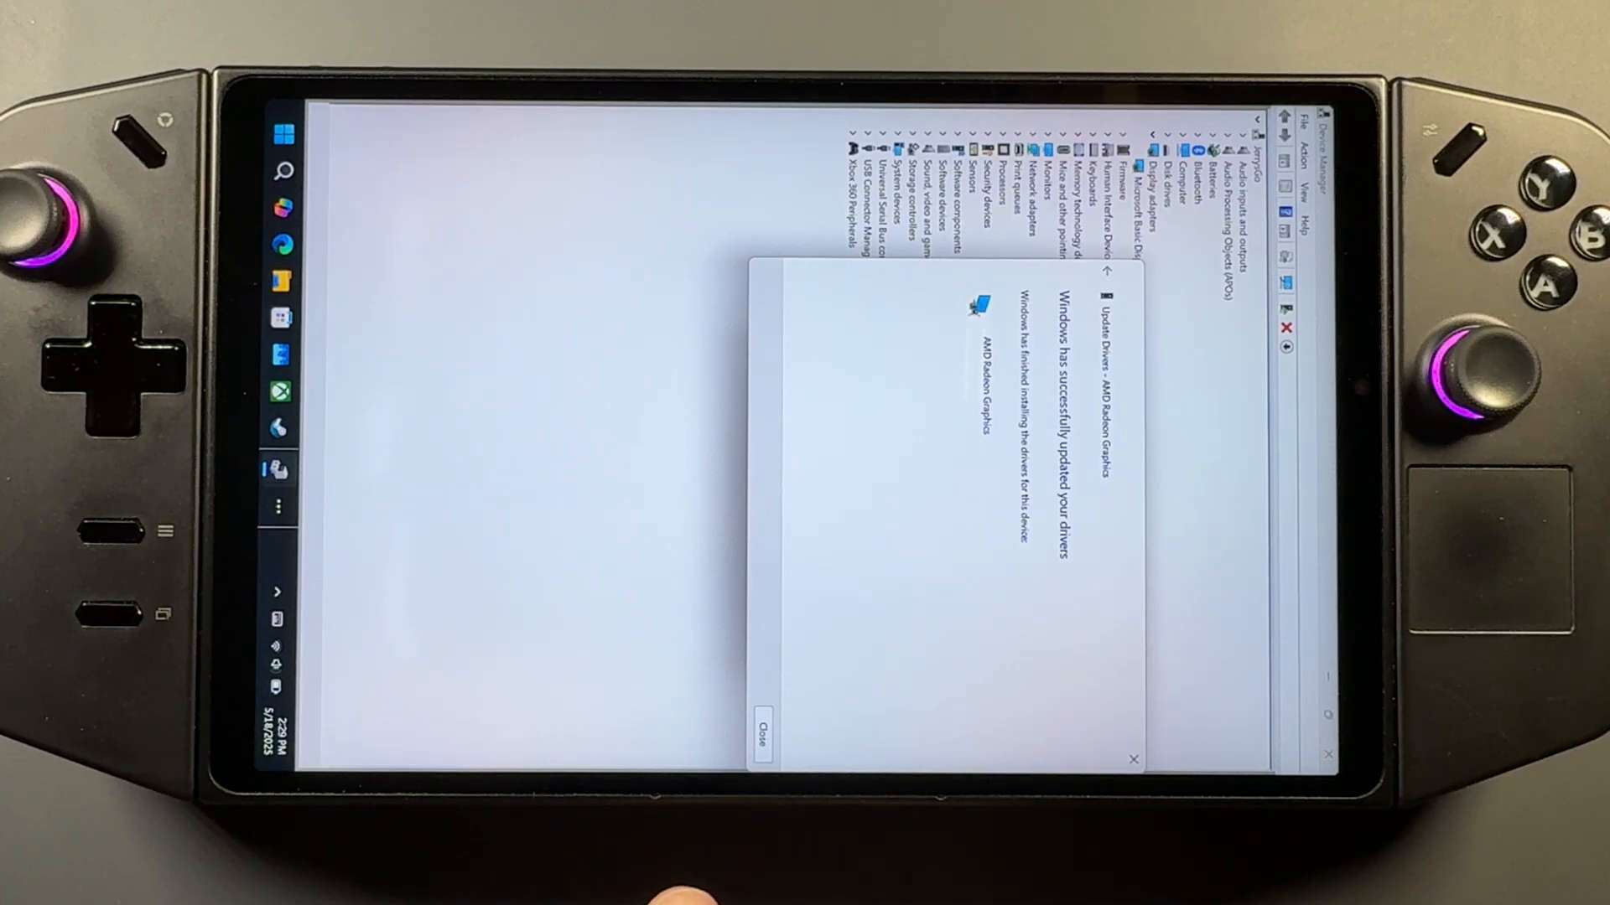
click(761, 739)
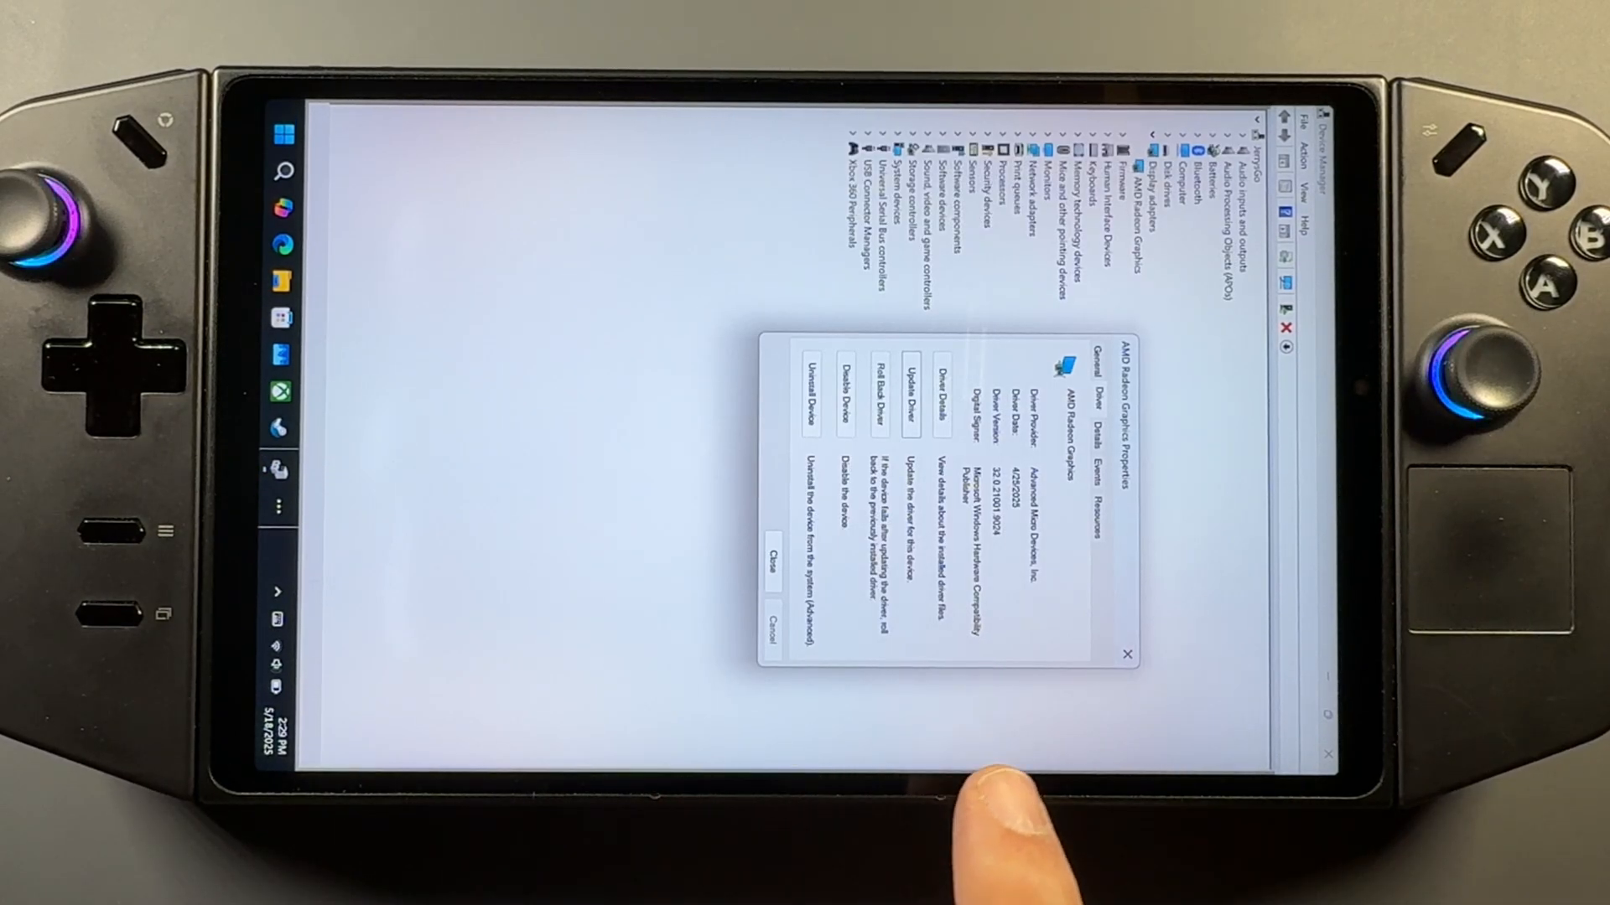
click(870, 396)
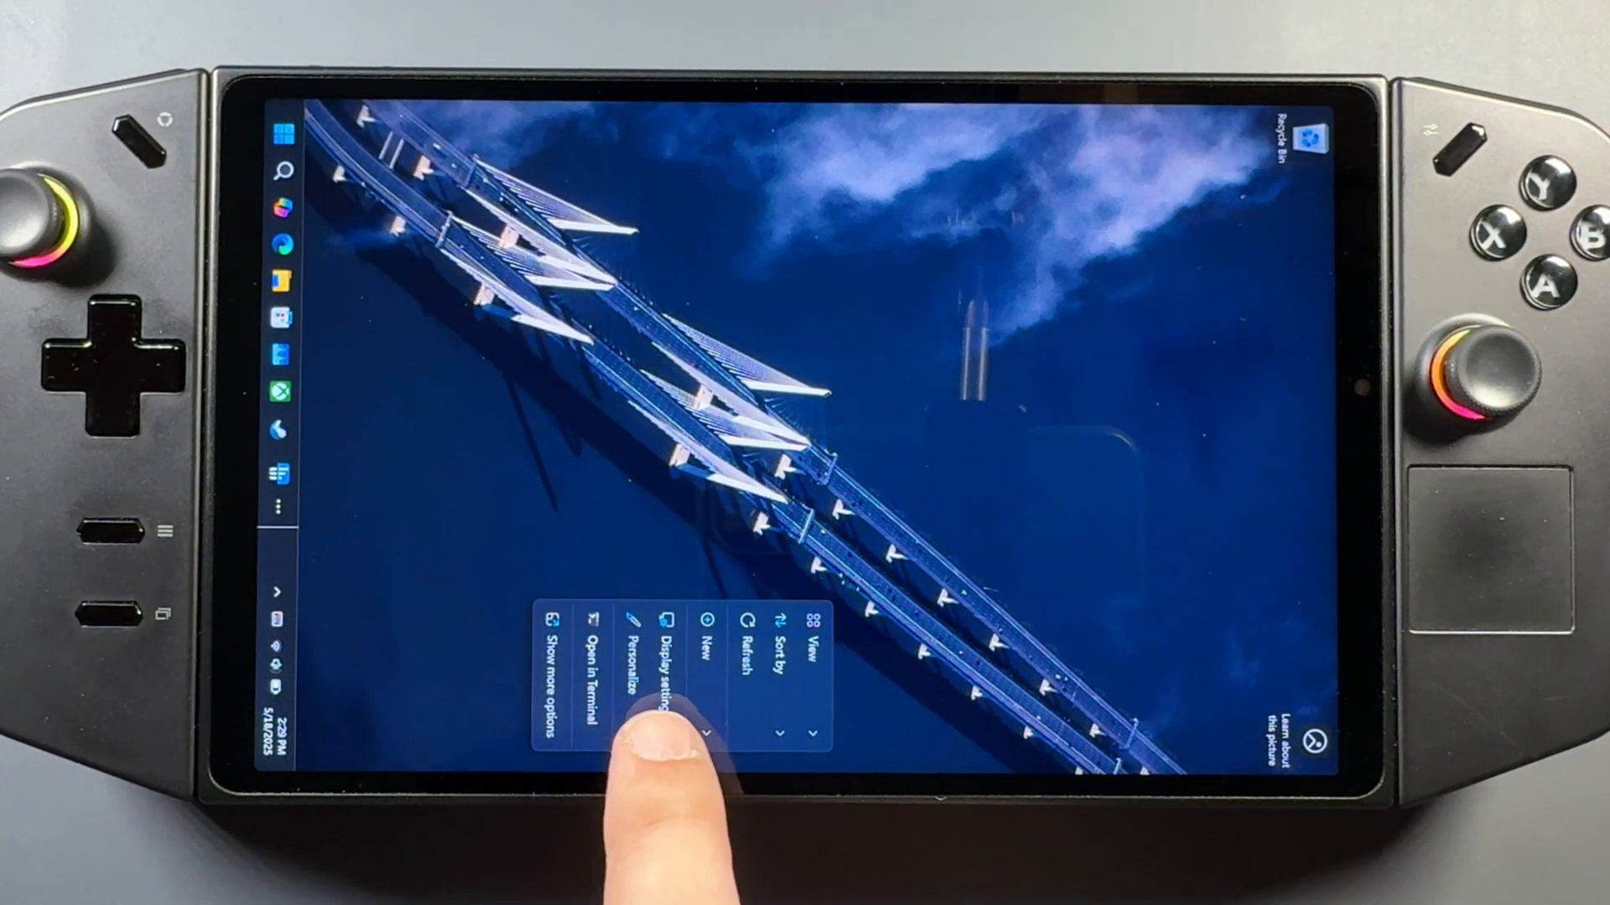
- Reopen Device Manager and expand Display adapters to confirm no warnings
click(666, 649)
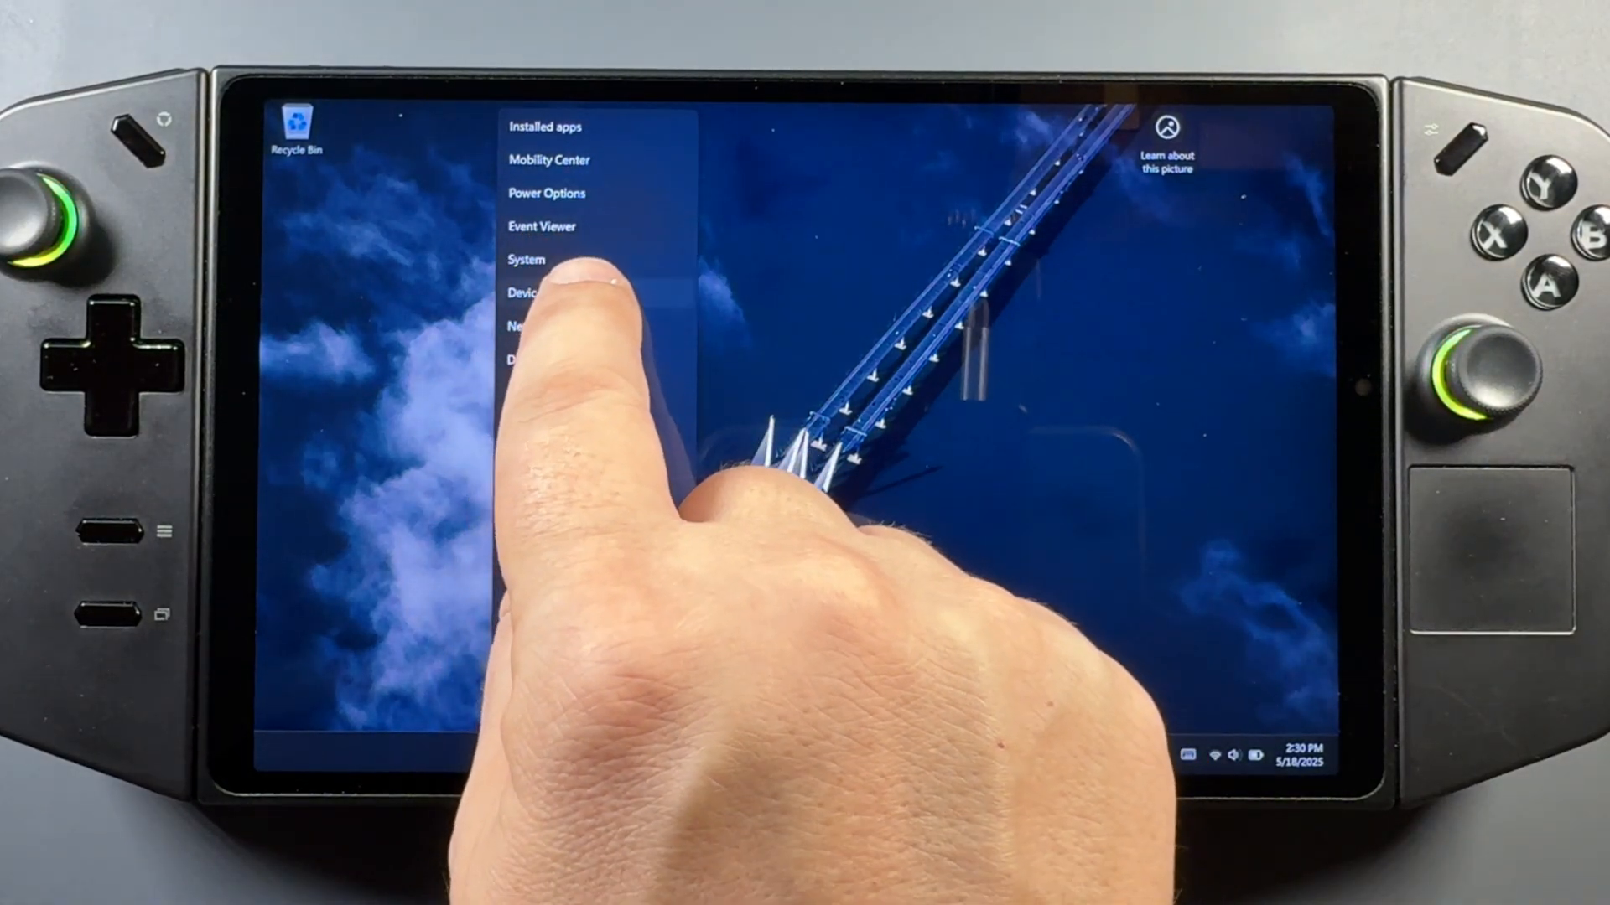
click(525, 292)
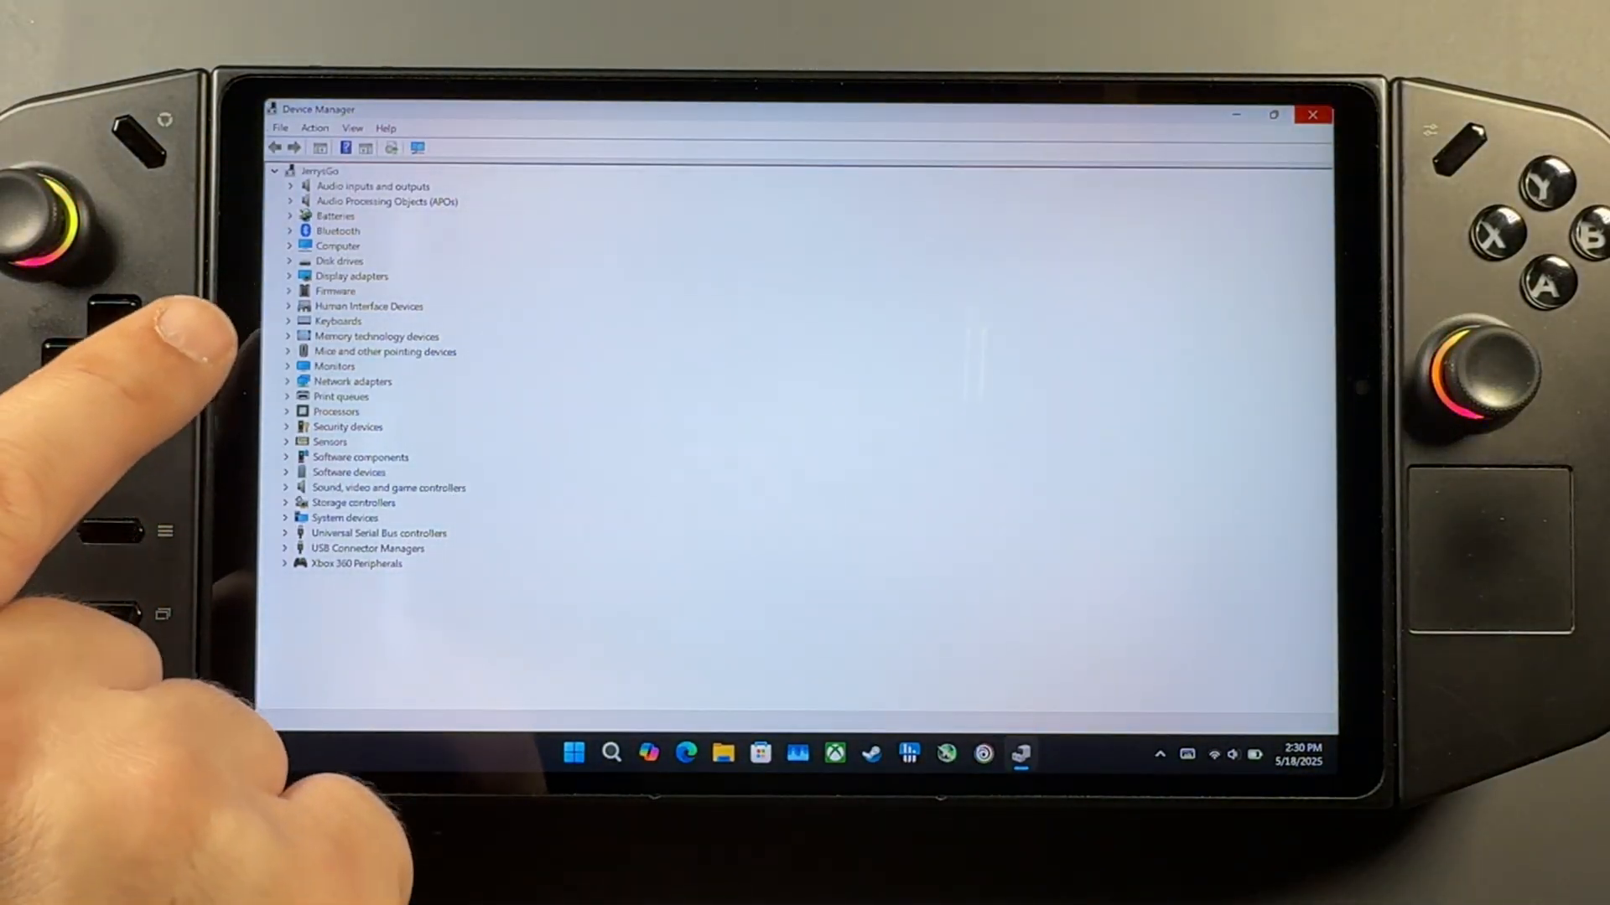
click(329, 260)
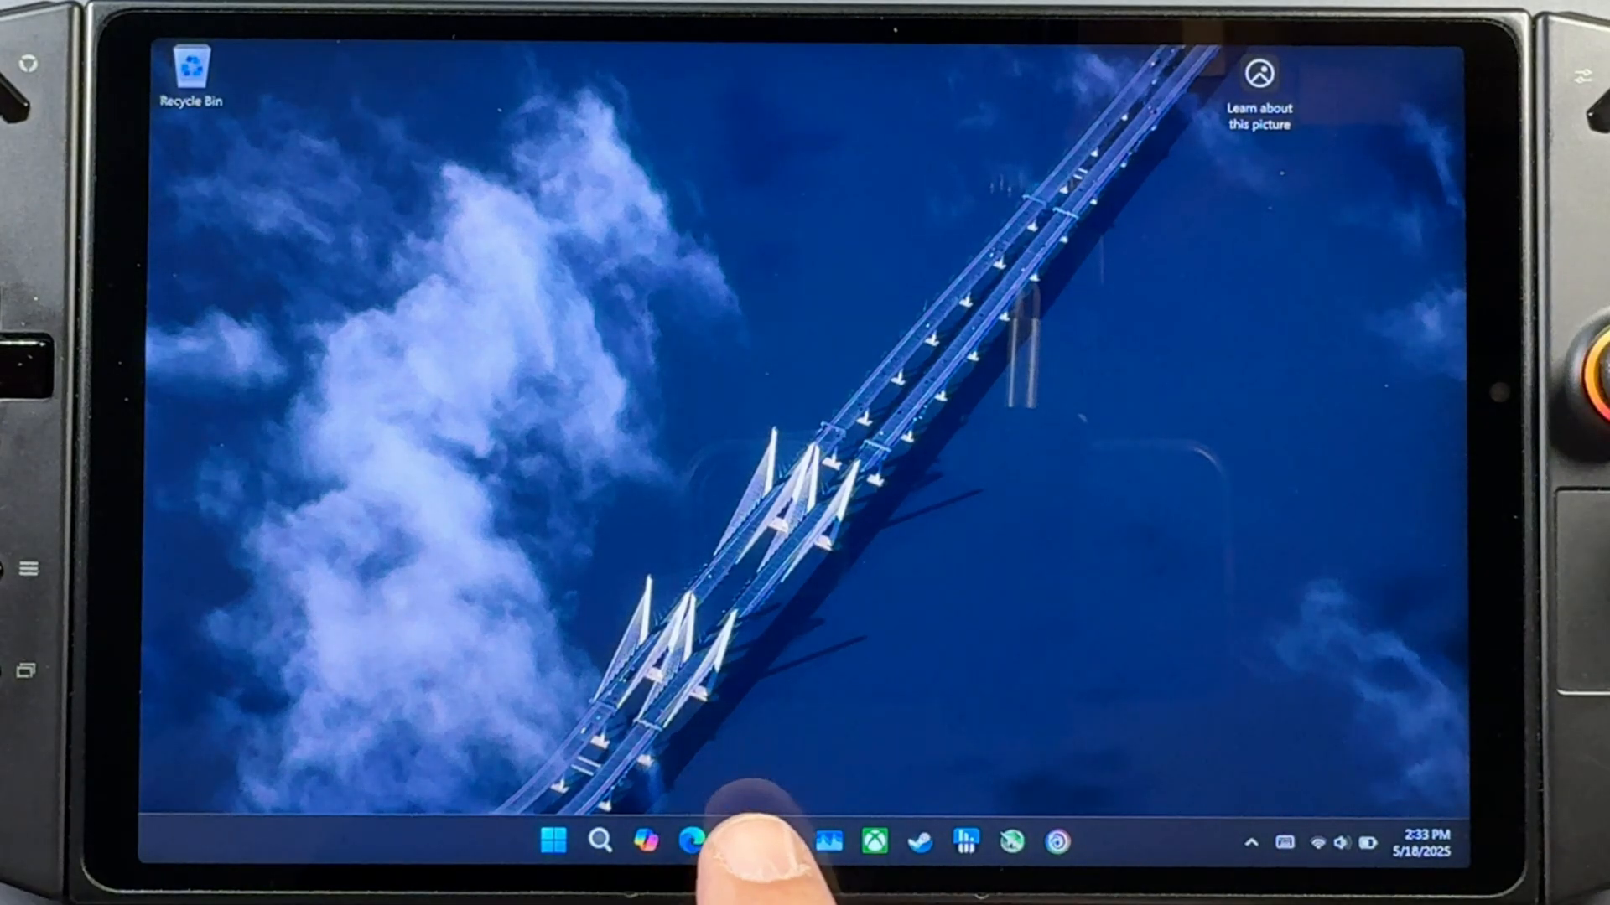
- Browse in File Explorer to DRIVERS > extracted AMD driver > Packages
click(738, 842)
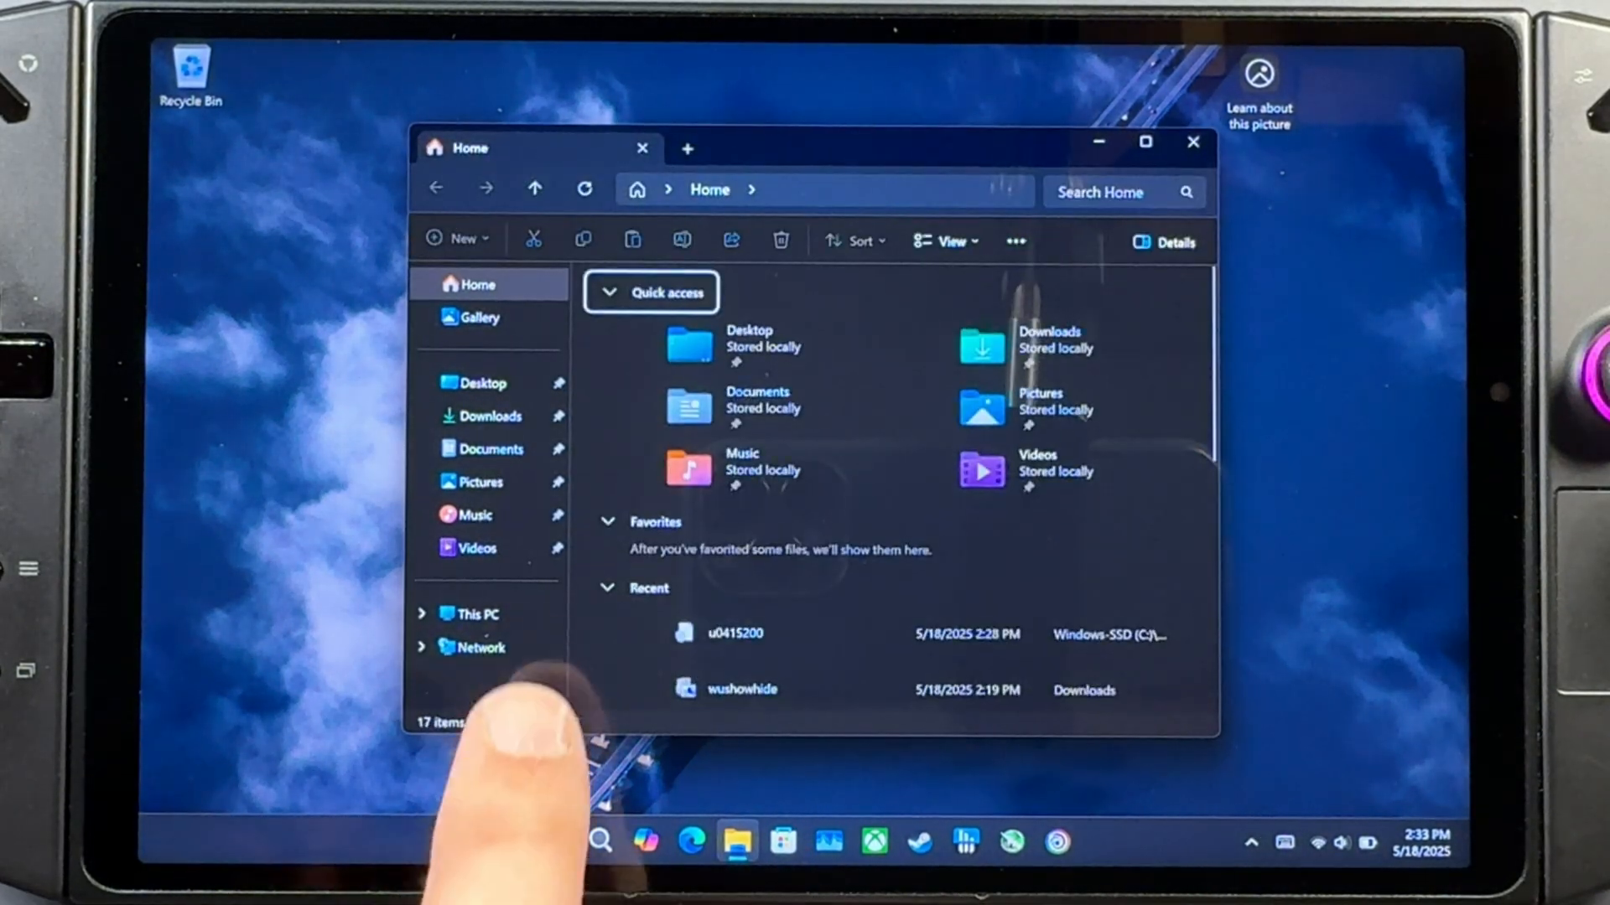
click(477, 613)
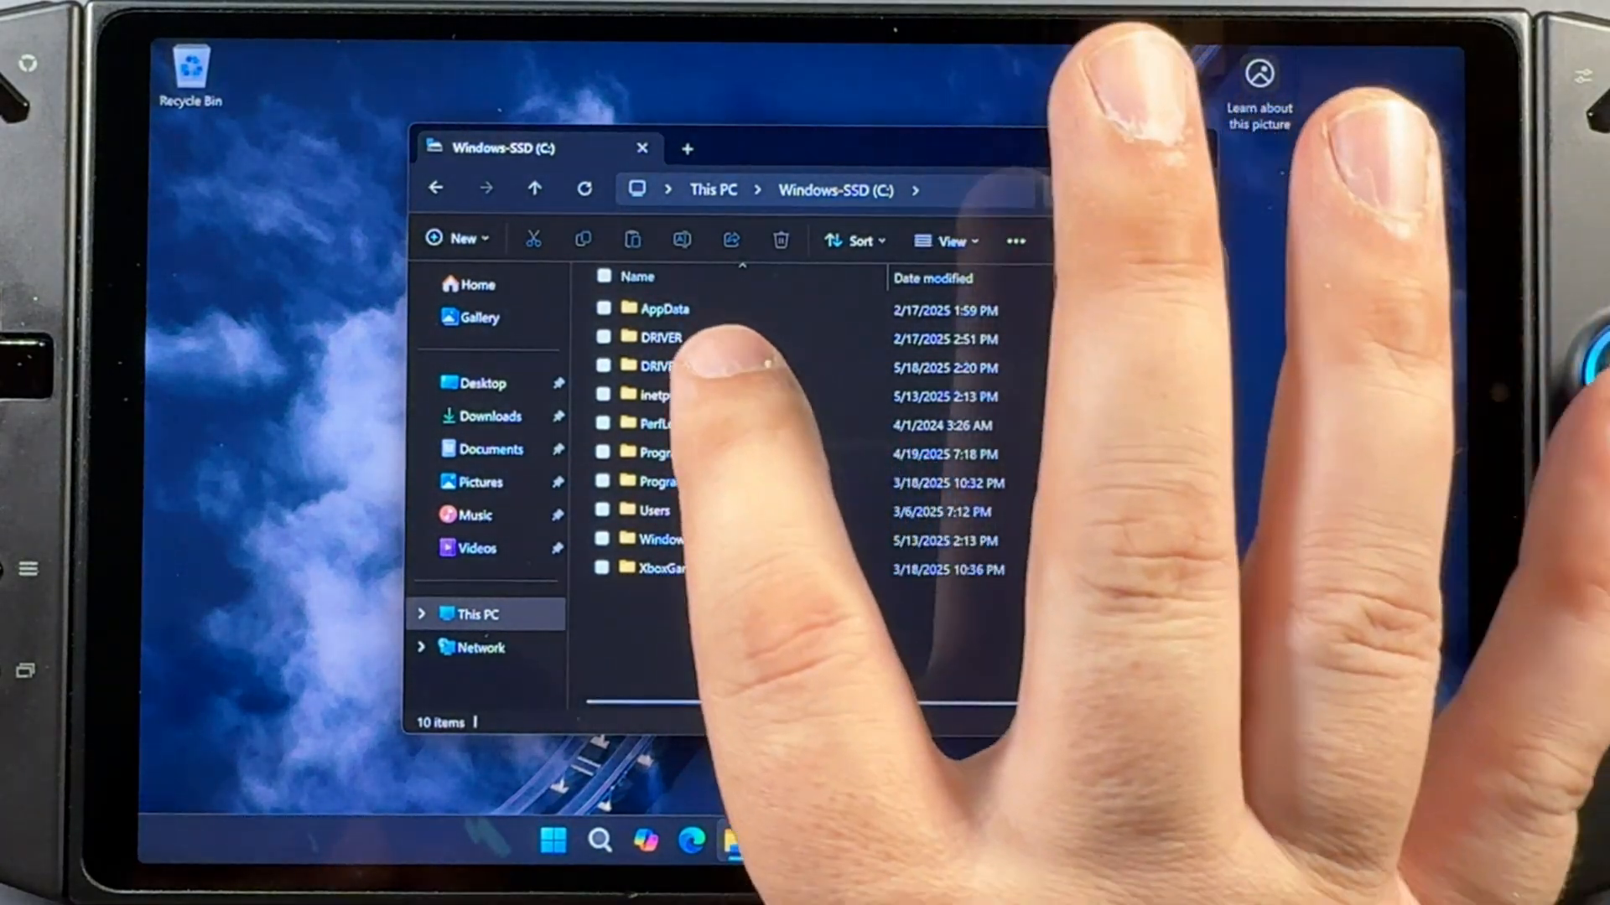
double_click(658, 364)
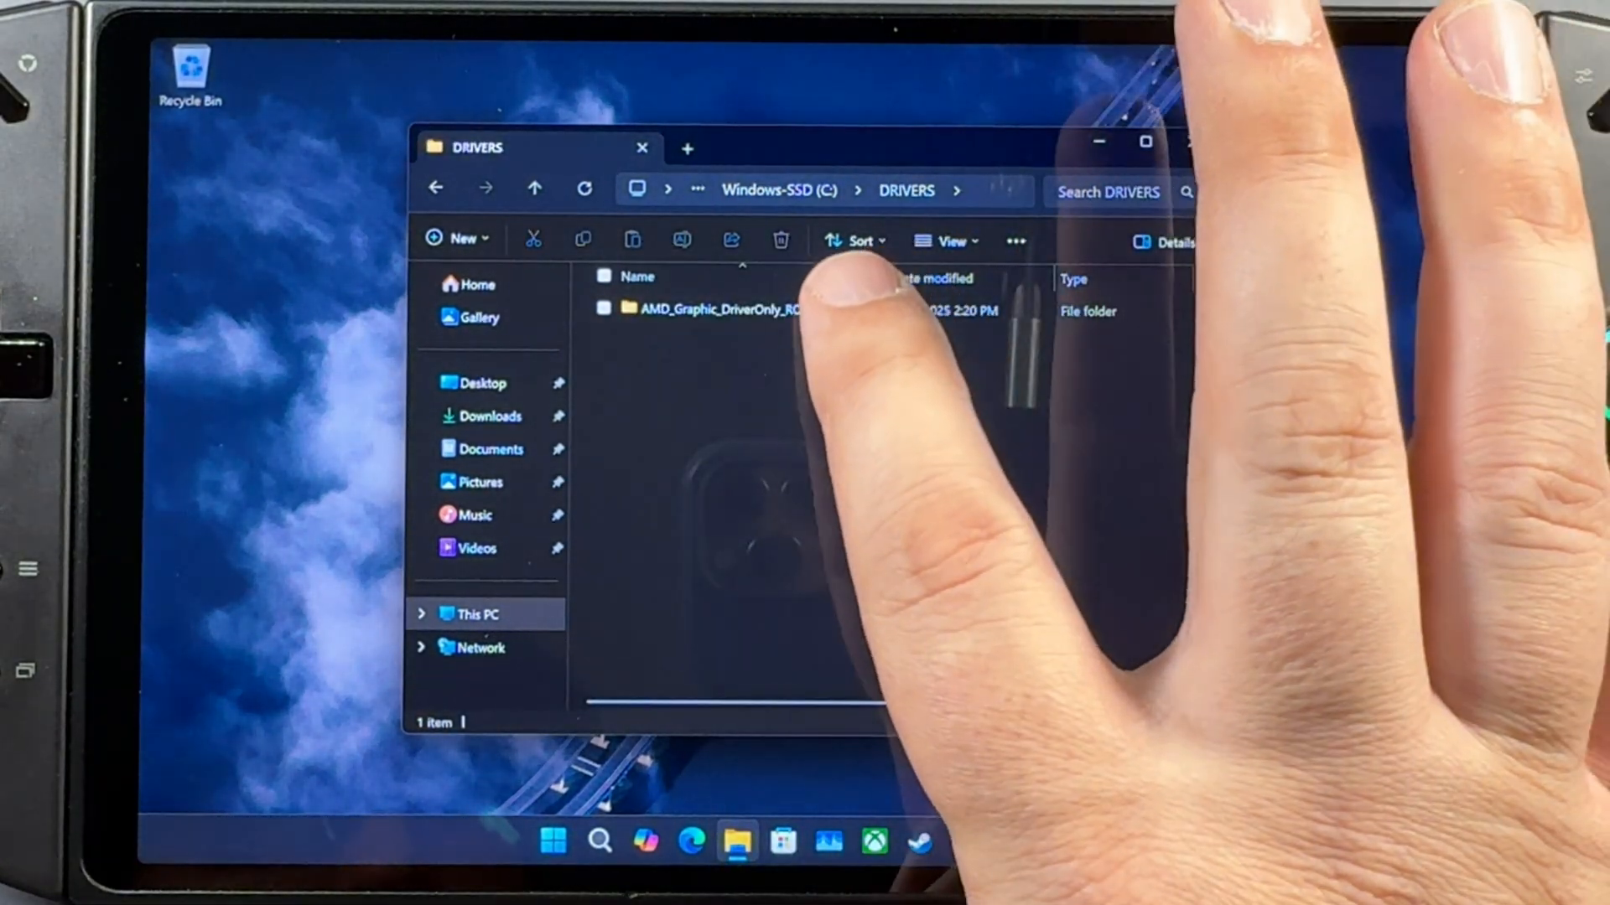
double_click(715, 308)
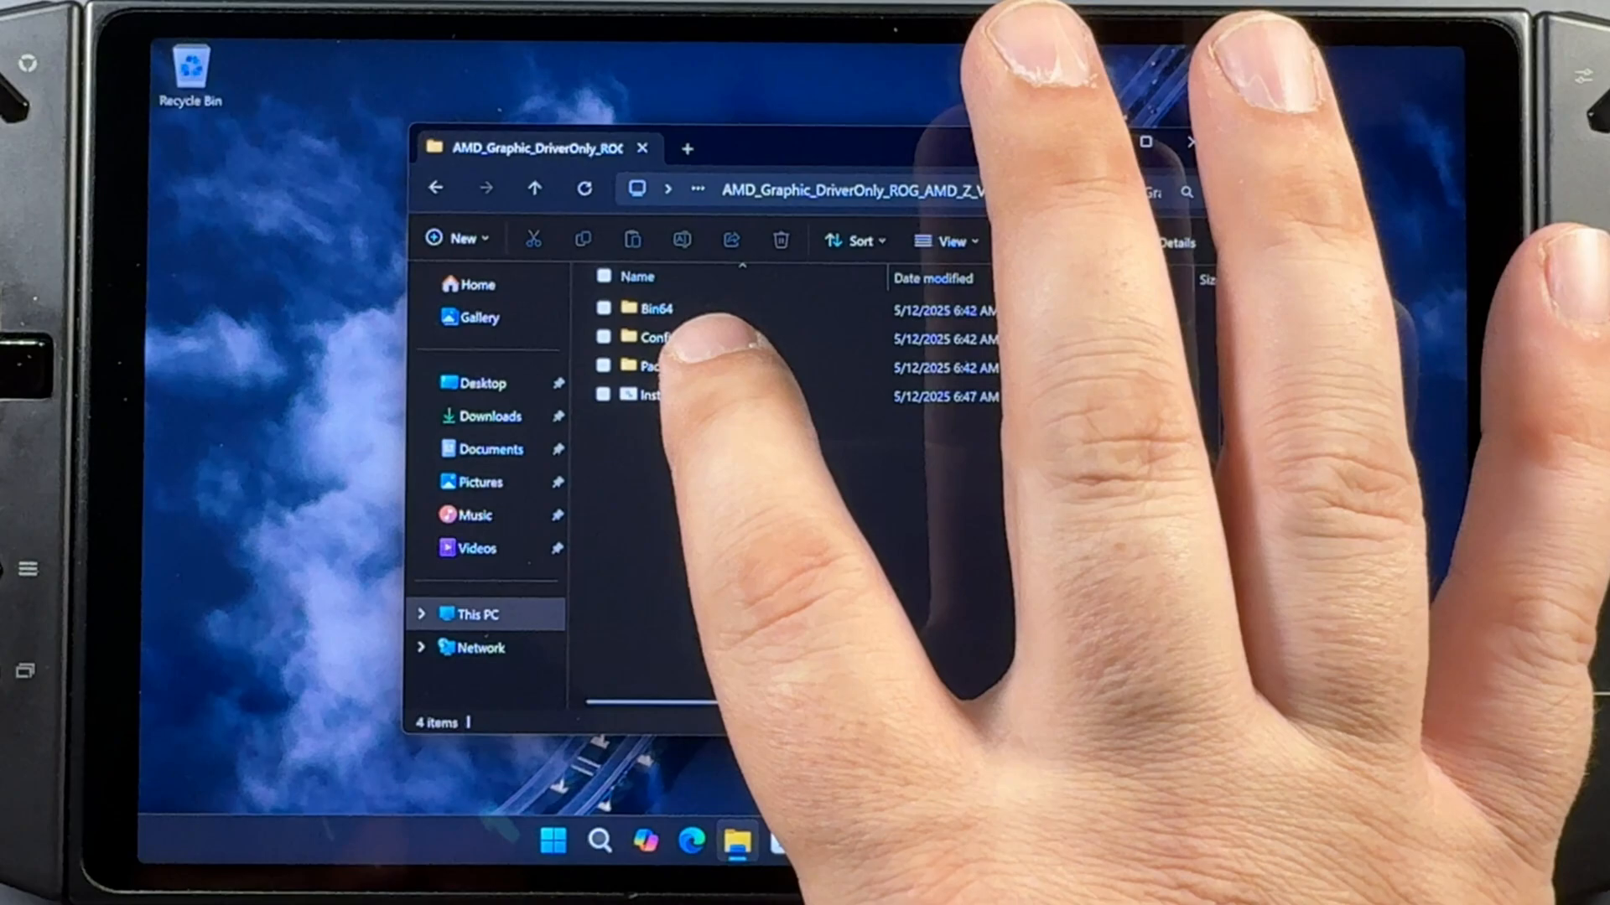
double_click(652, 364)
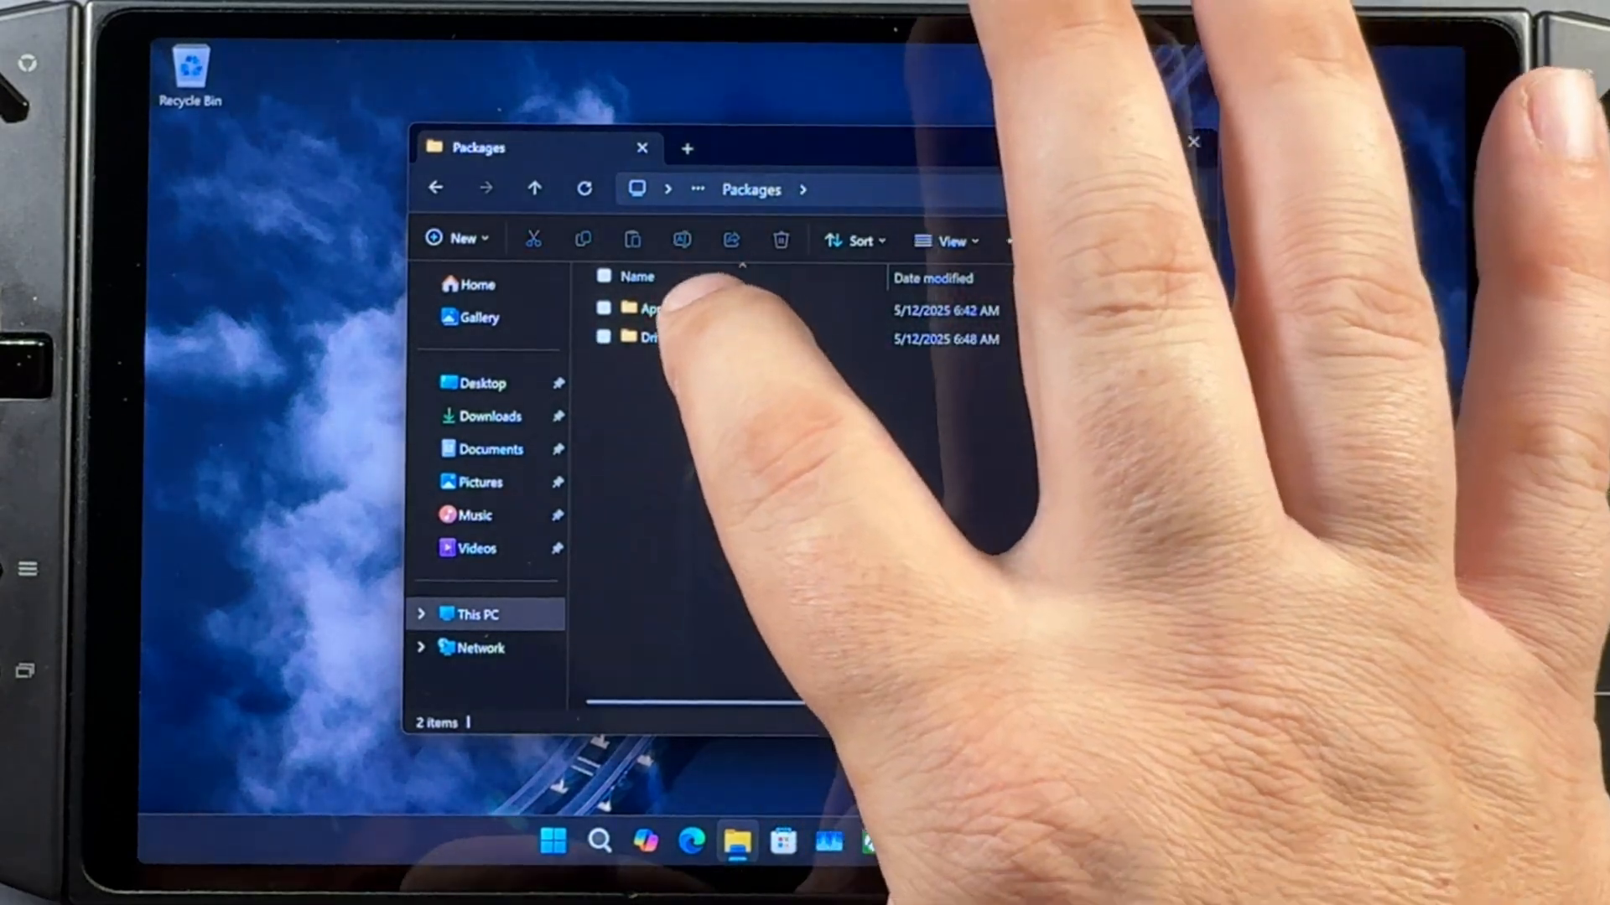
- Continue through Appx > rsxuwp > frommsstore and launch the Radeon Software MSIX package
click(652, 309)
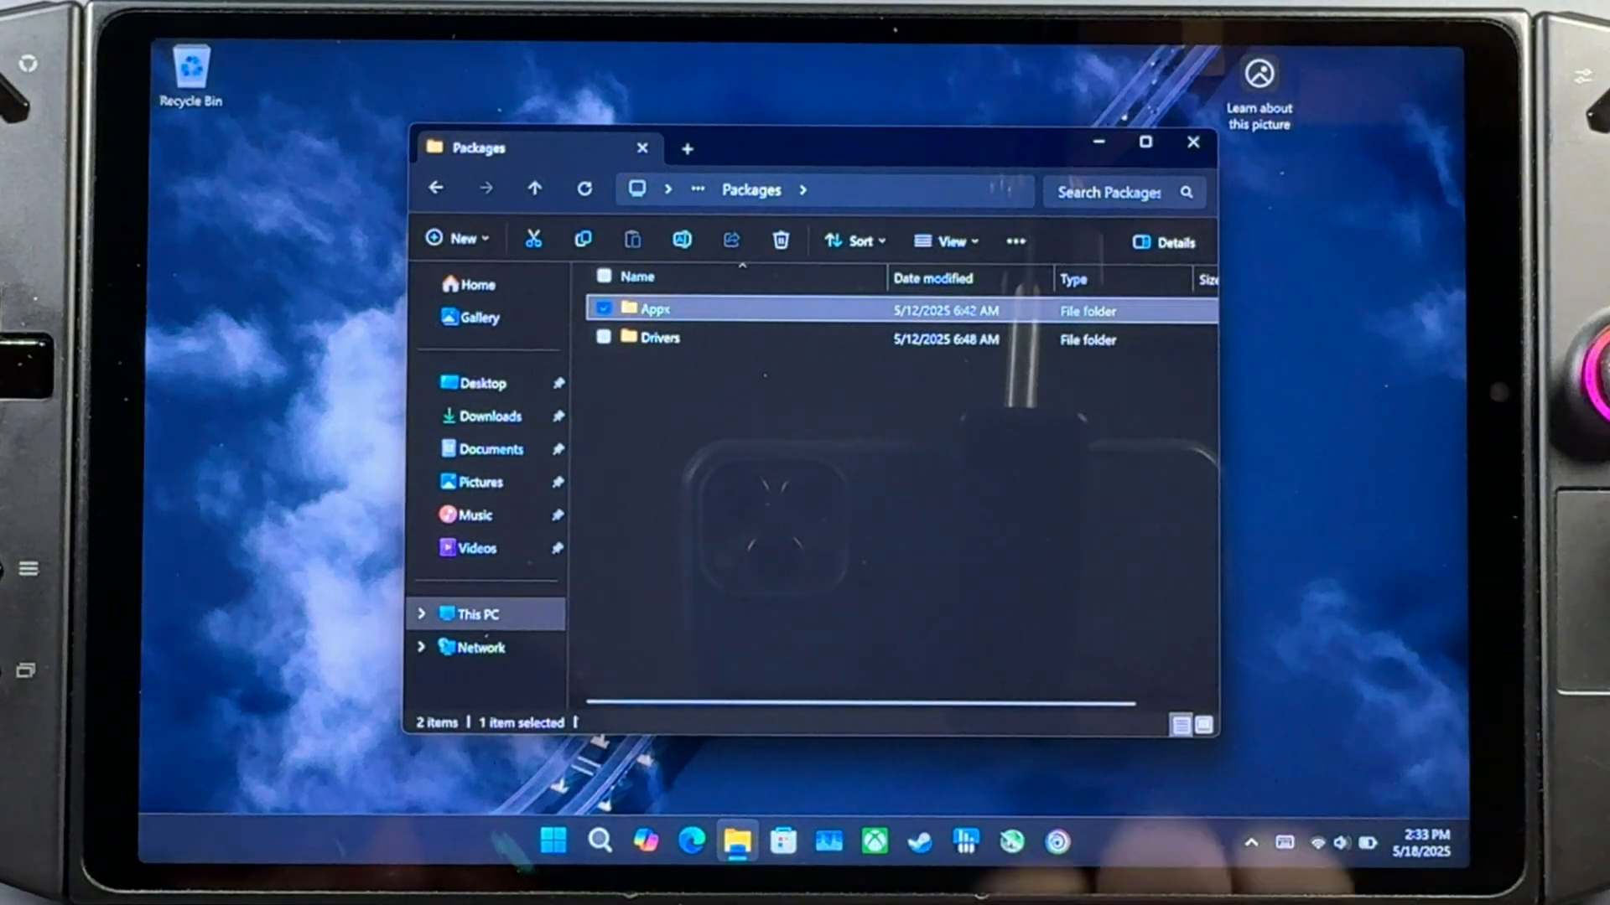
double_click(650, 309)
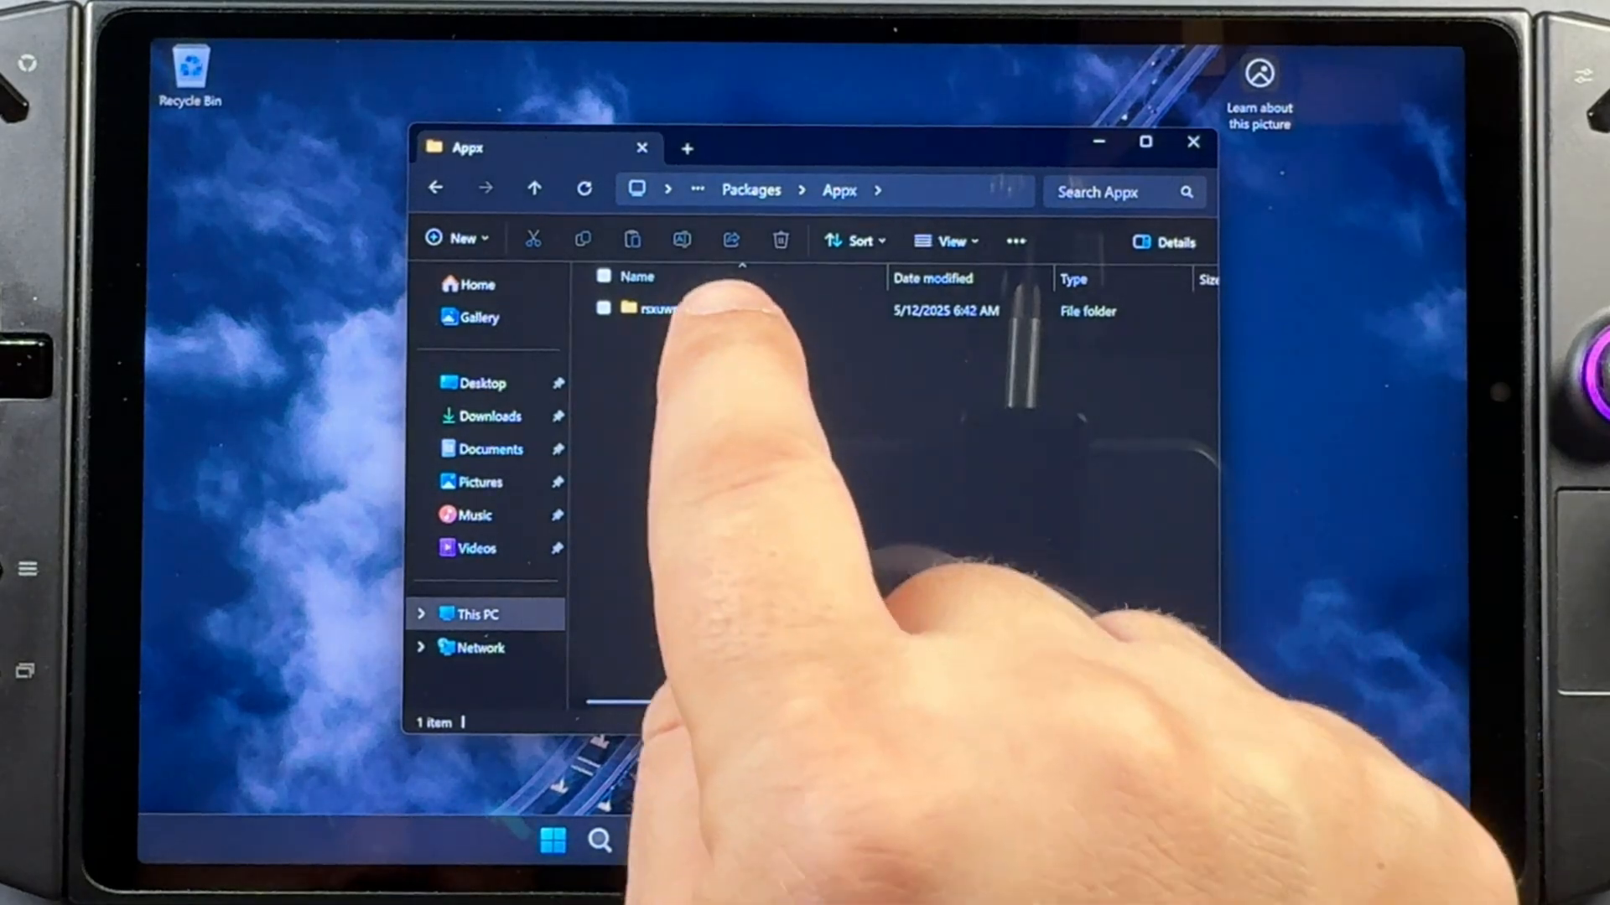
double_click(657, 308)
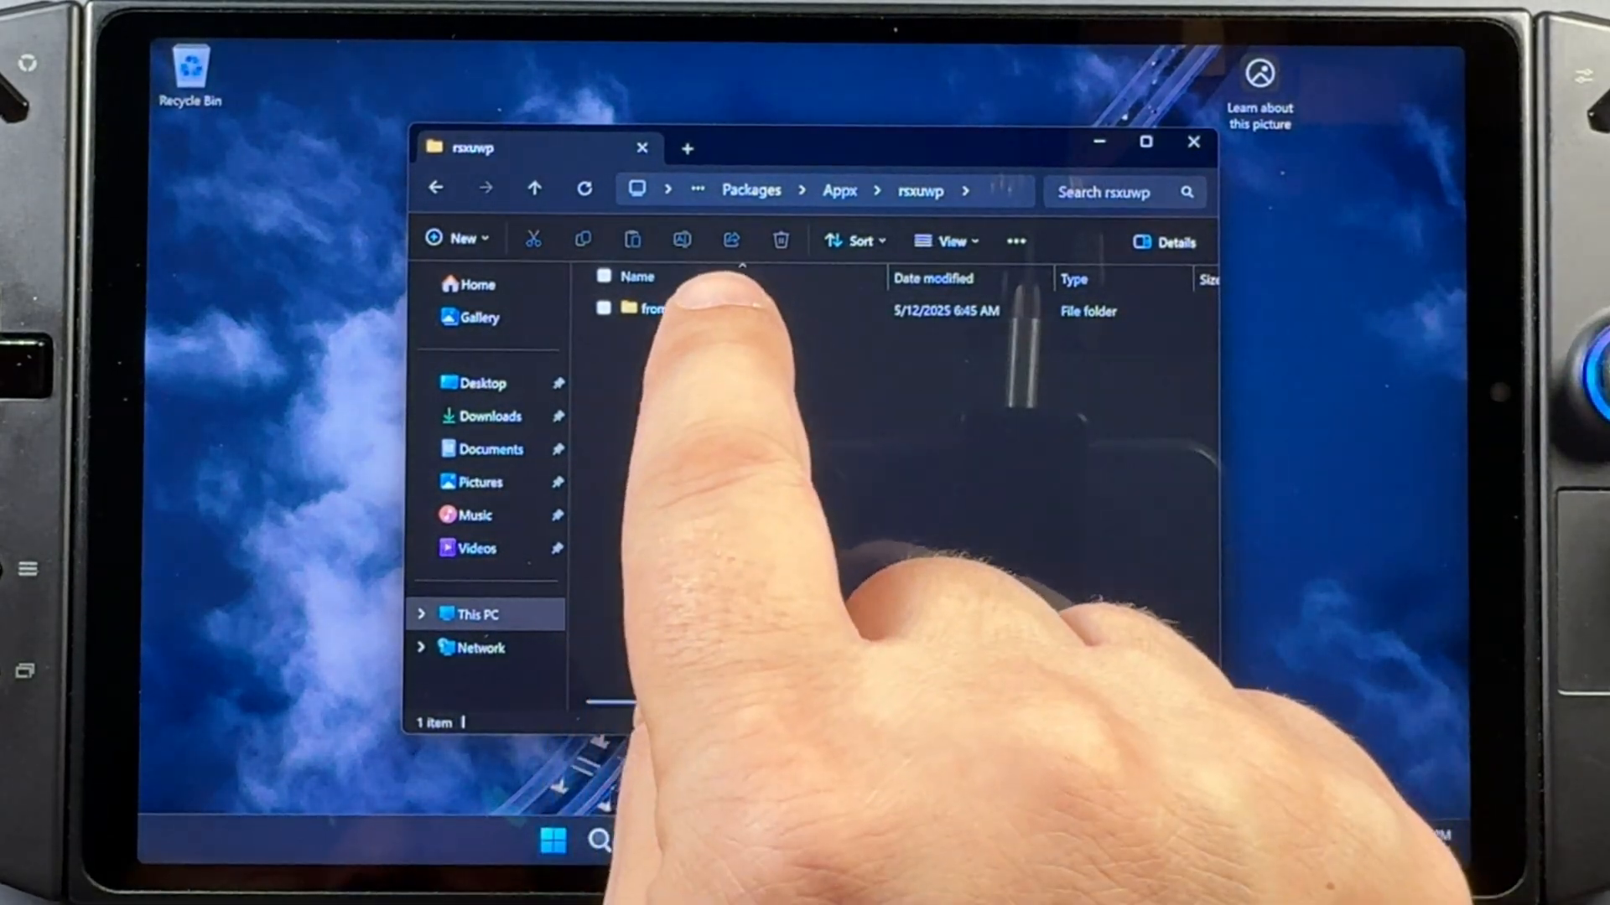
double_click(653, 308)
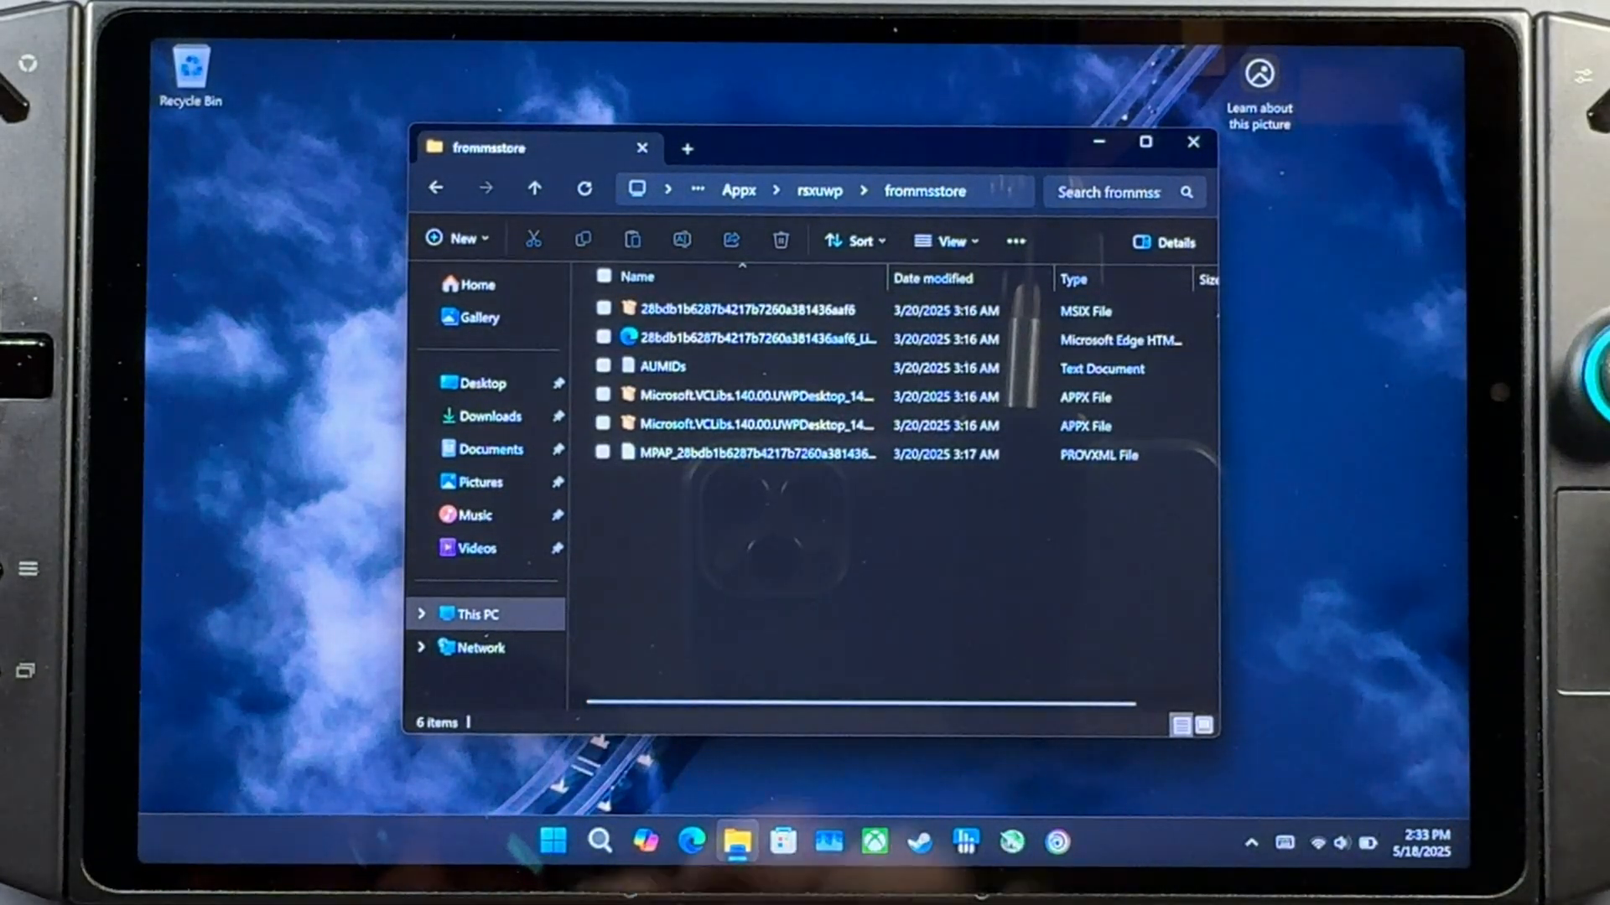
click(719, 309)
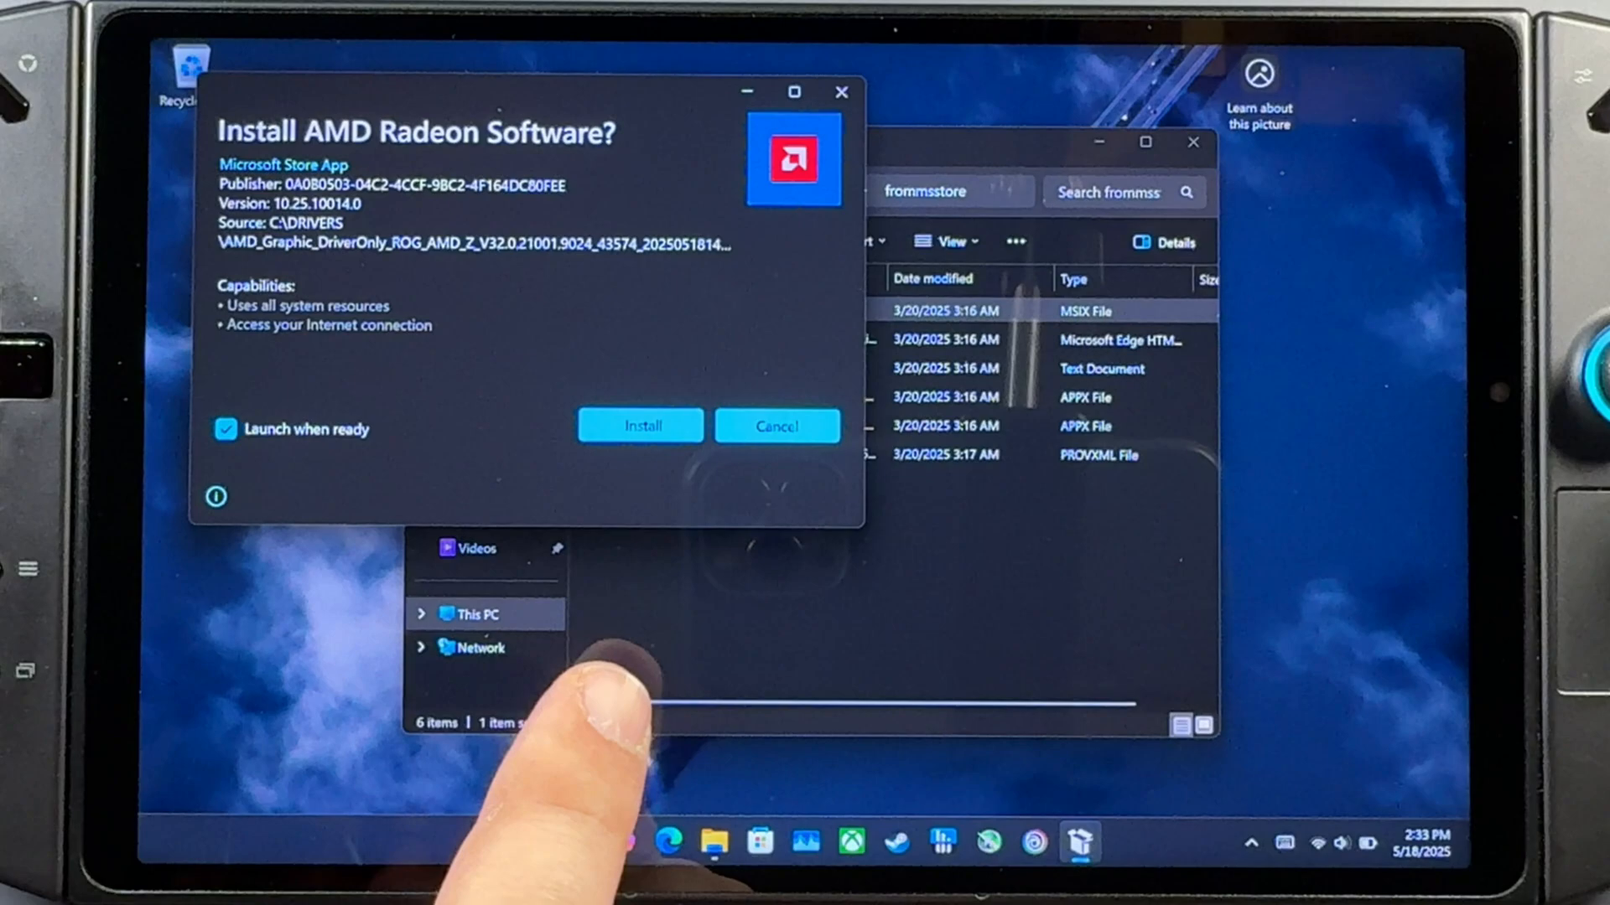
- Confirm Install in App Installer so Adrenalin opens reporting driver 25.5.1
click(639, 424)
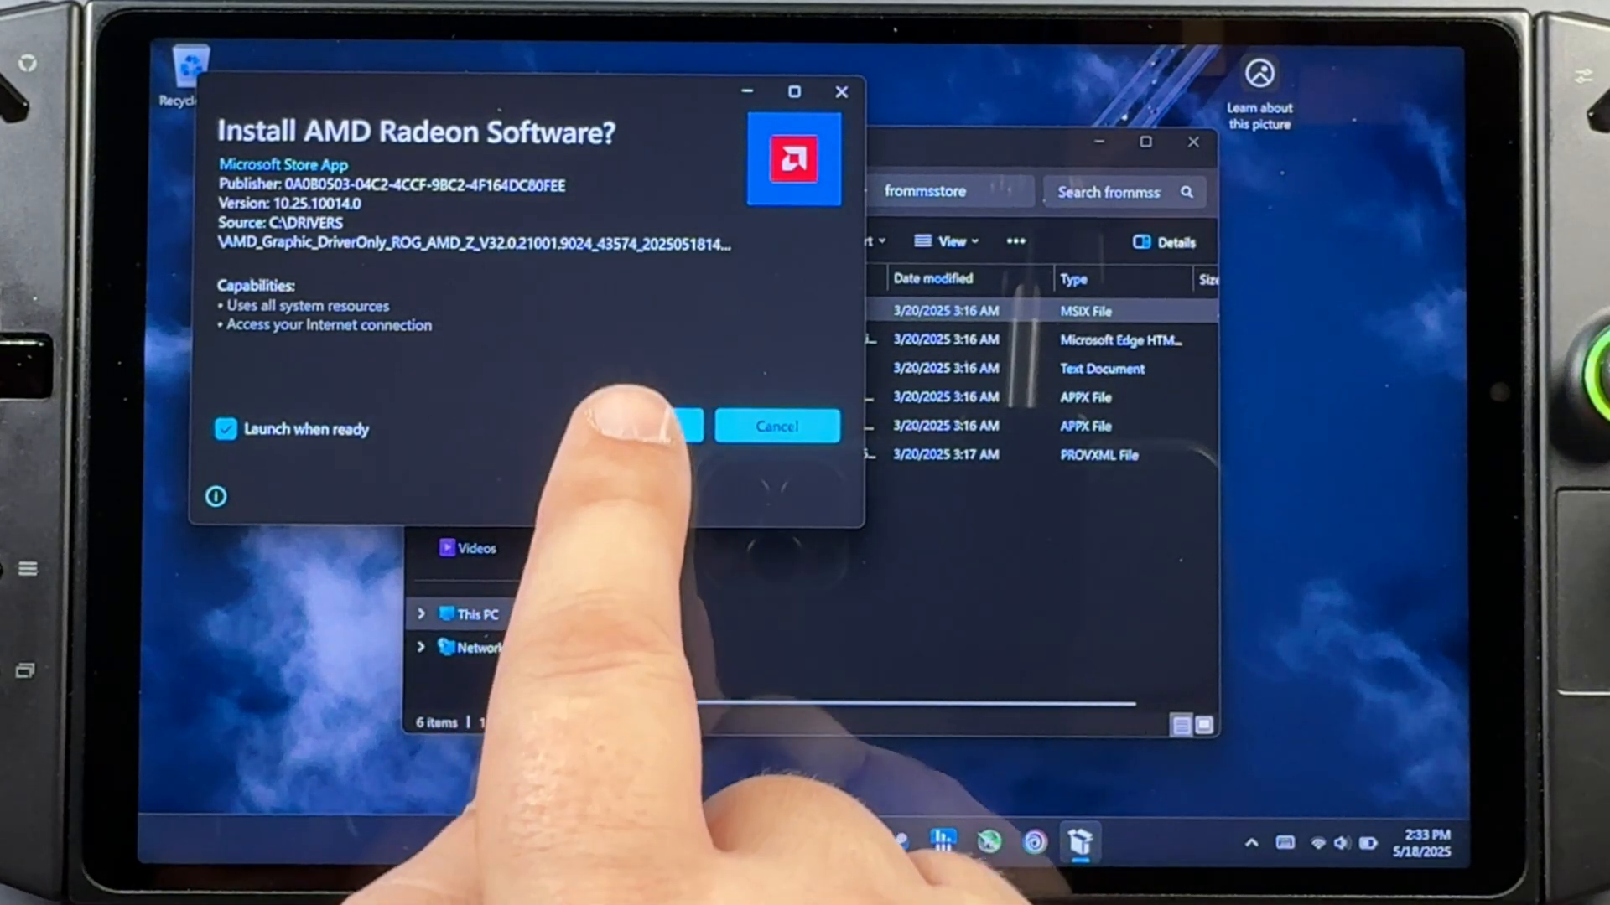
click(649, 425)
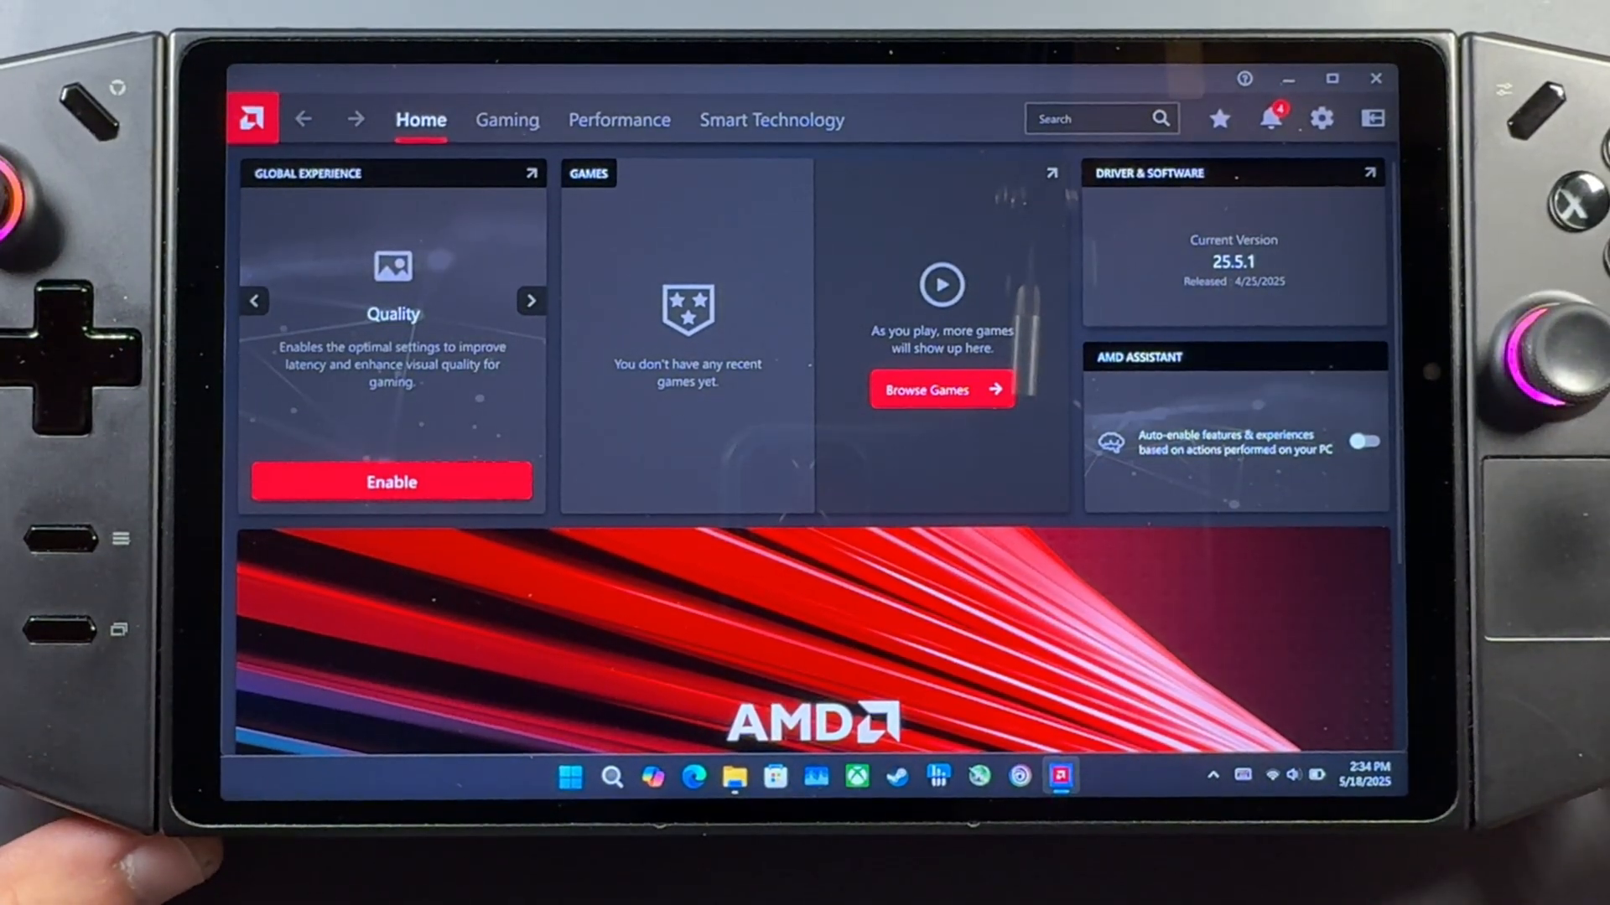
- Review the Gaming section's global graphics options in Adrenalin
click(505, 120)
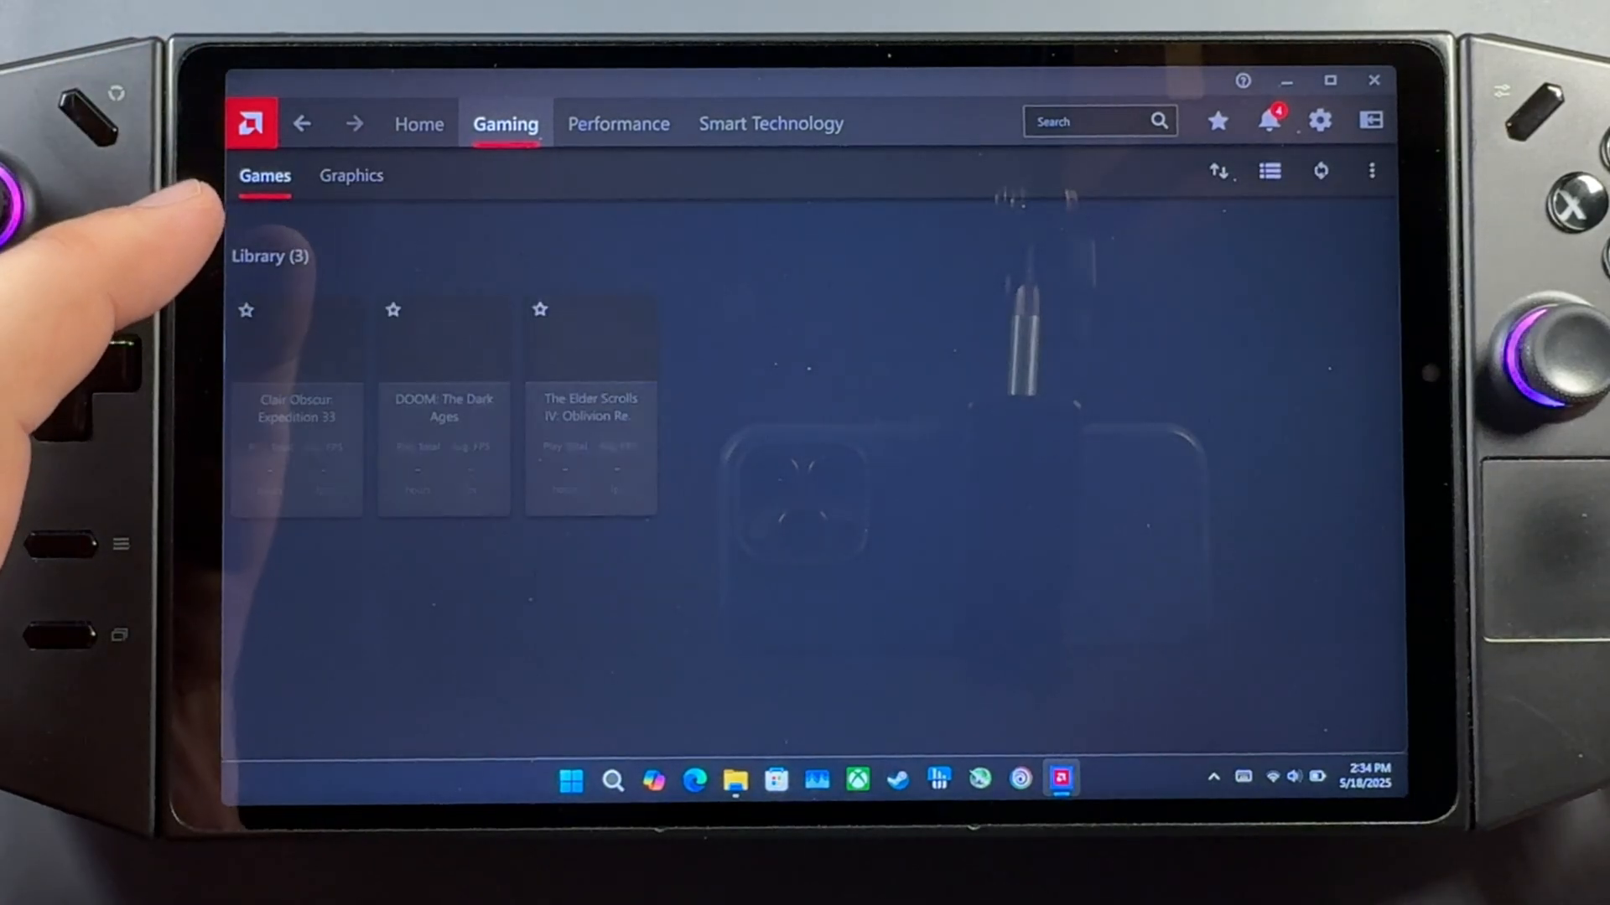
click(350, 174)
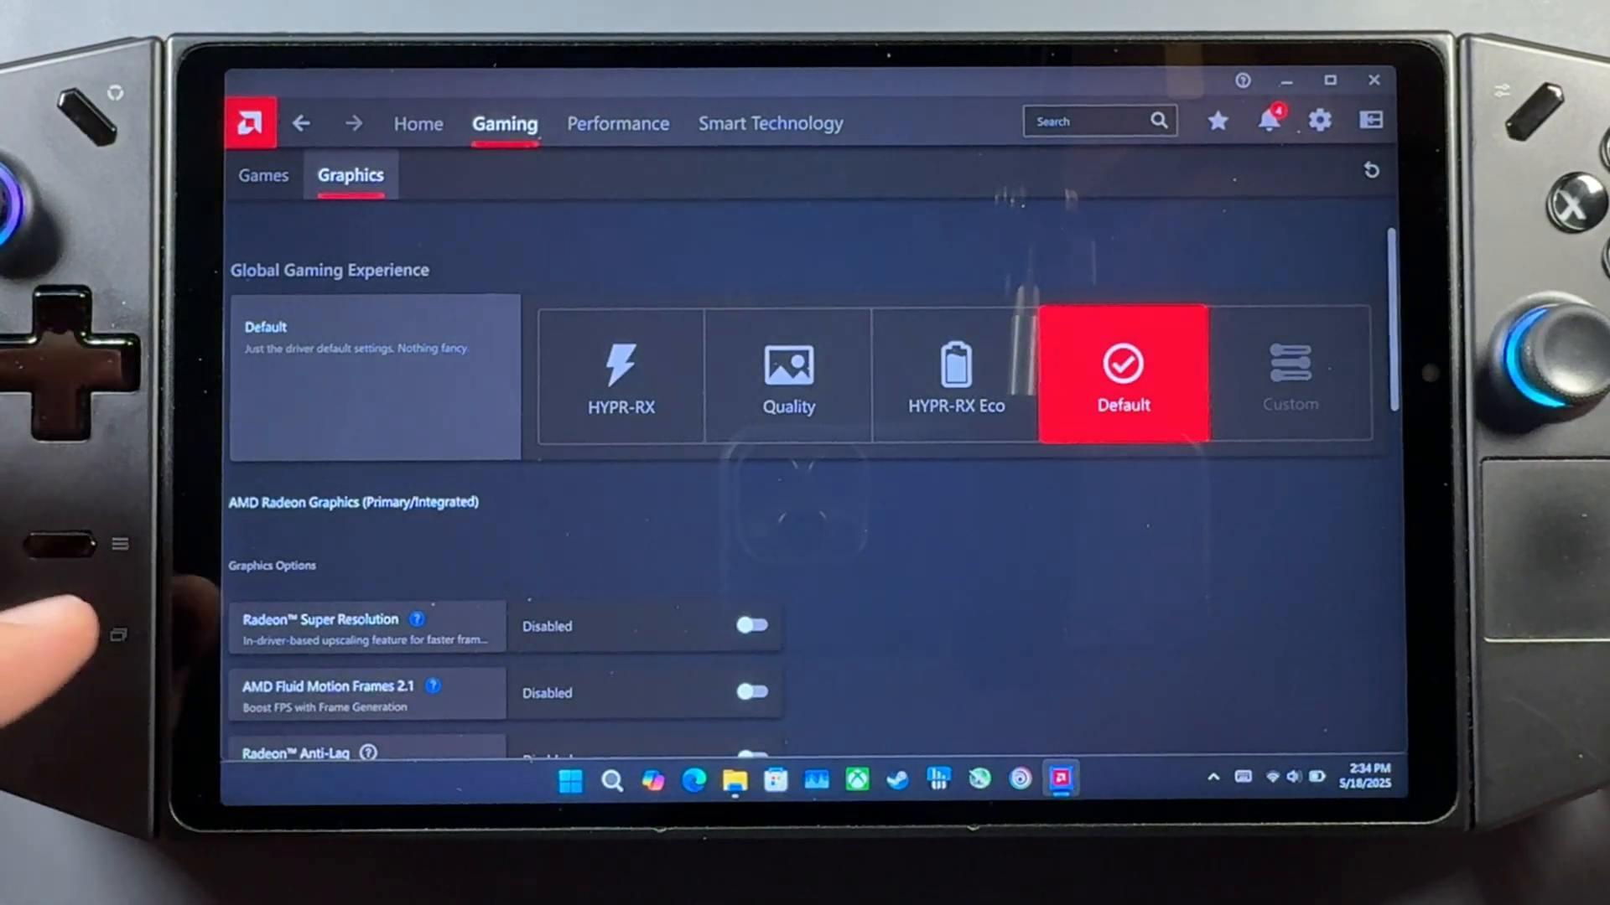
scroll(down, 3)
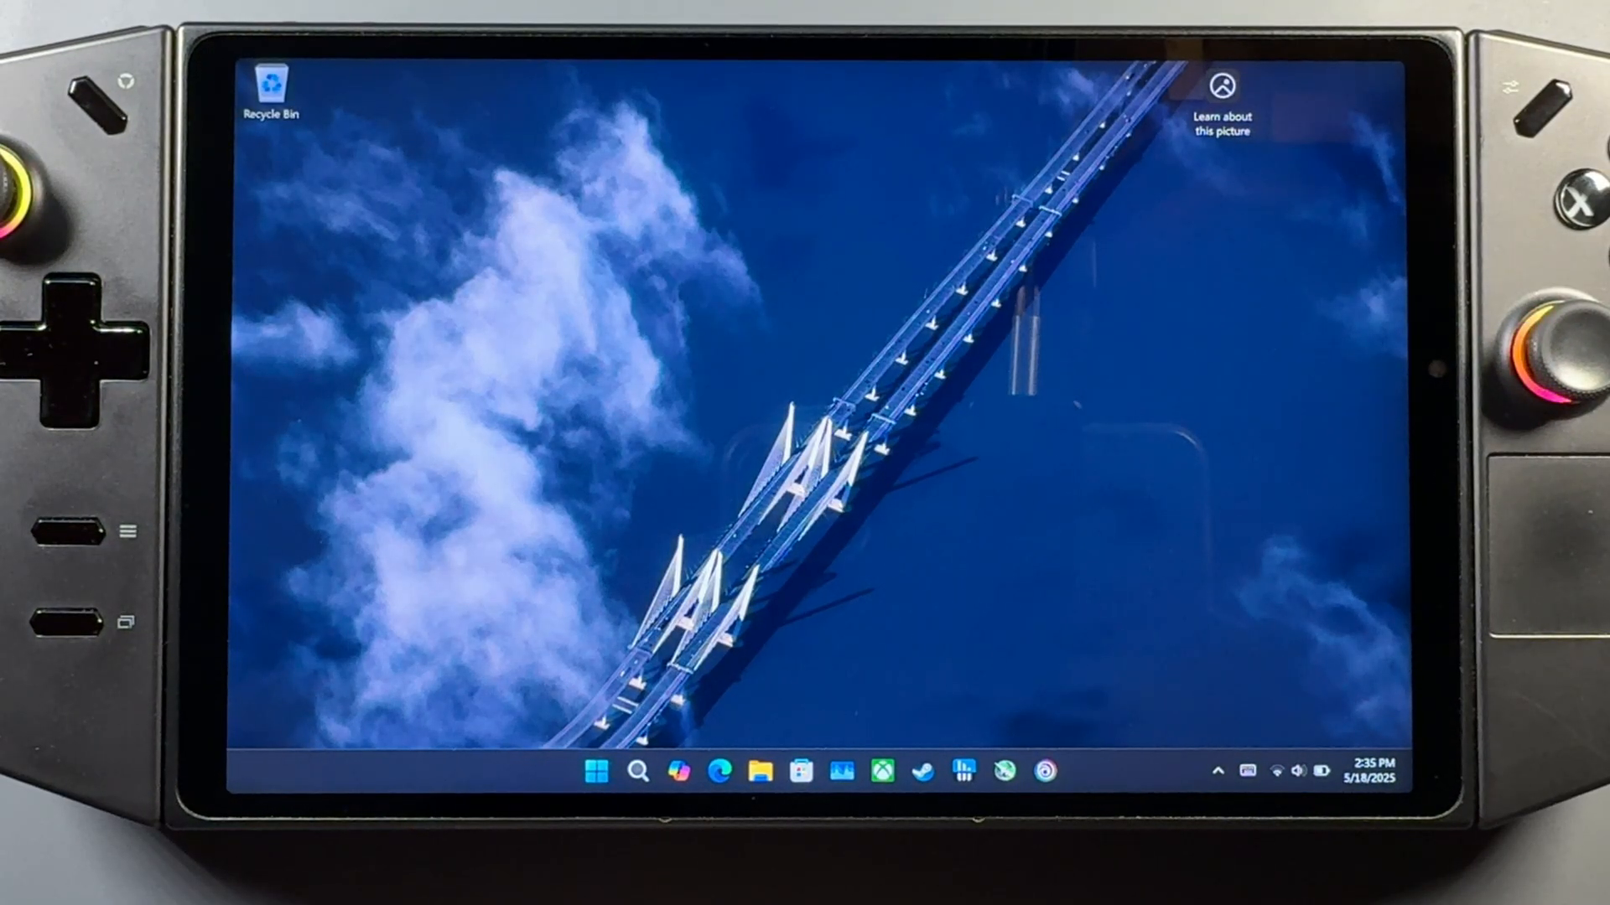
- Run the wushowhide troubleshooter from the Downloads folder
click(758, 771)
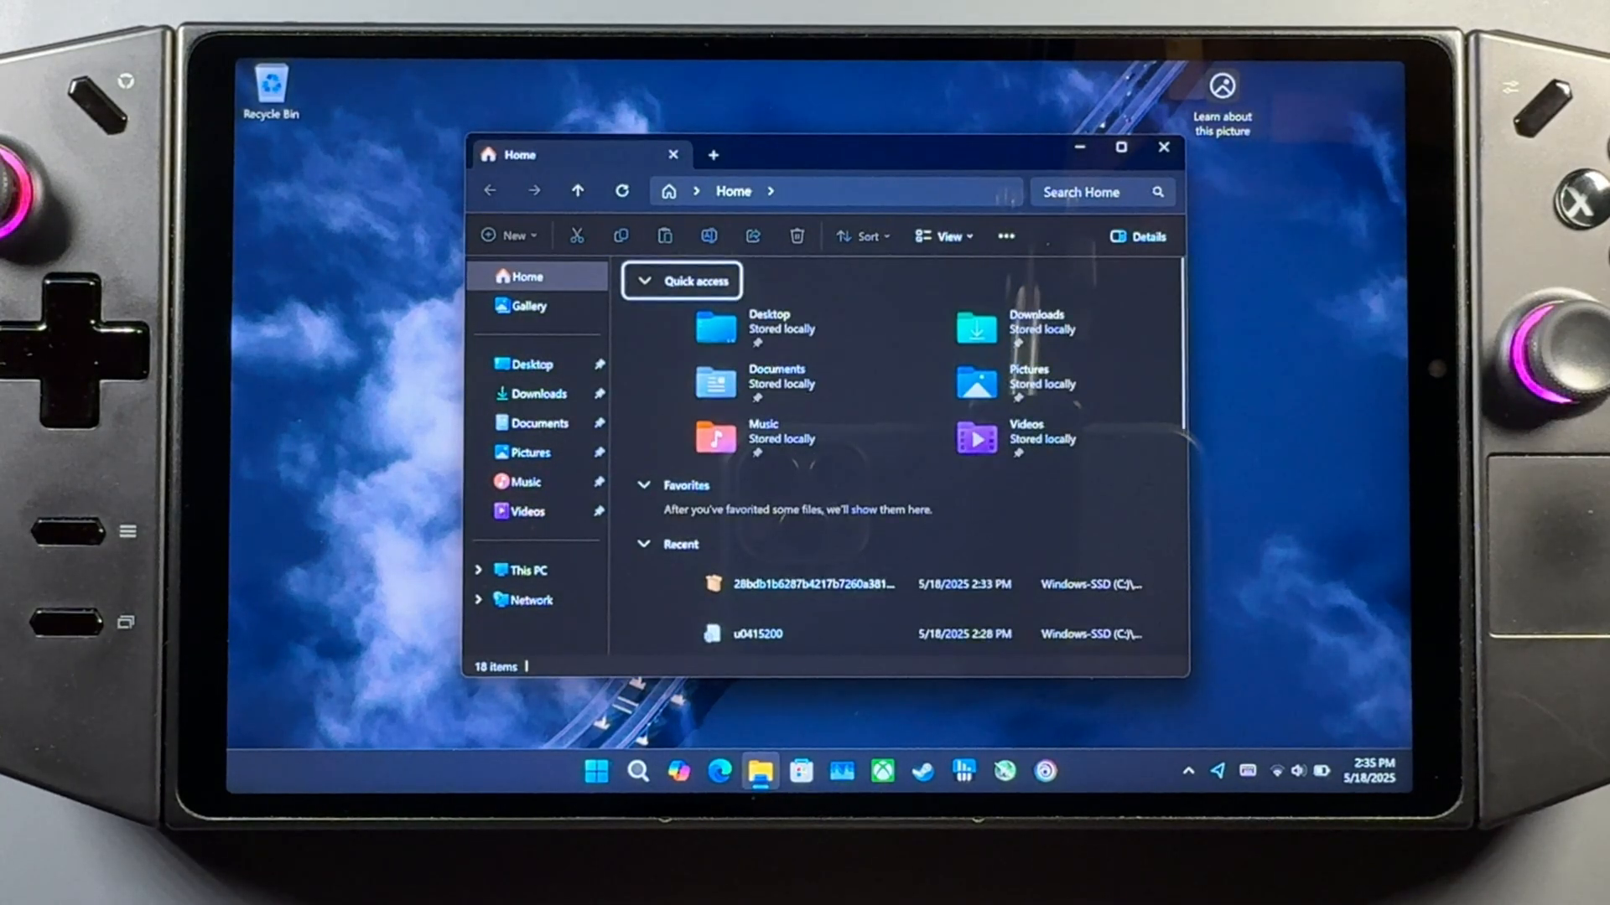
click(543, 392)
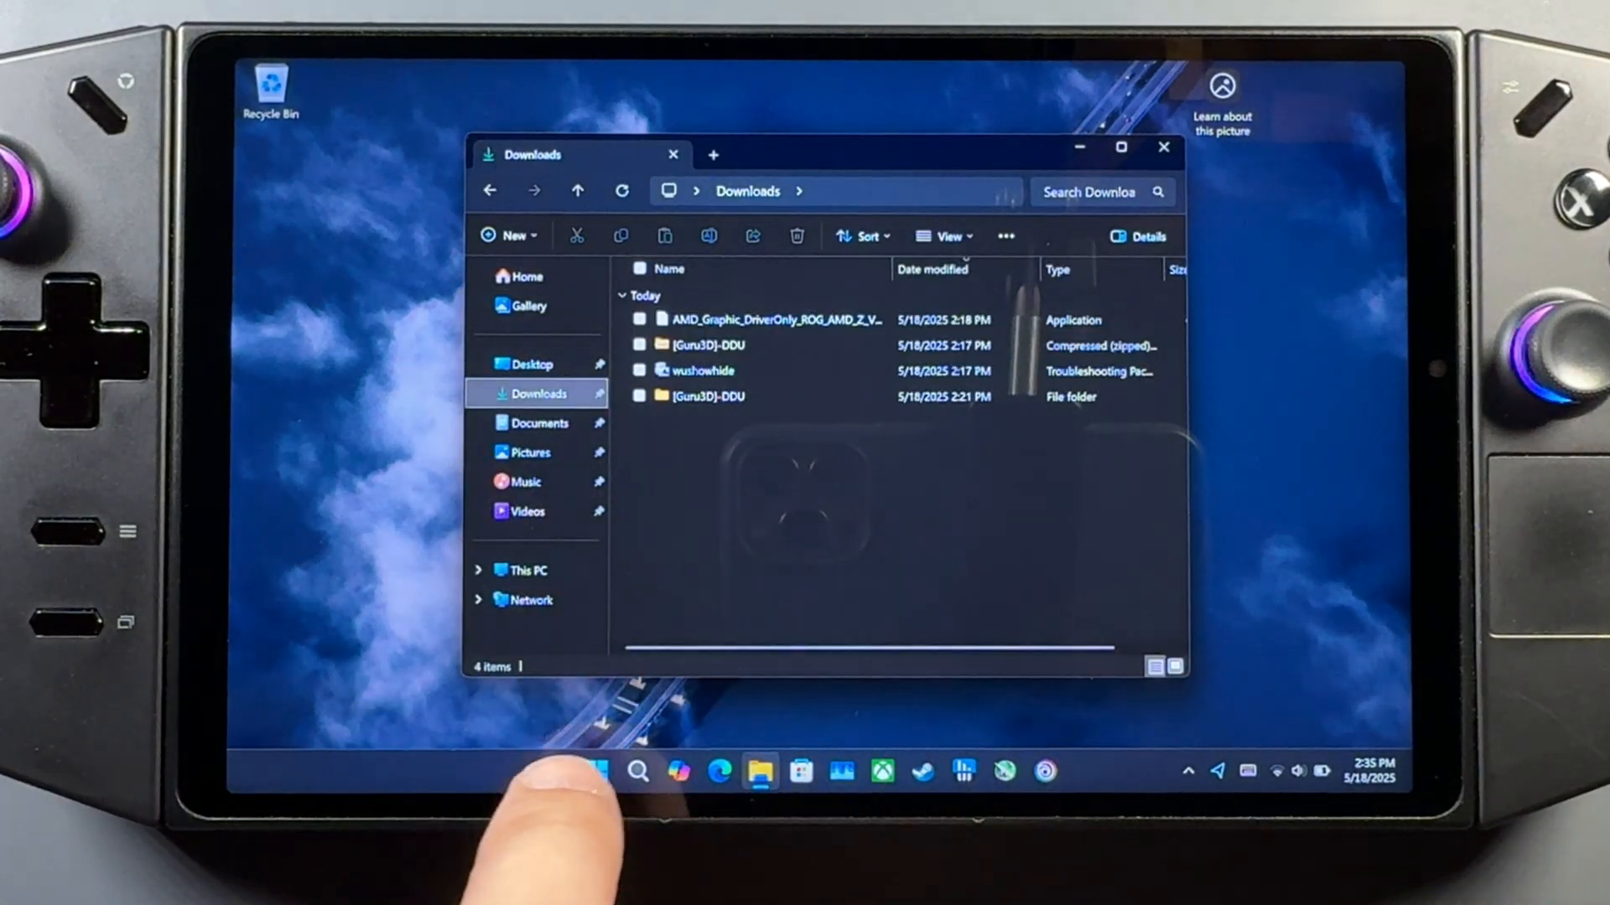
click(701, 371)
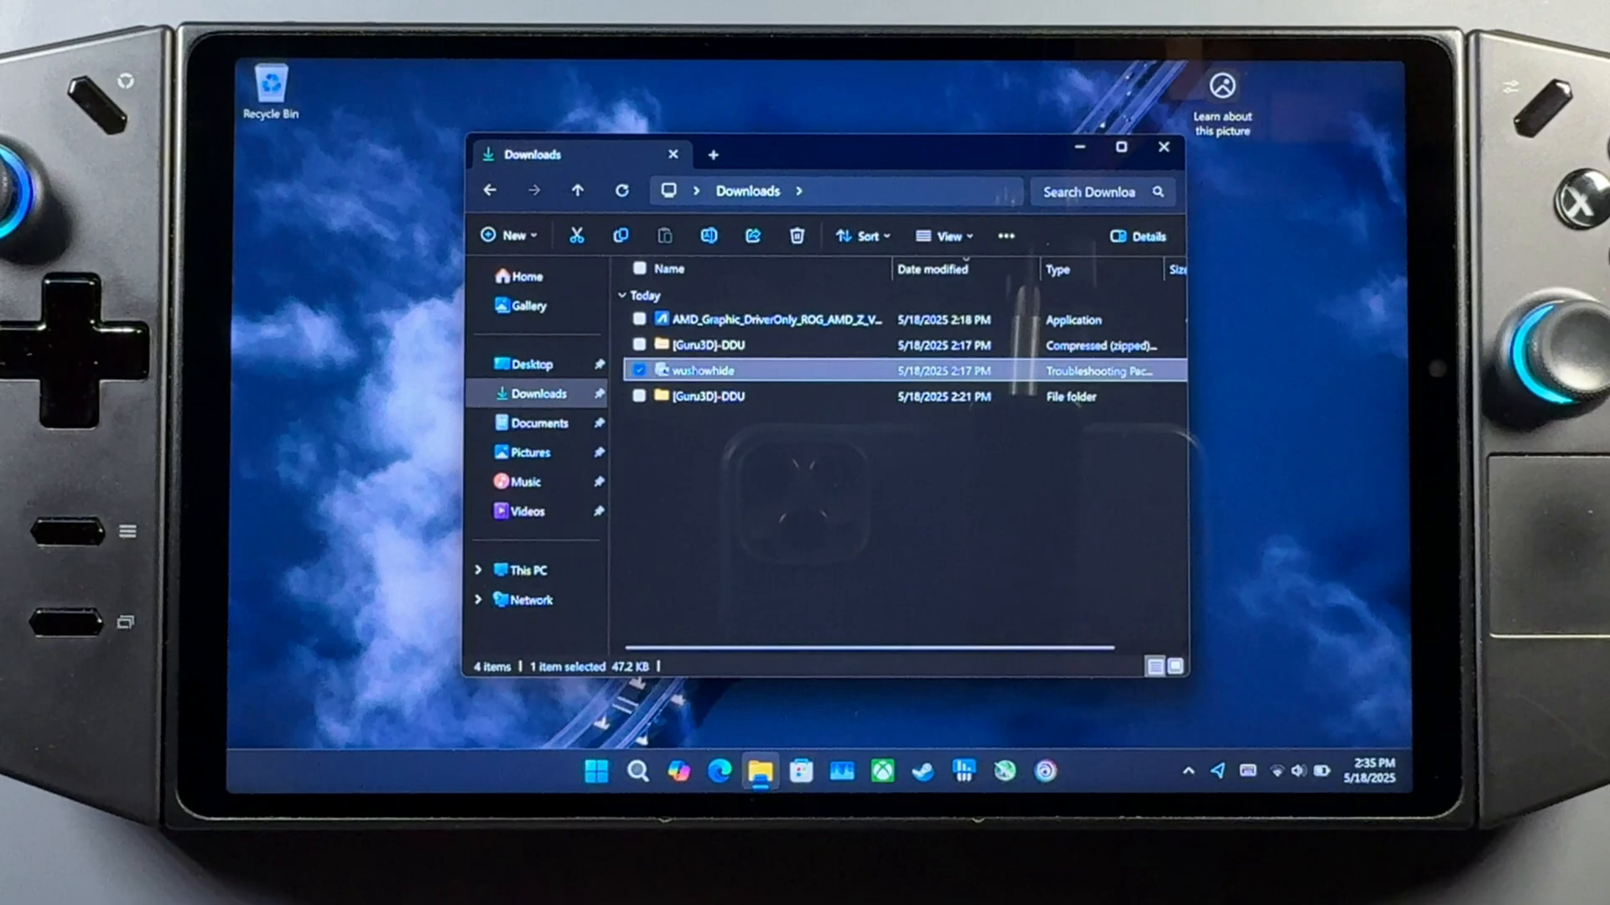
double_click(701, 369)
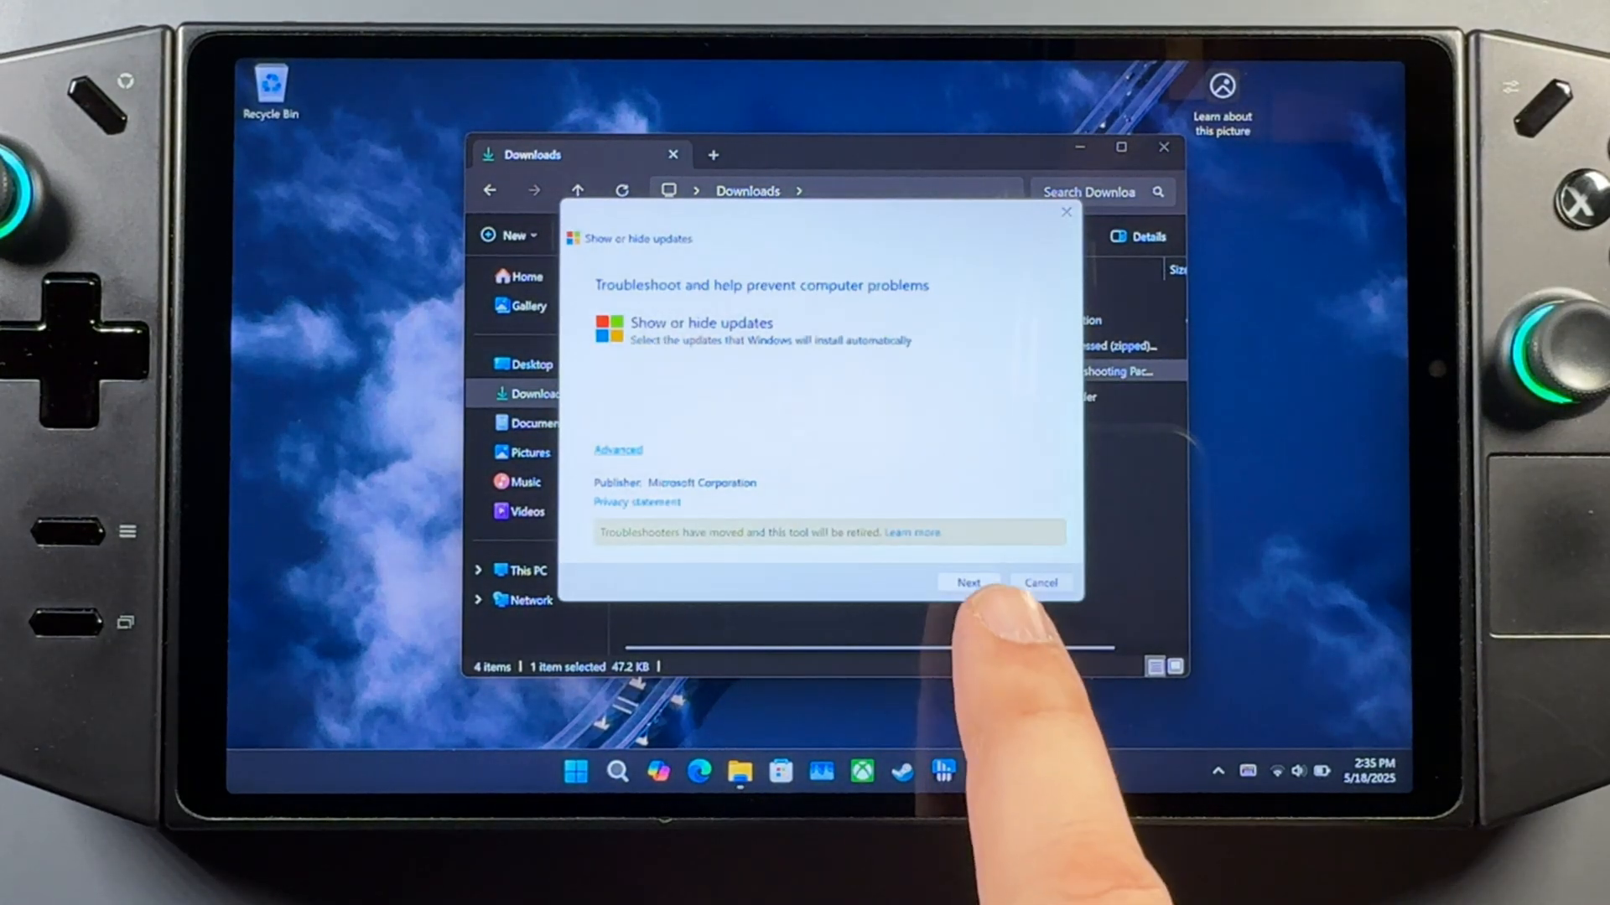
- Hide the three AMD updates from Windows Update, then launch DOOM: The Dark Ages in Steam
click(966, 582)
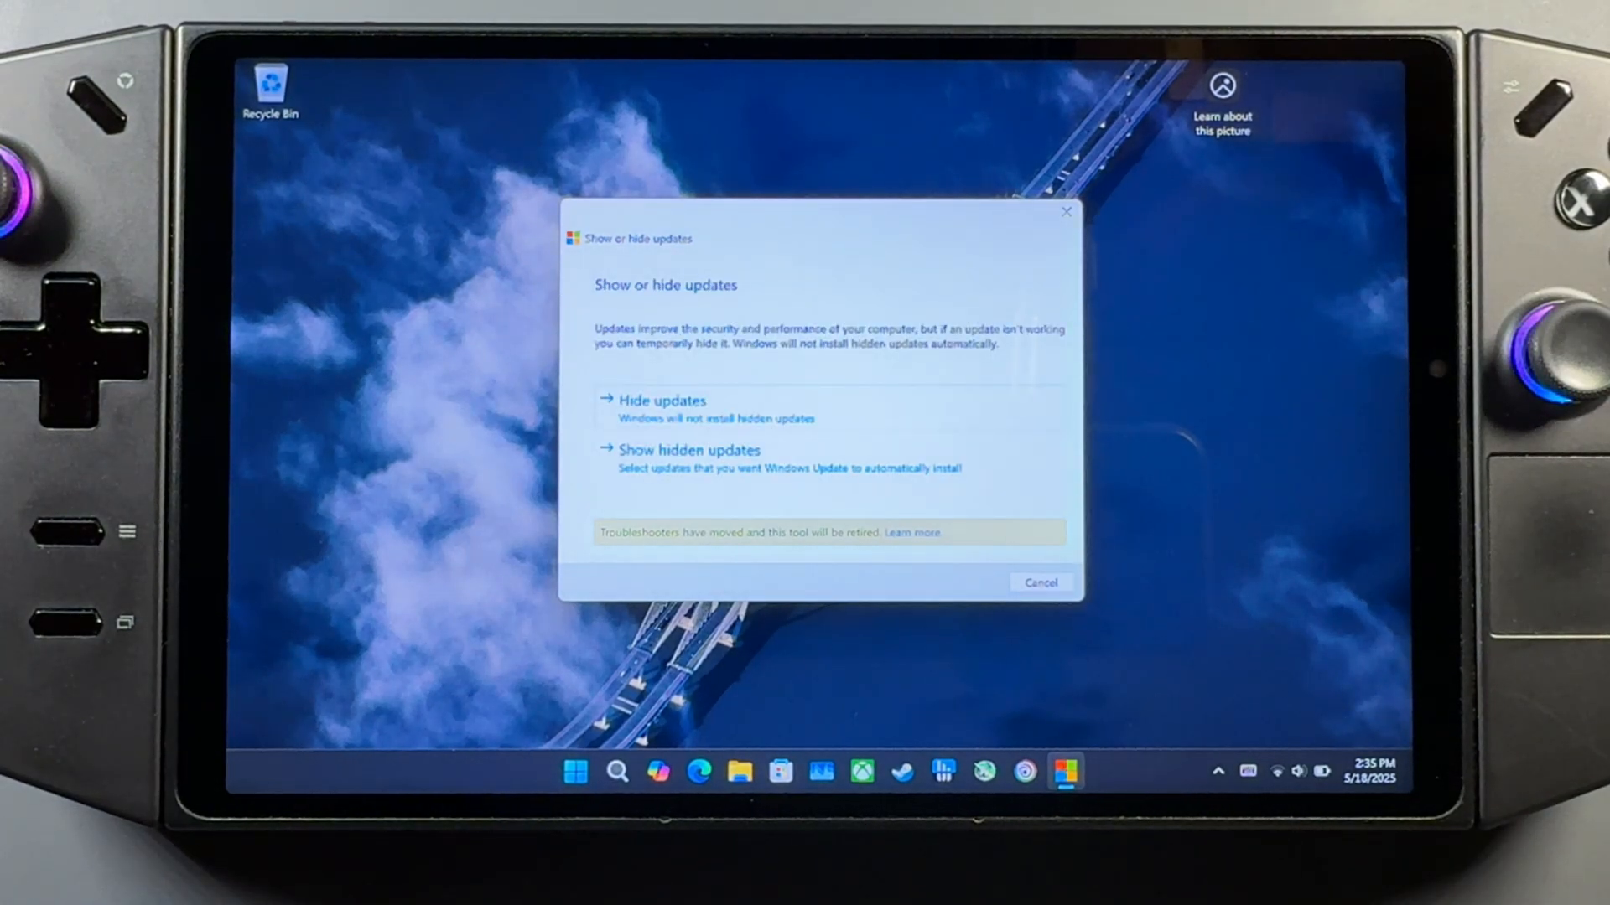
click(661, 401)
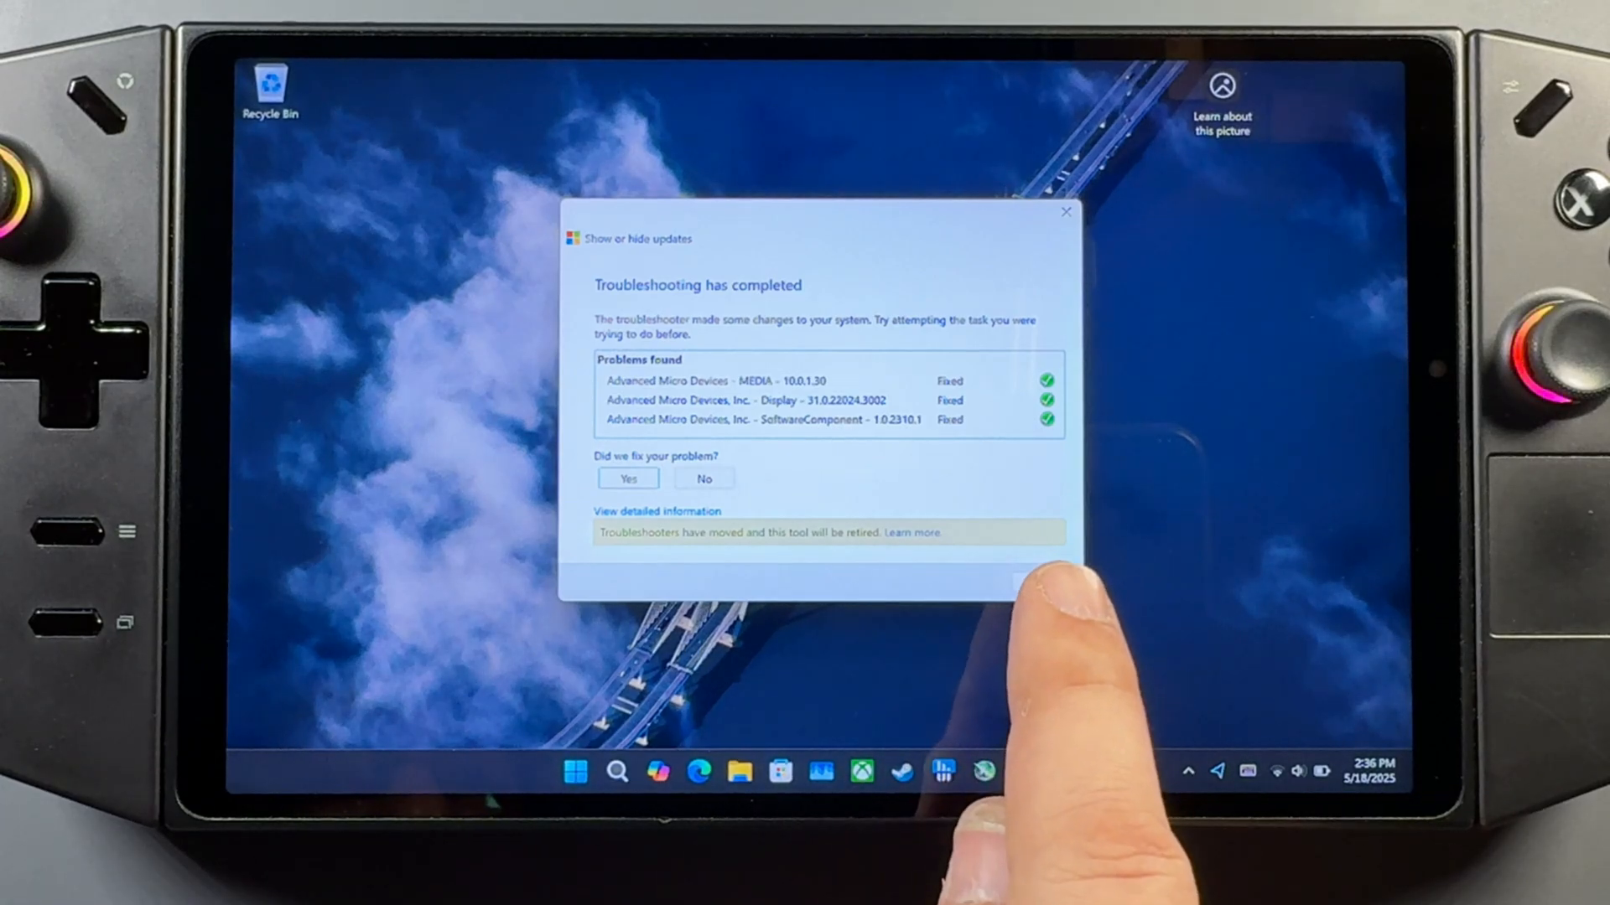
click(1064, 213)
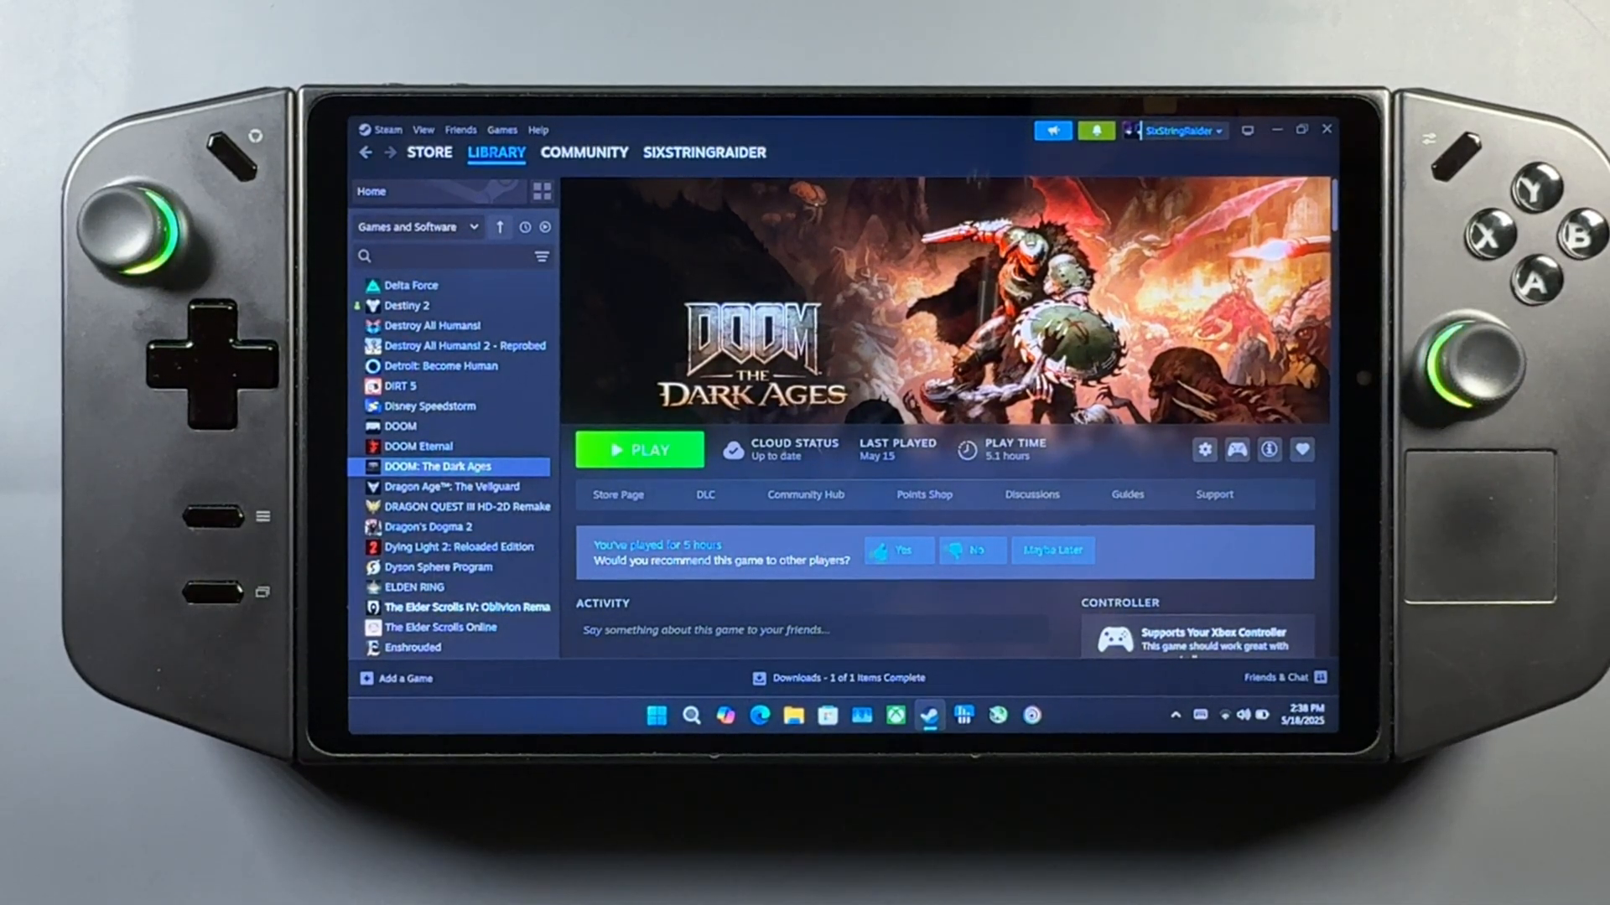
click(637, 449)
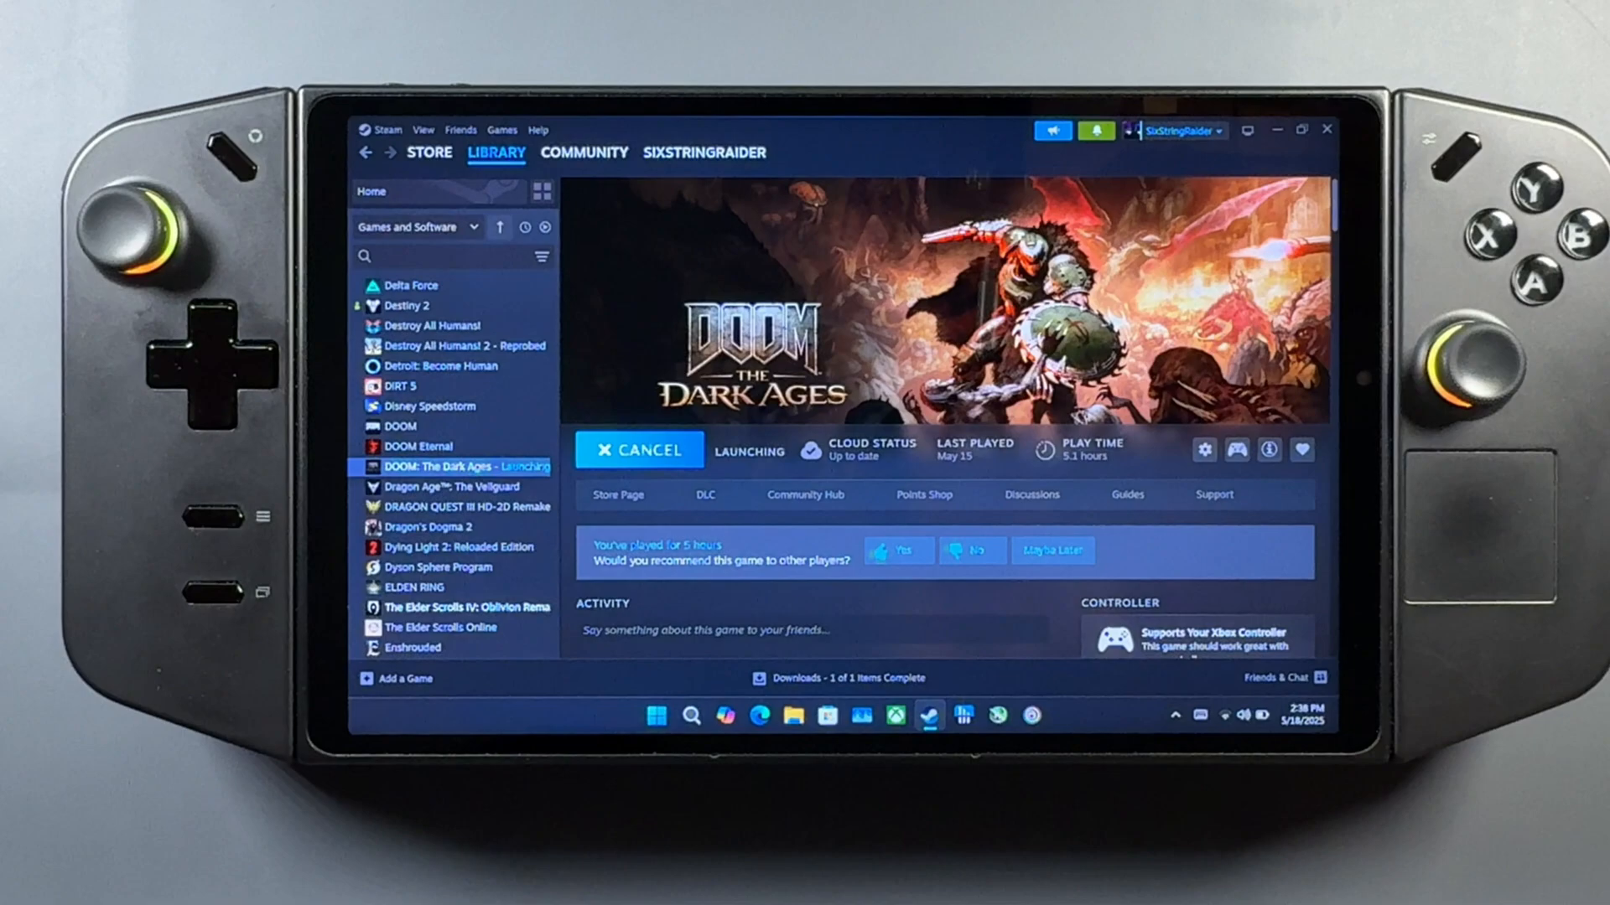